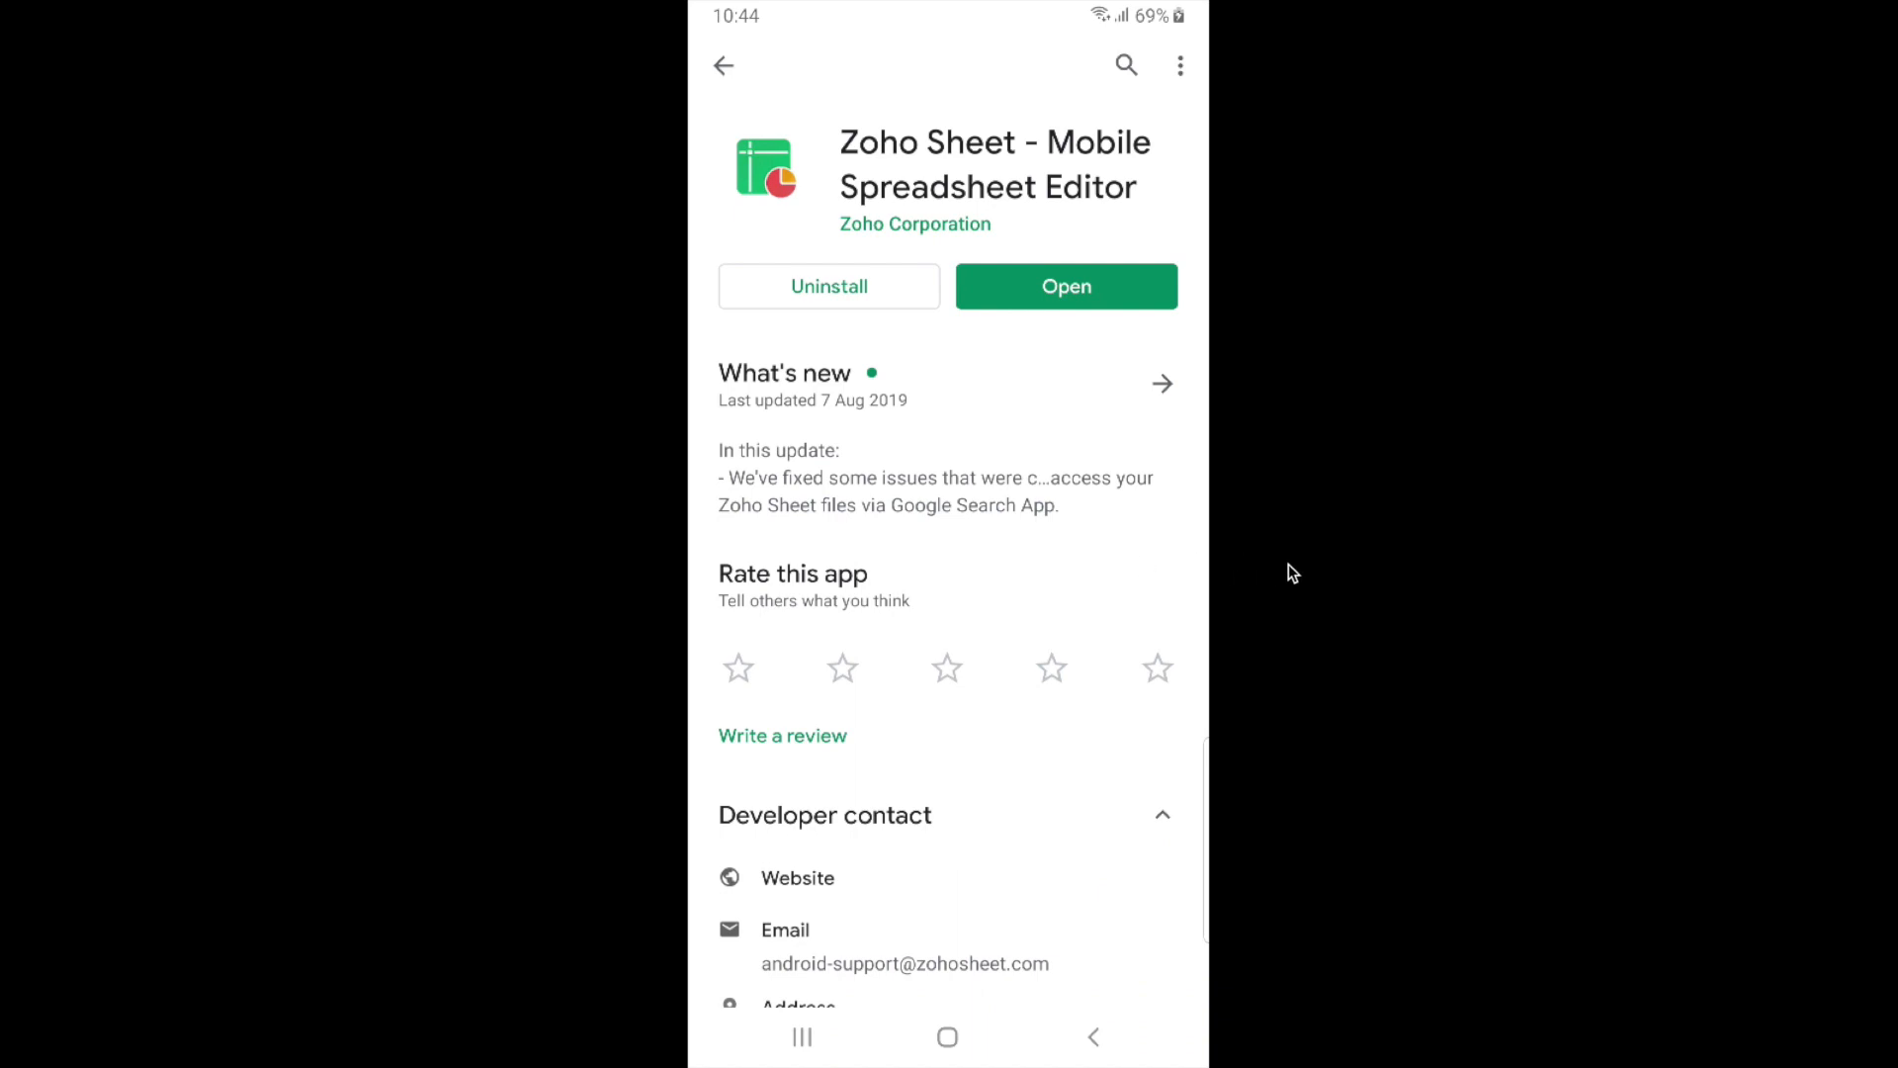
pyautogui.moveTo(1044, 391)
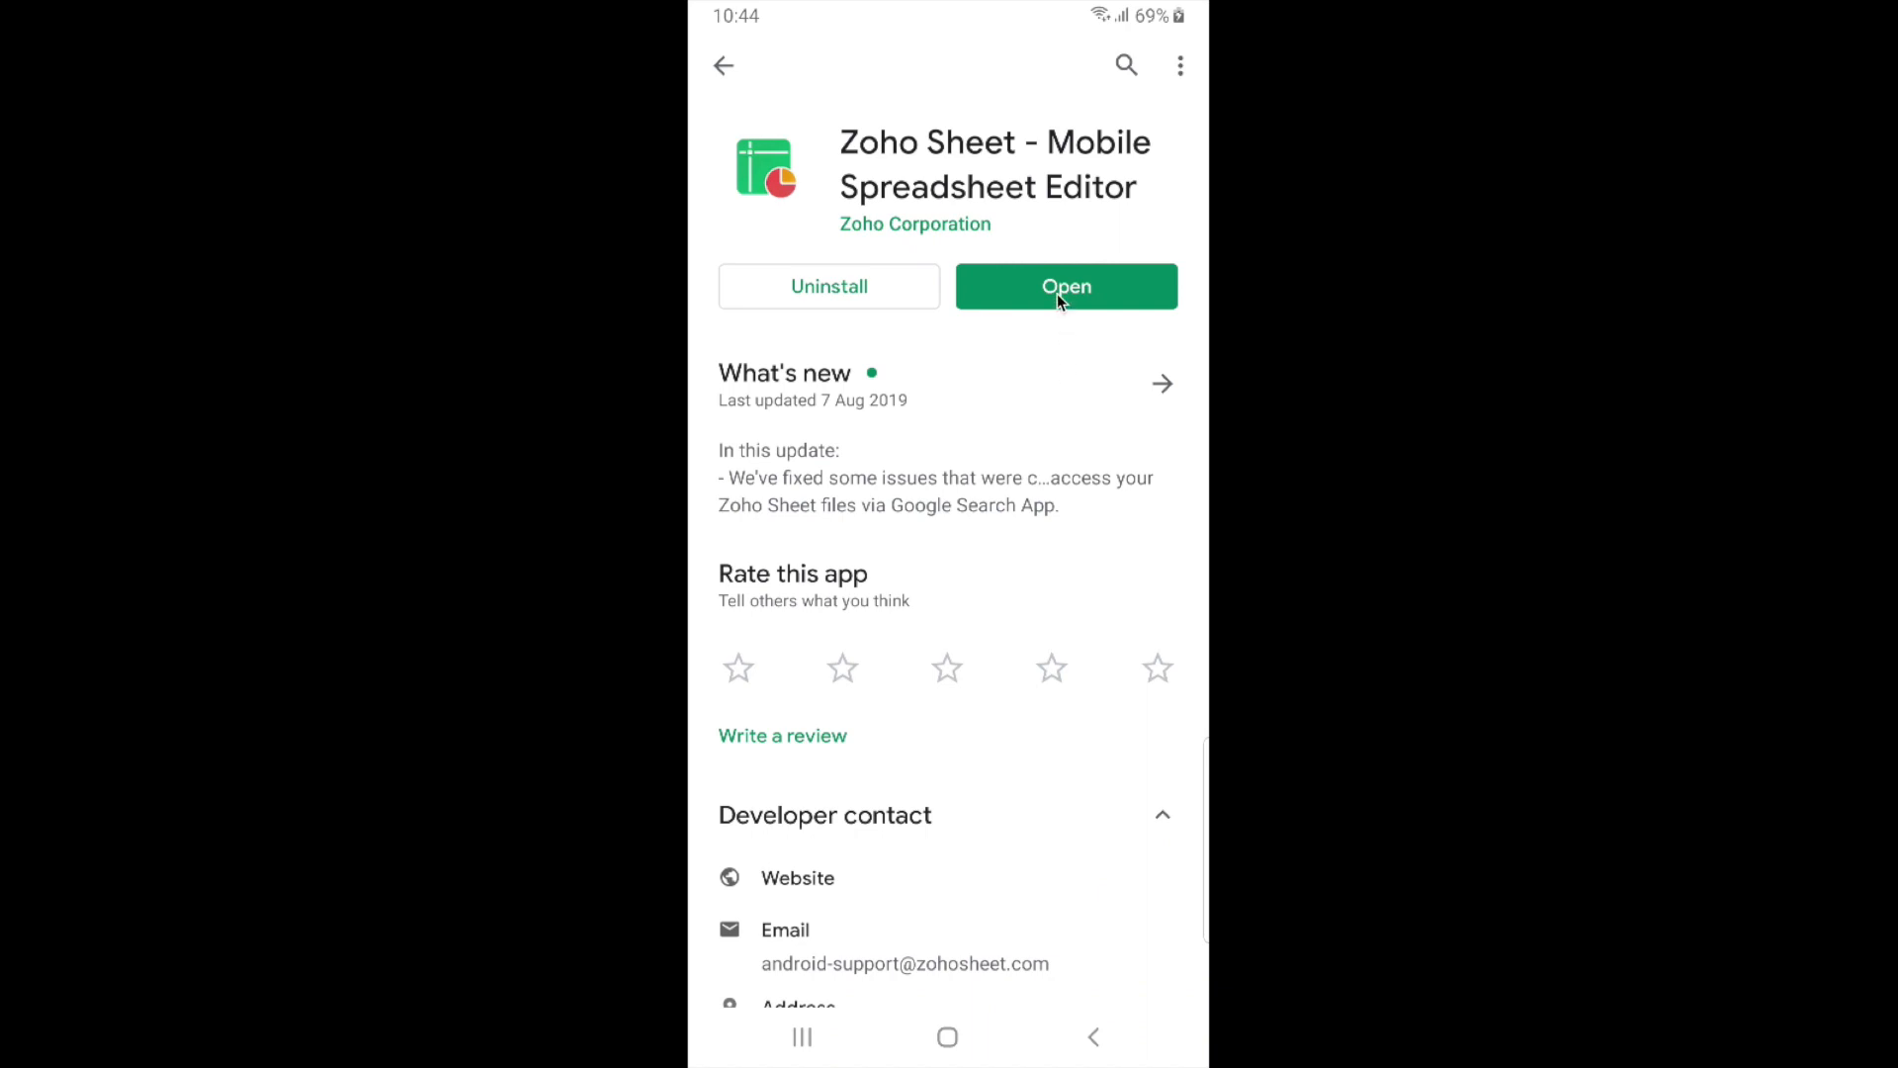
# - Launch the installed Zoho Sheet app from its Play Store page
pyautogui.click(1064, 284)
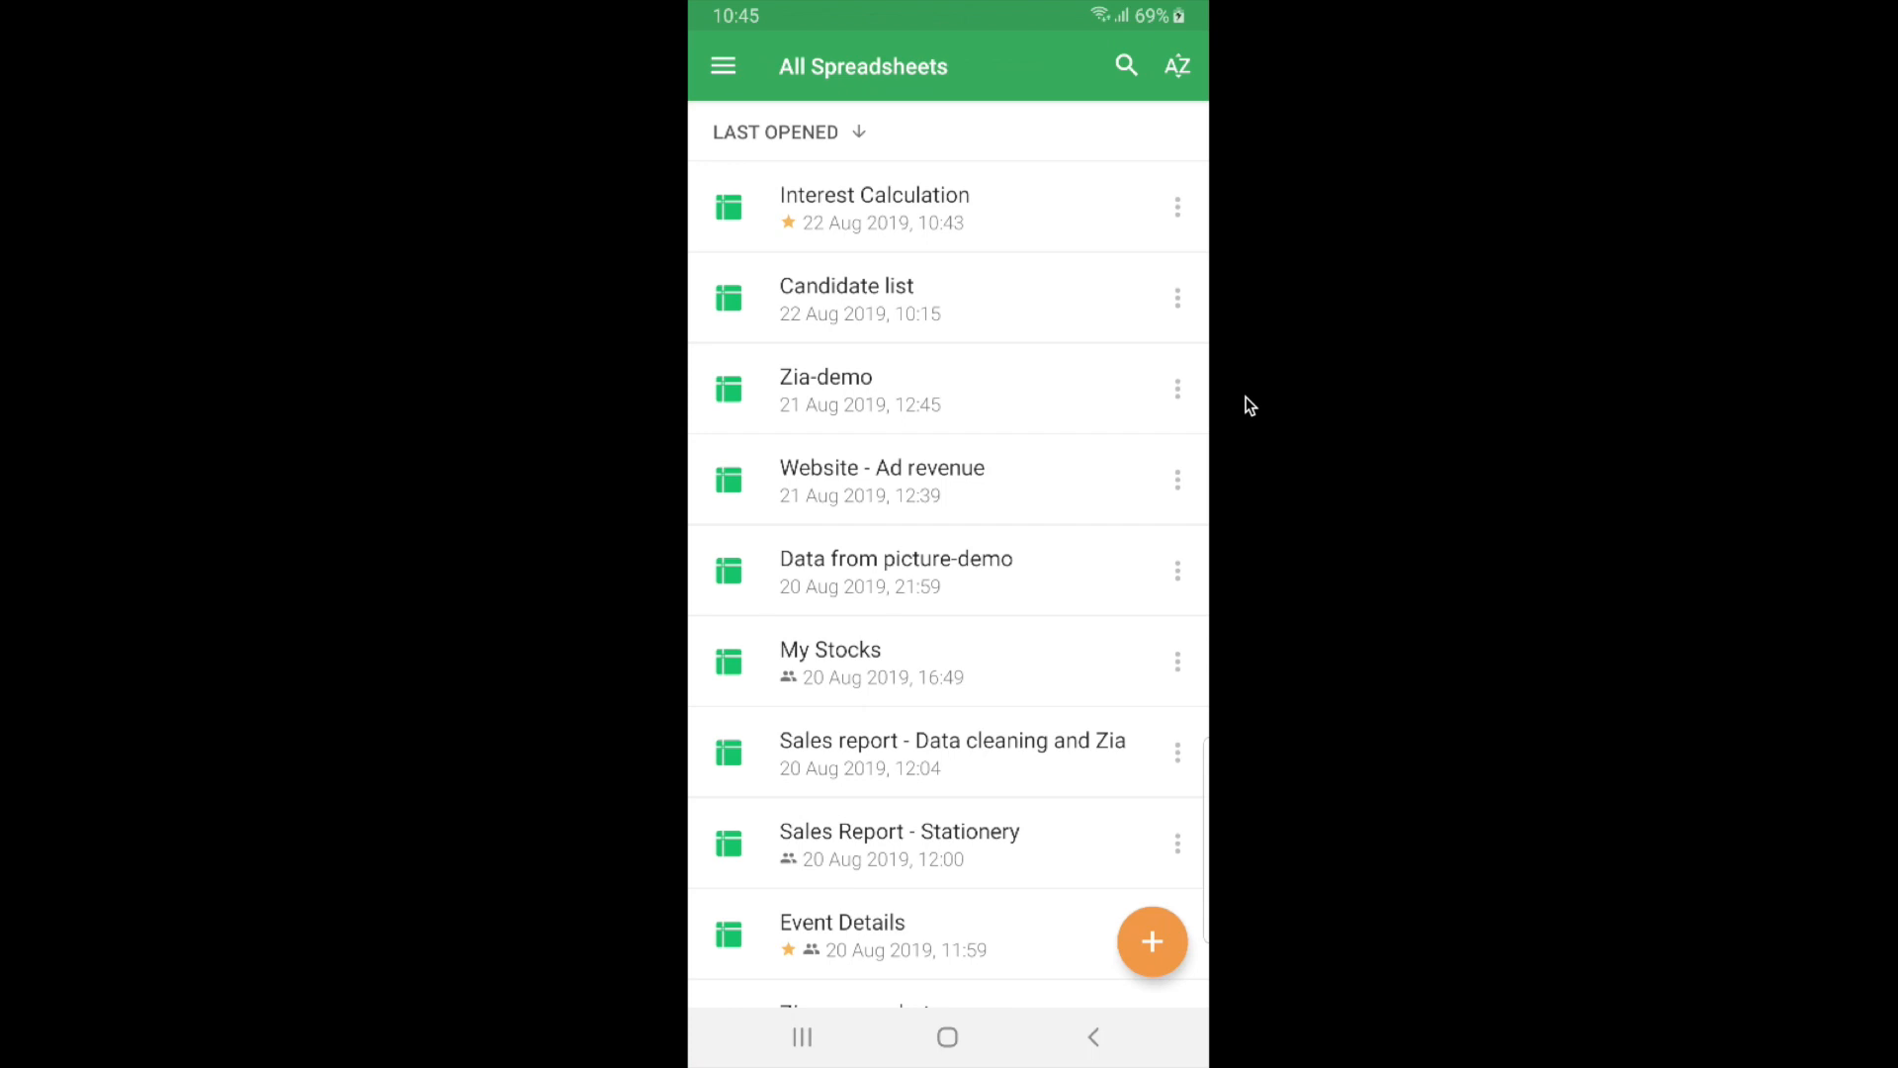
pyautogui.moveTo(1214, 907)
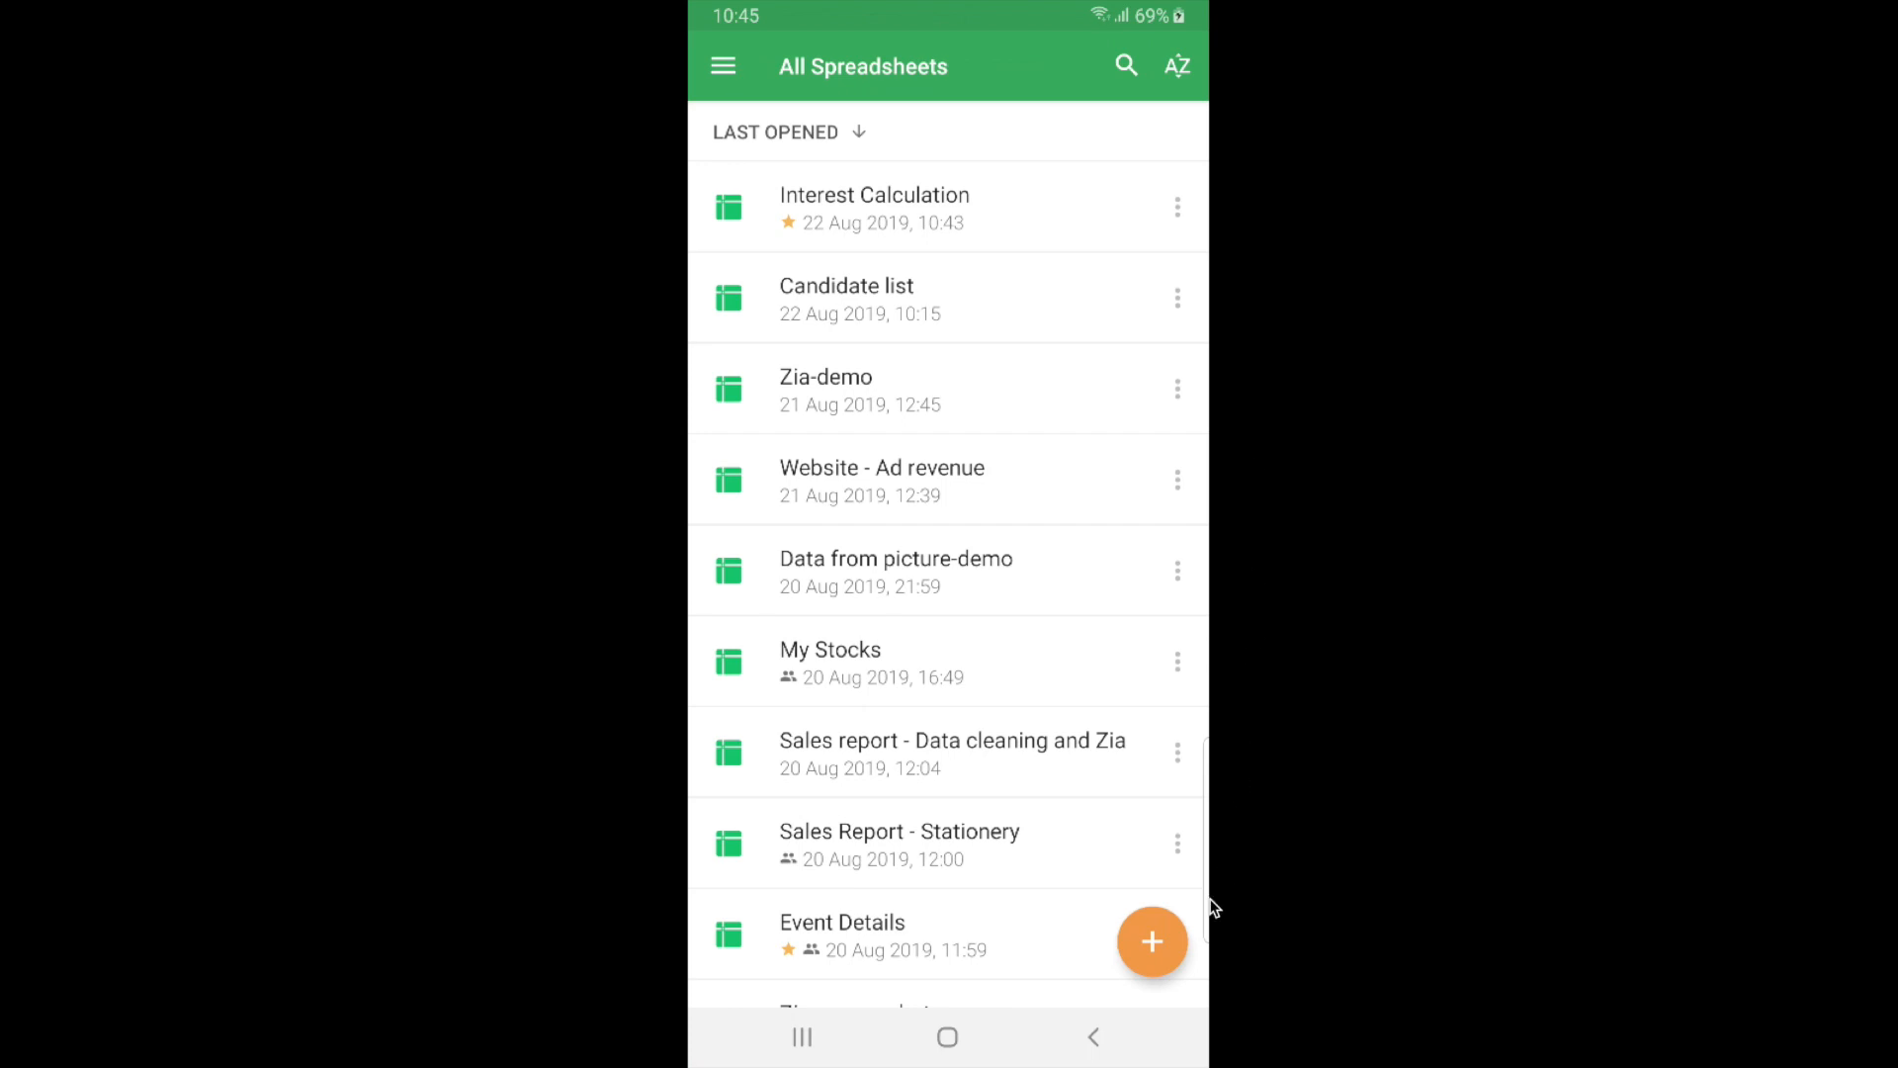
pyautogui.moveTo(1150, 922)
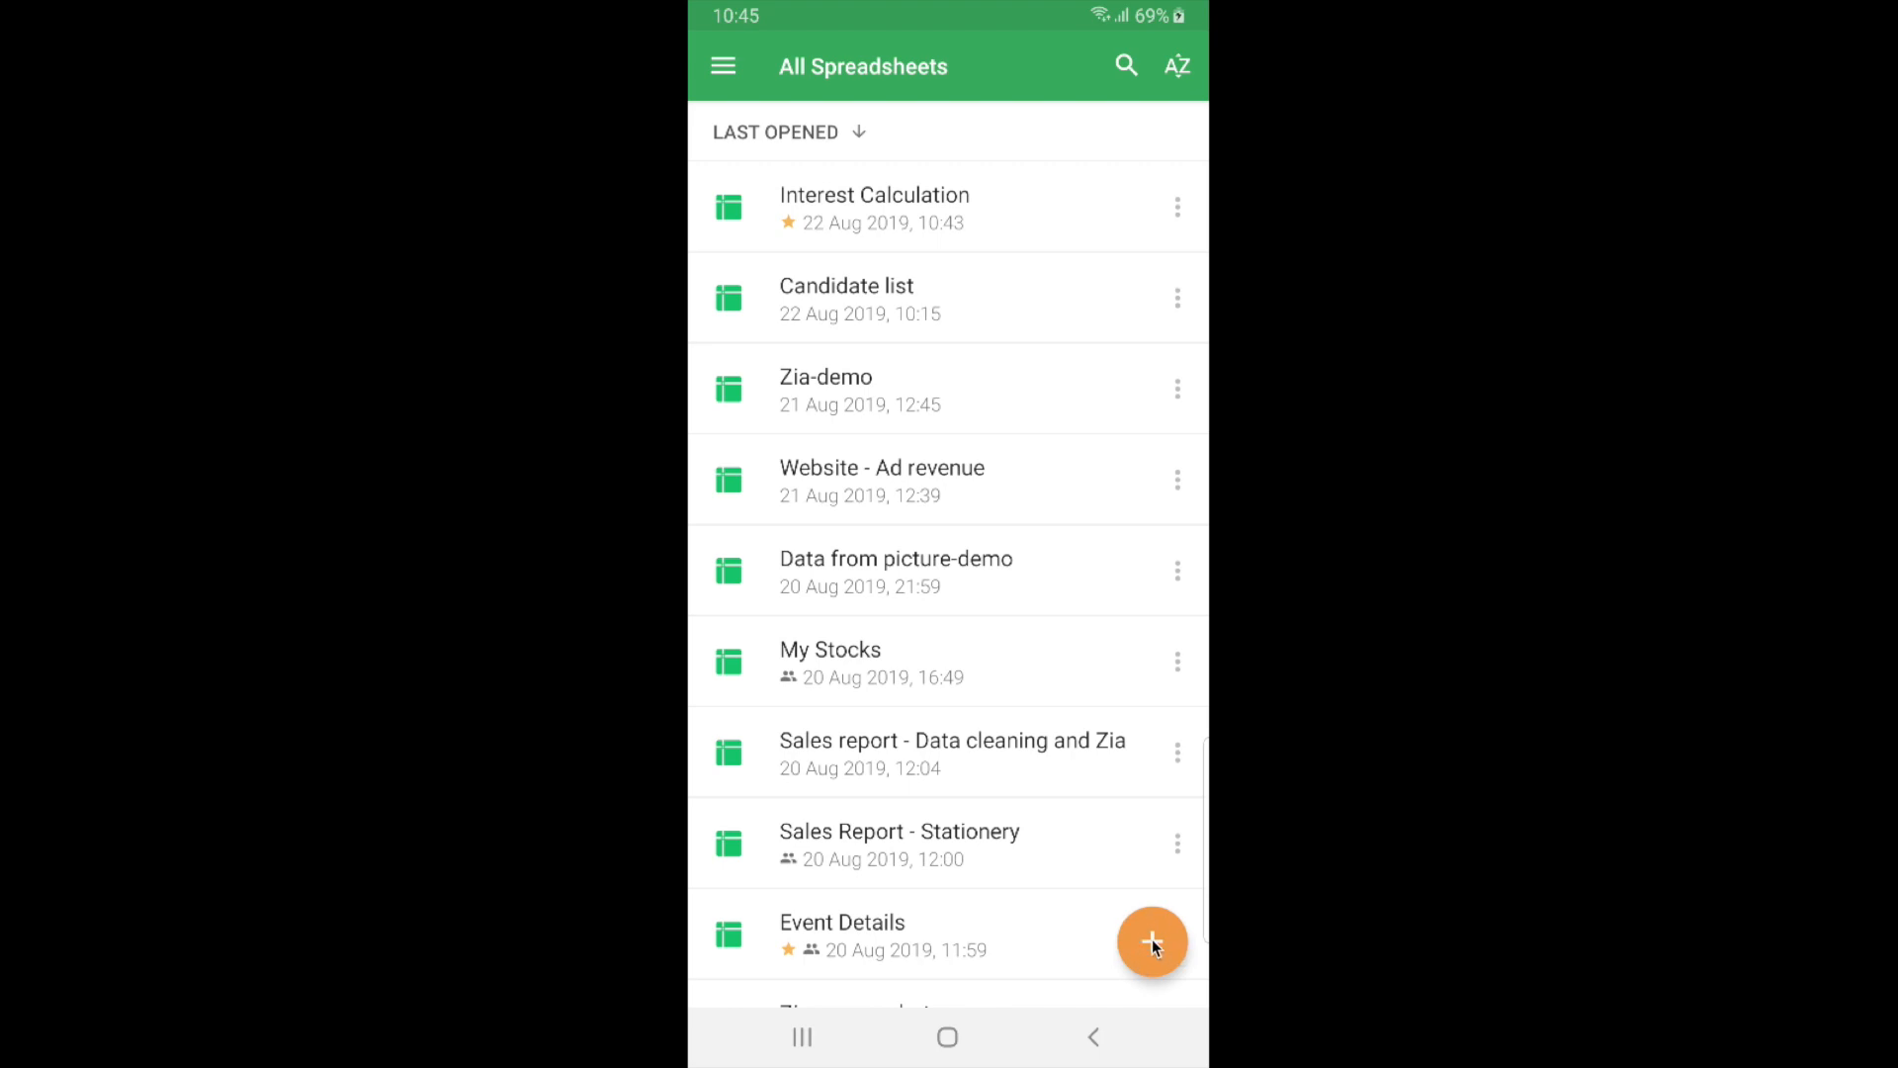
# - Start creating a new spreadsheet from the All Spreadsheets list
pyautogui.click(1151, 943)
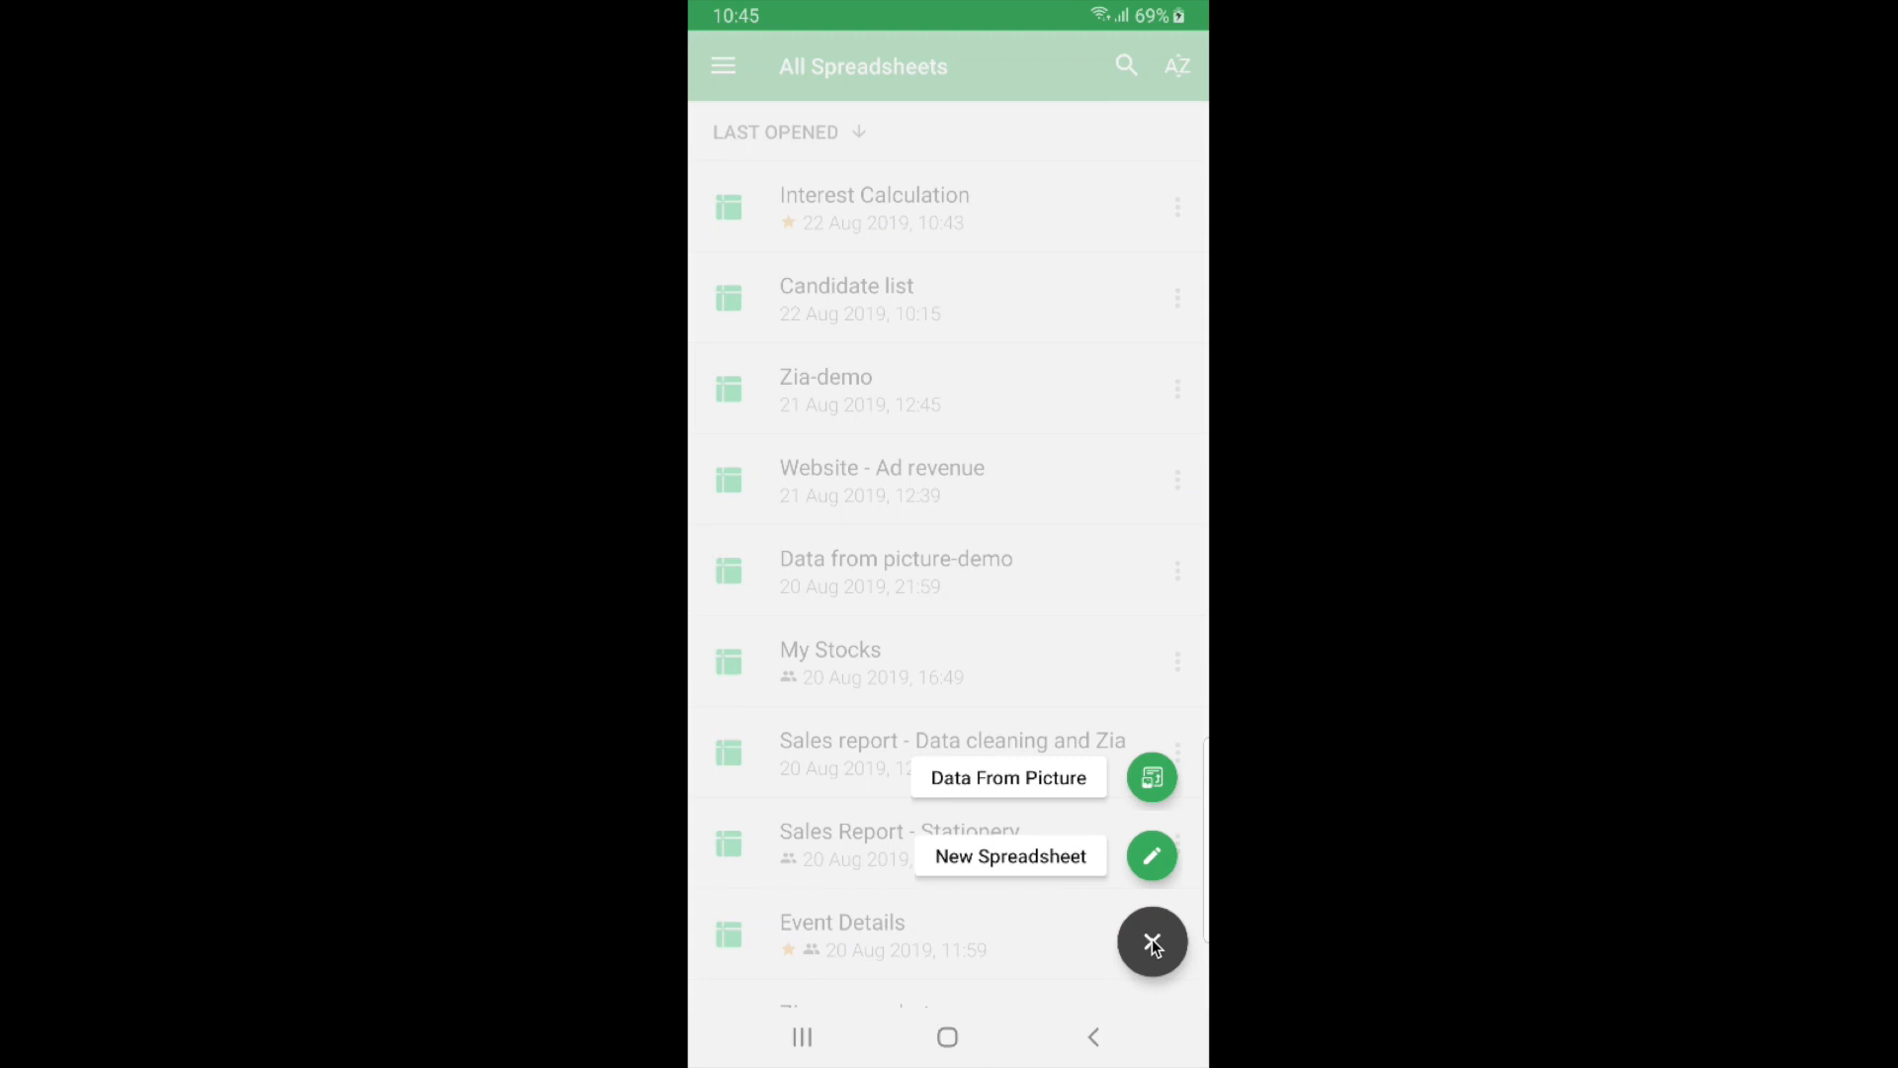
pyautogui.moveTo(1070, 797)
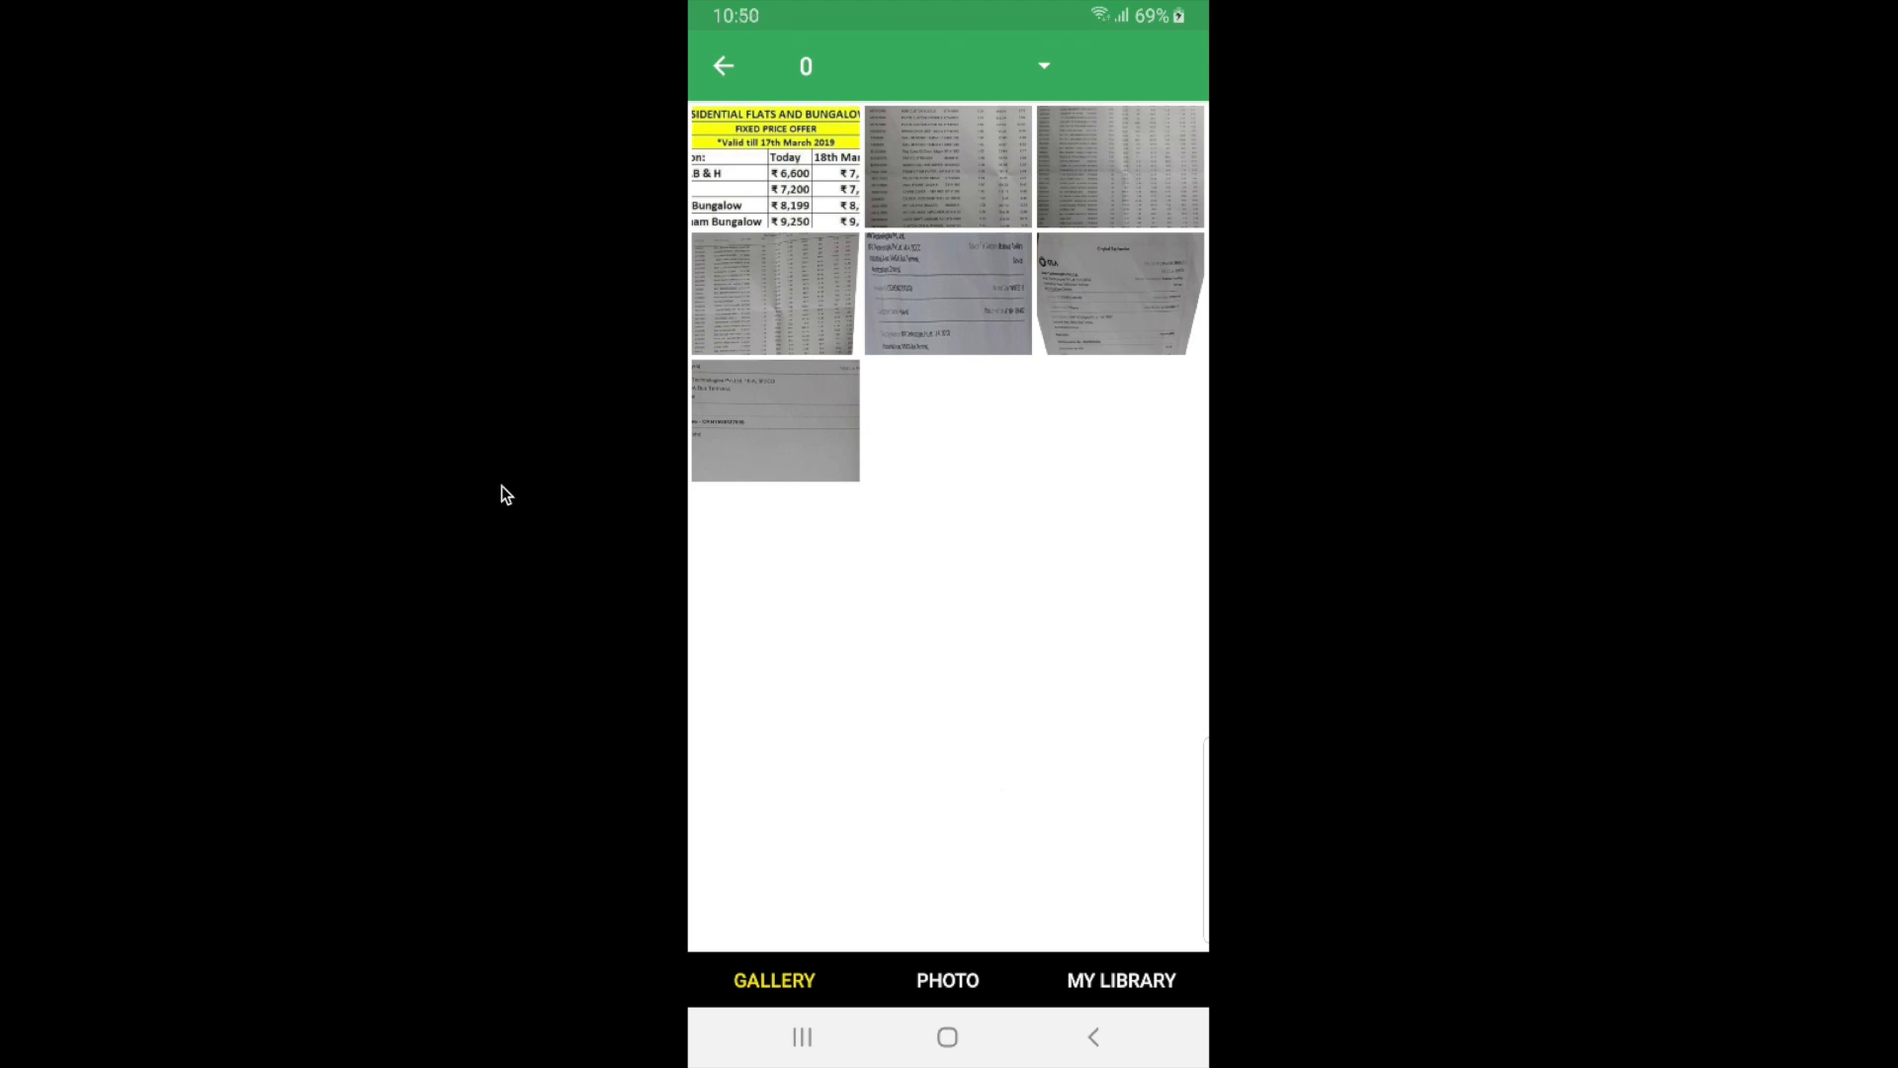
# - Switch the Data From Picture picker from Gallery to taking a new Photo
pyautogui.click(947, 979)
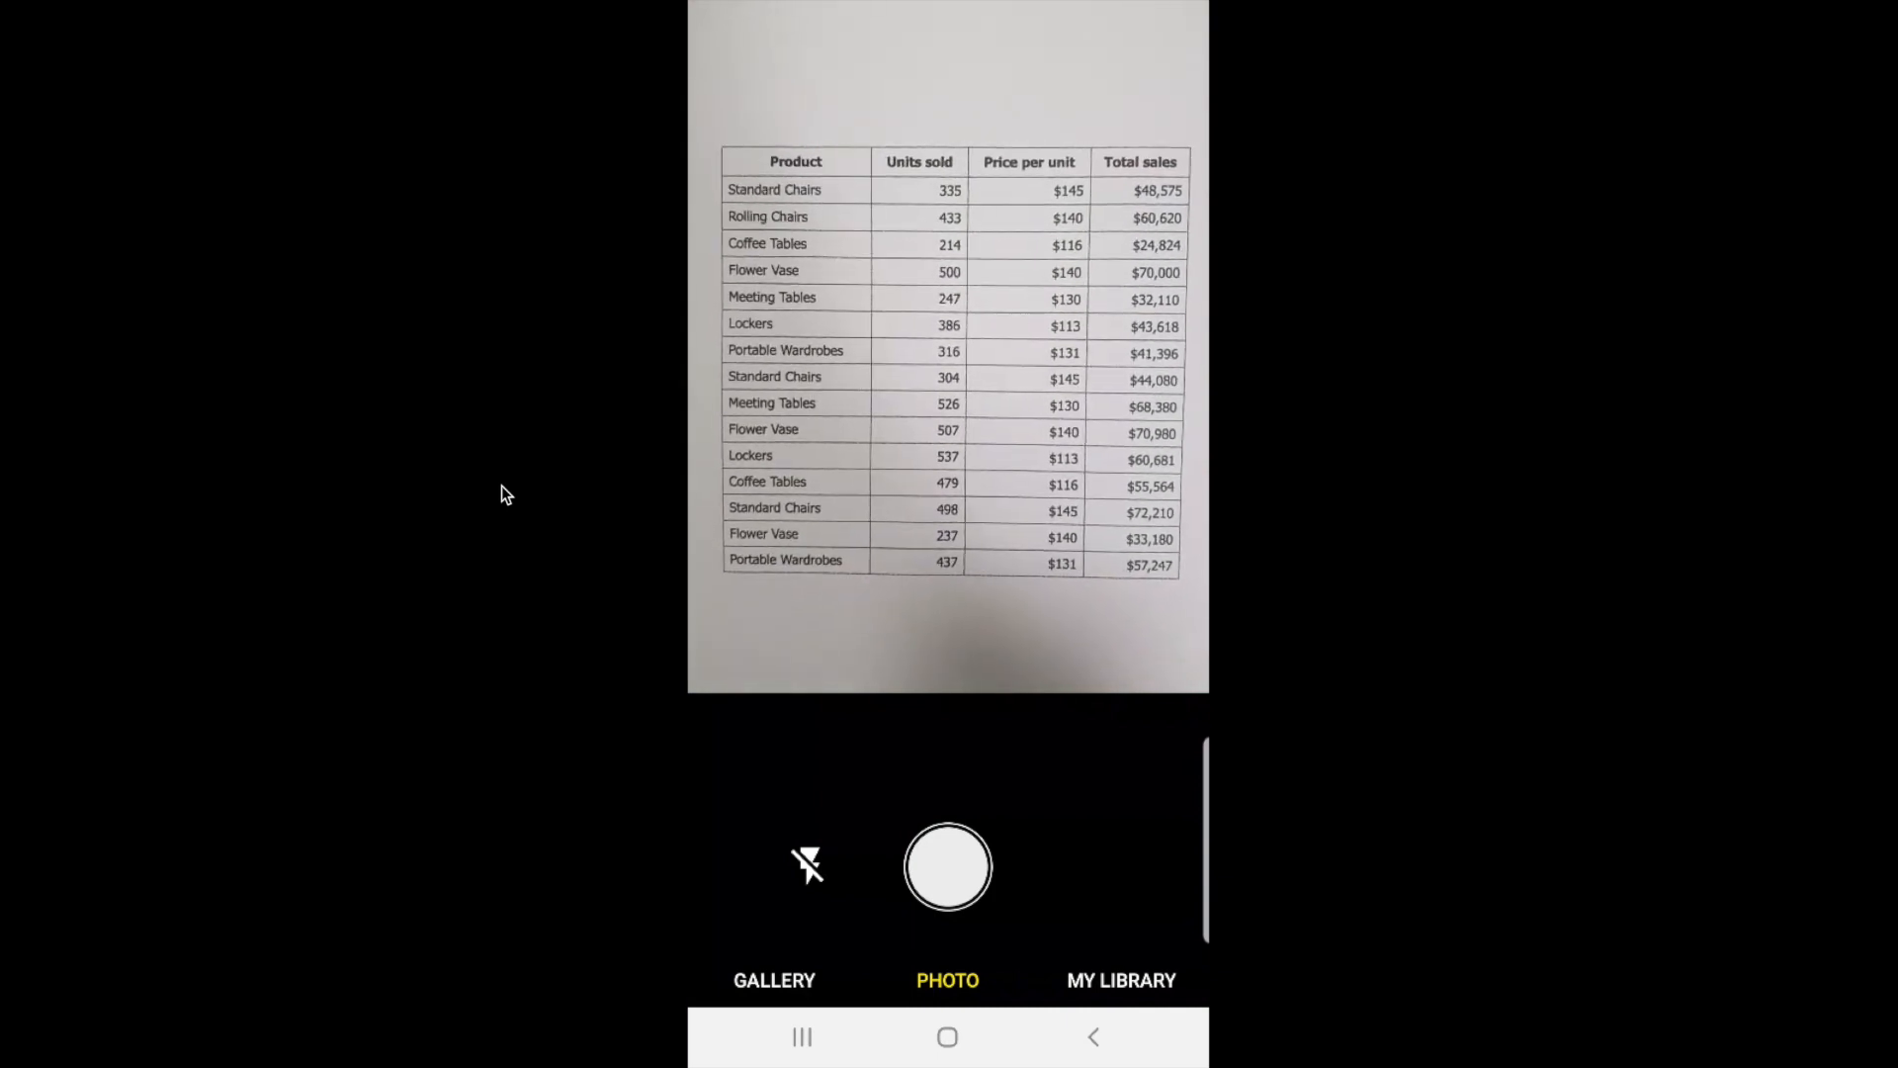
# - Photograph the printed sales table with the shutter
pyautogui.click(947, 866)
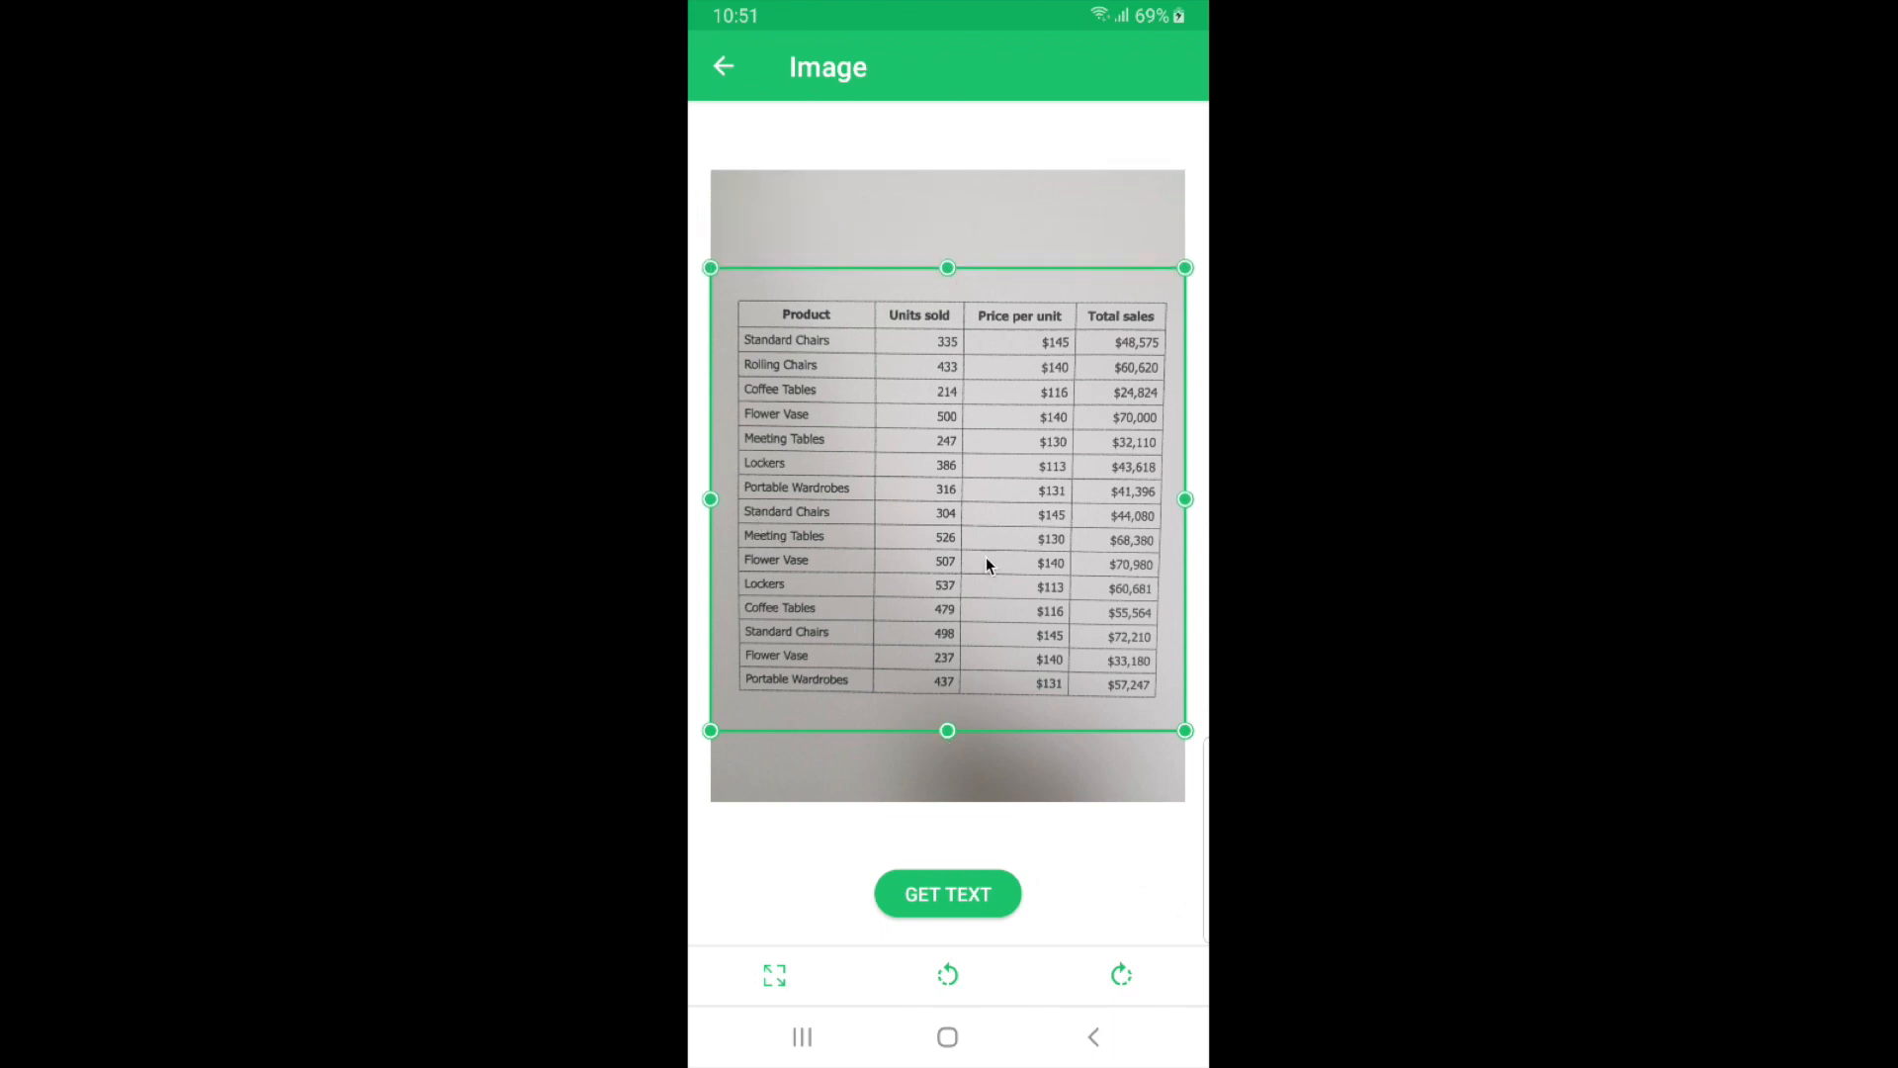
pyautogui.moveTo(990, 959)
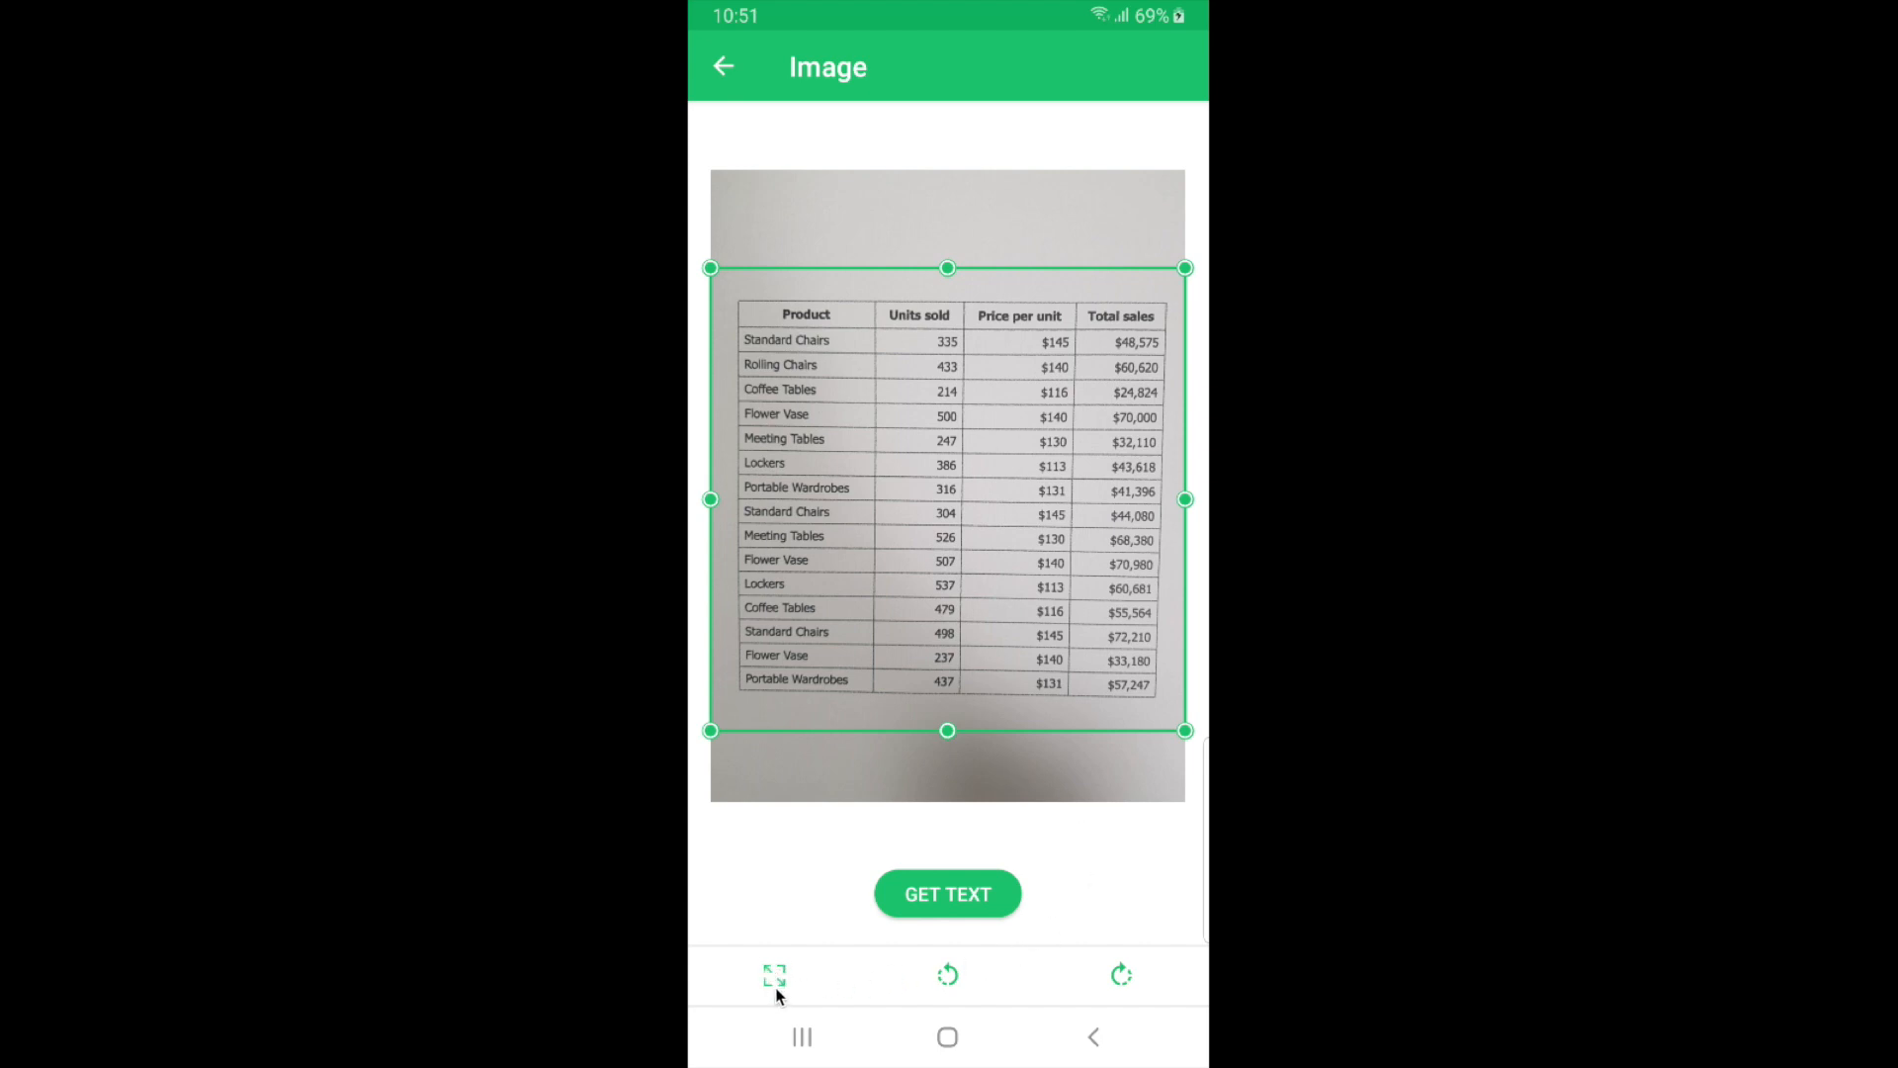
pyautogui.moveTo(1081, 977)
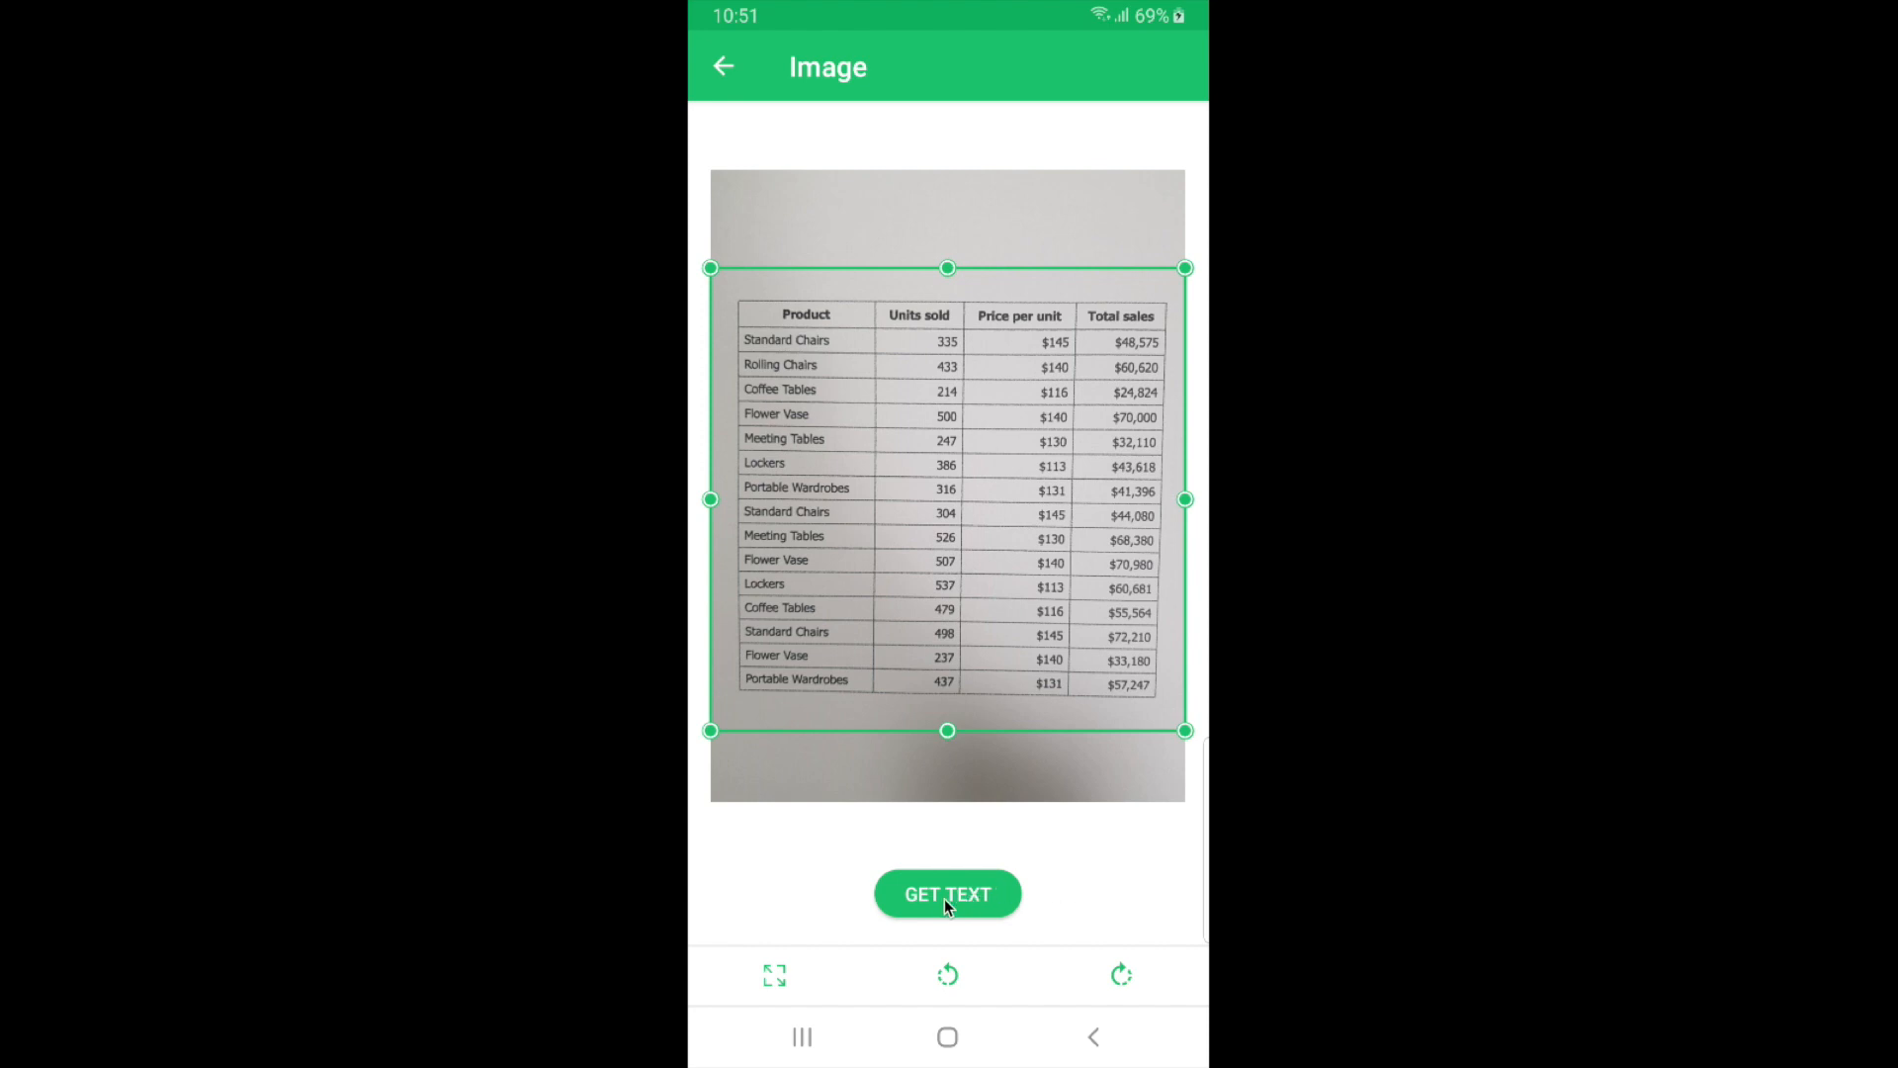
# - Extract the table text from the photo with GET TEXT
pyautogui.click(947, 893)
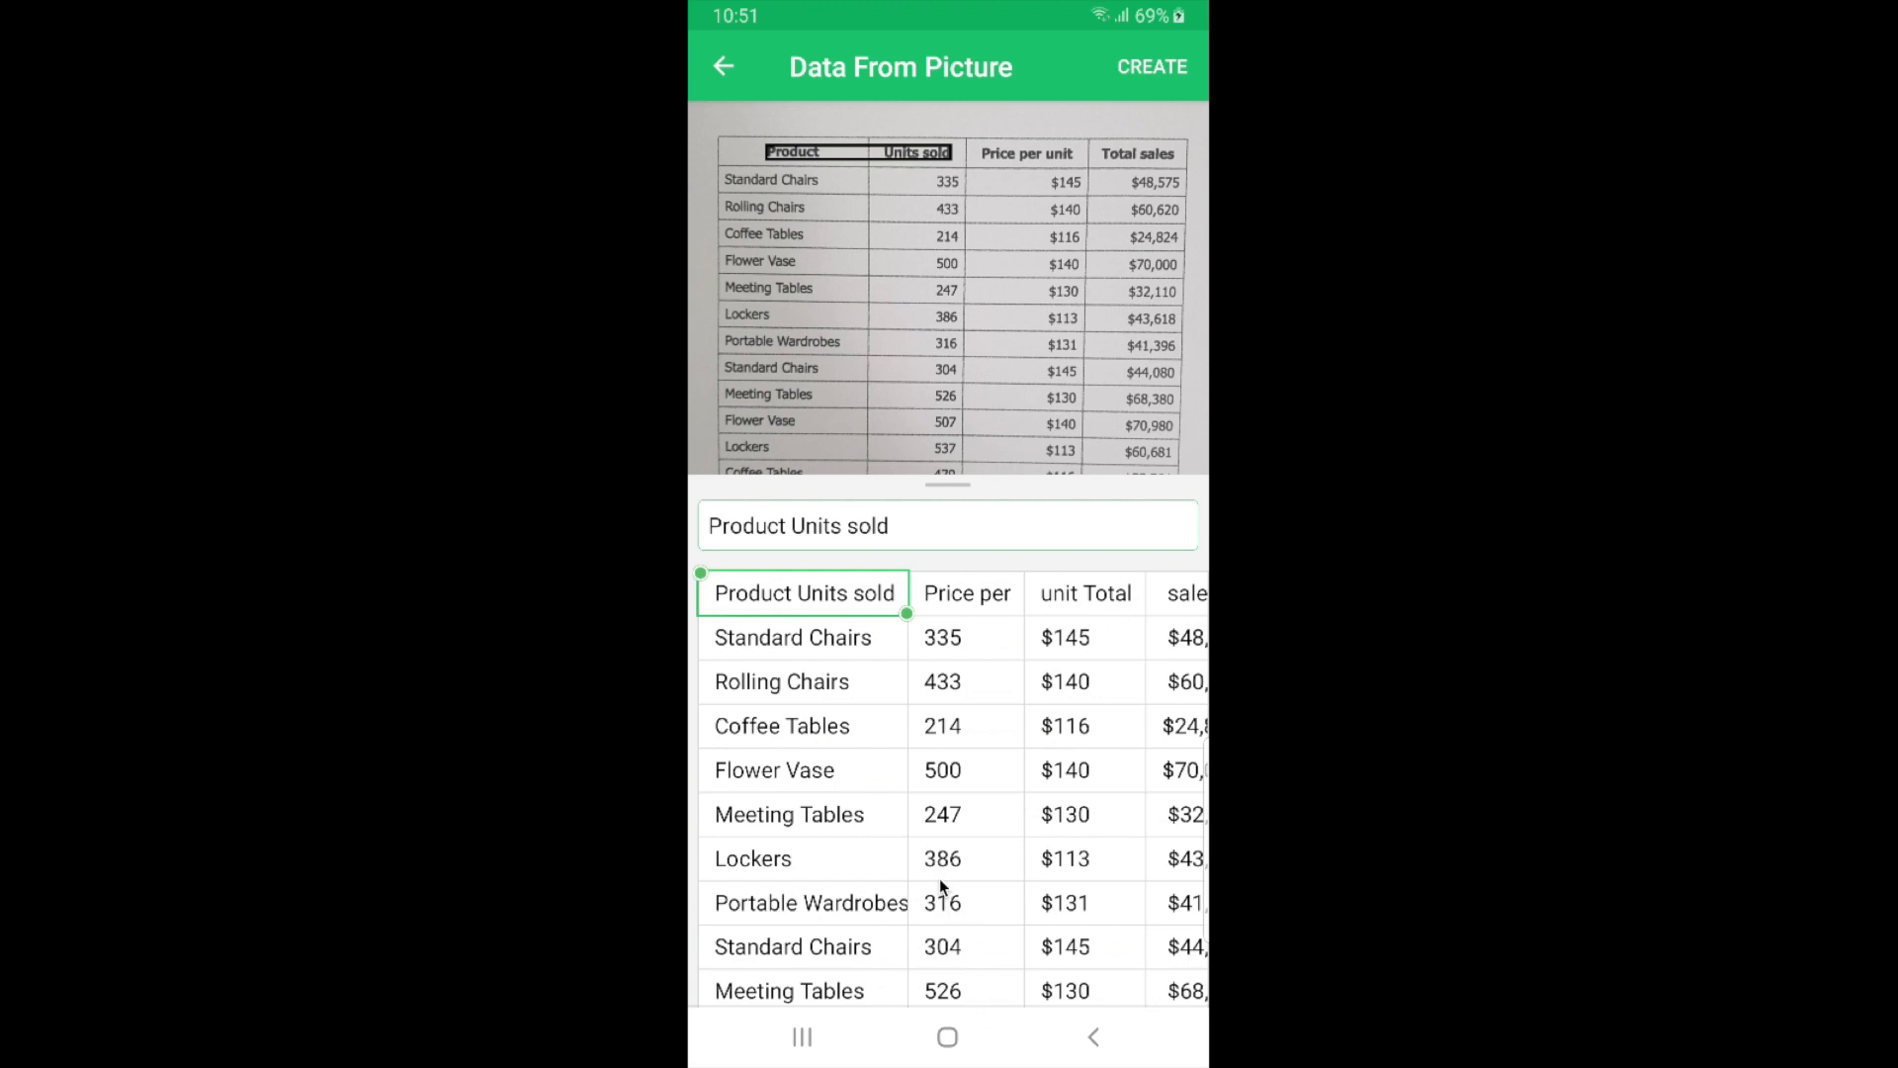
# - Edit the misread 'unit Total' header cell so it reads 'Total'
pyautogui.scroll(-3)
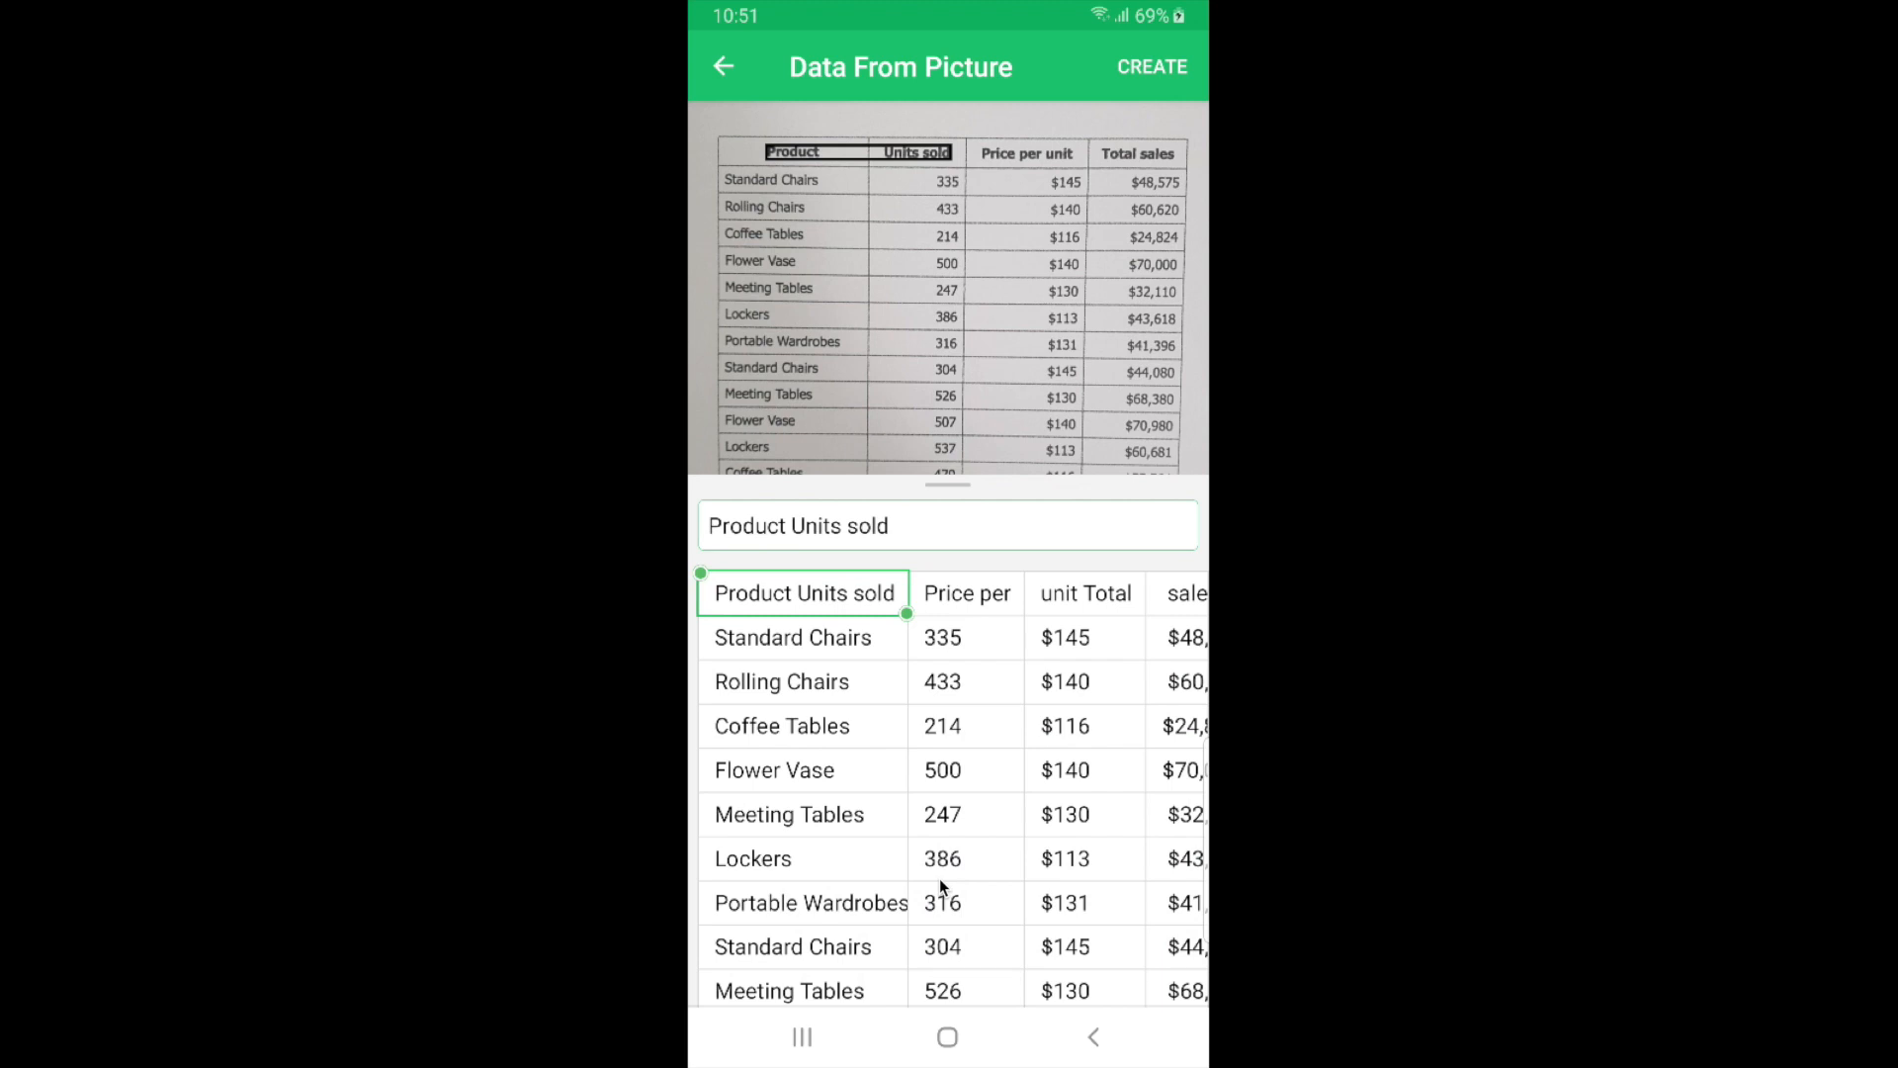
pyautogui.moveTo(983, 667)
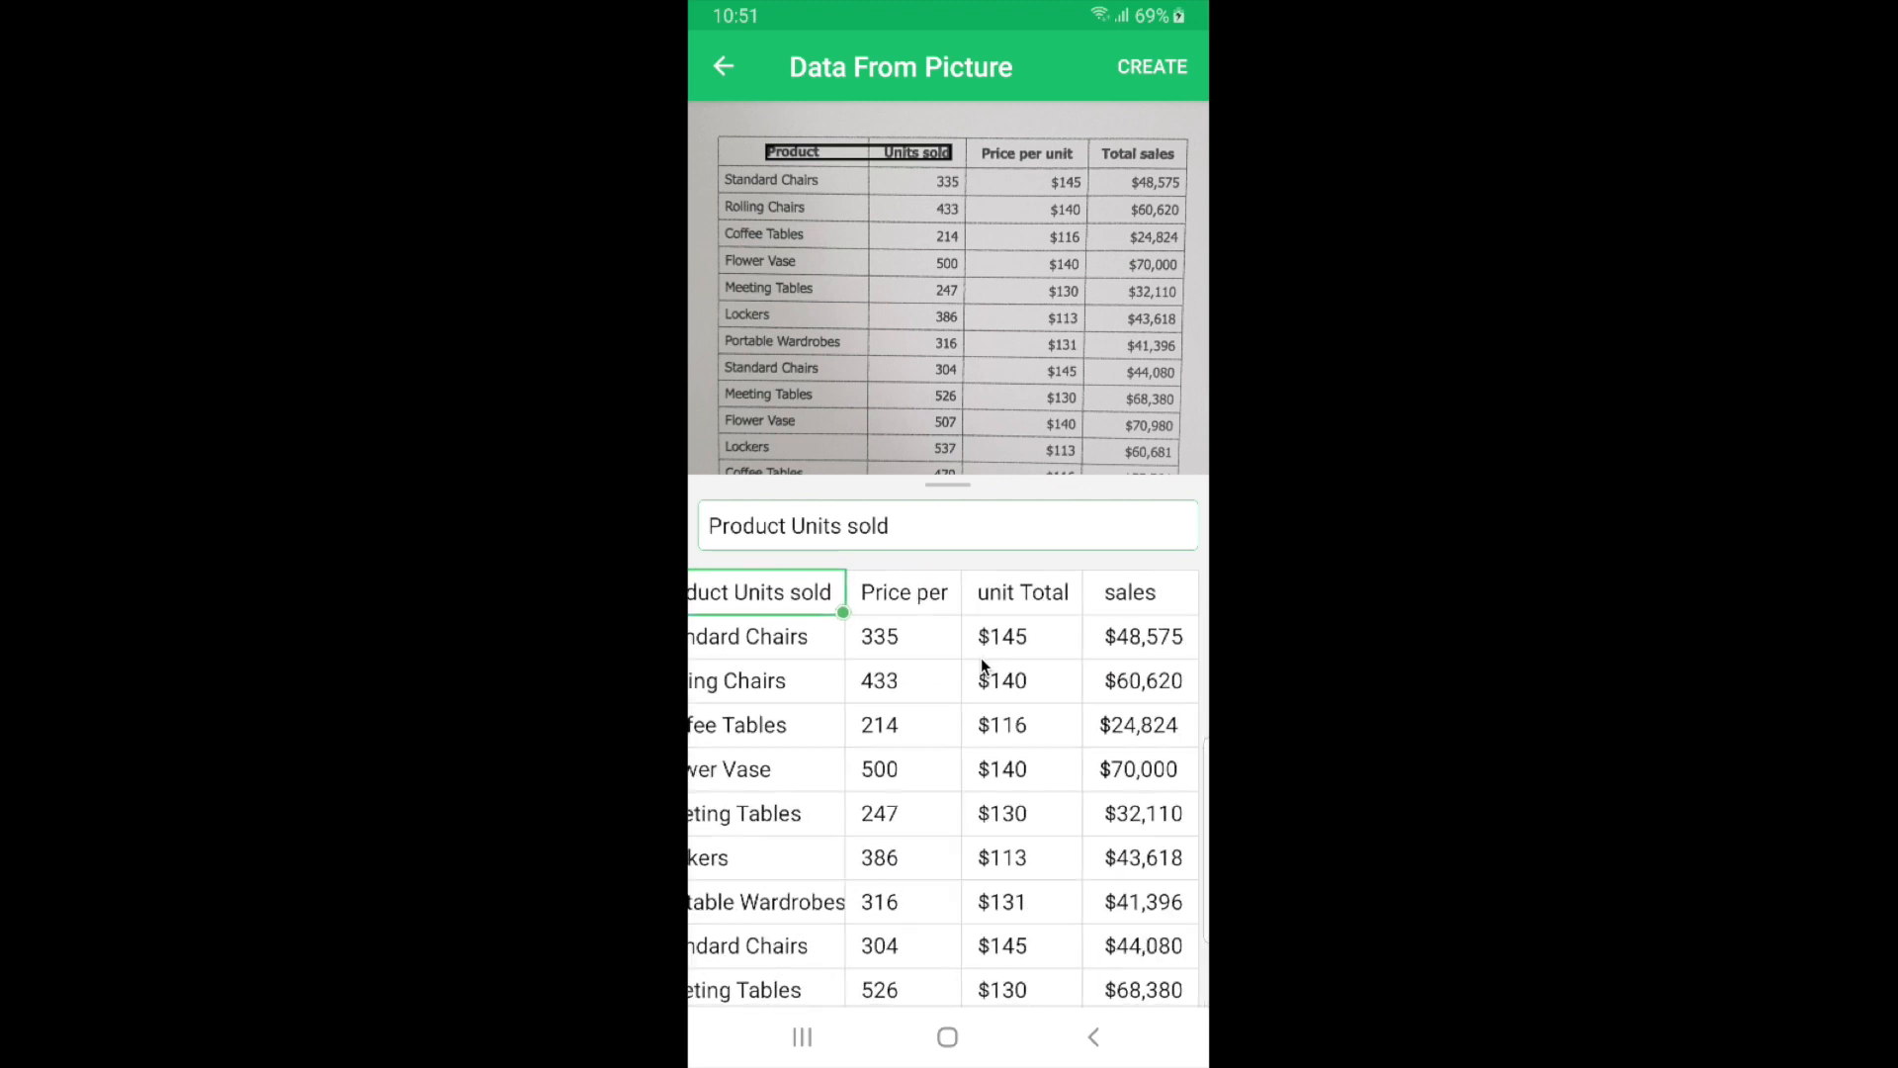
pyautogui.click(1023, 591)
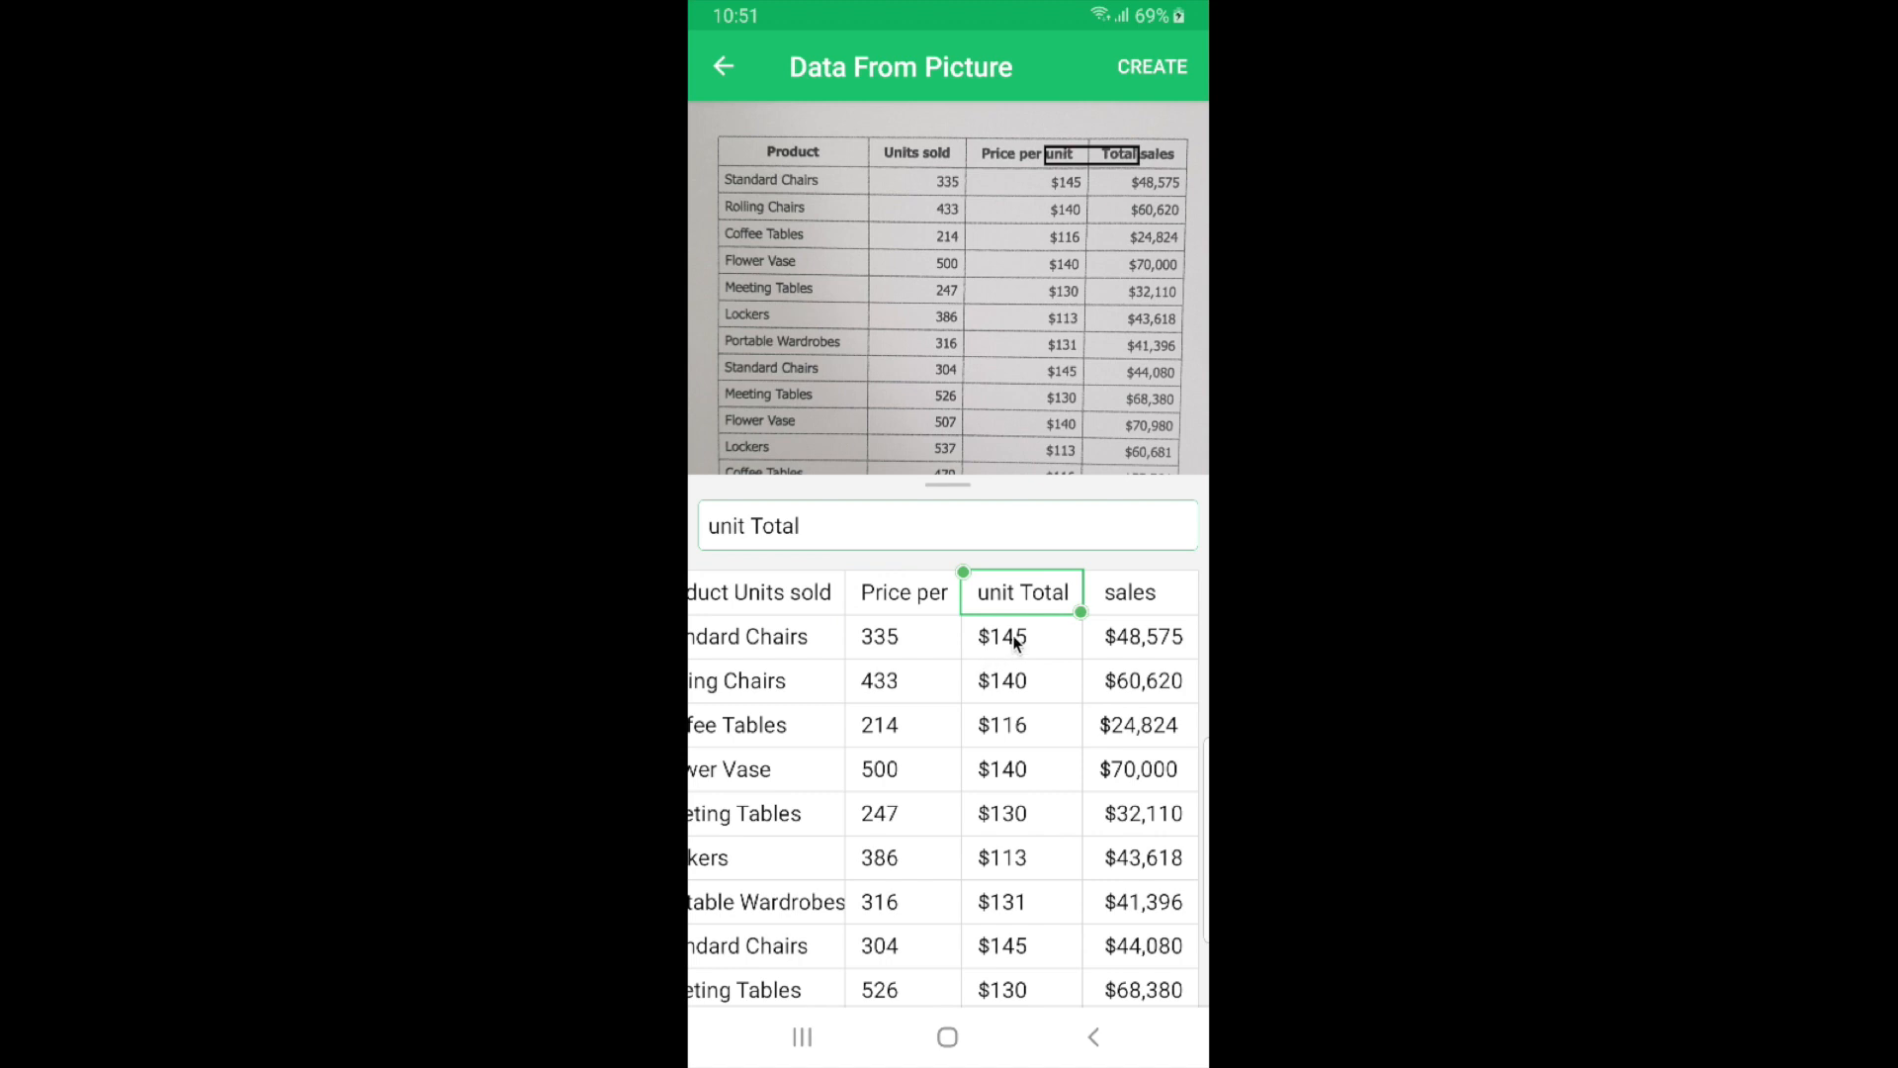
pyautogui.click(757, 526)
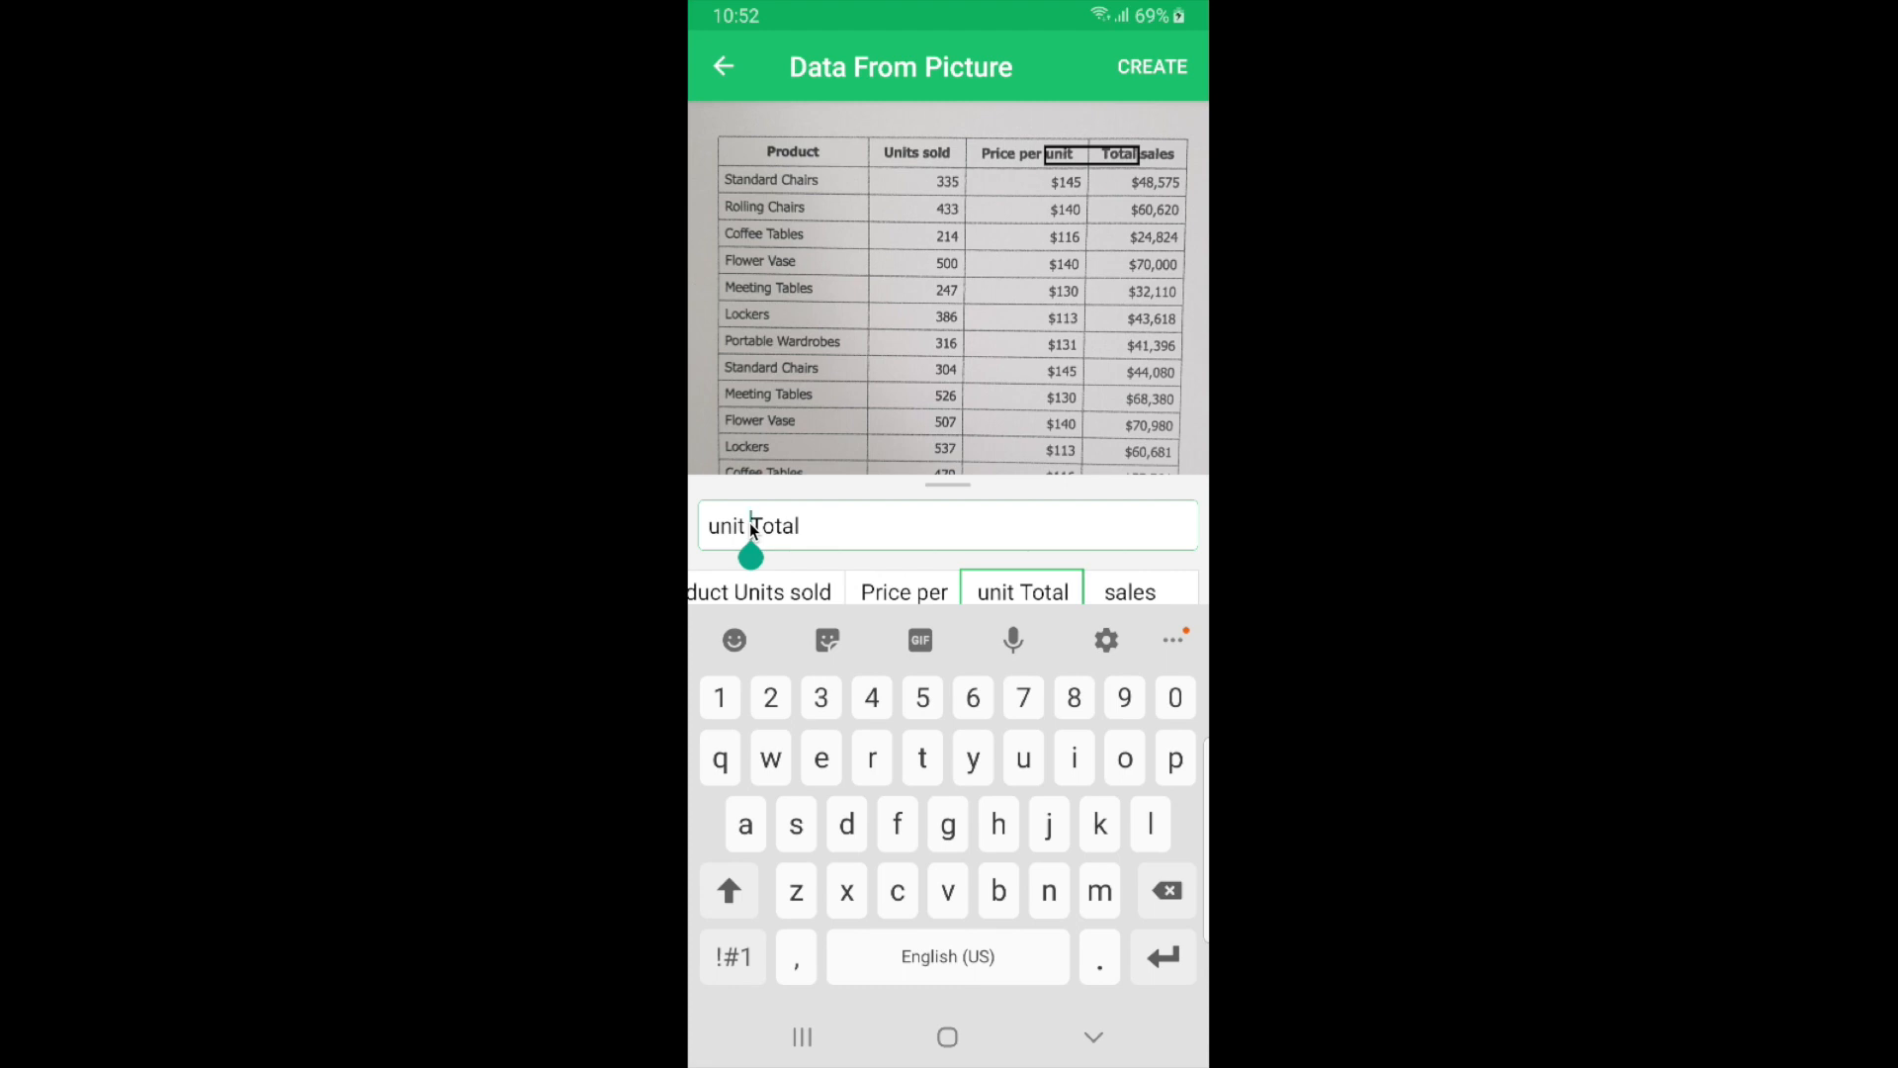
pyautogui.press('Backspace')
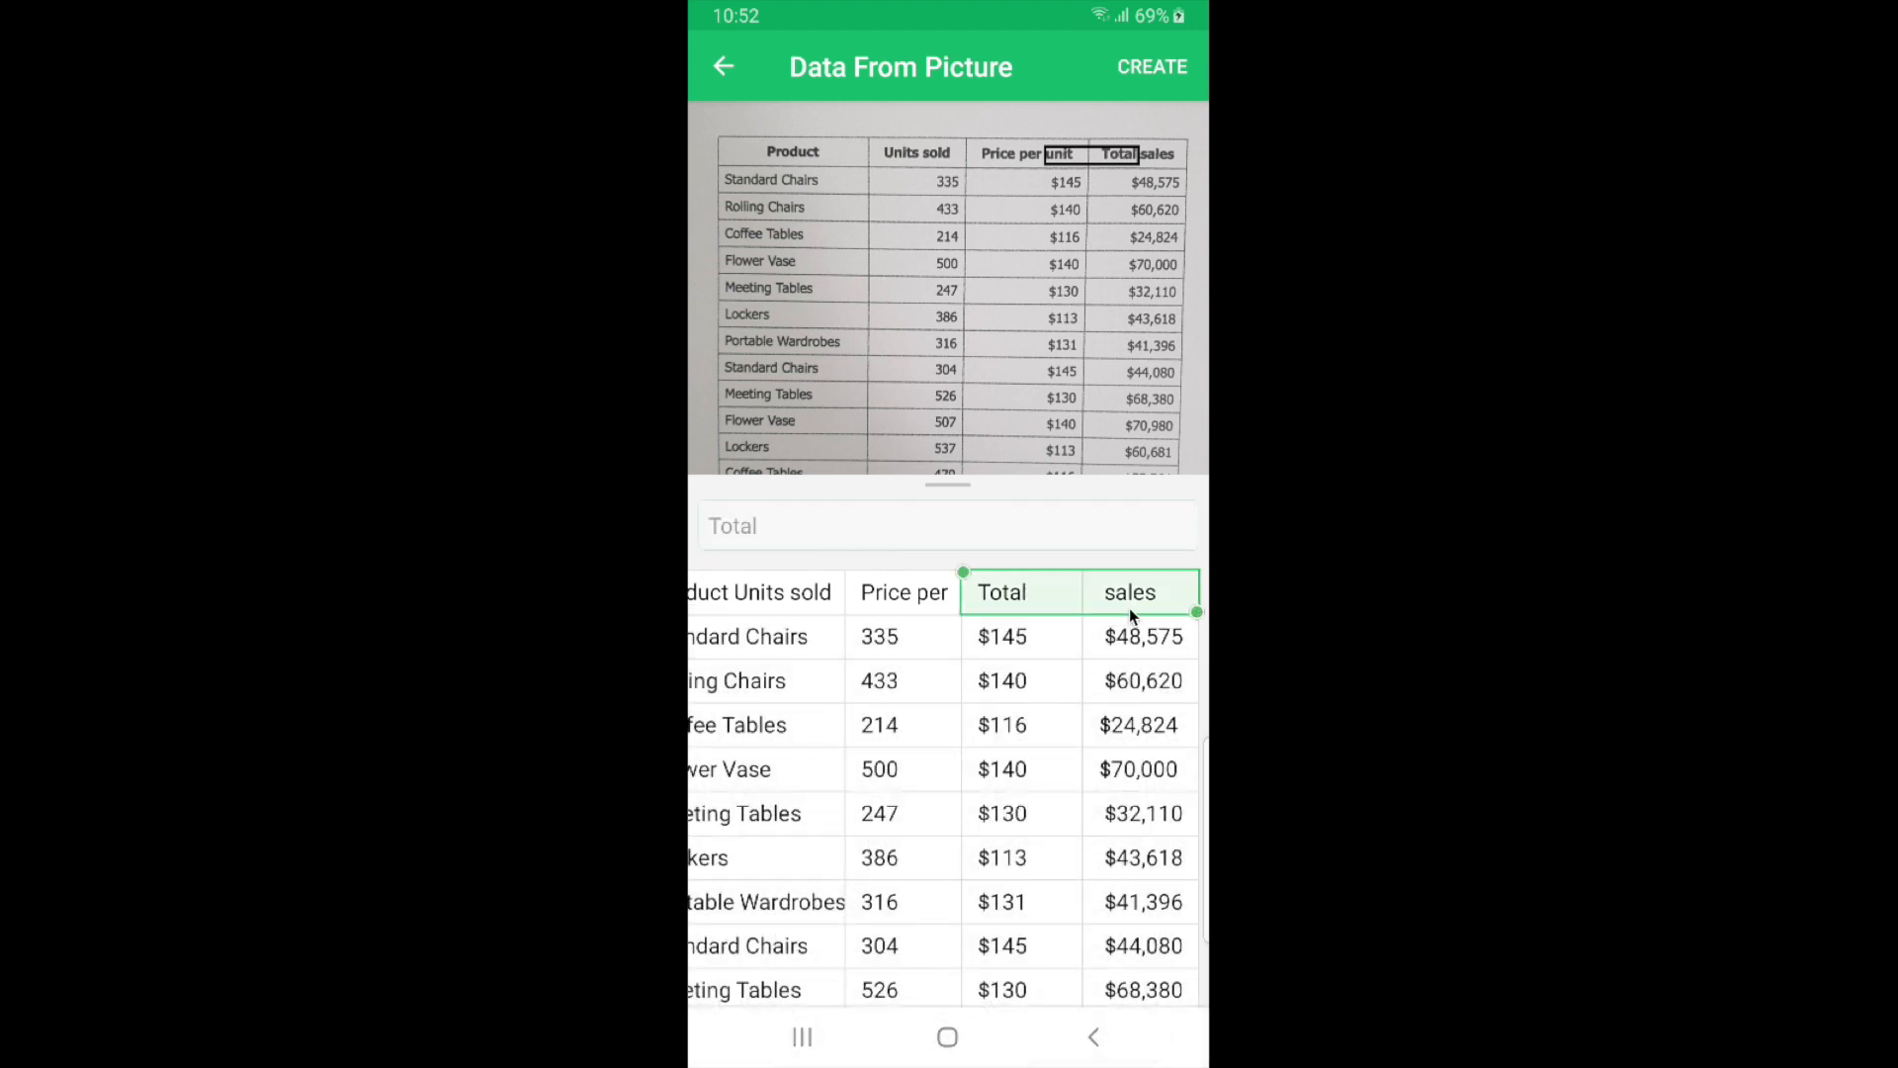
# - Join the Total cell with the sales cell to form one 'Total sales' header
pyautogui.click(1129, 591)
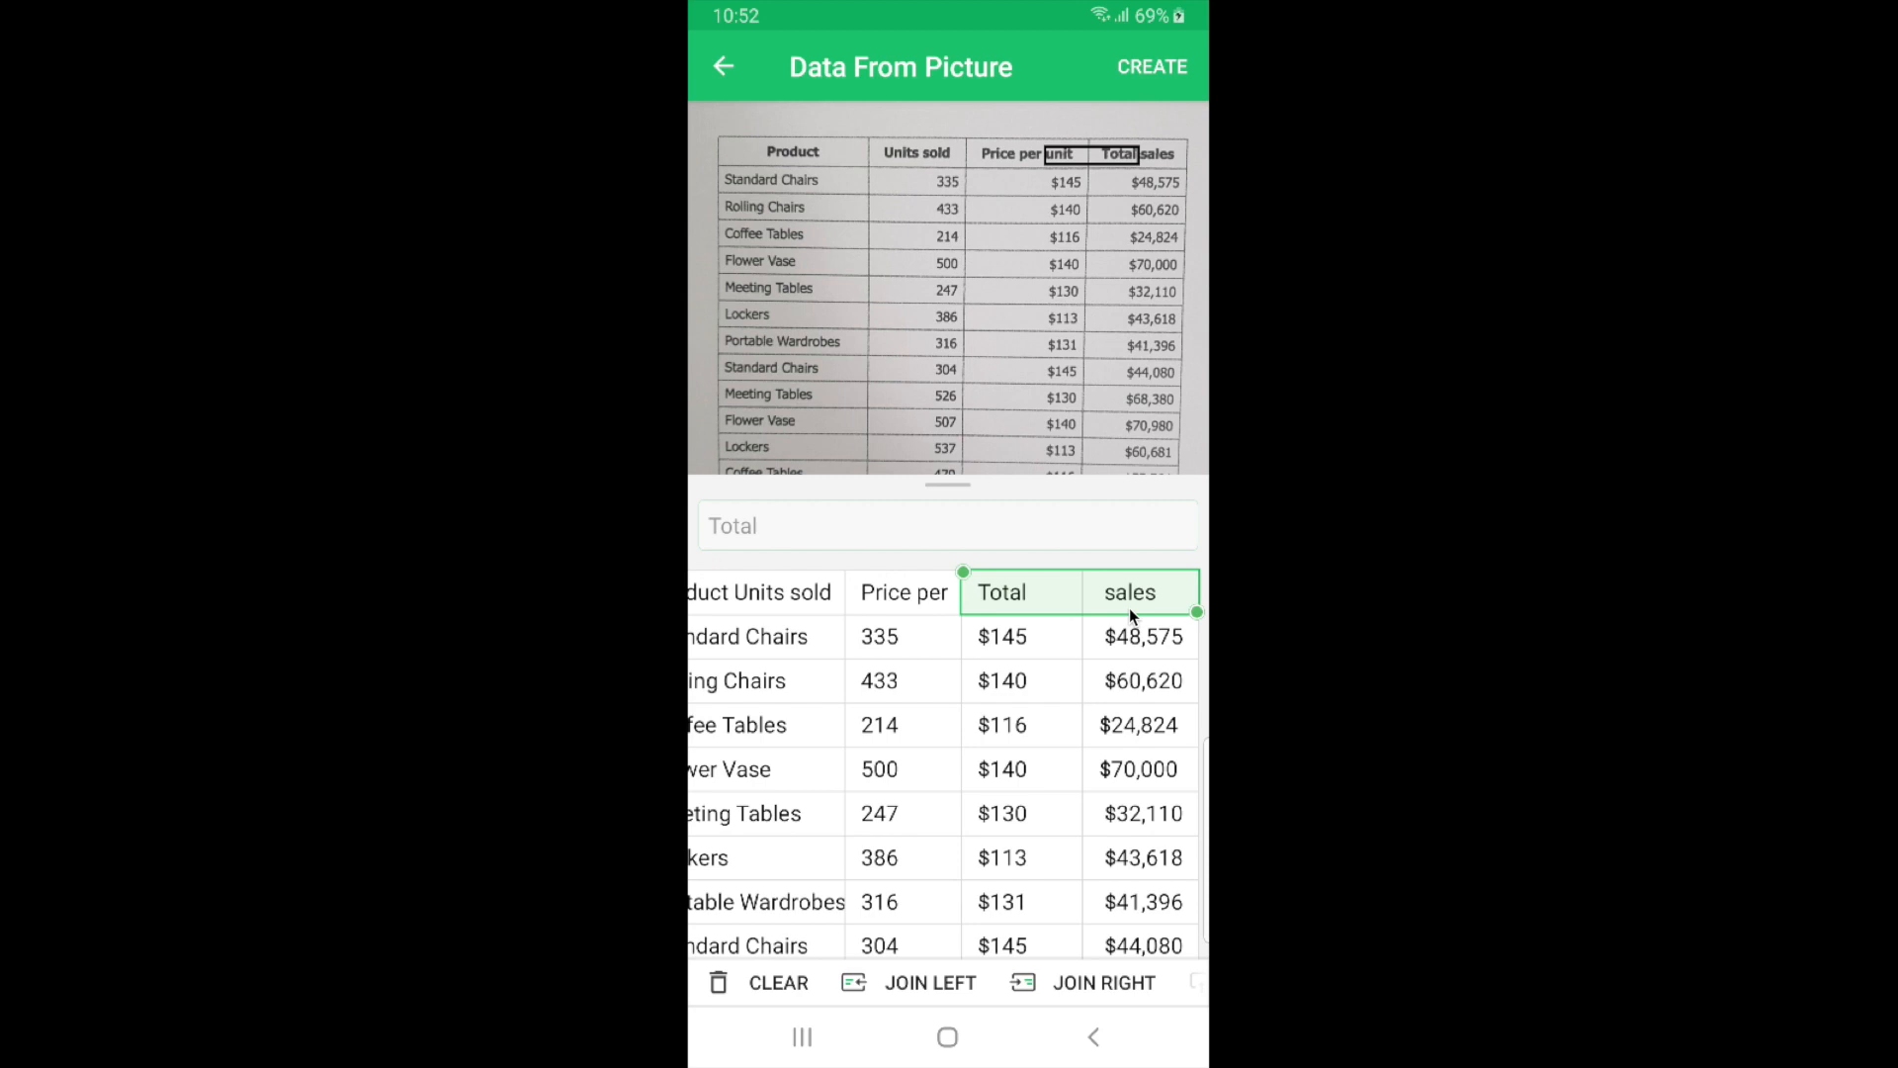
pyautogui.moveTo(1037, 993)
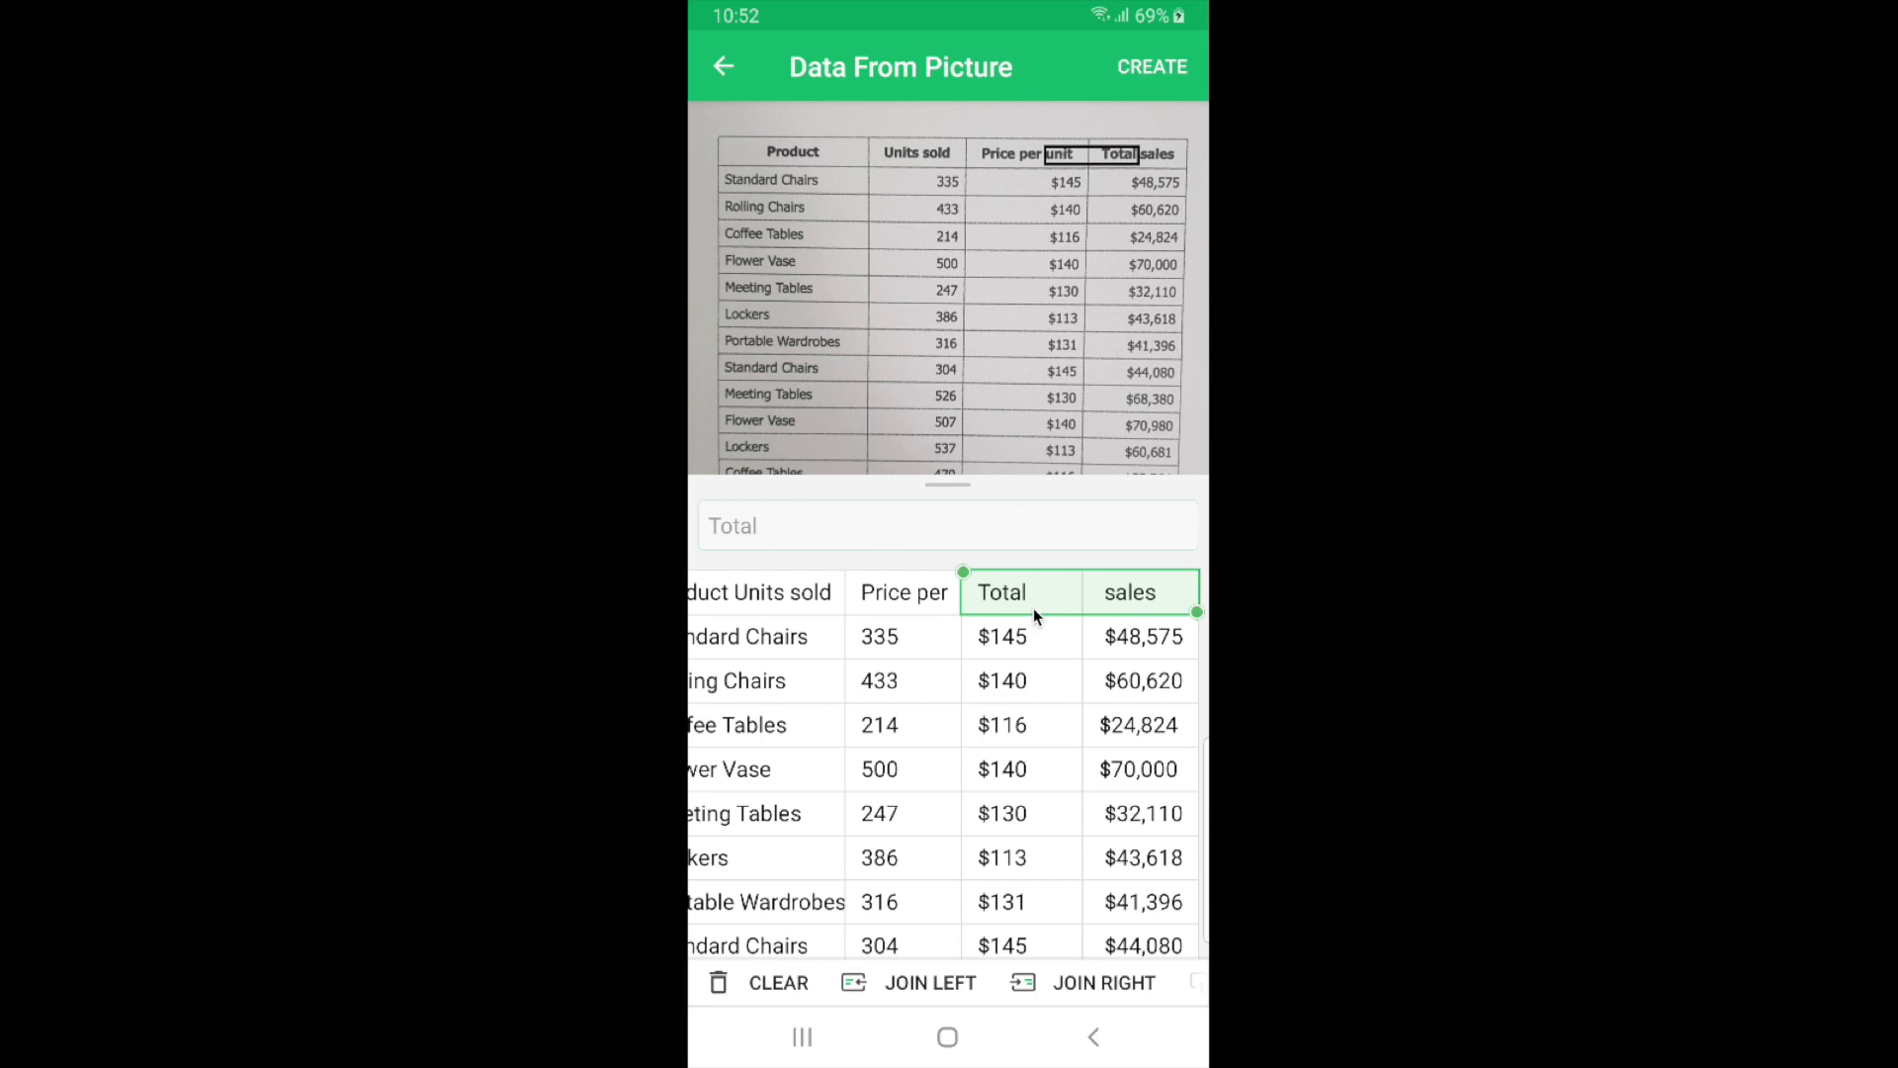
pyautogui.moveTo(1105, 595)
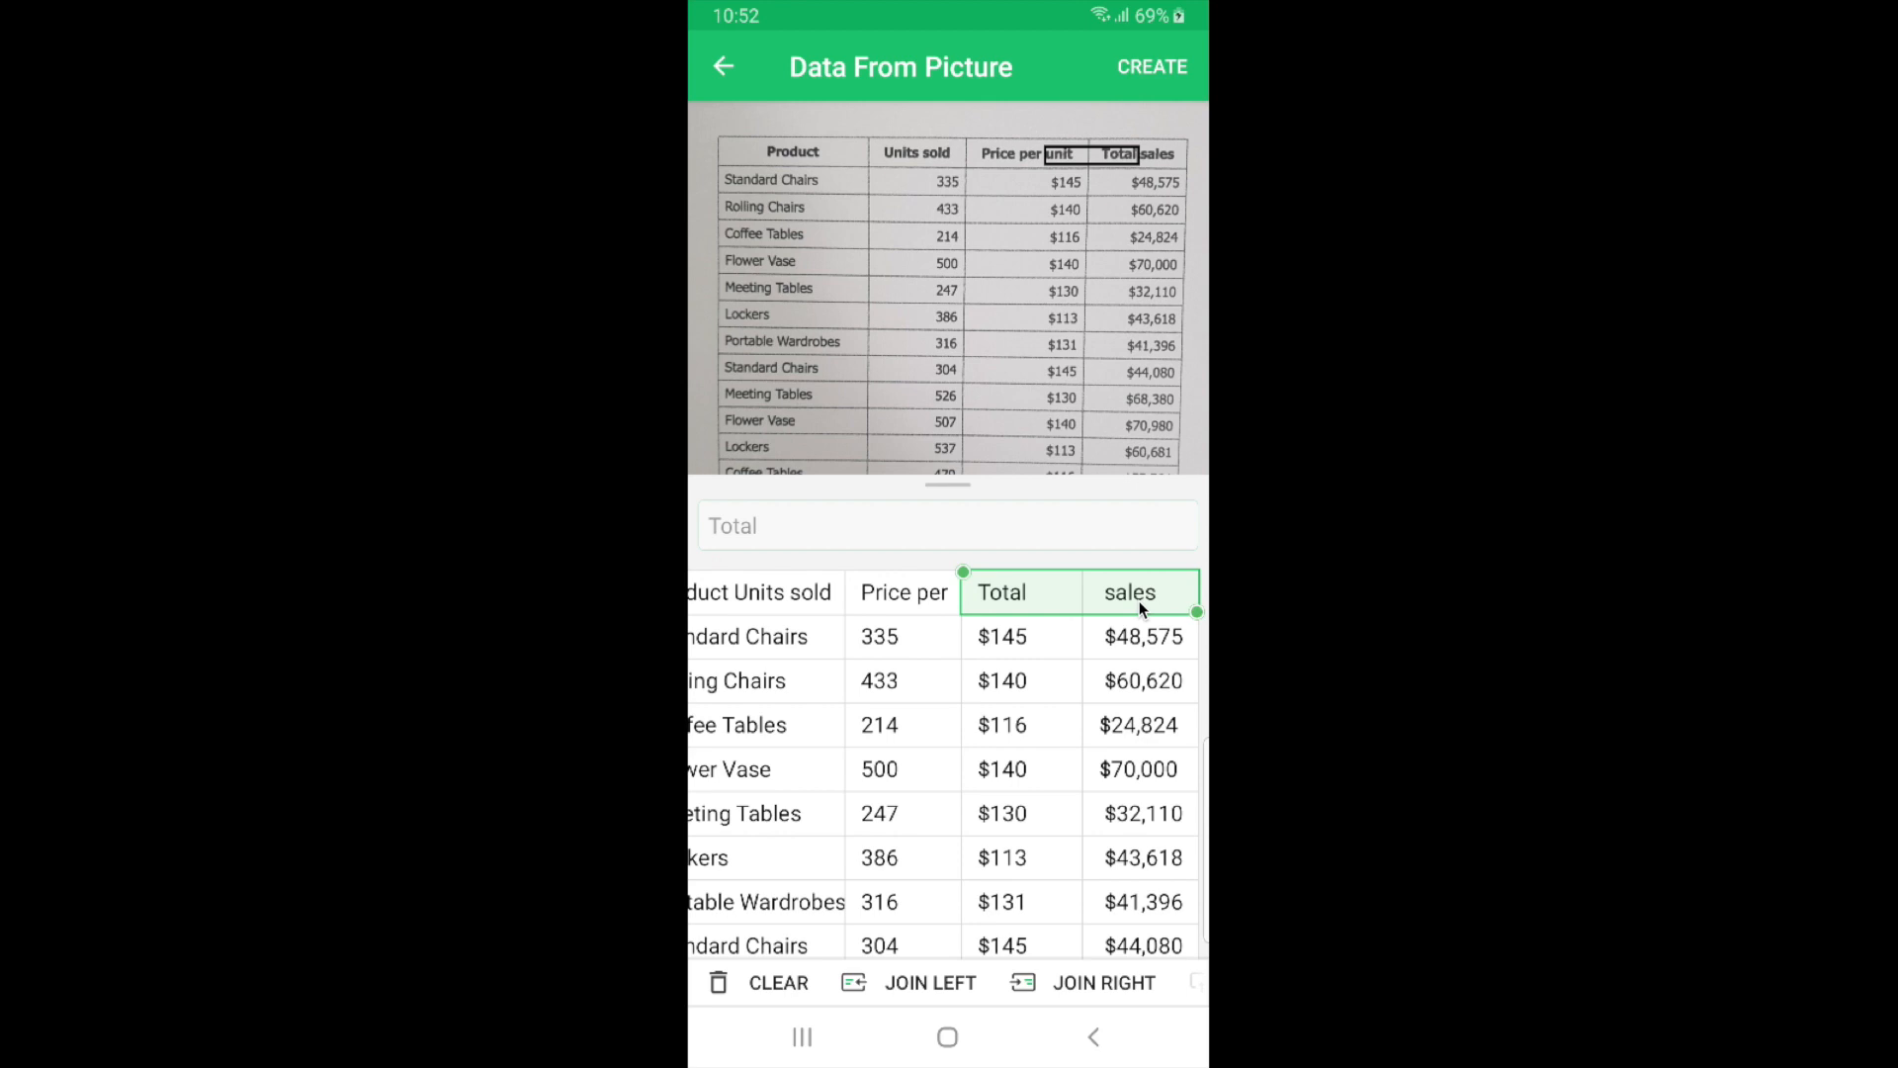
pyautogui.moveTo(1107, 941)
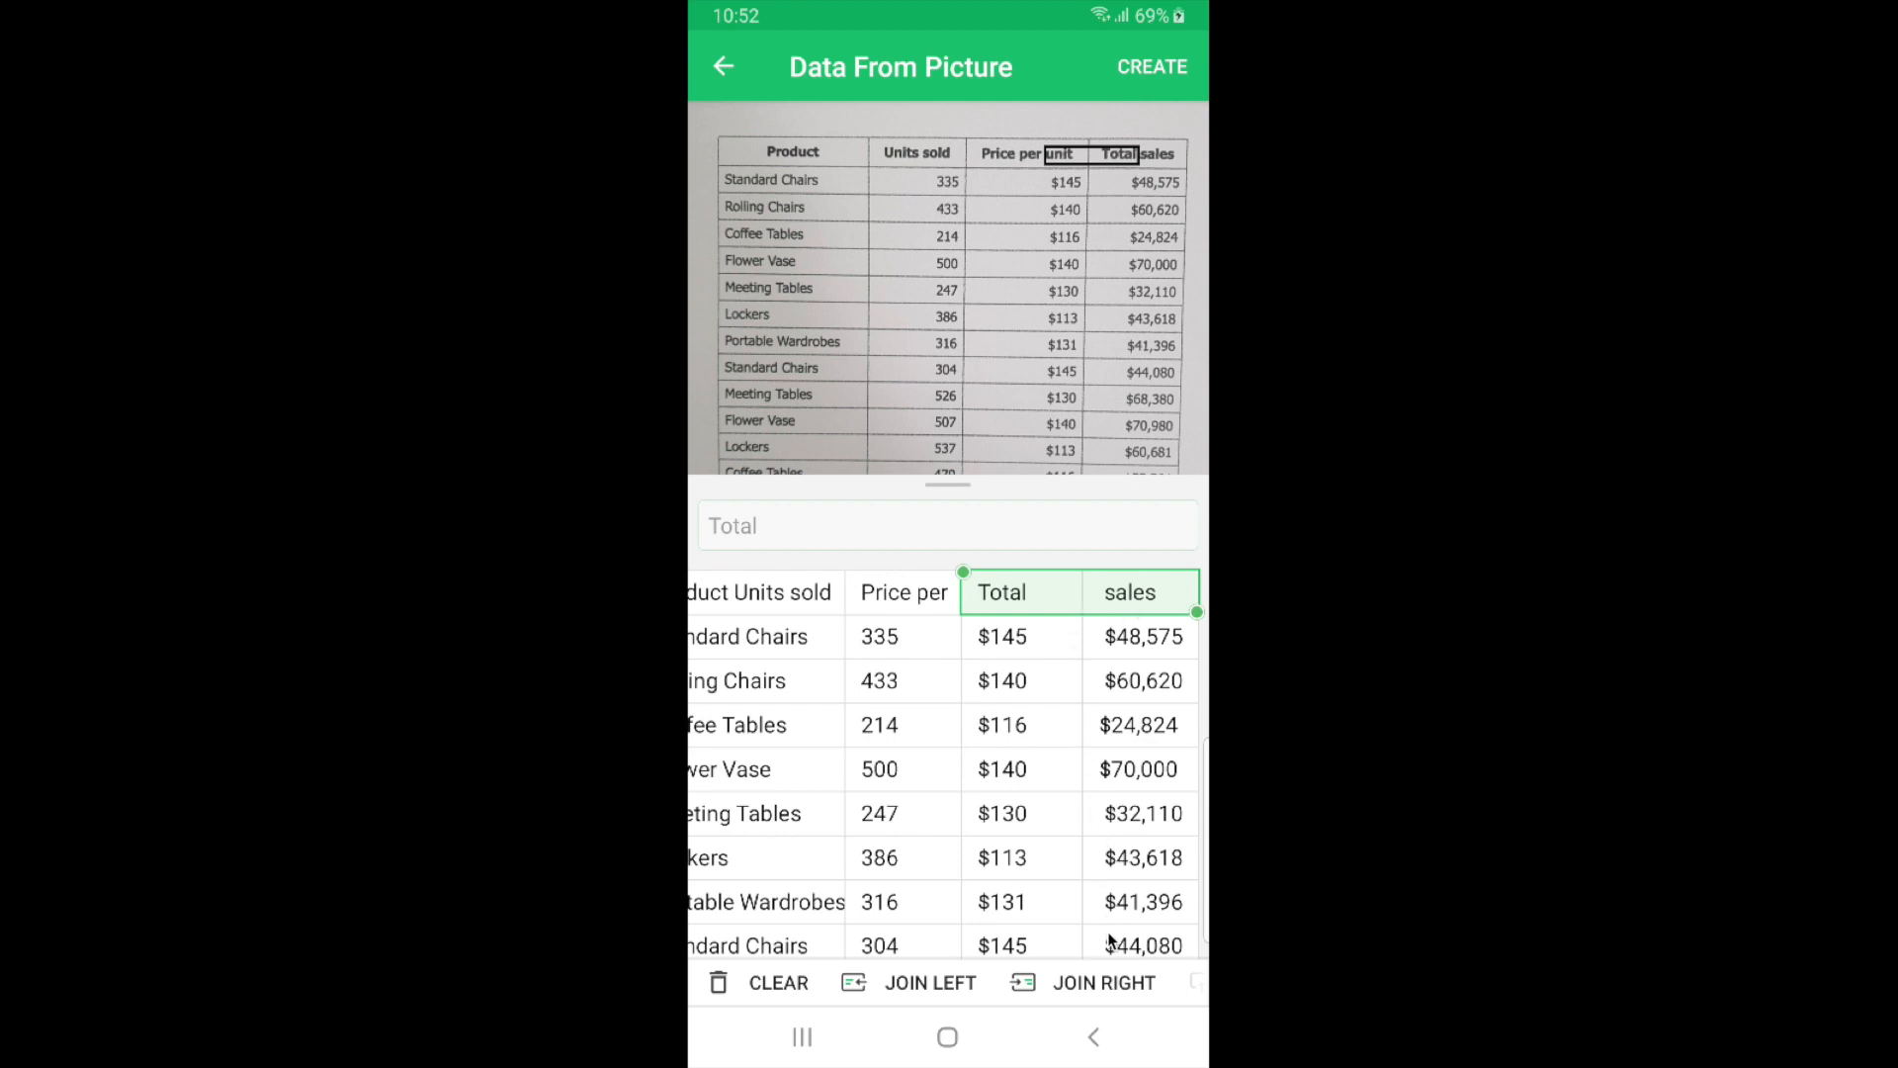
pyautogui.moveTo(1125, 994)
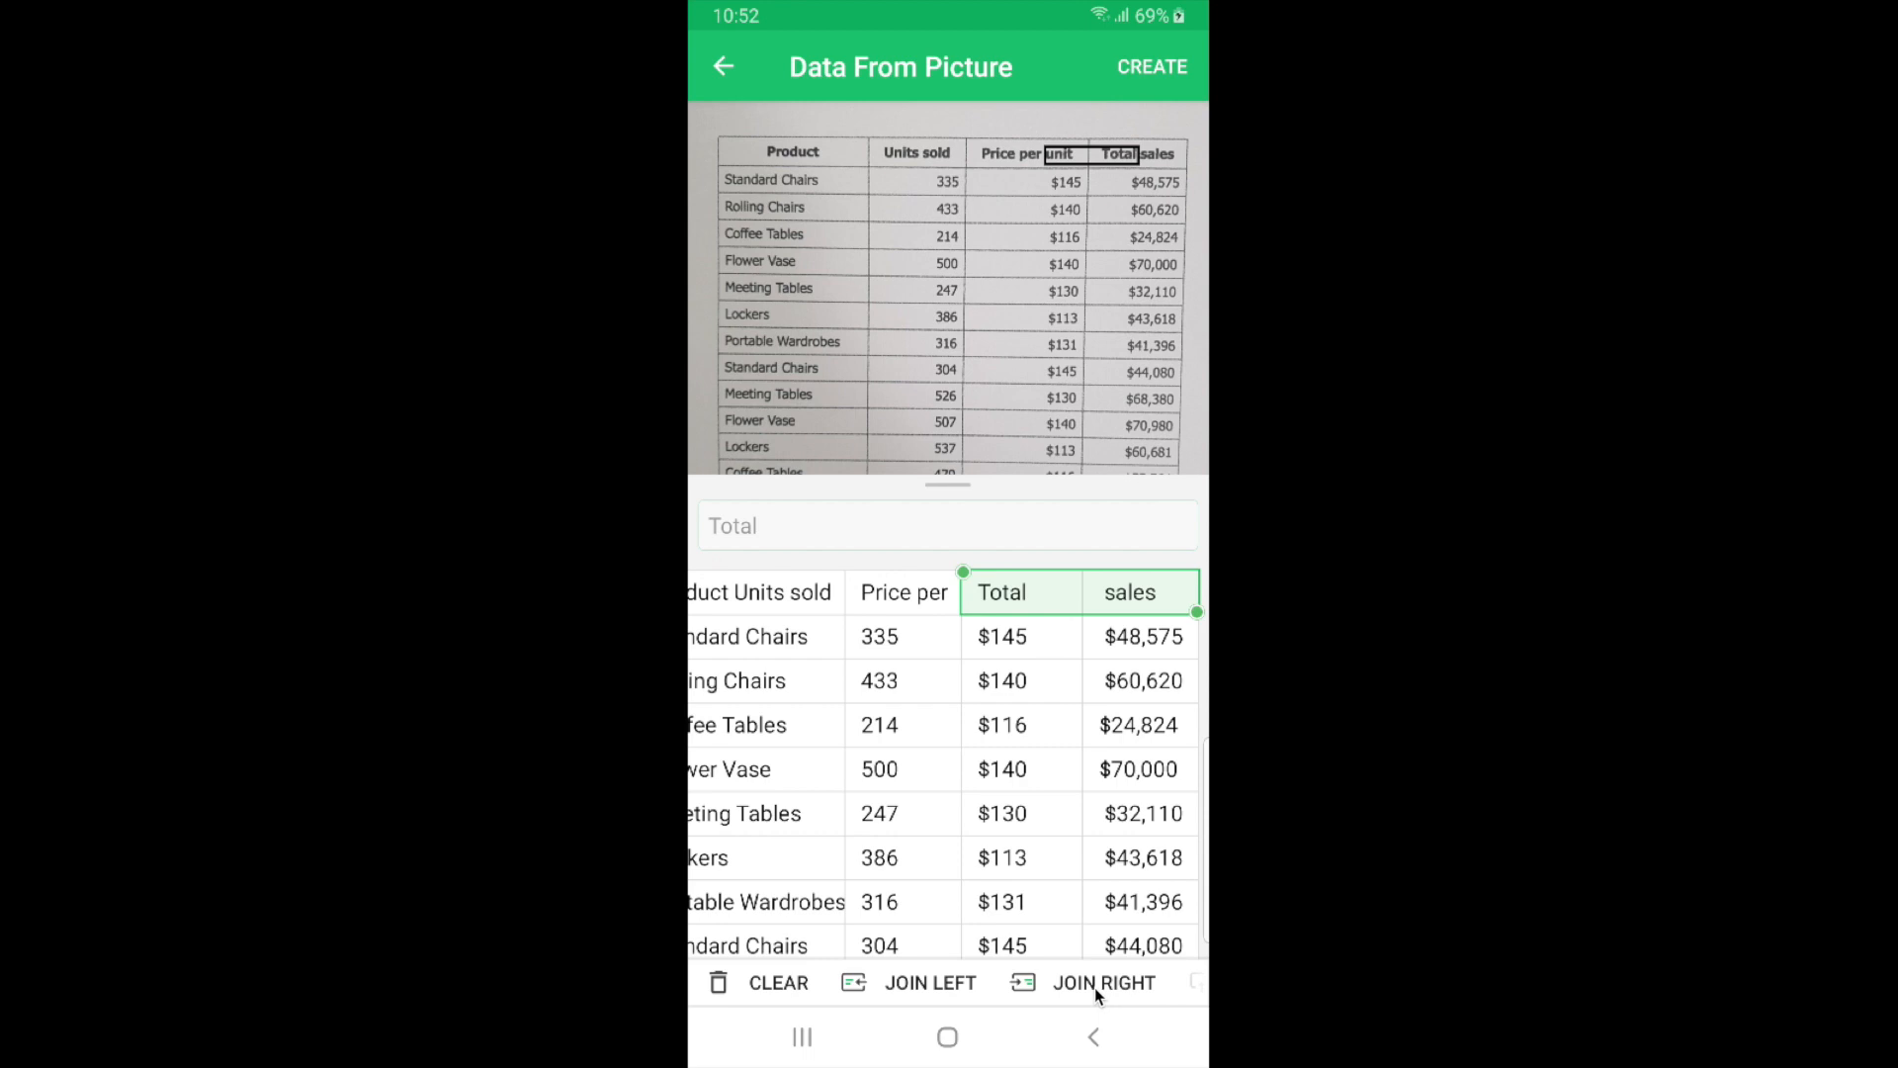
pyautogui.click(1103, 982)
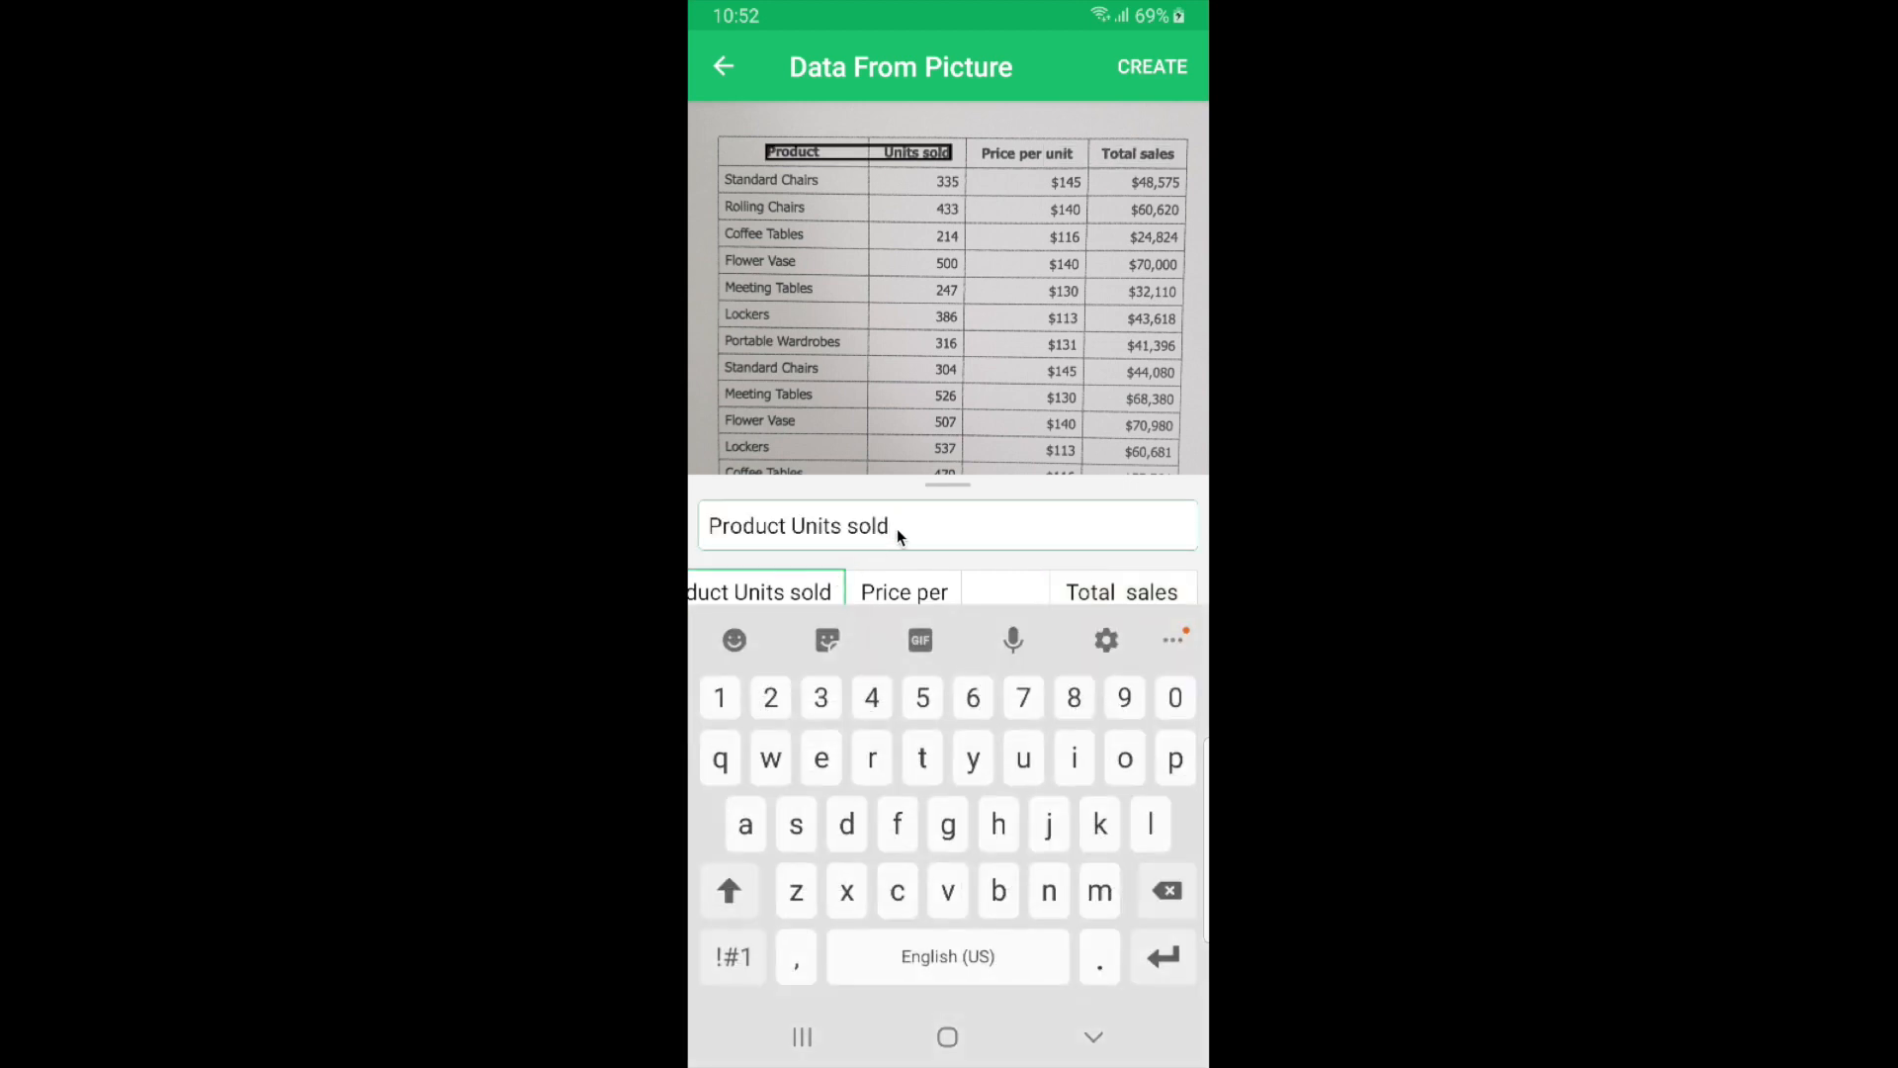
# - Trim the first header to 'Product' and insert a new 'Units Sold' header cell
pyautogui.press('Backspace')
pyautogui.write(' Unit')
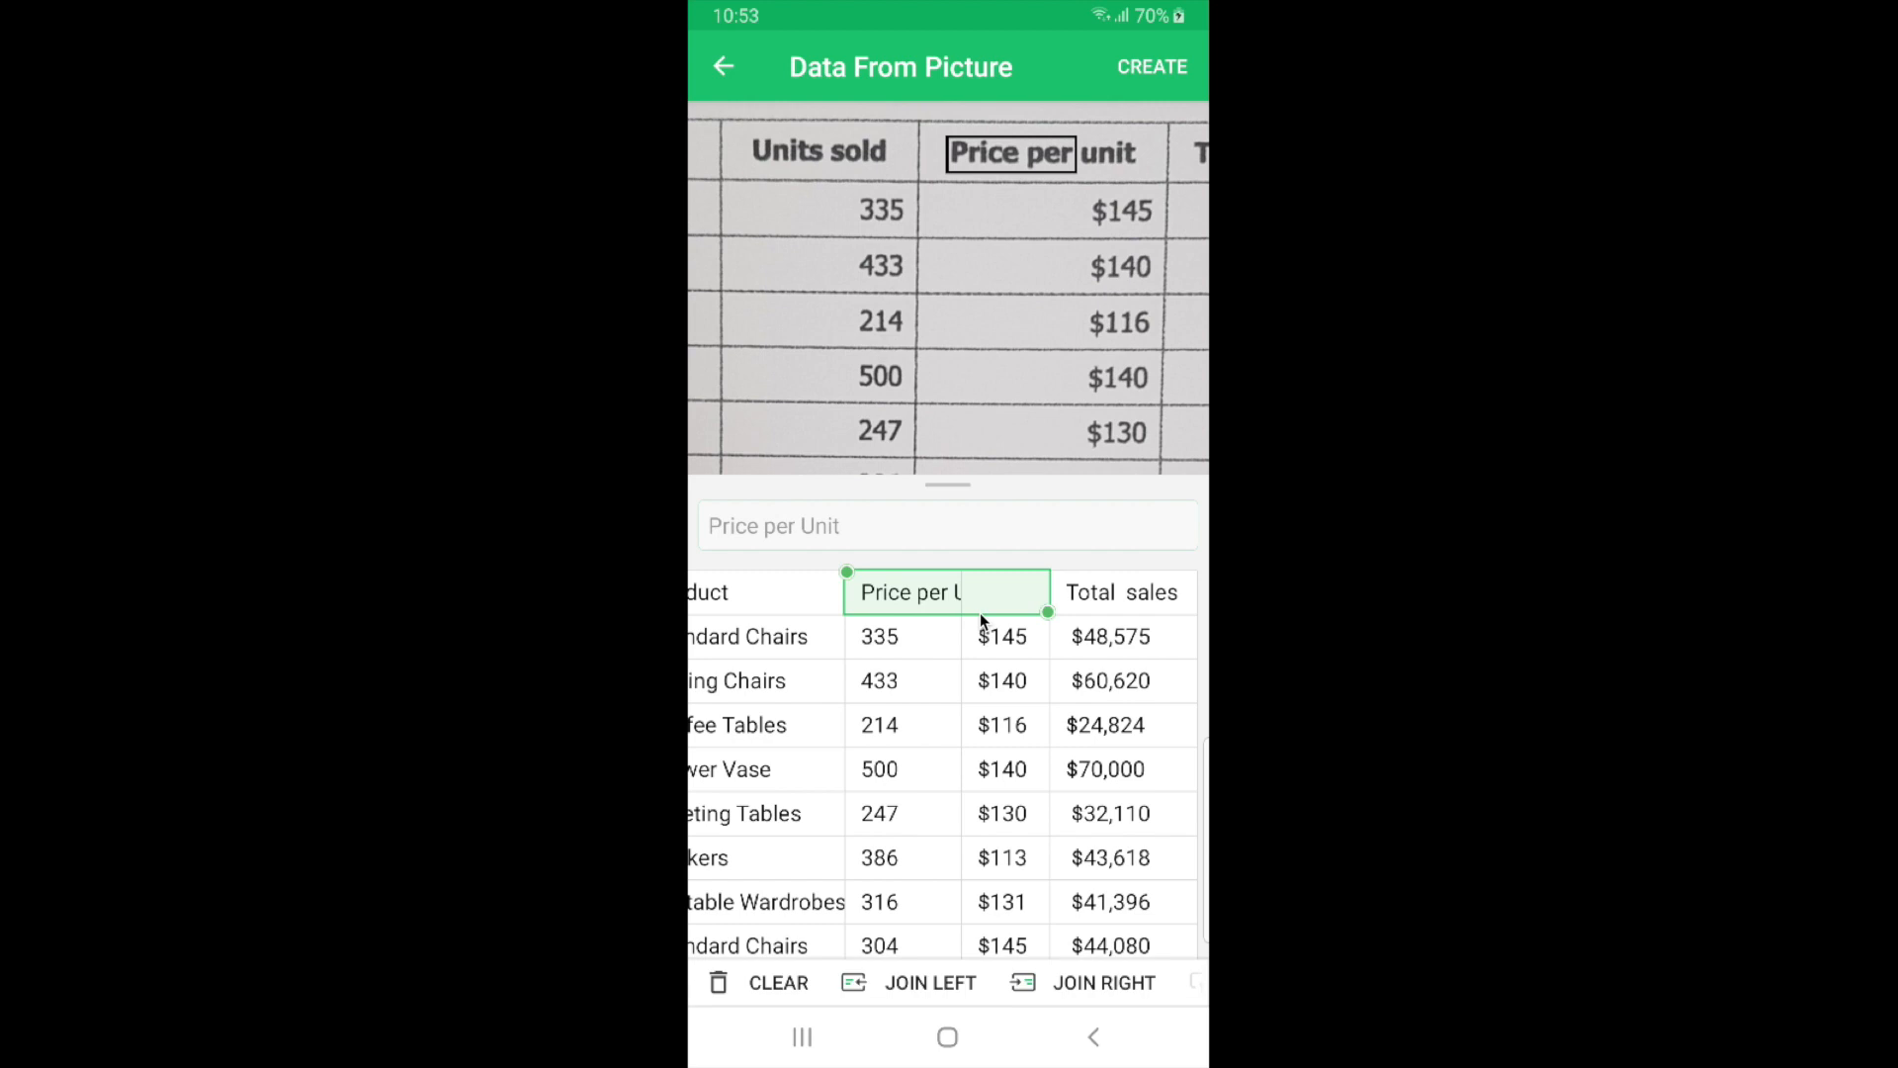
pyautogui.click(882, 591)
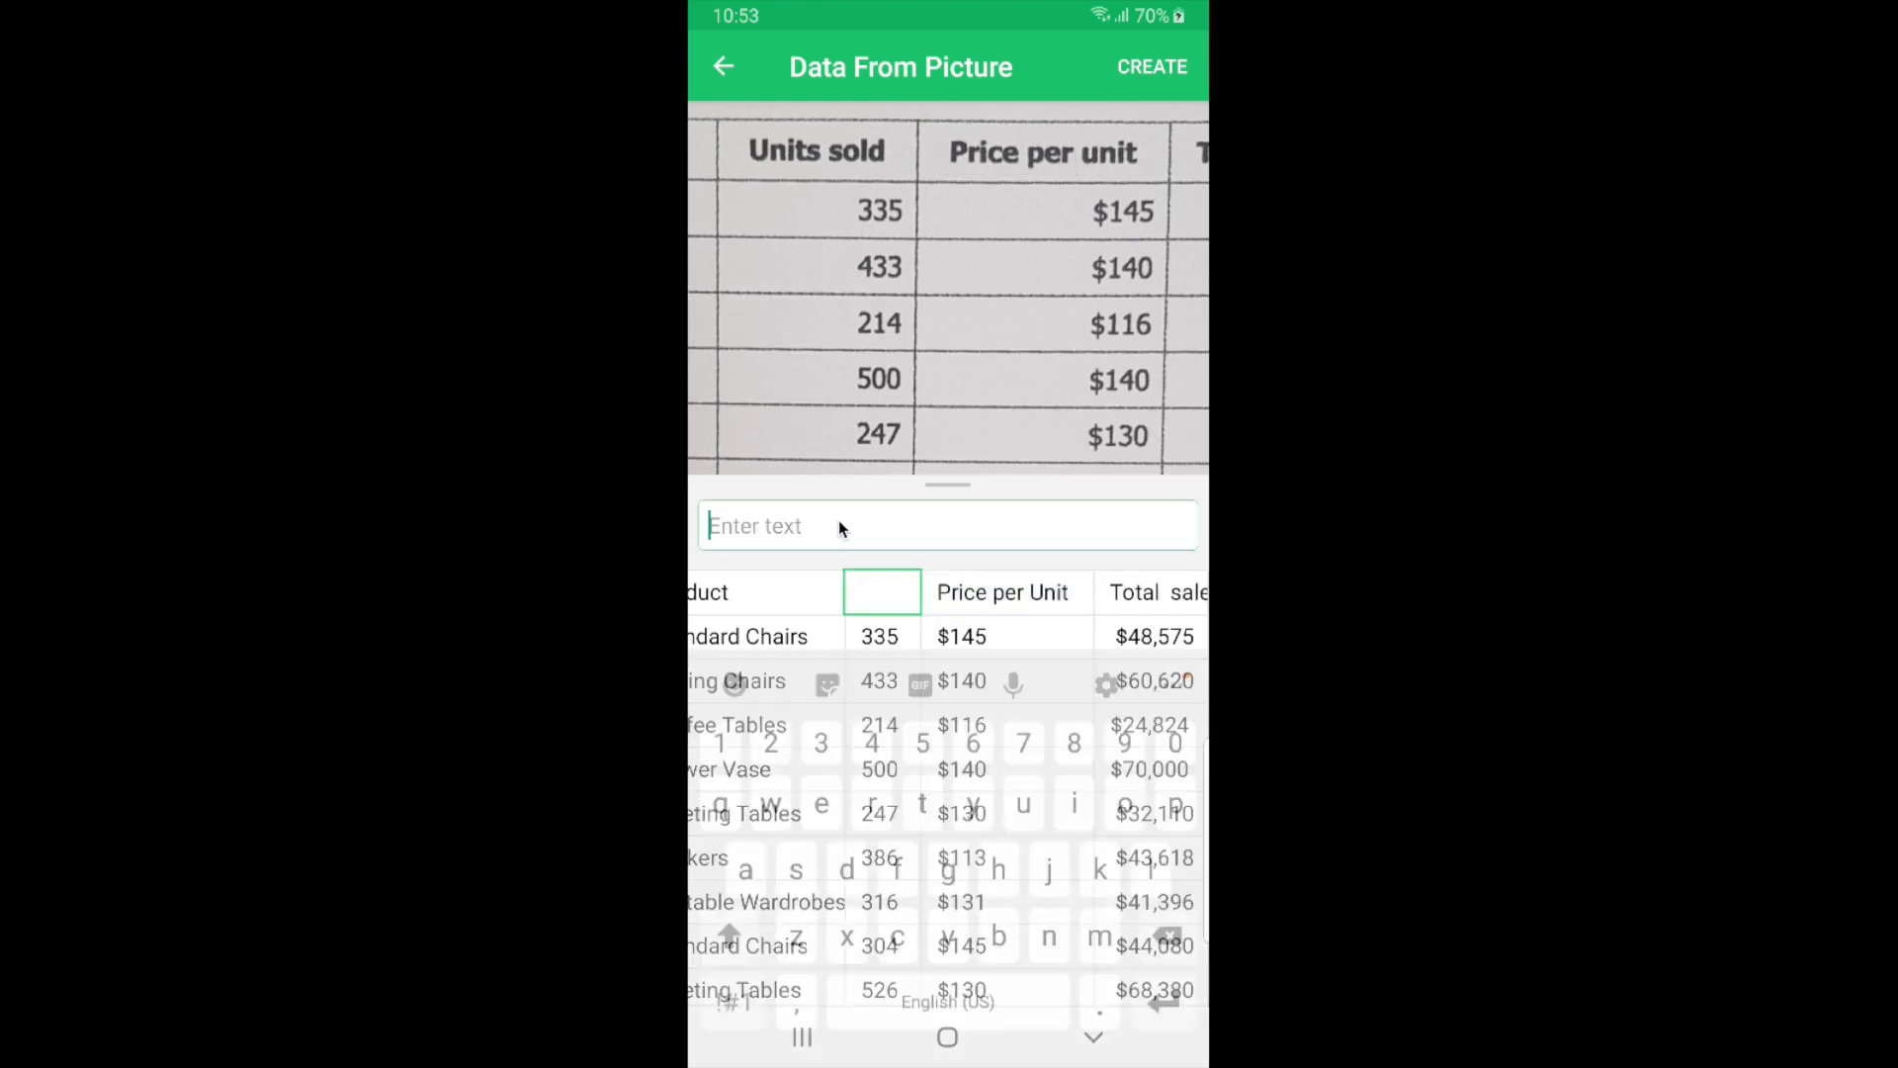
pyautogui.write('Units Sold')
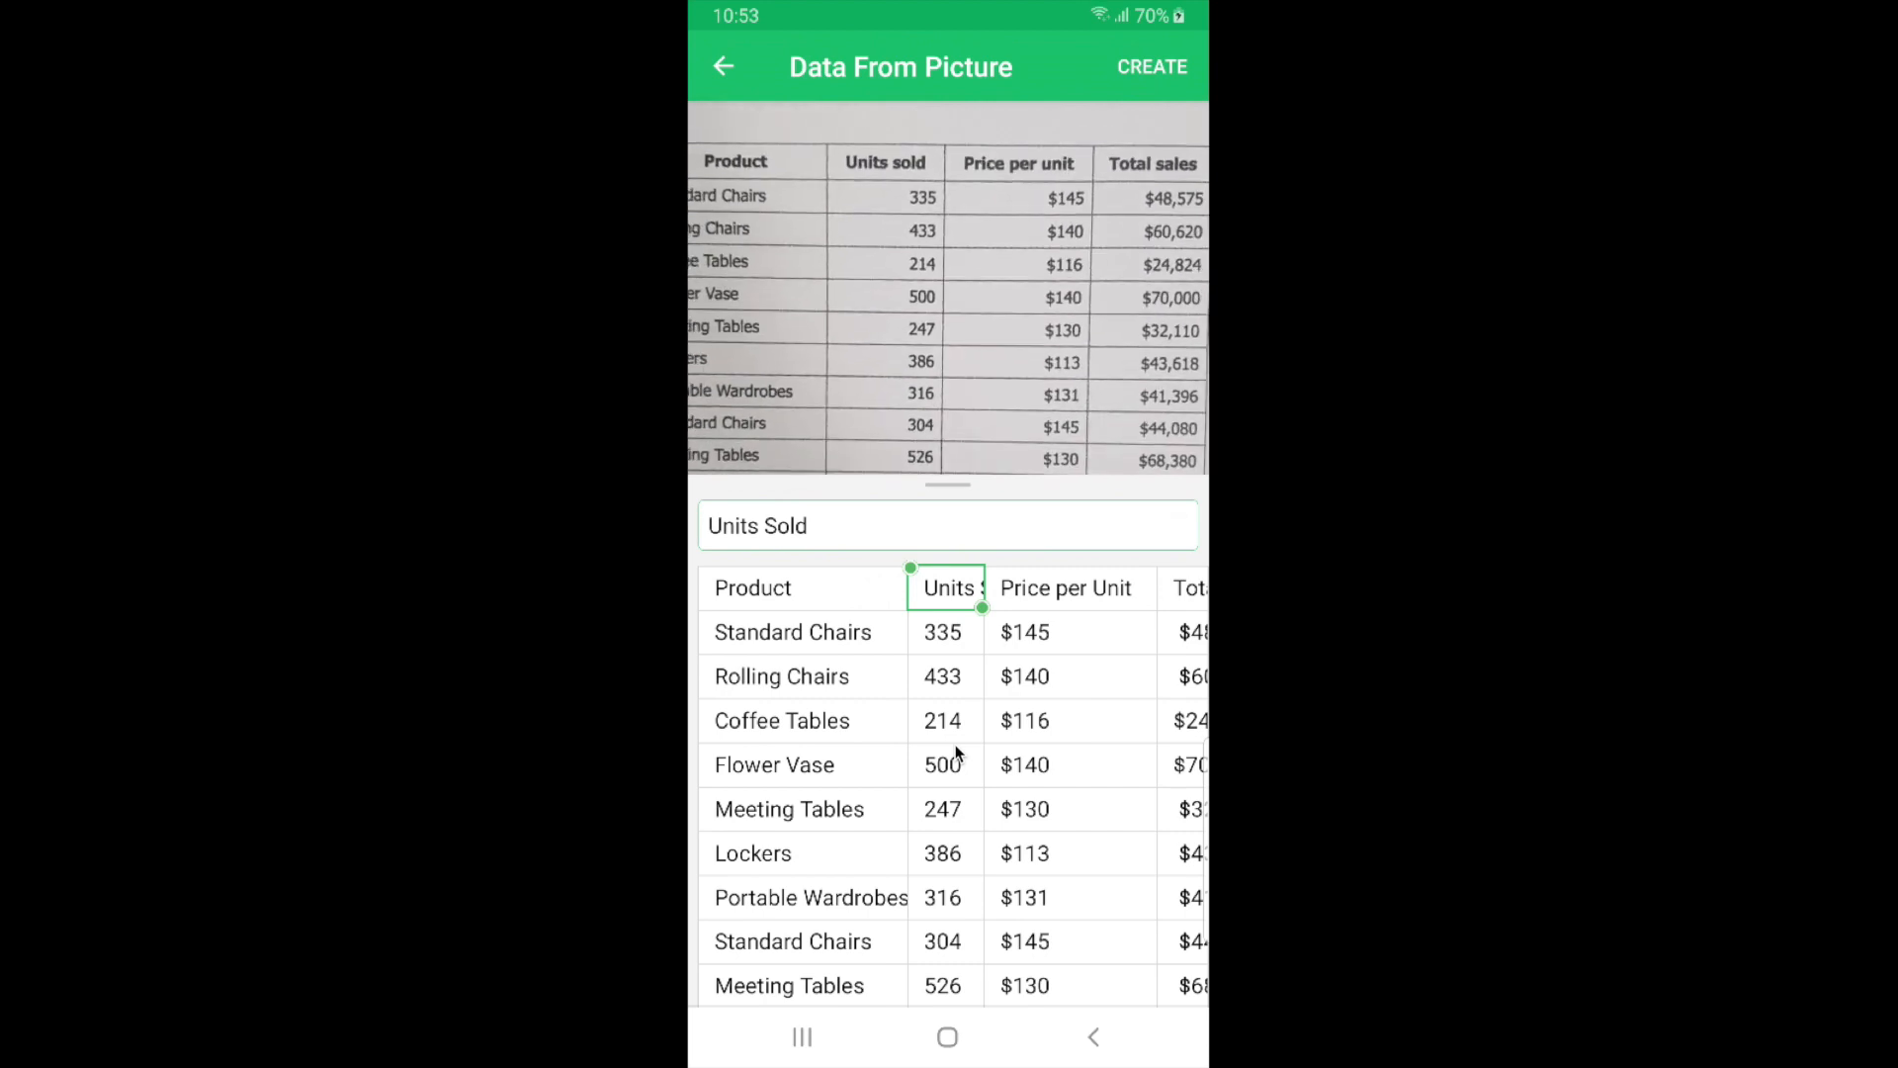
# - Check the Coffee Tables and Flower Vase cells against the photo
pyautogui.click(943, 720)
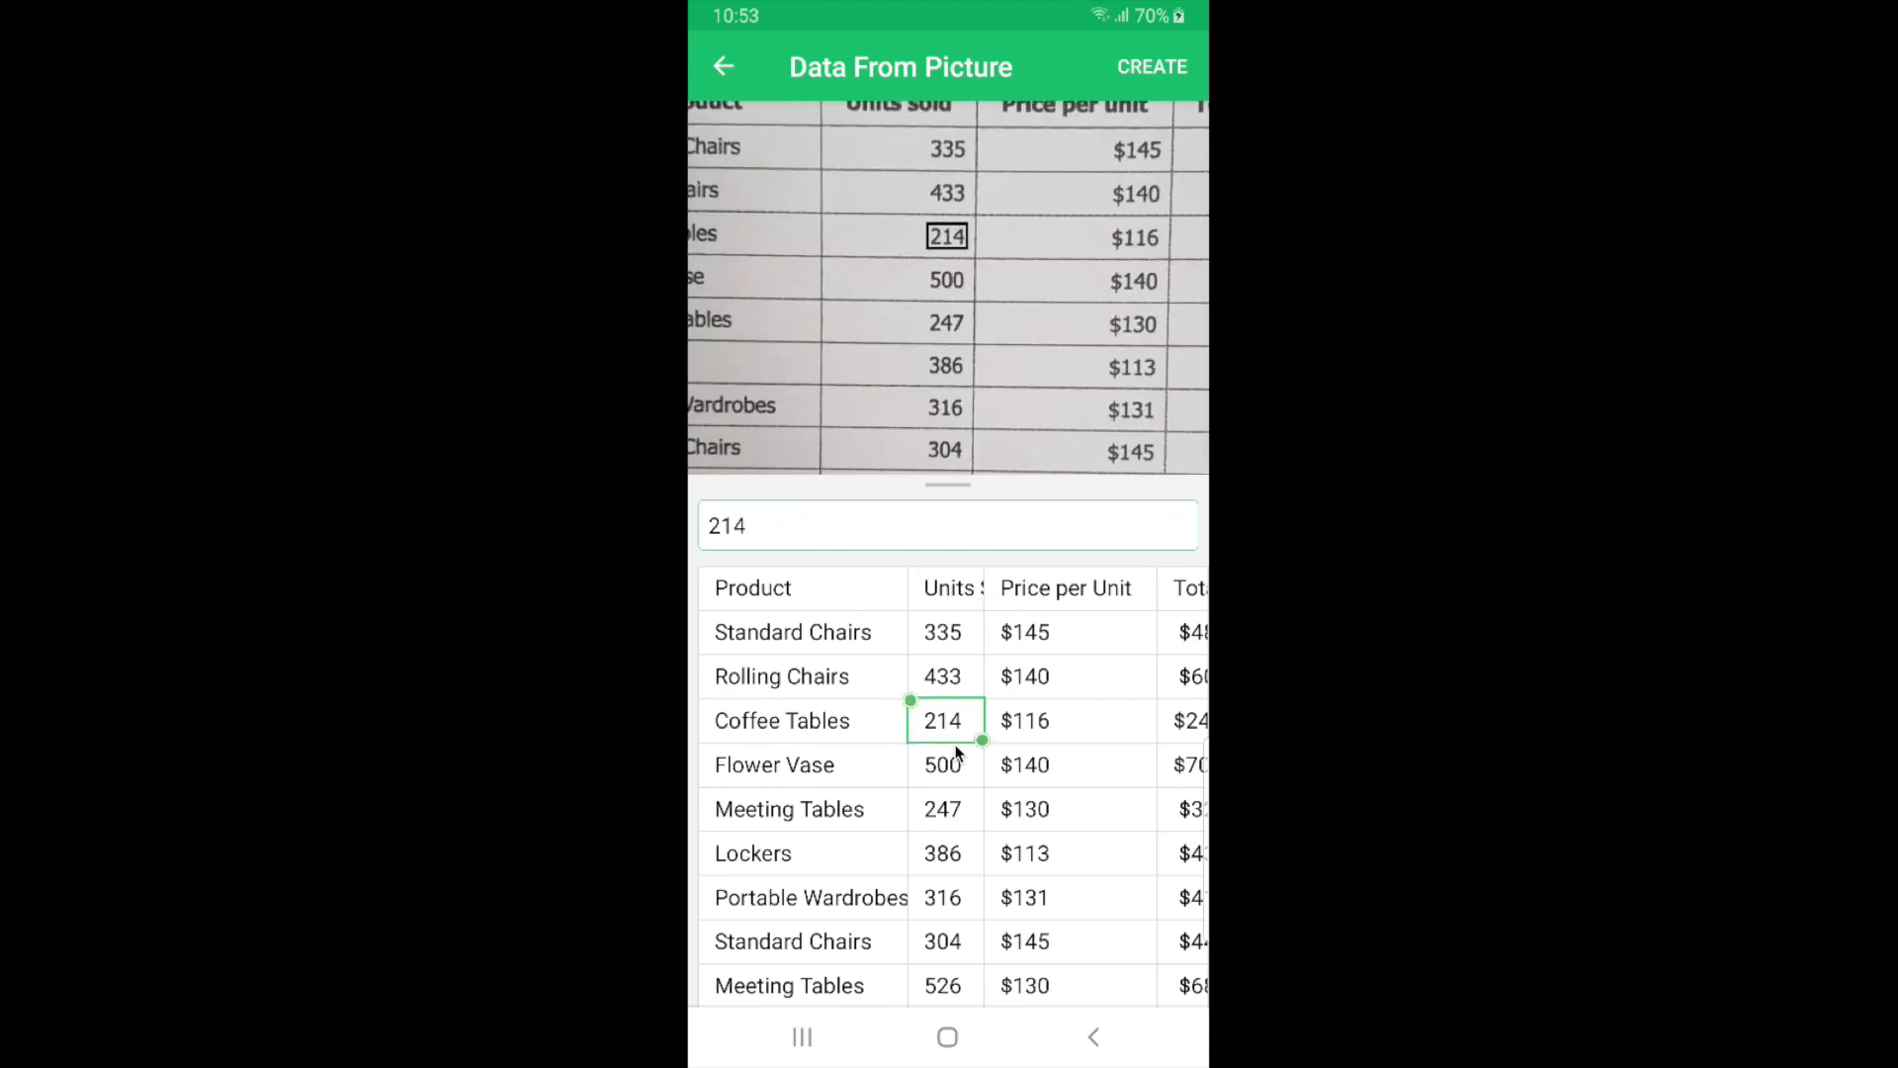
pyautogui.click(945, 763)
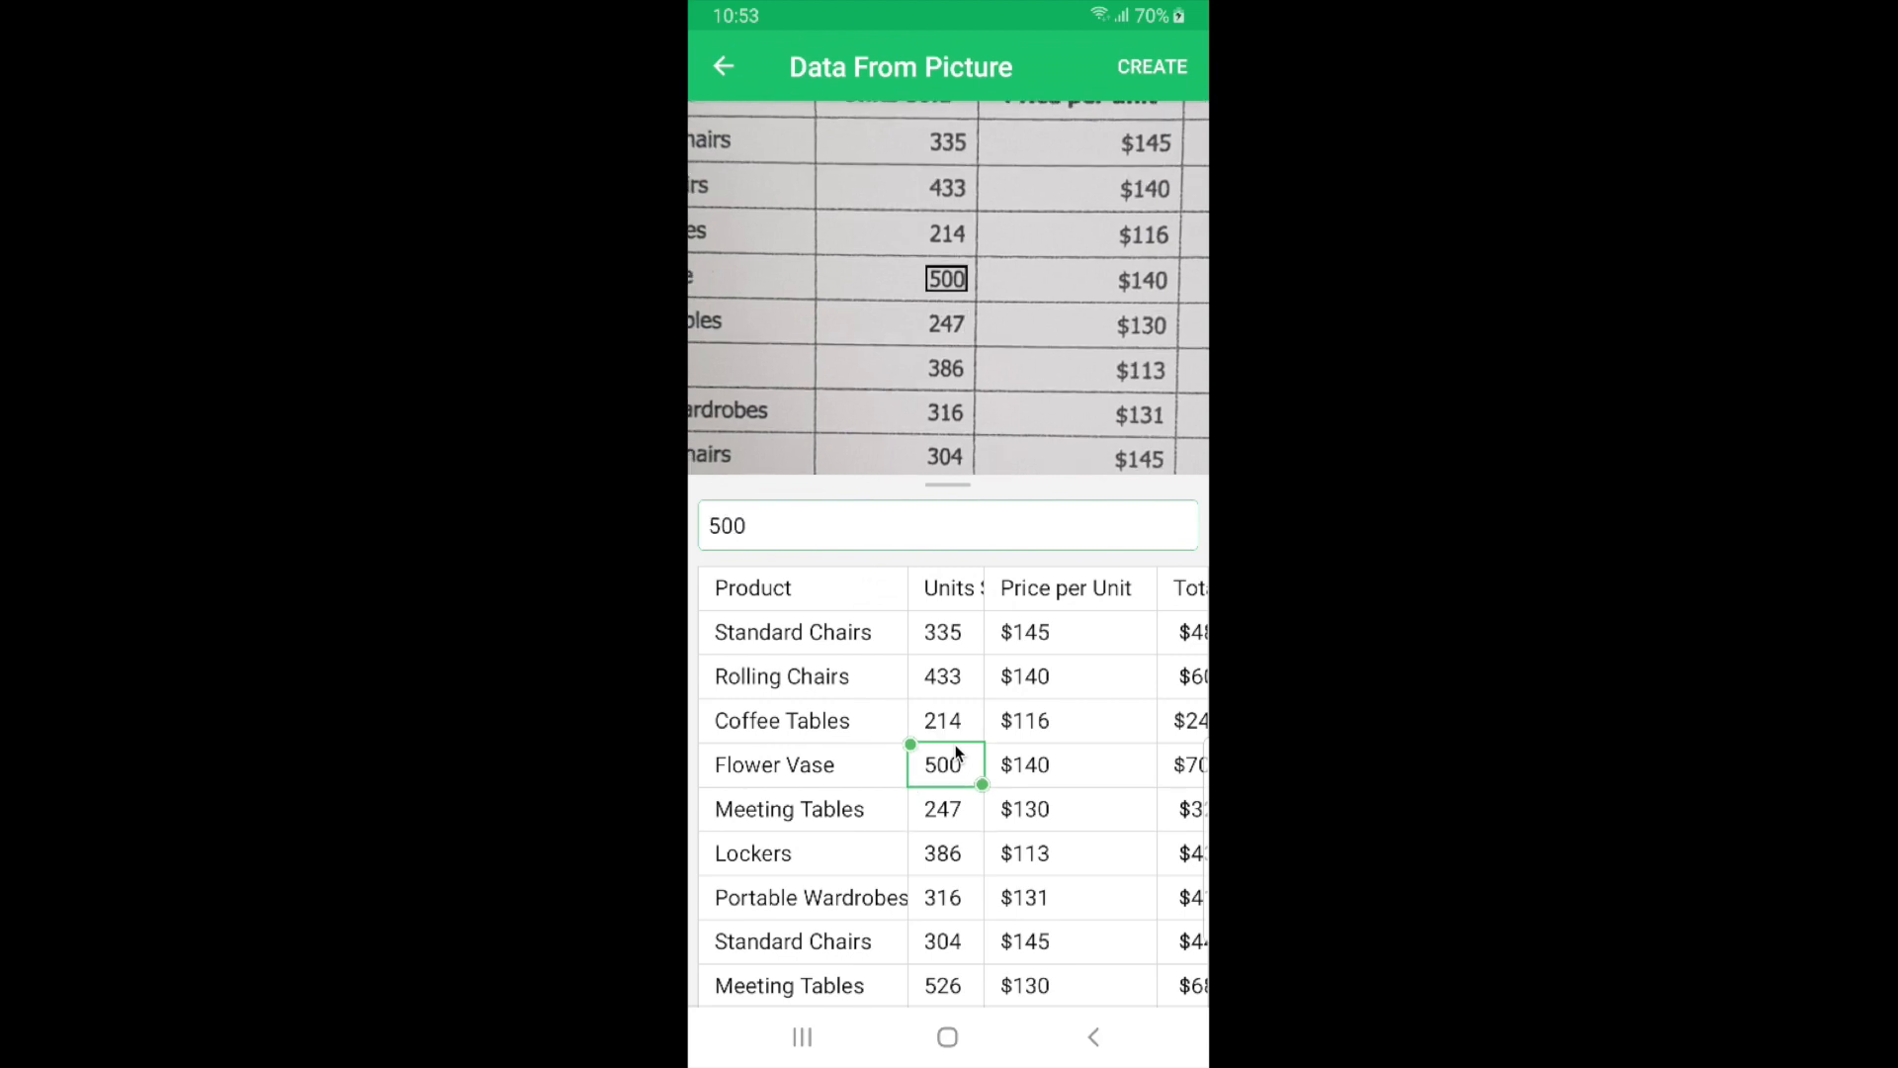
pyautogui.click(773, 763)
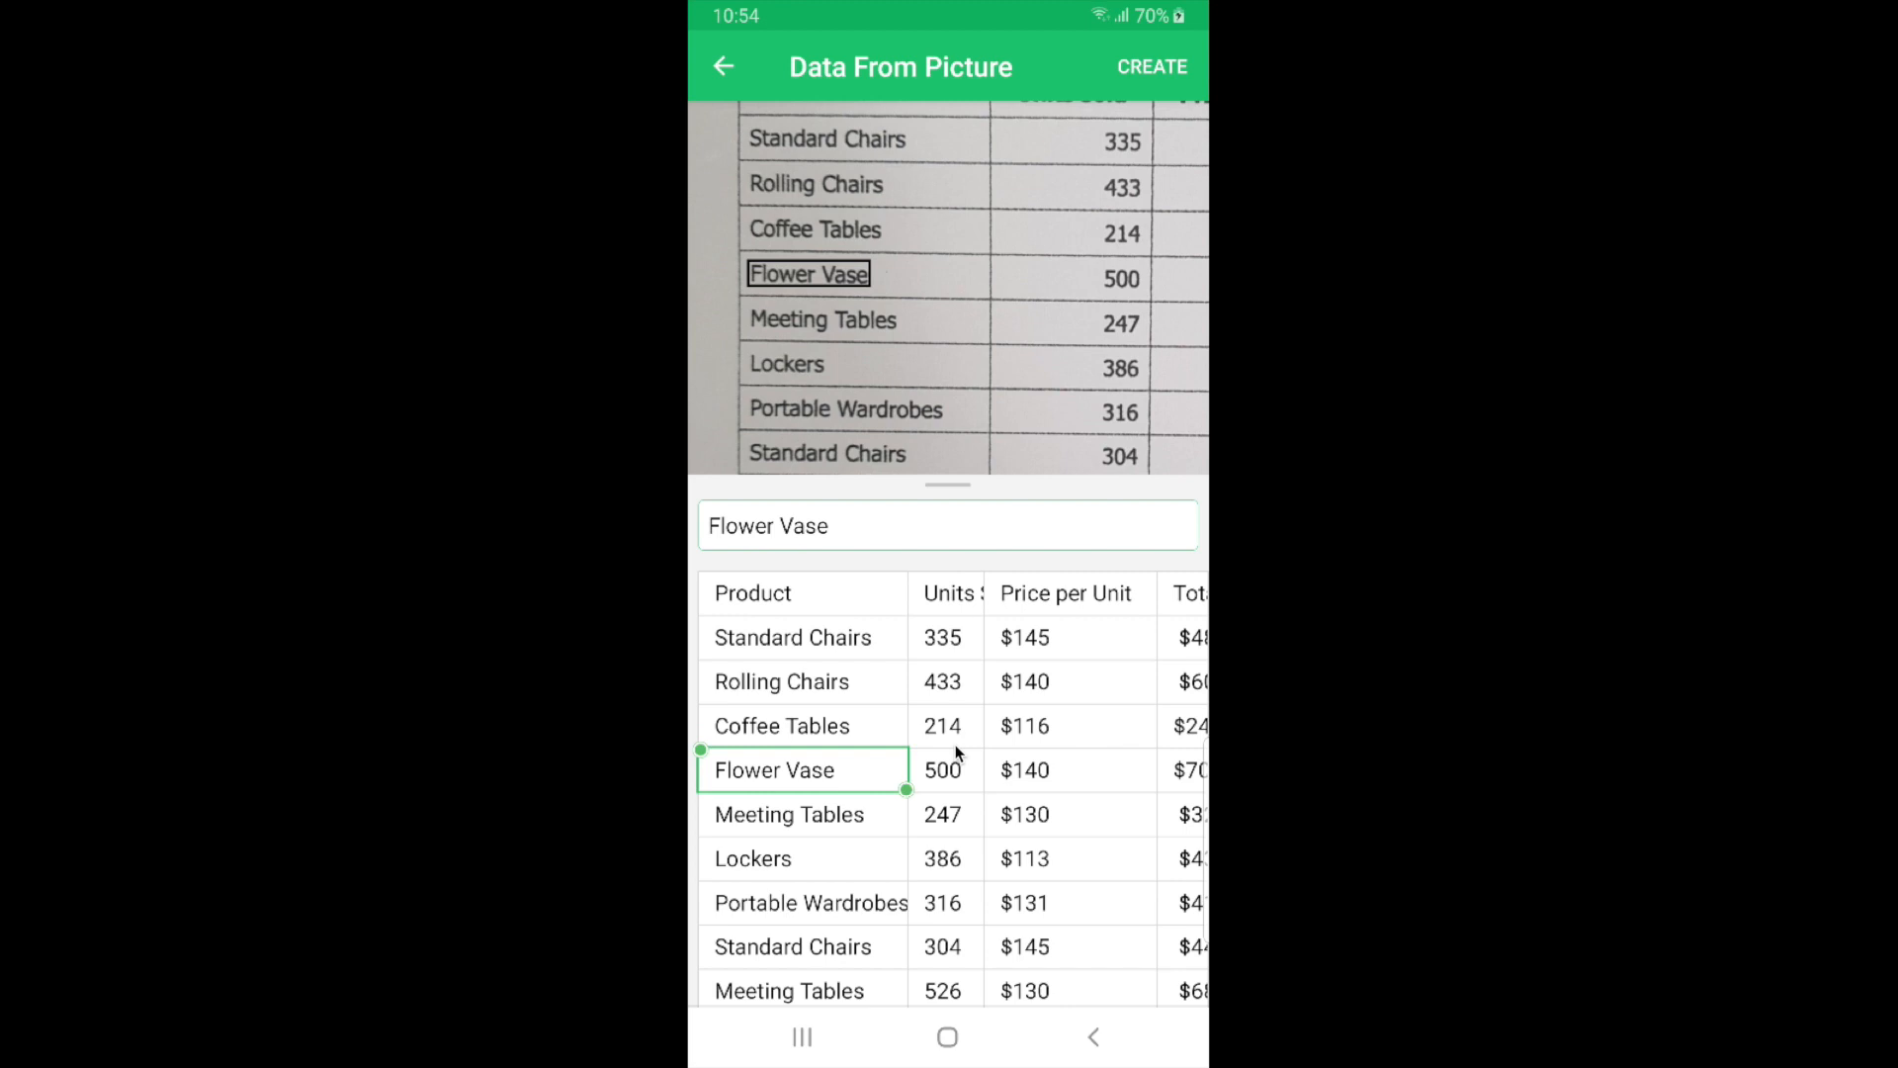
pyautogui.moveTo(957, 666)
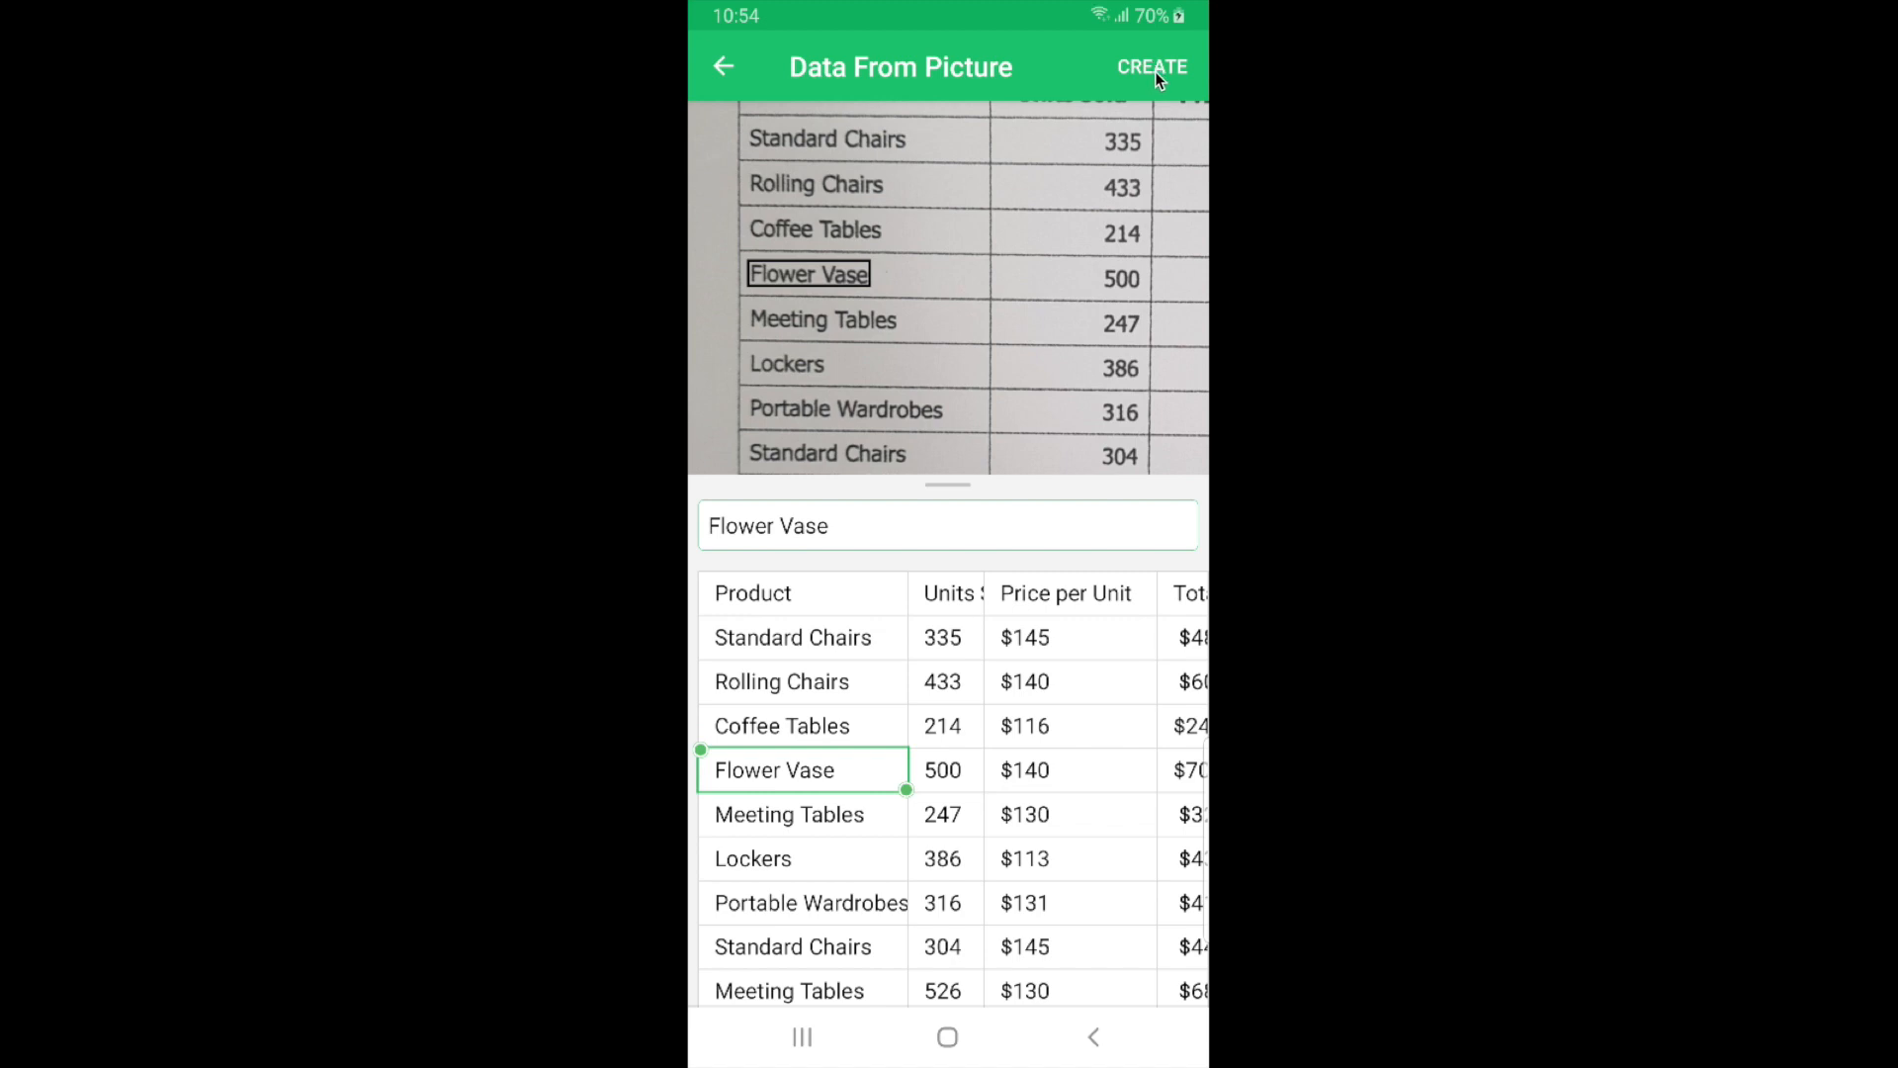
# - Create the new spreadsheet from the extracted sales data
pyautogui.click(1151, 67)
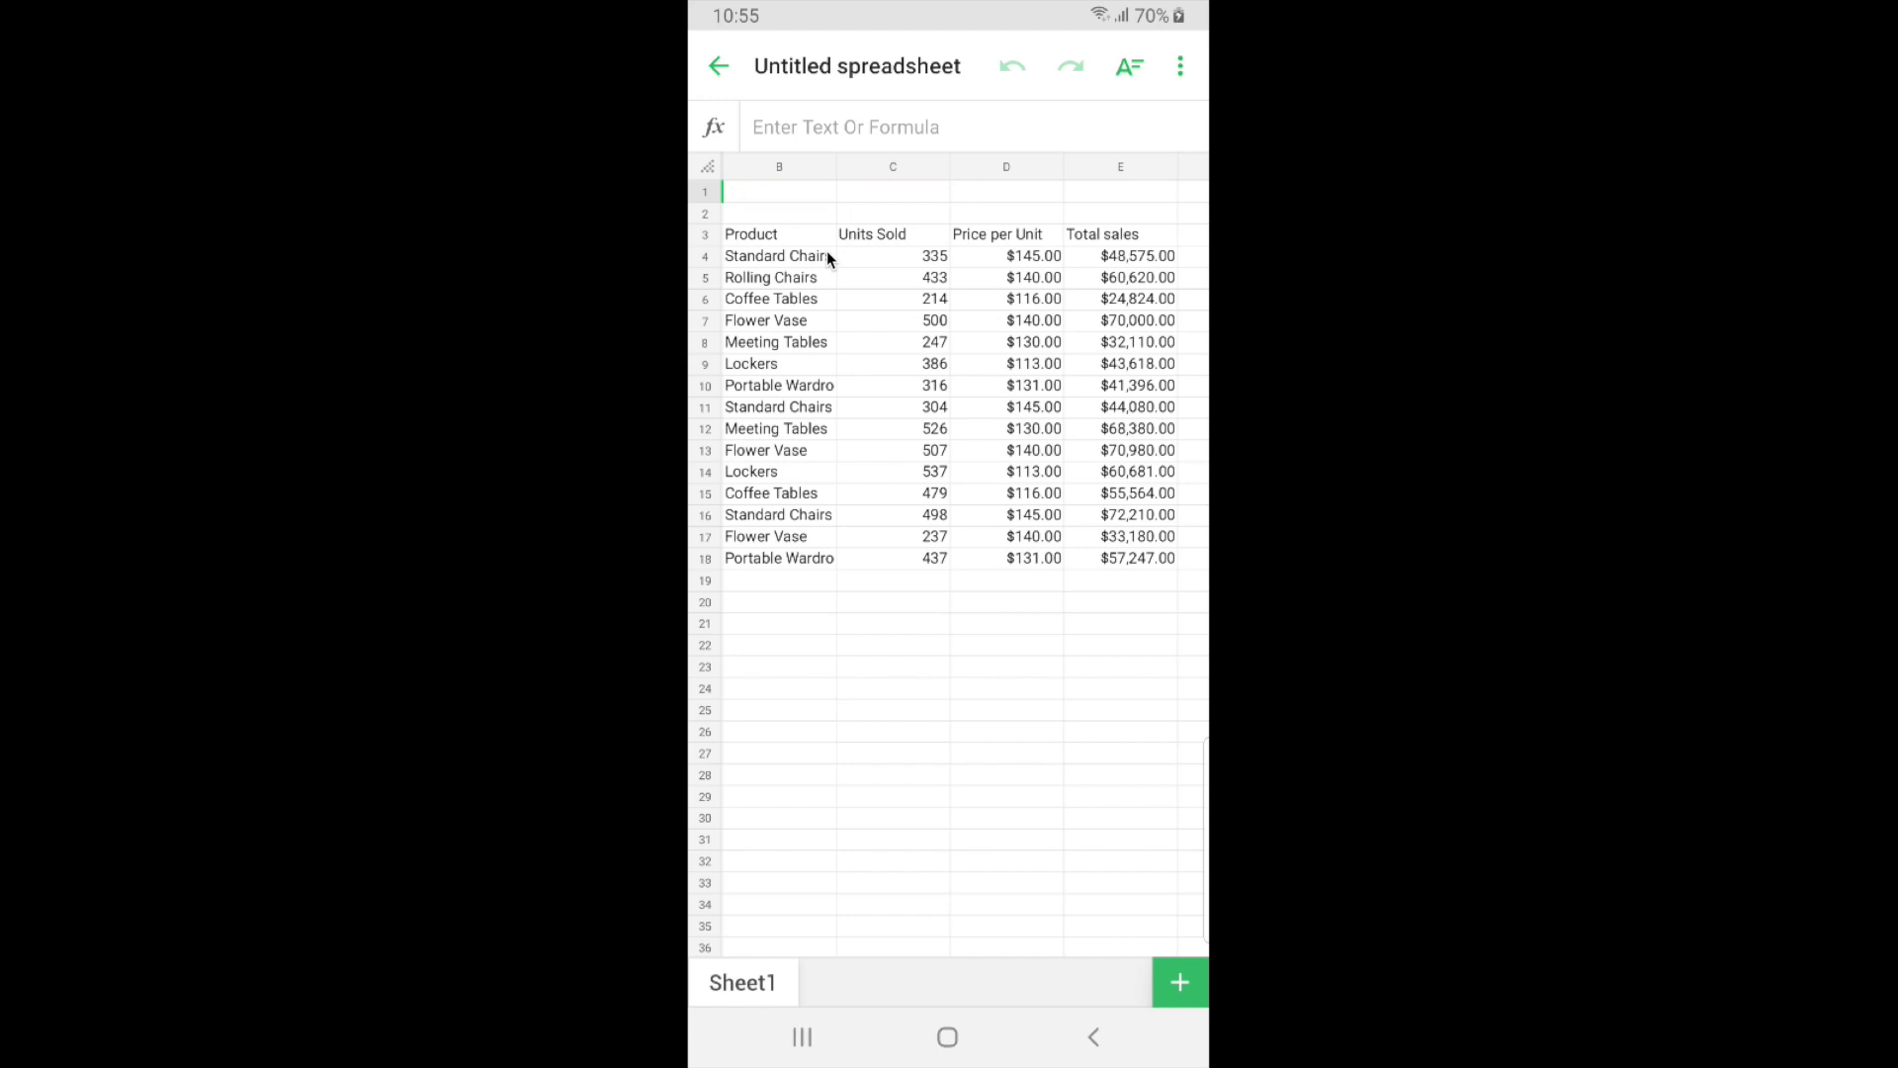
# - Format header row B3:E3 as bold, centred and filled with light blue
pyautogui.click(779, 233)
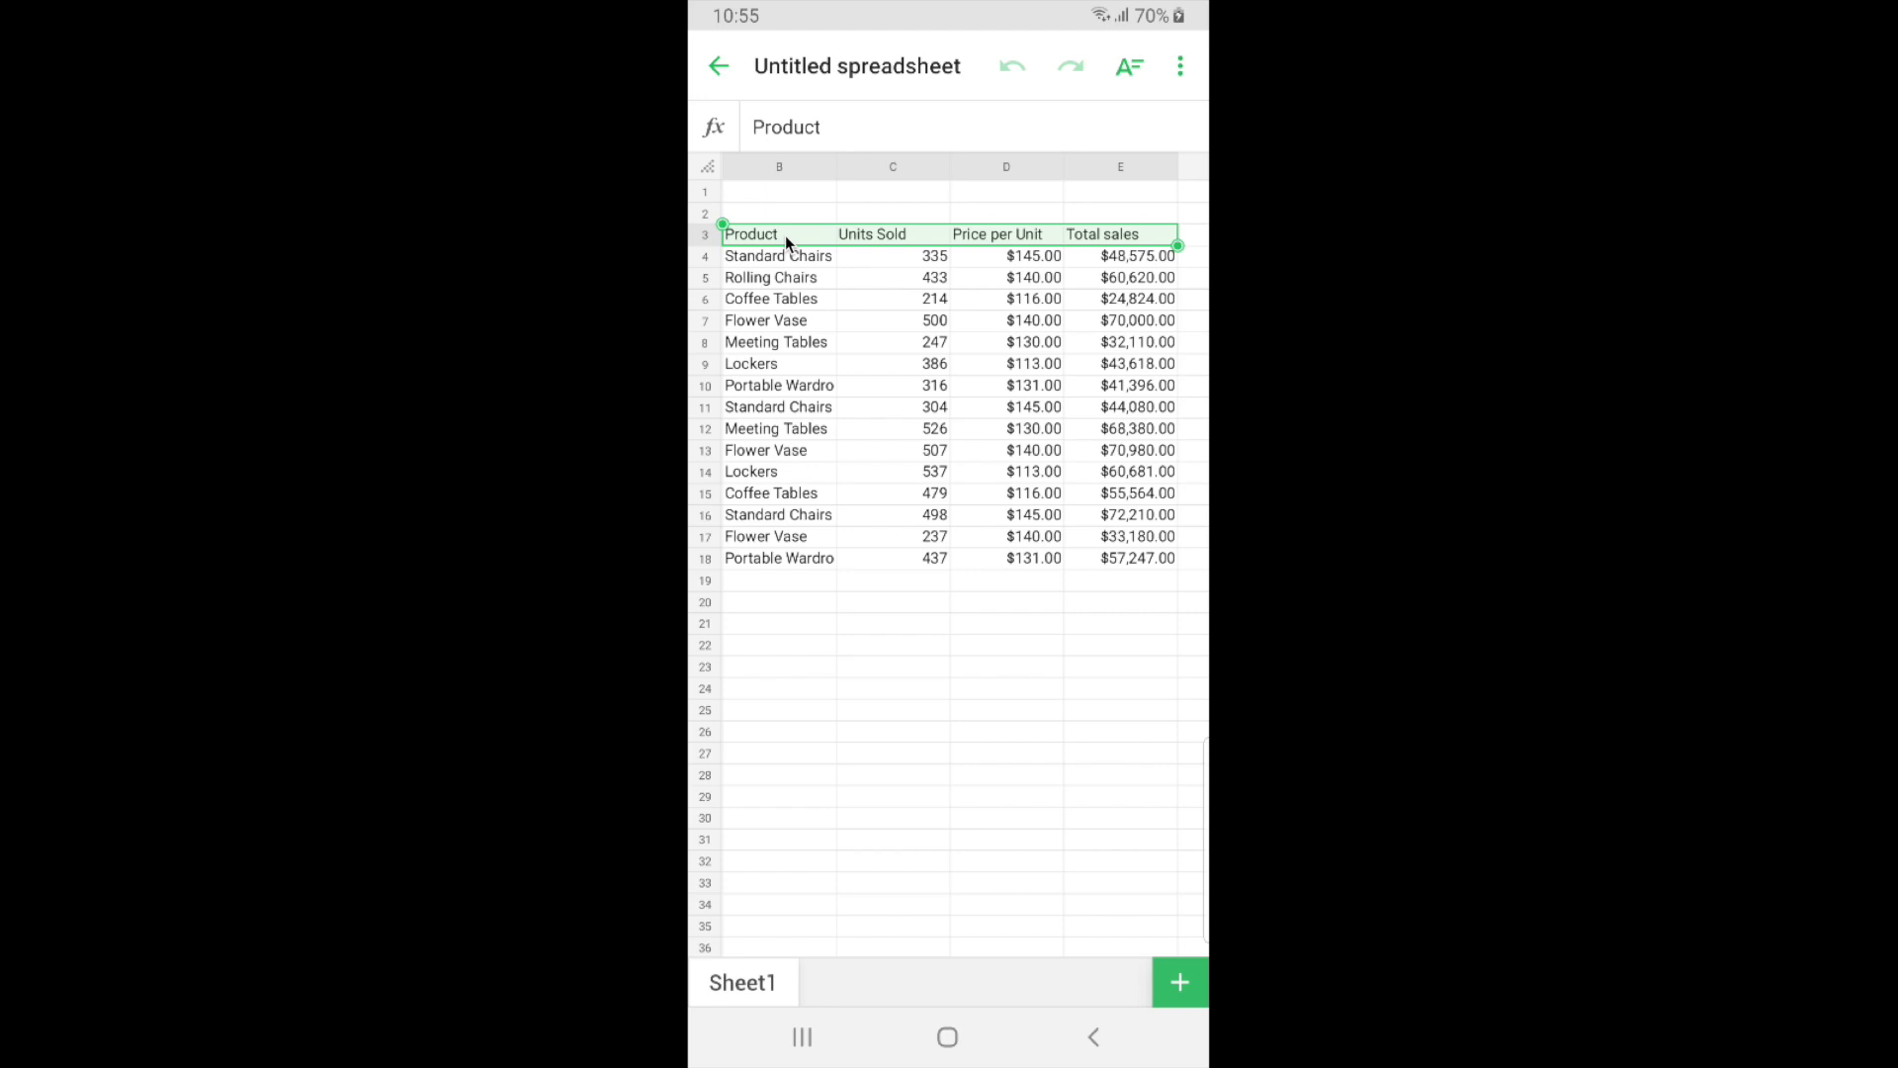
pyautogui.moveTo(996, 142)
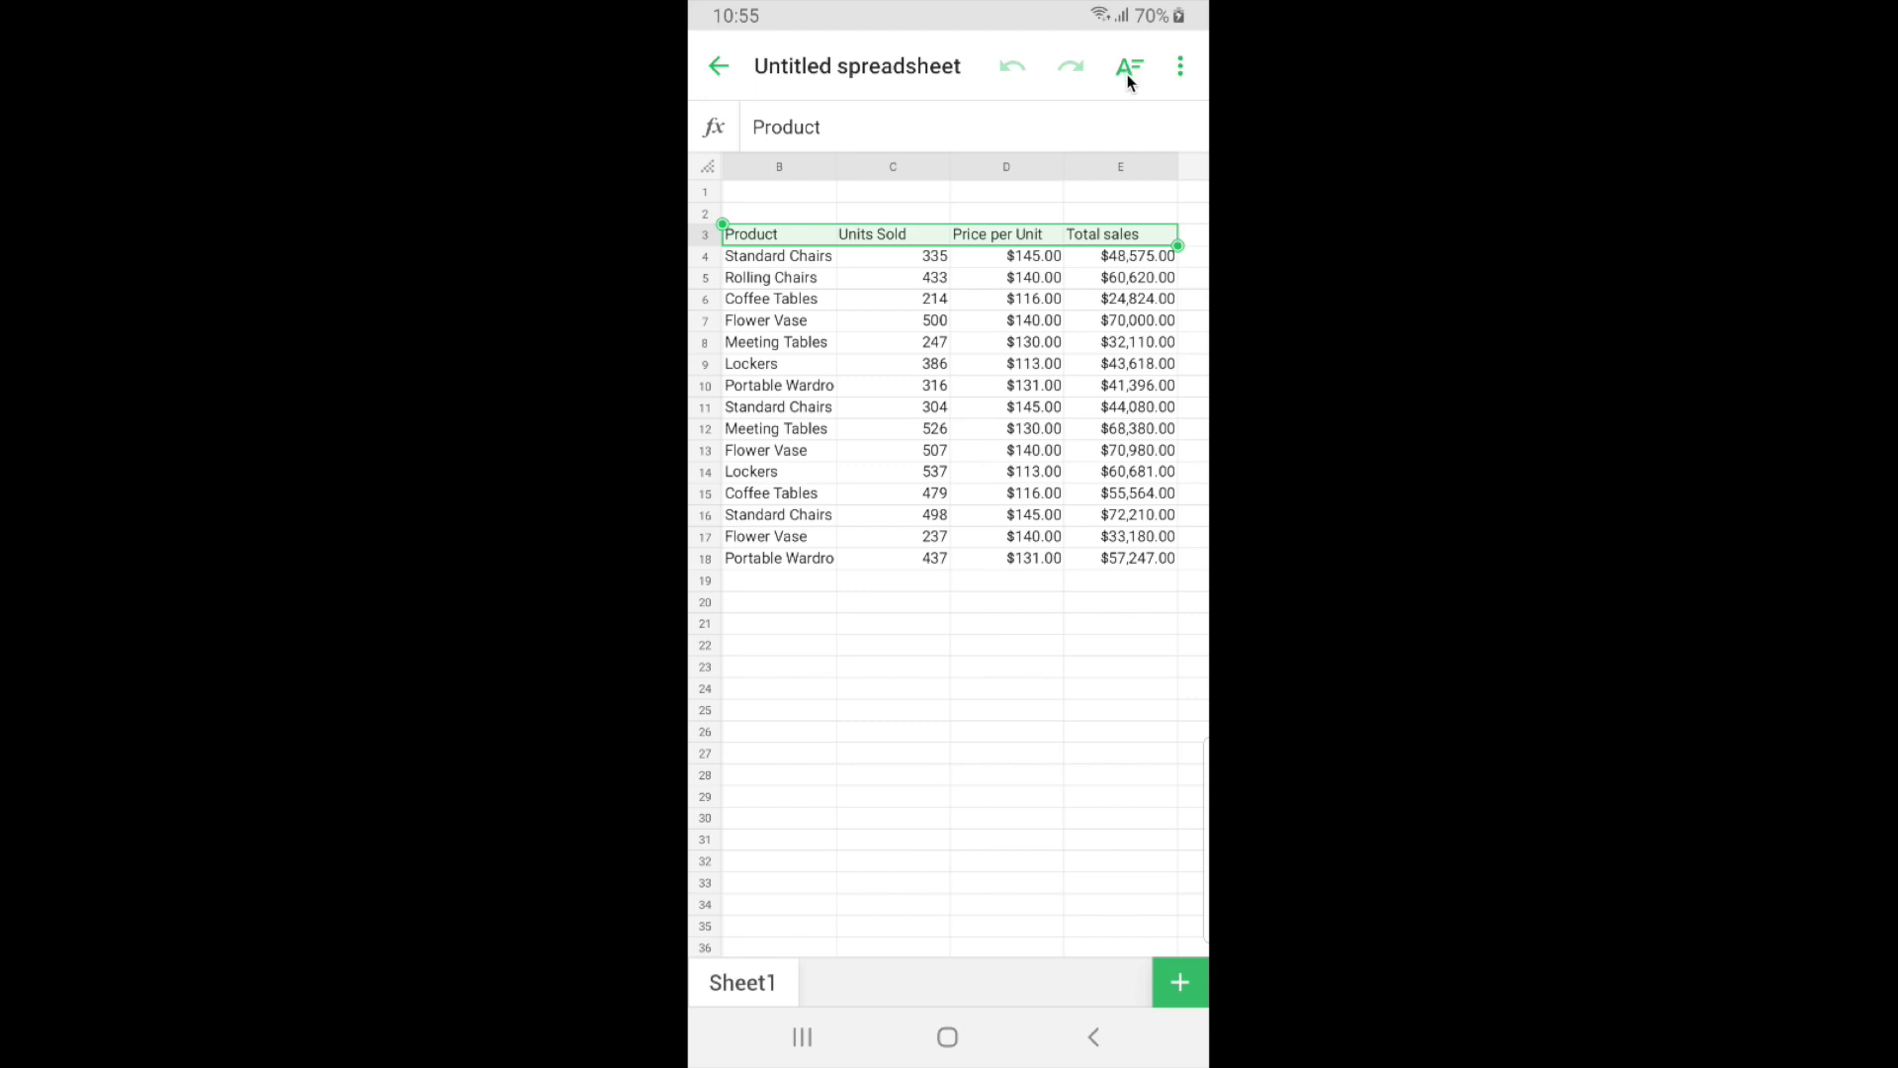
pyautogui.click(1129, 65)
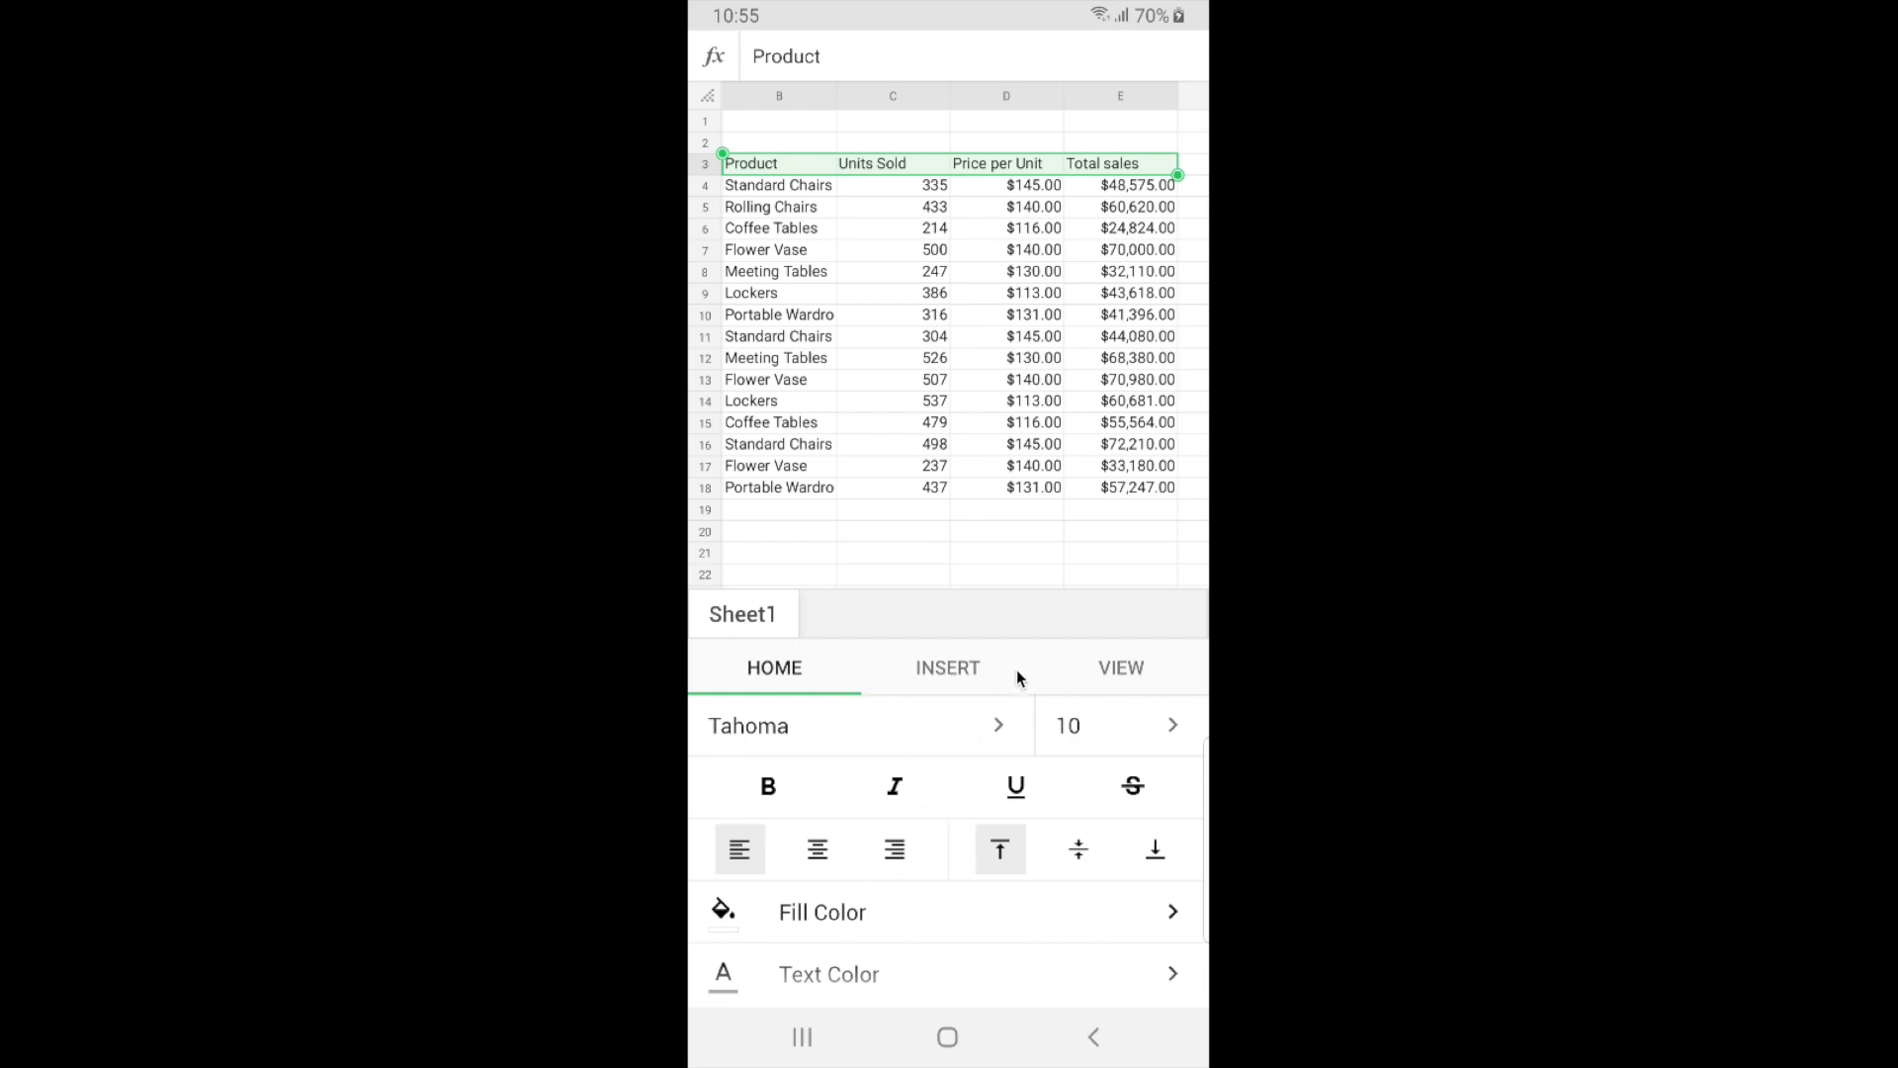
pyautogui.scroll(-3)
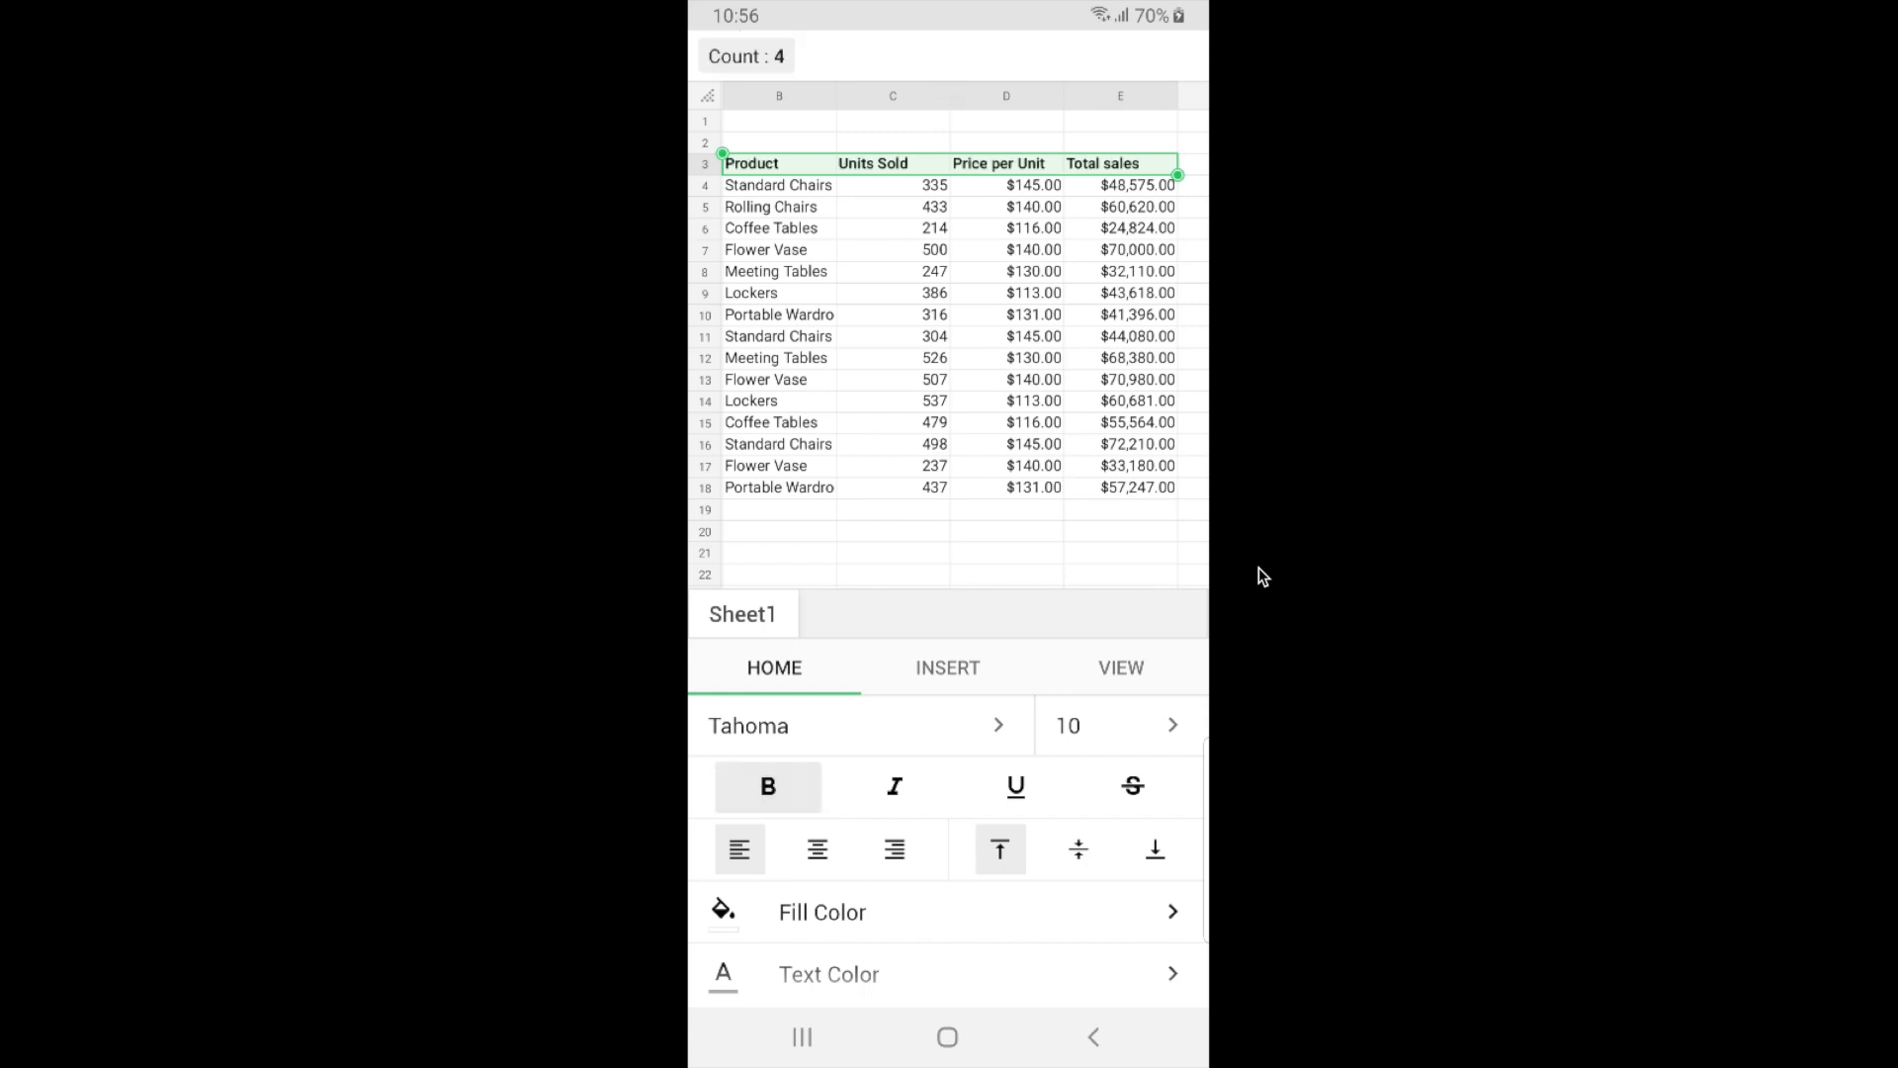
pyautogui.click(817, 848)
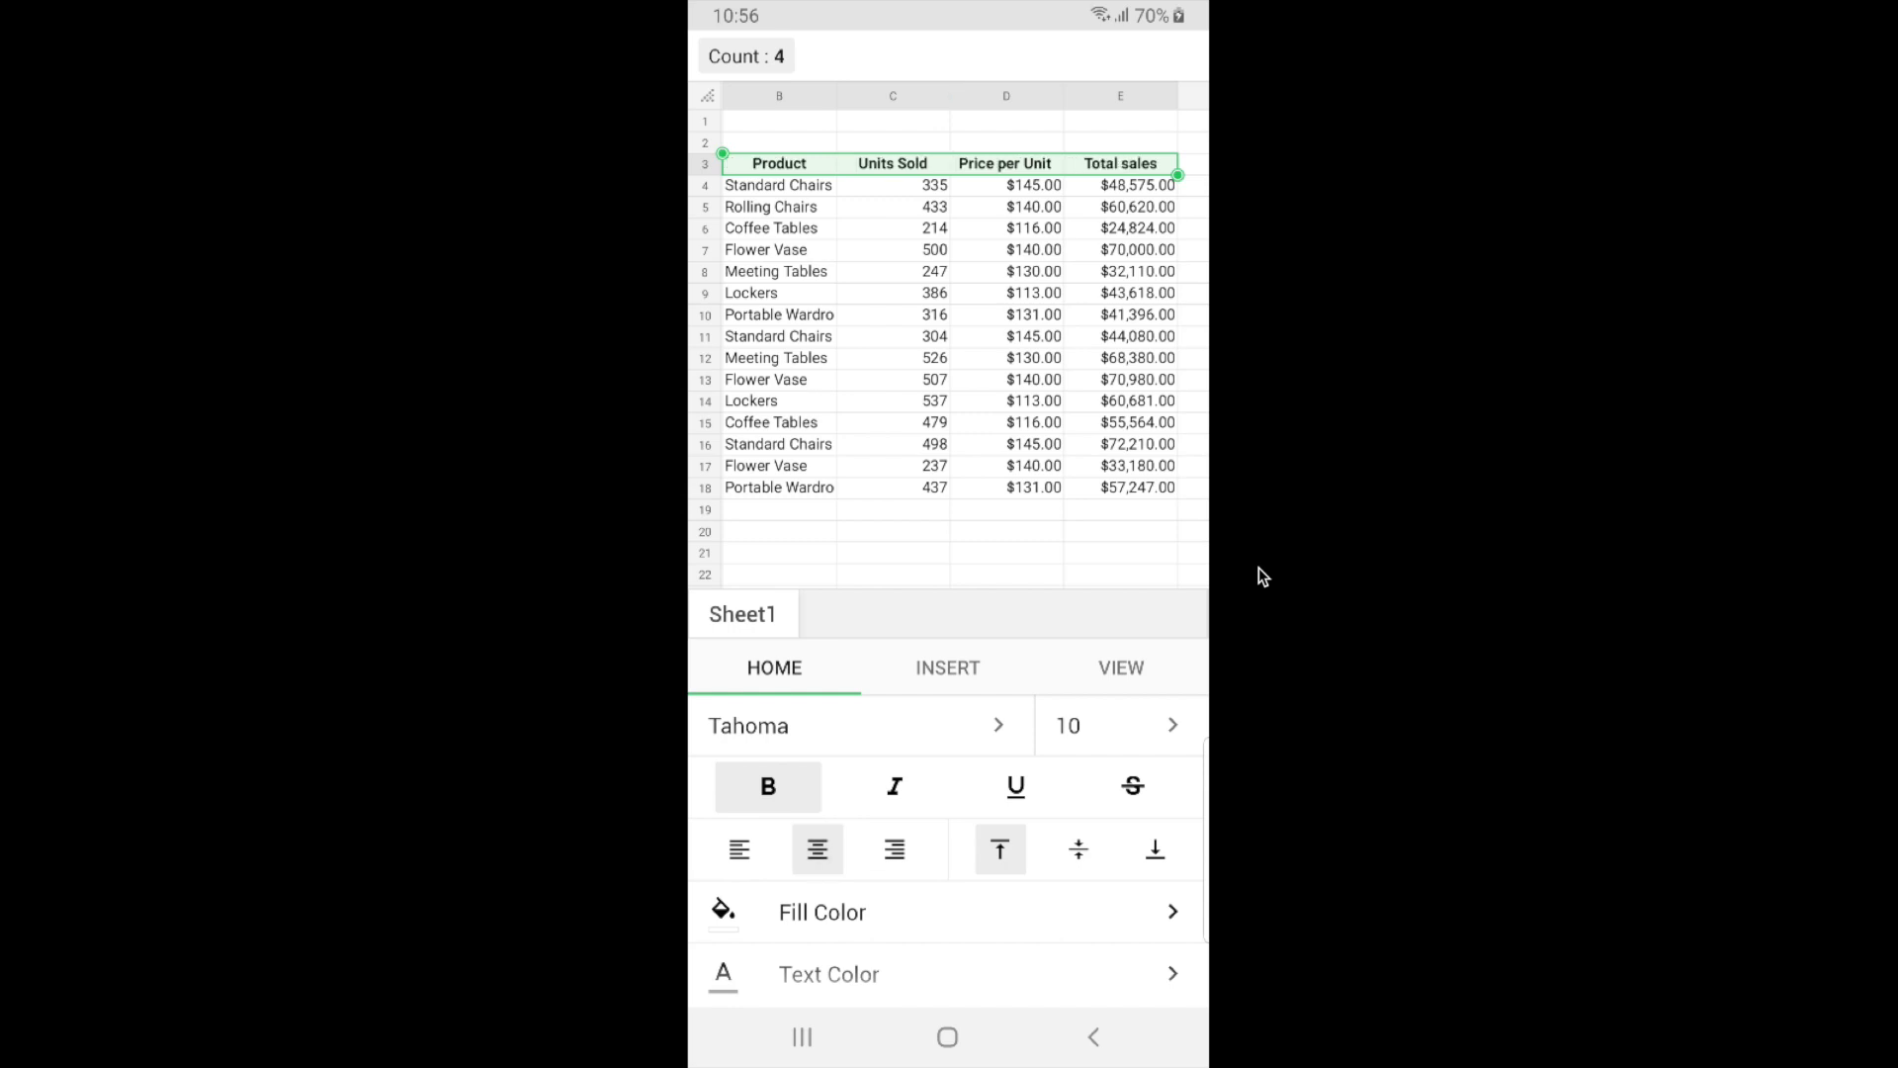
pyautogui.click(822, 911)
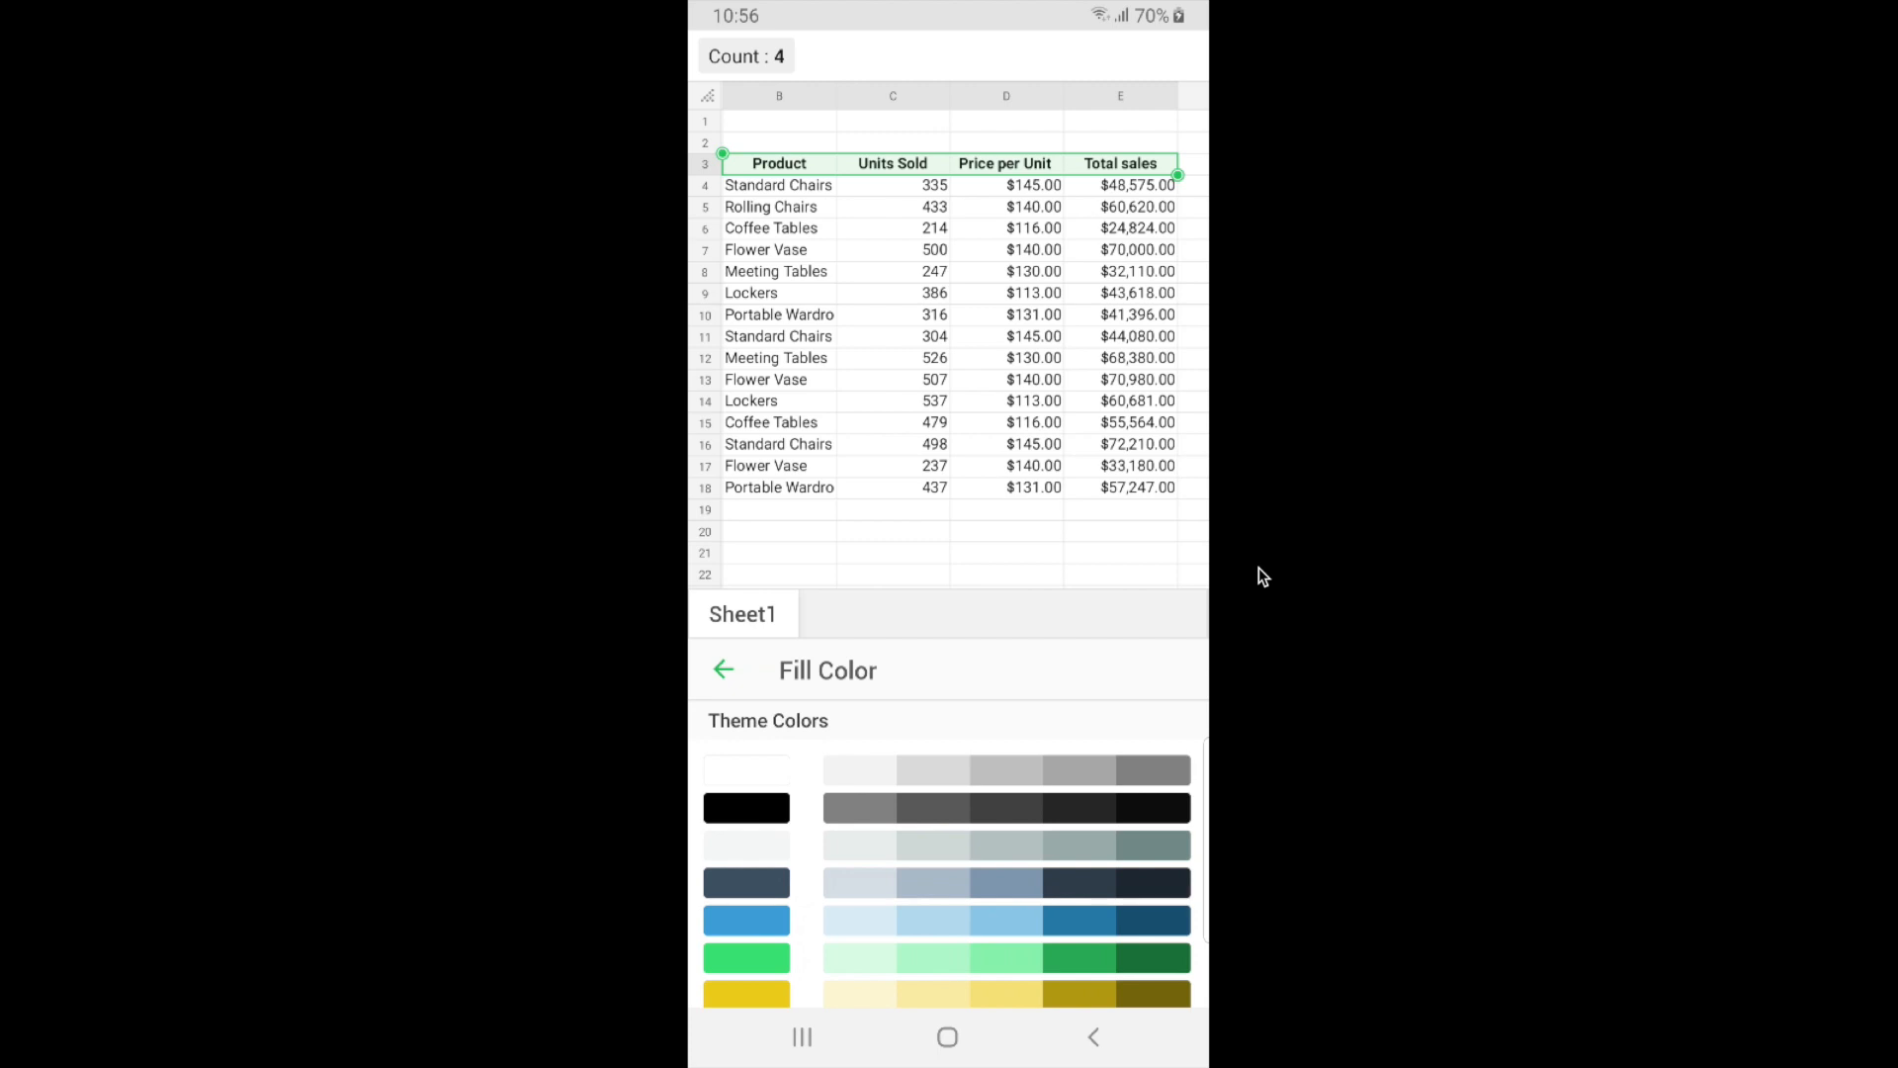
pyautogui.click(1006, 919)
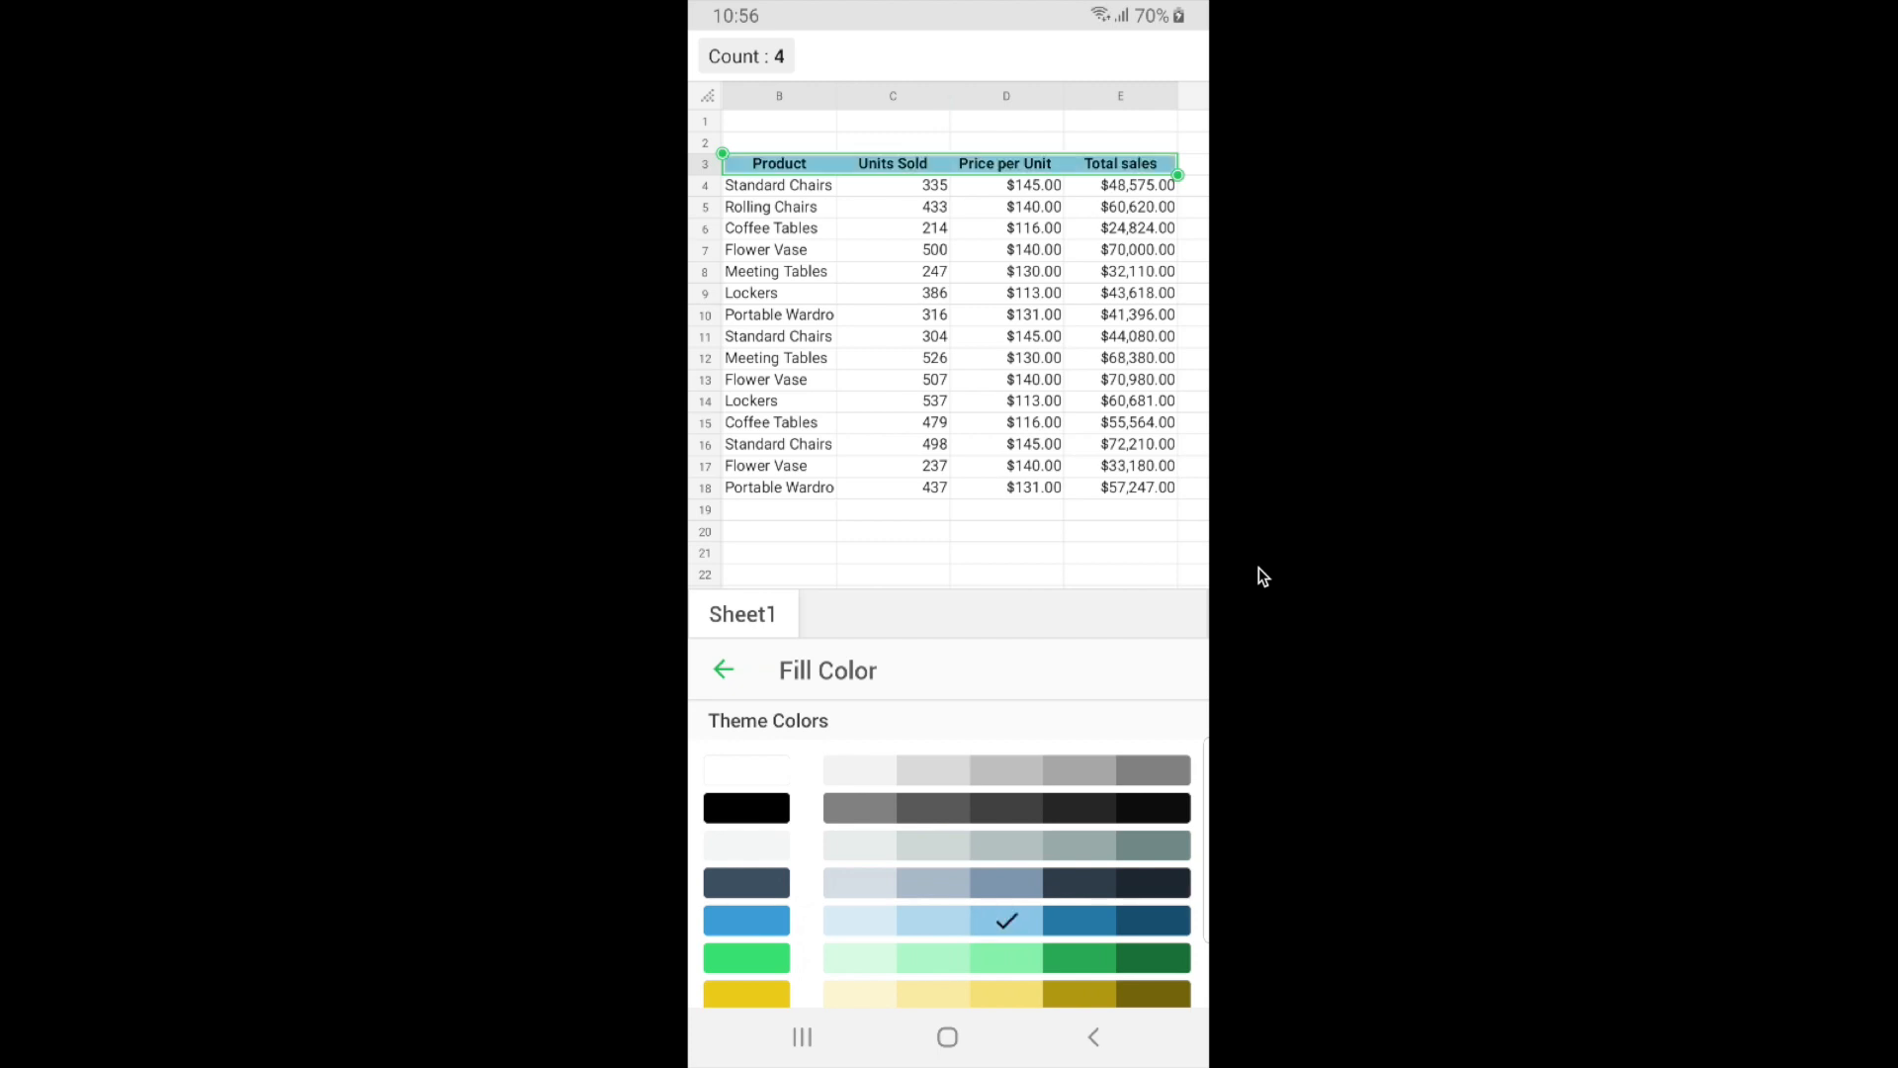
pyautogui.click(723, 670)
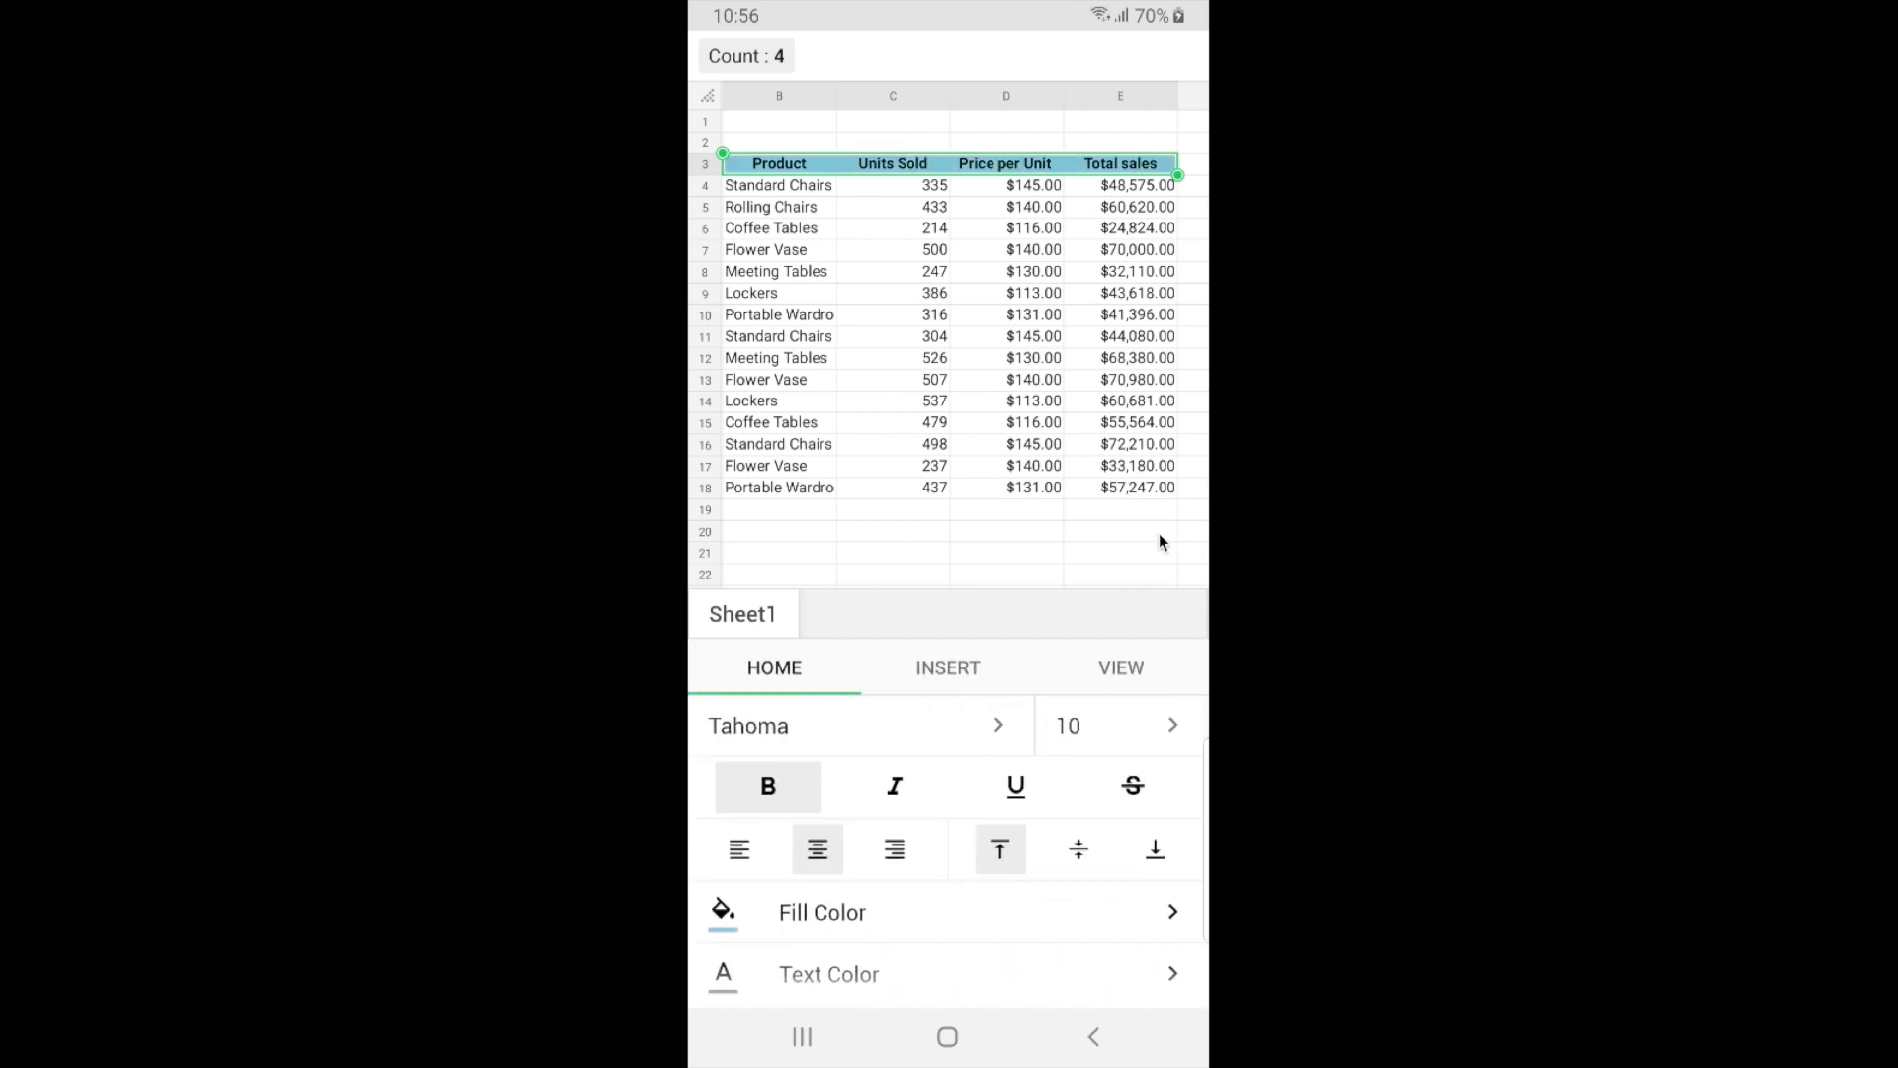
pyautogui.moveTo(1025, 221)
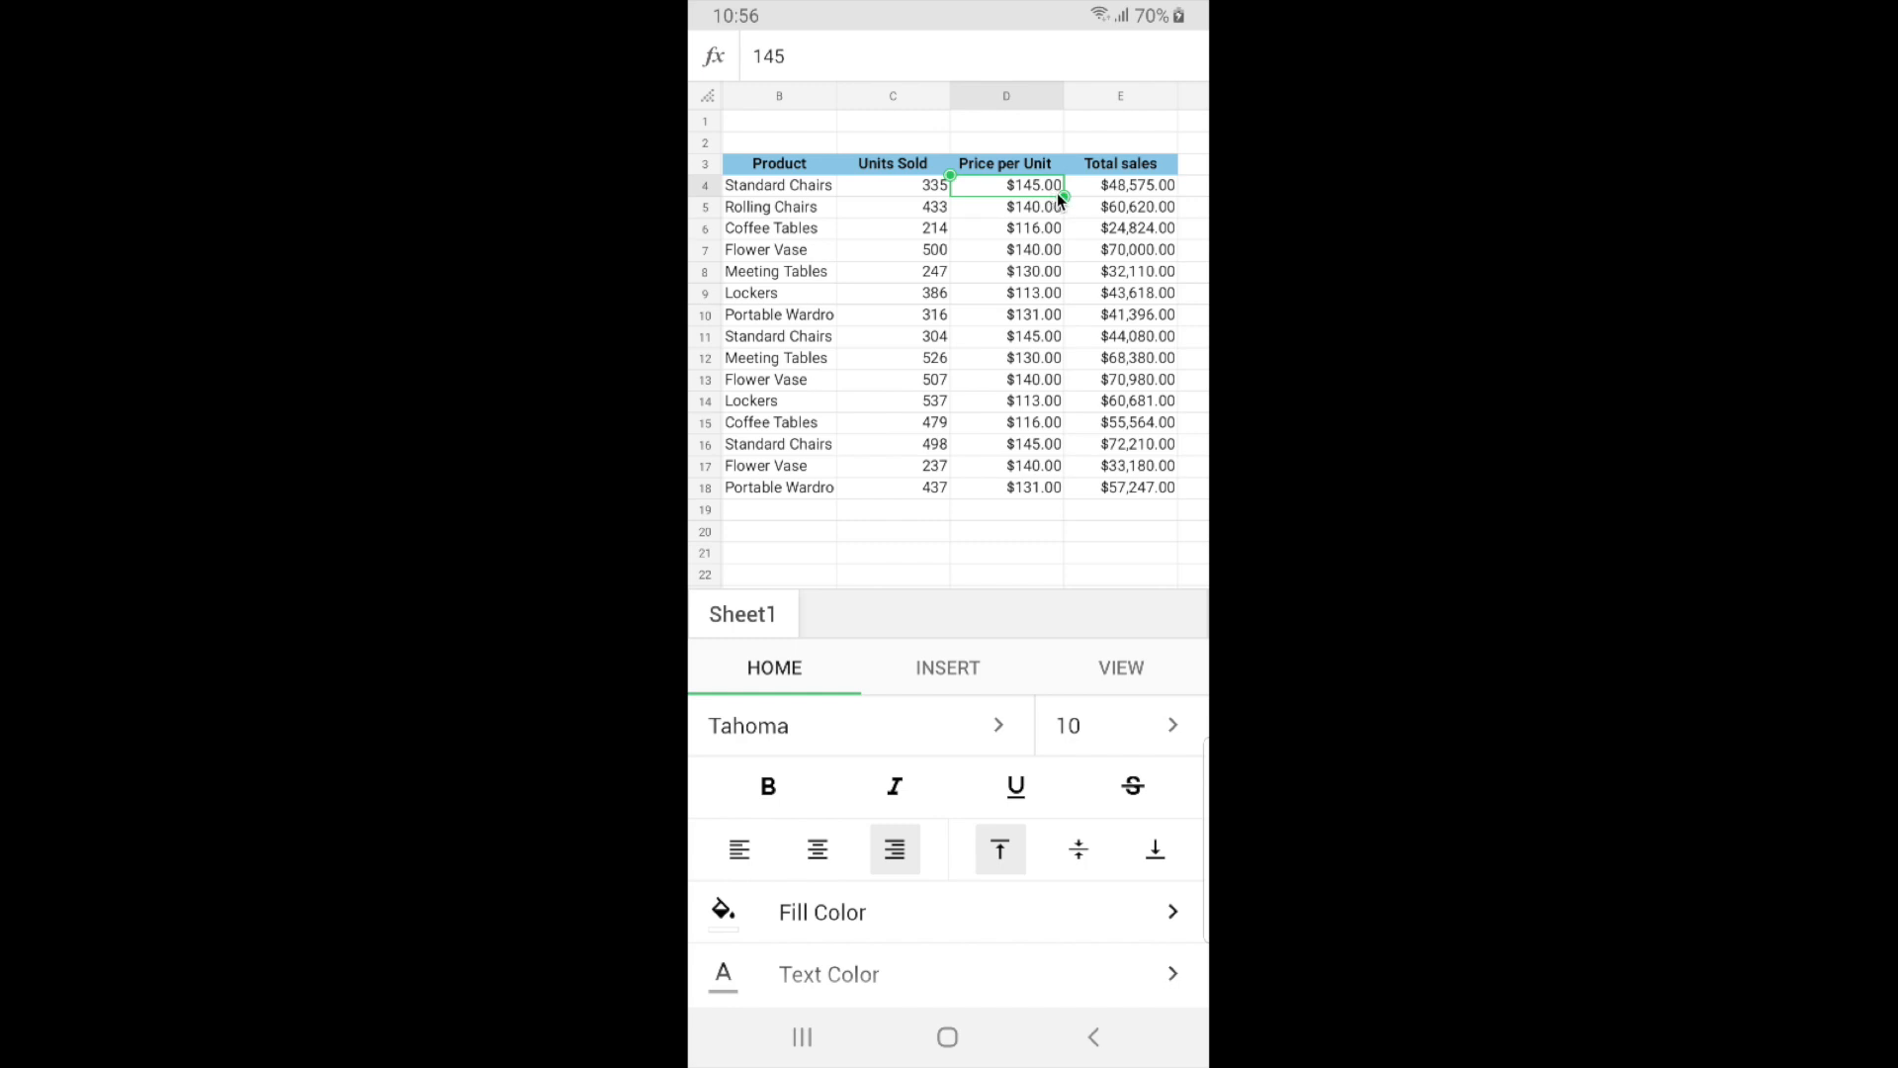
# - Format the D4:E18 Price per Unit and Total sales values as whole dollars with no decimals
pyautogui.moveTo(1063, 194); pyautogui.dragTo(1175, 347)
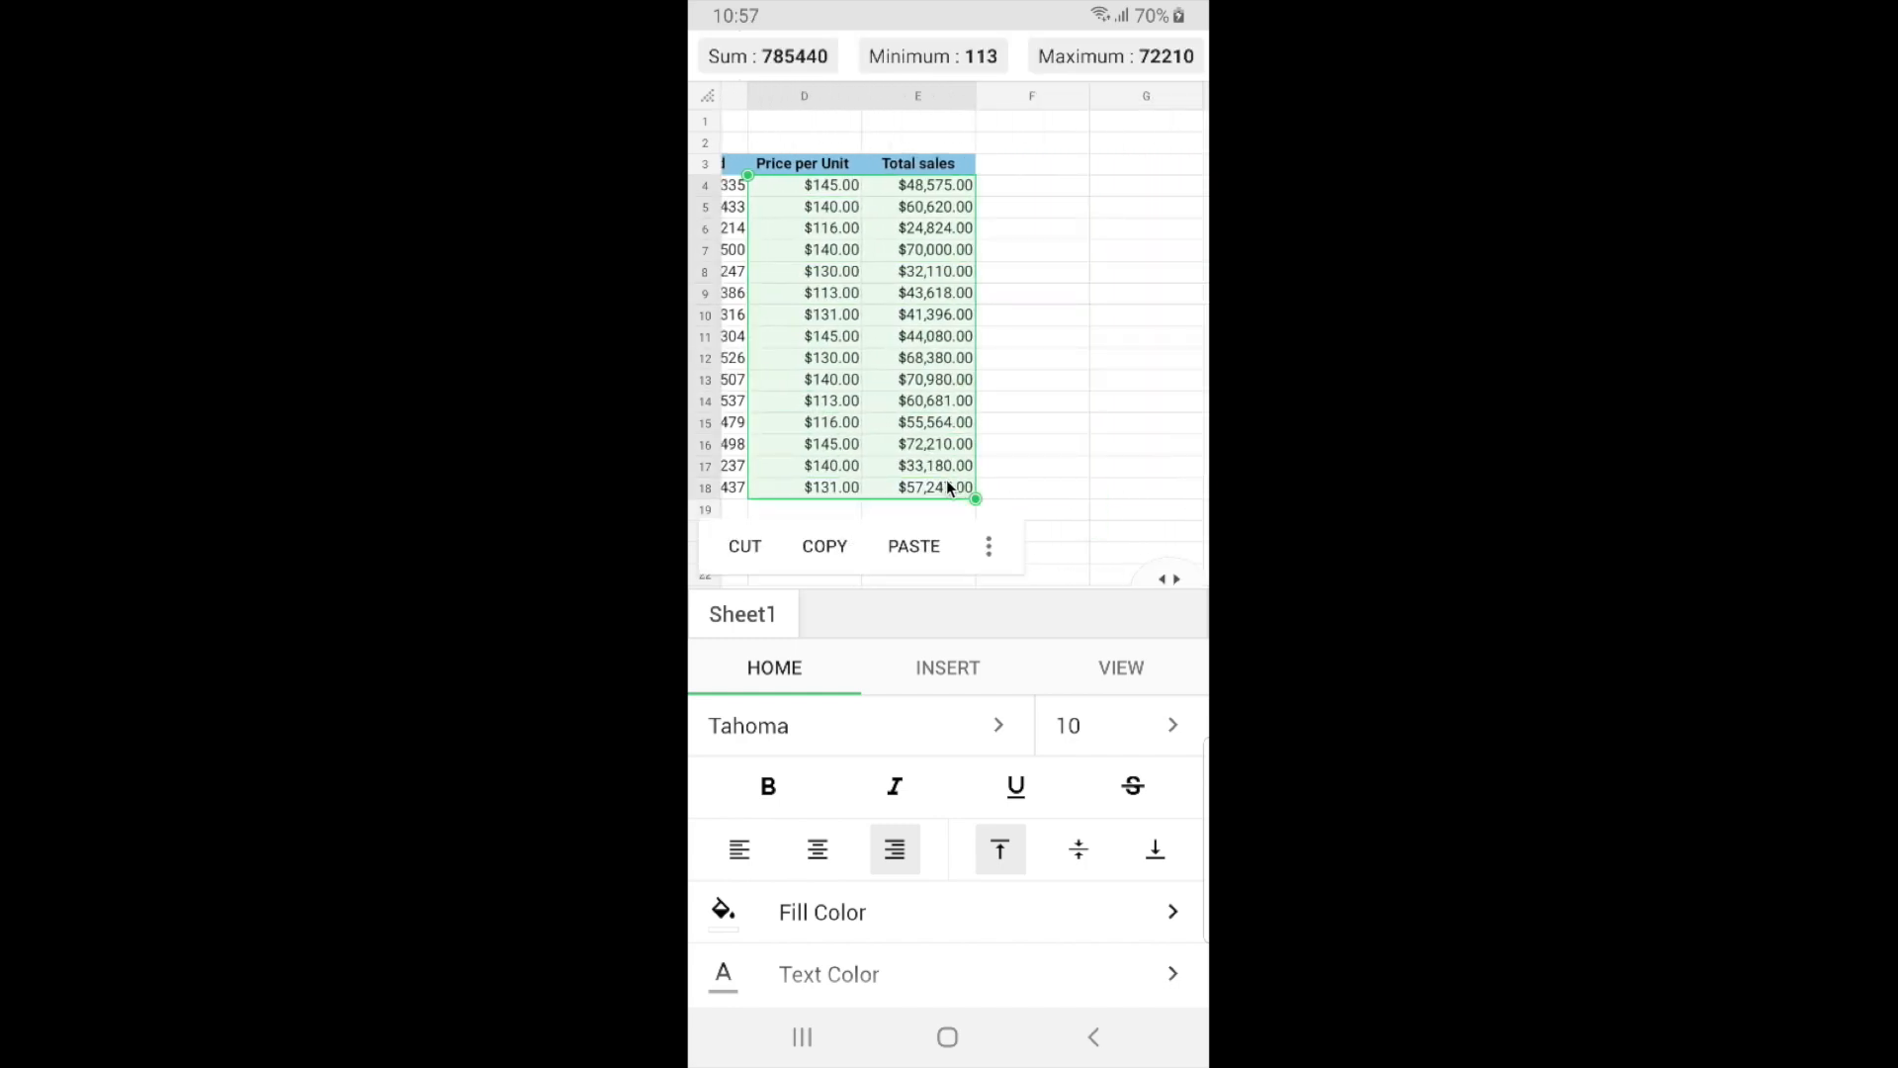
pyautogui.click(967, 567)
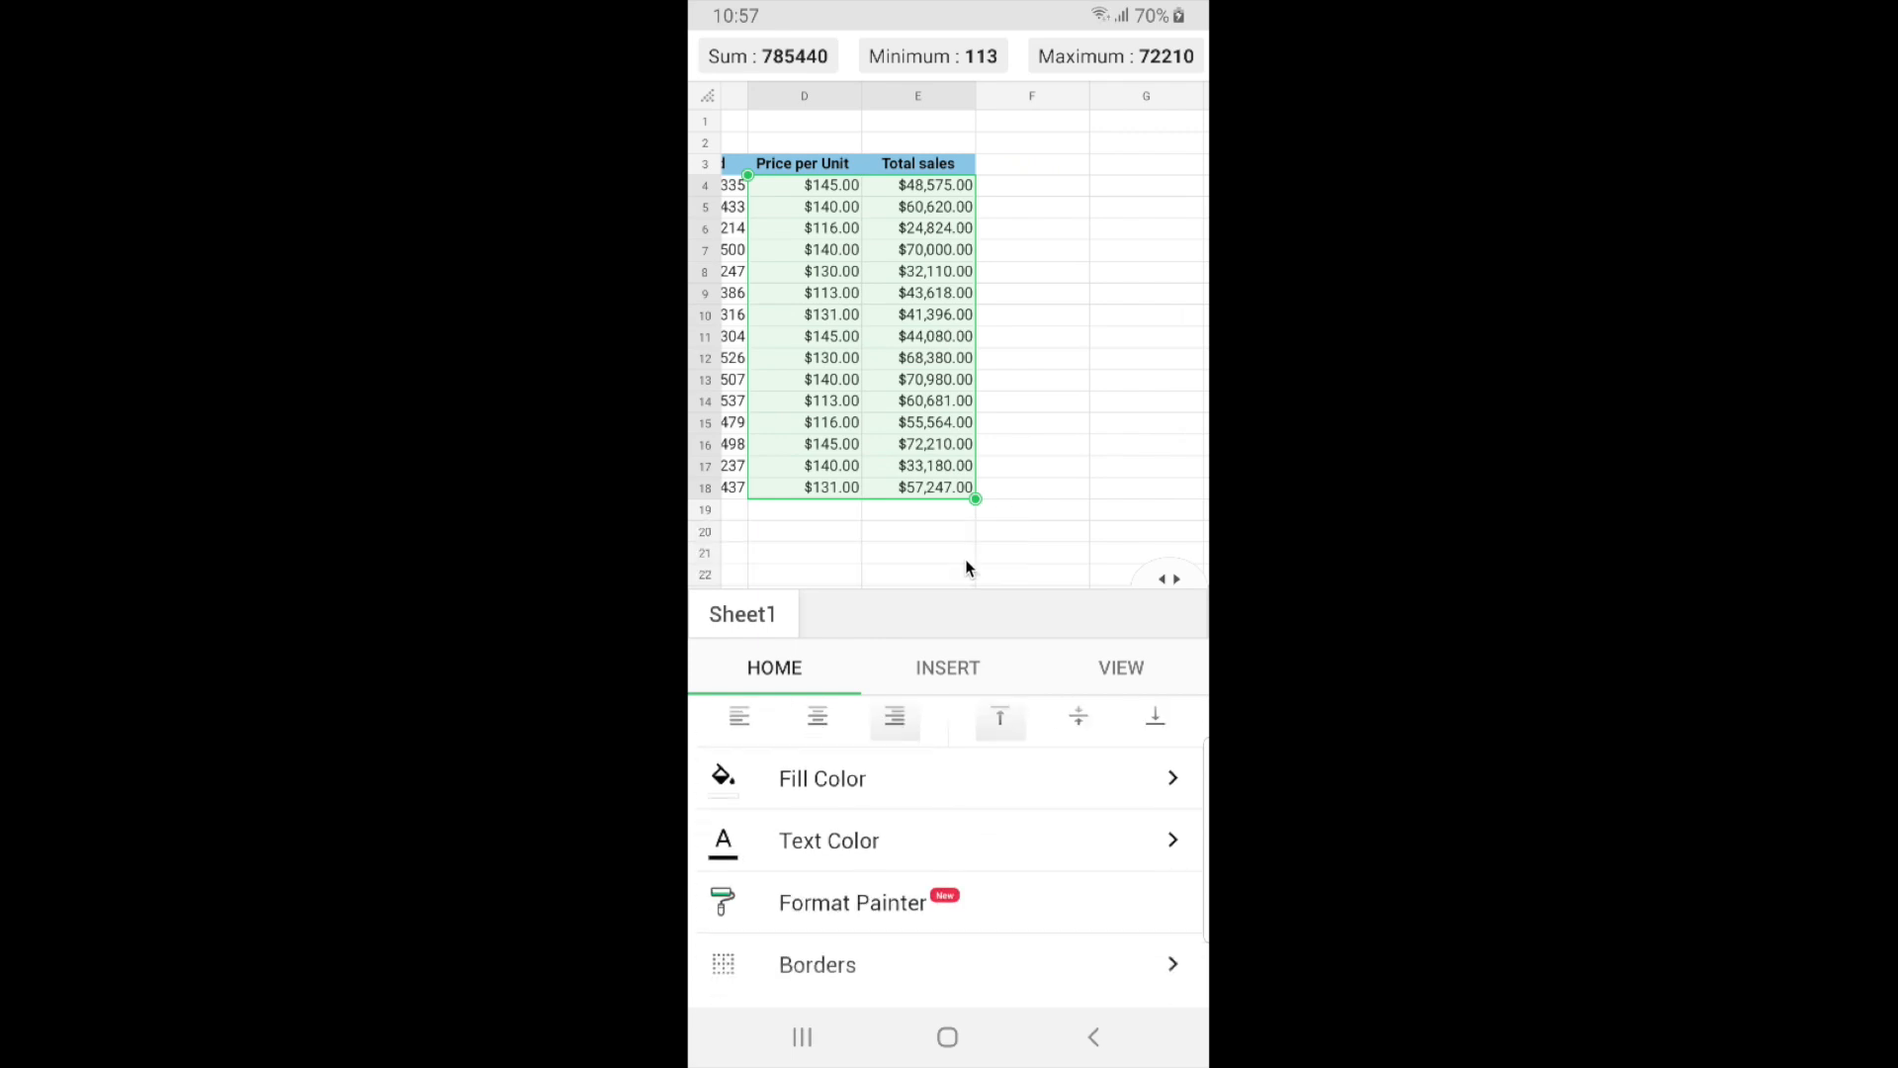
pyautogui.scroll(-3)
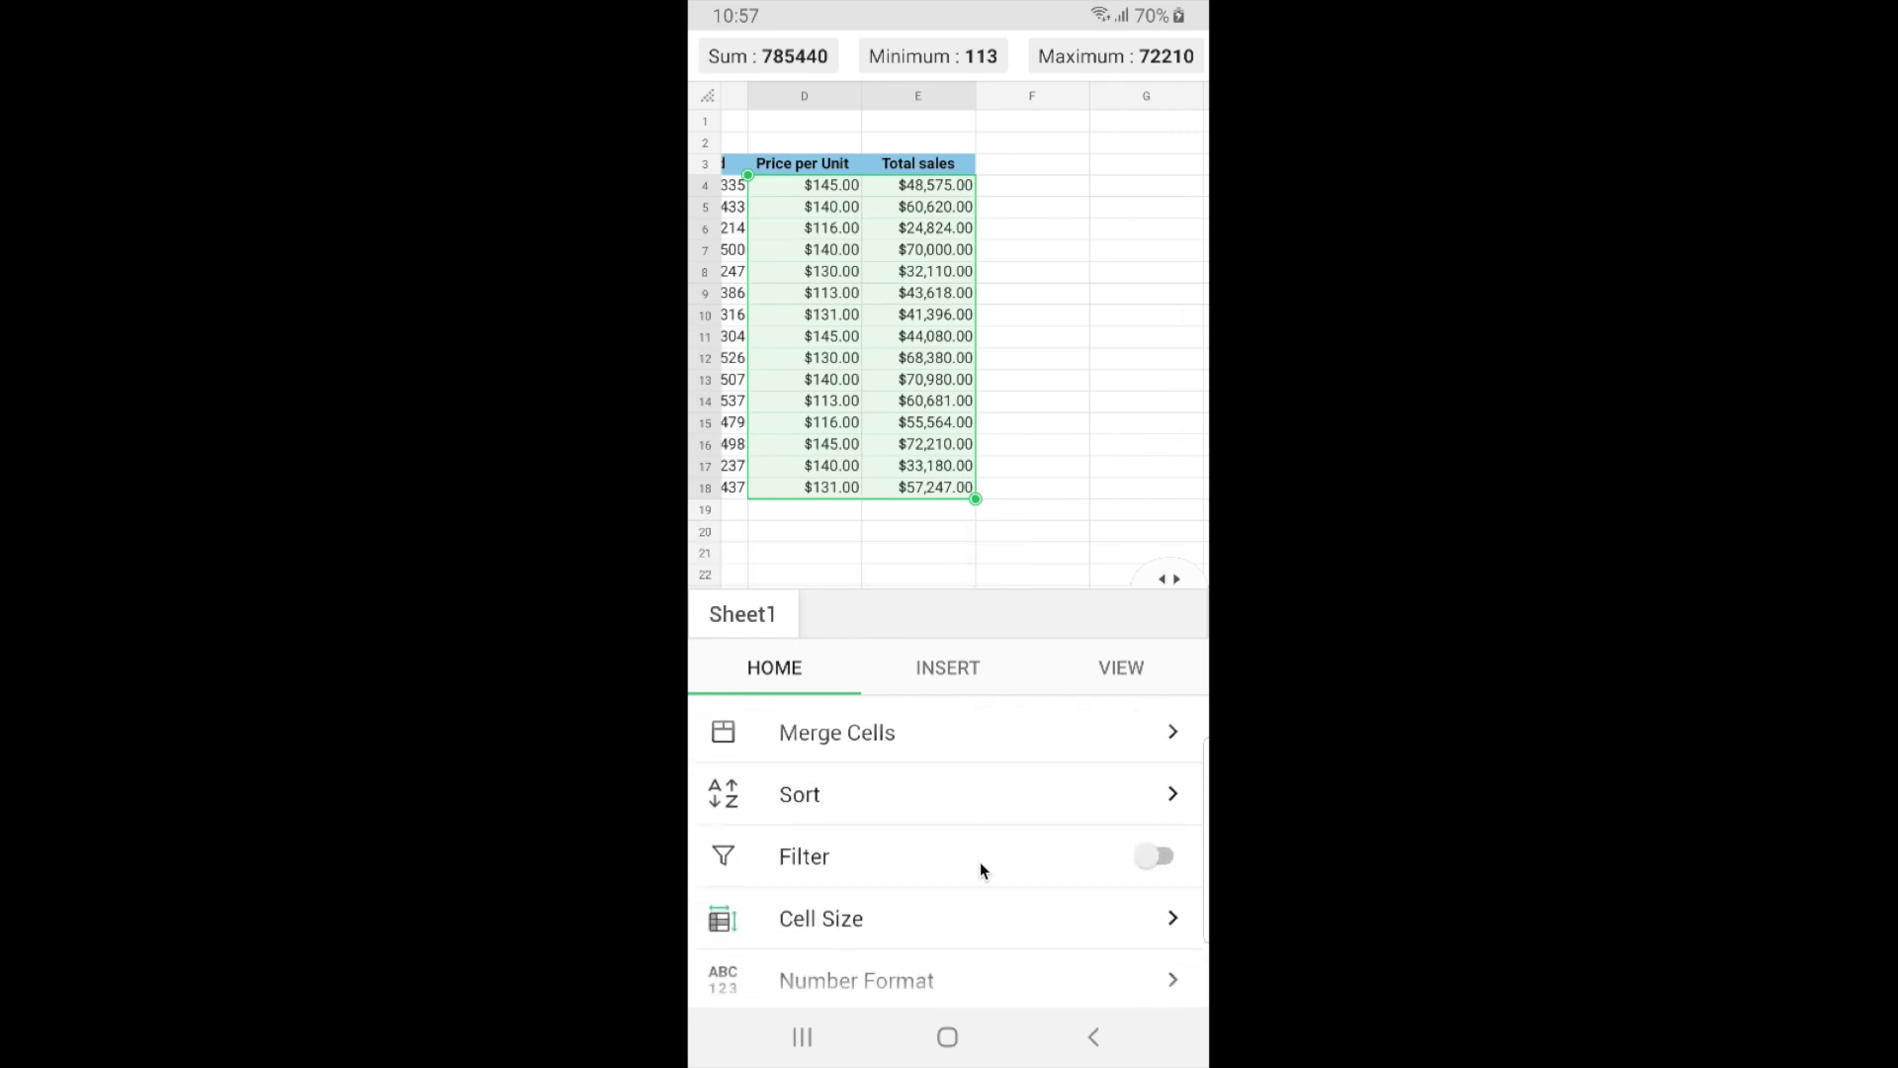
pyautogui.scroll(-3)
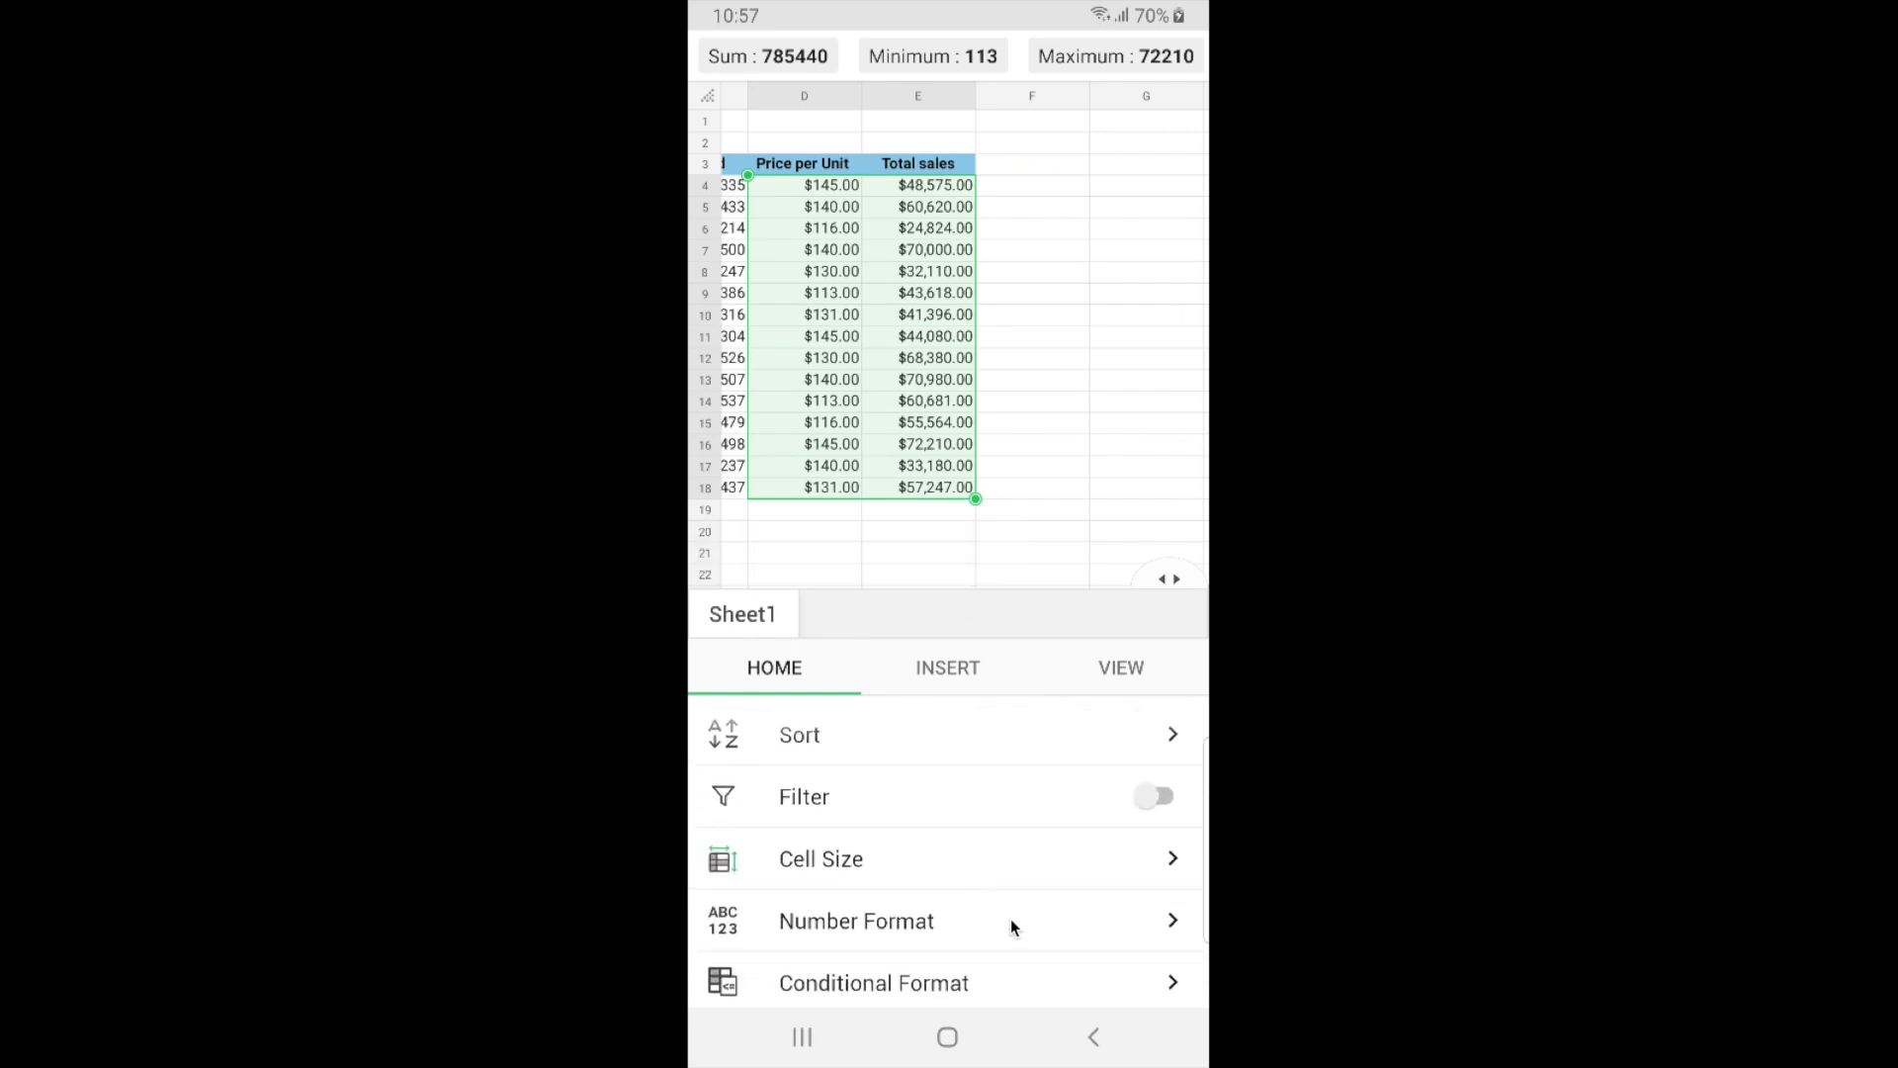
pyautogui.click(854, 921)
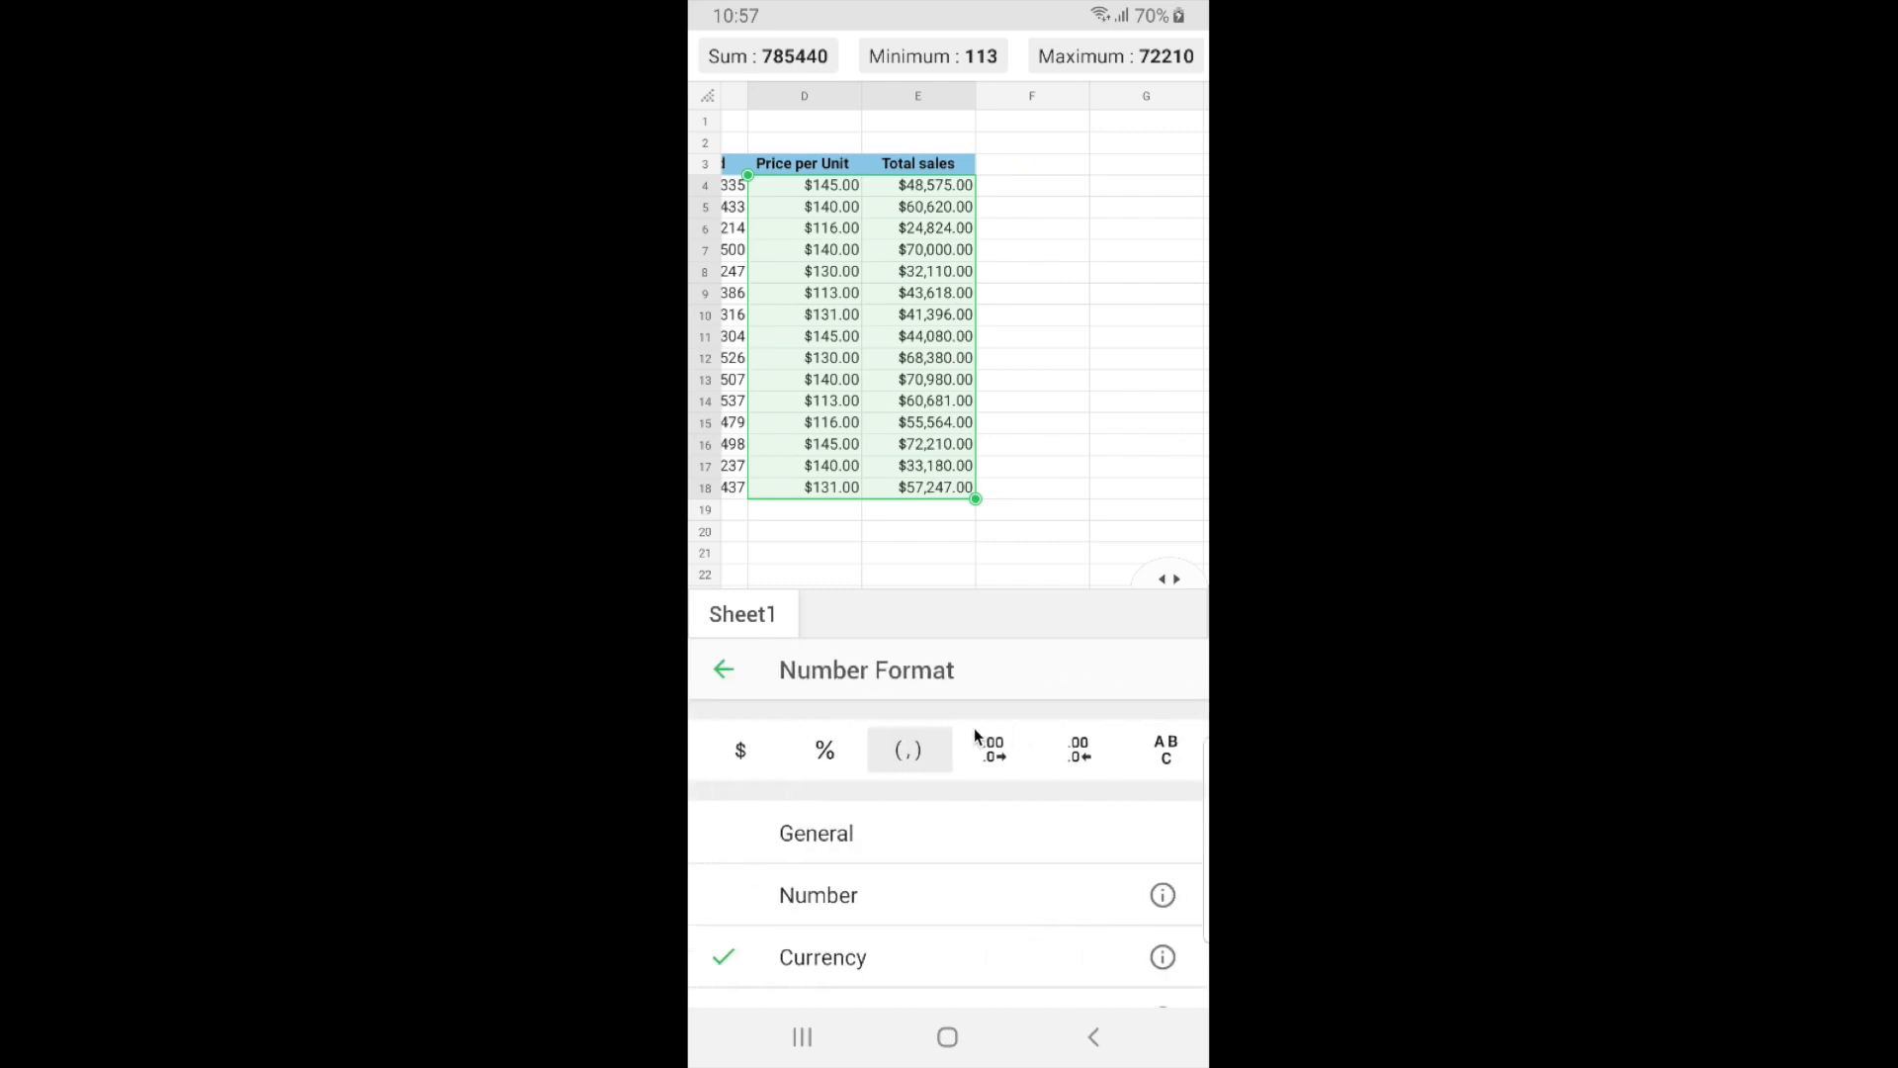
pyautogui.moveTo(1061, 730)
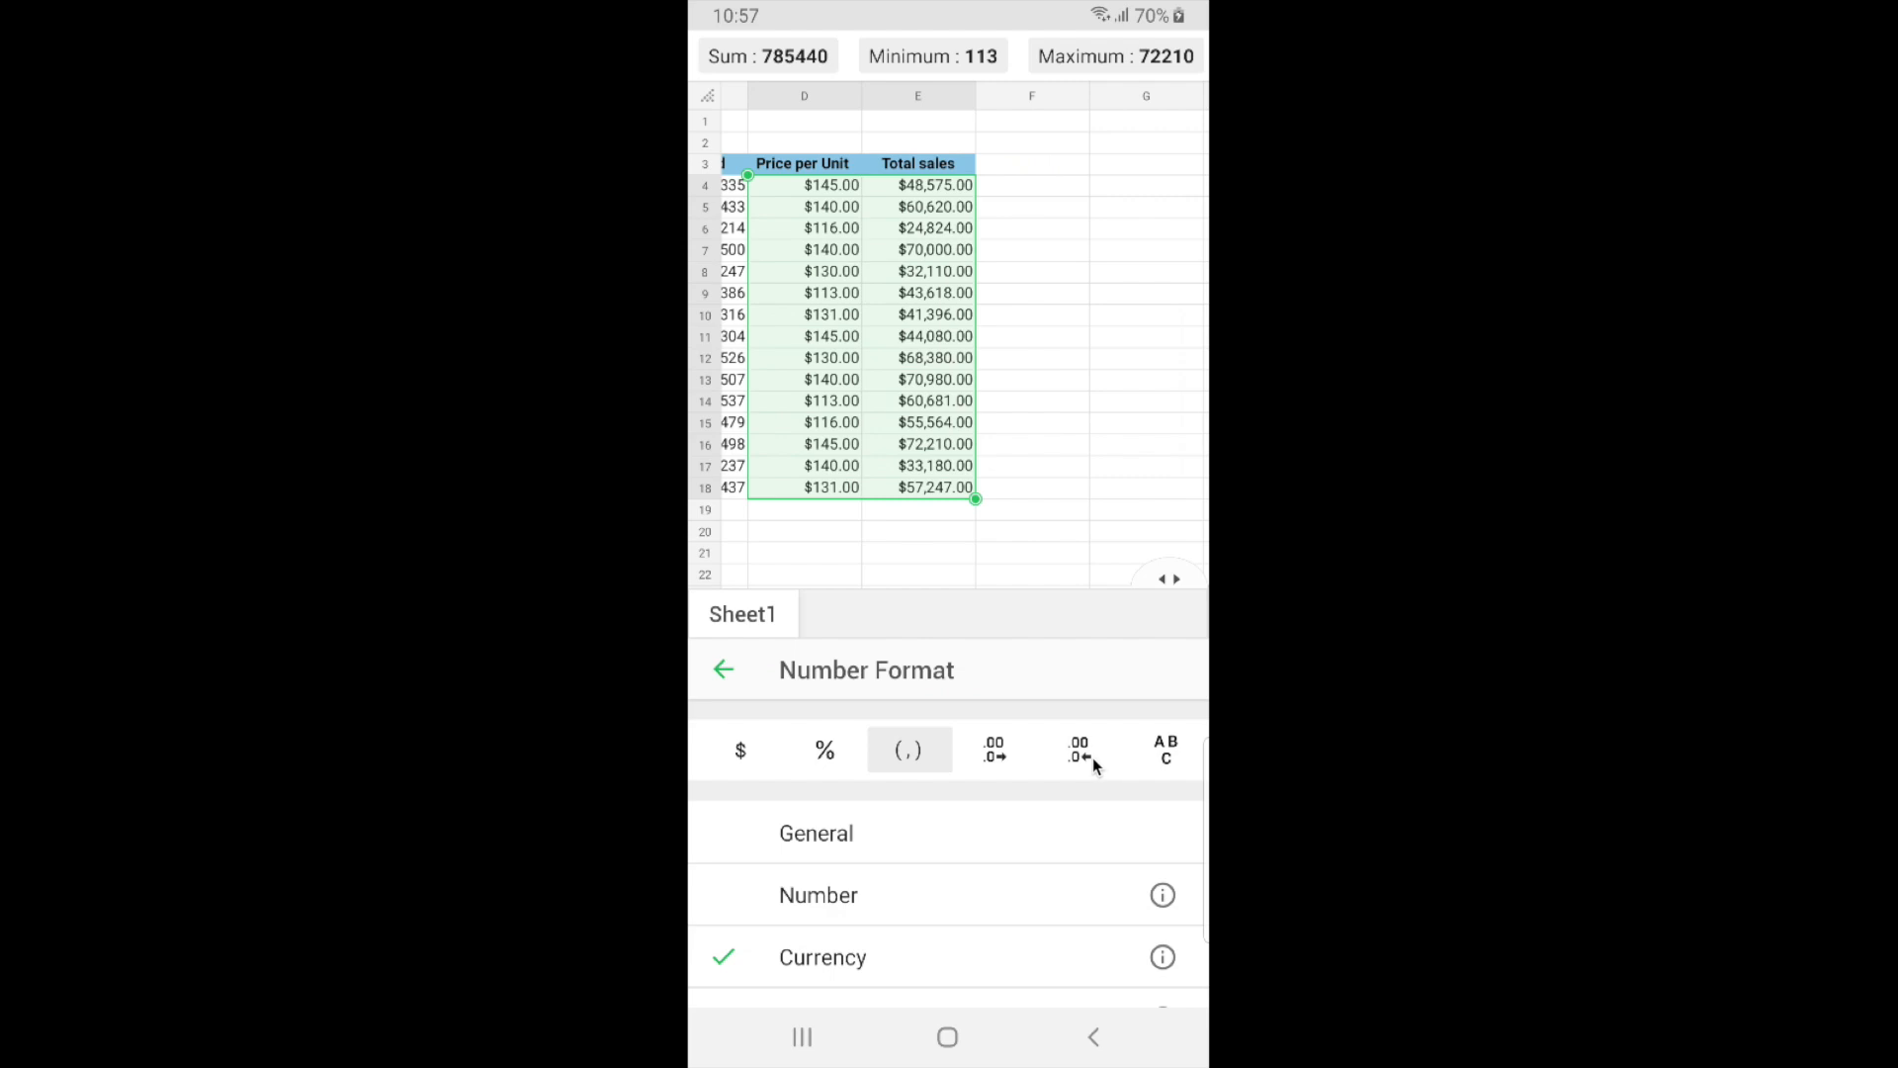
pyautogui.click(1078, 749)
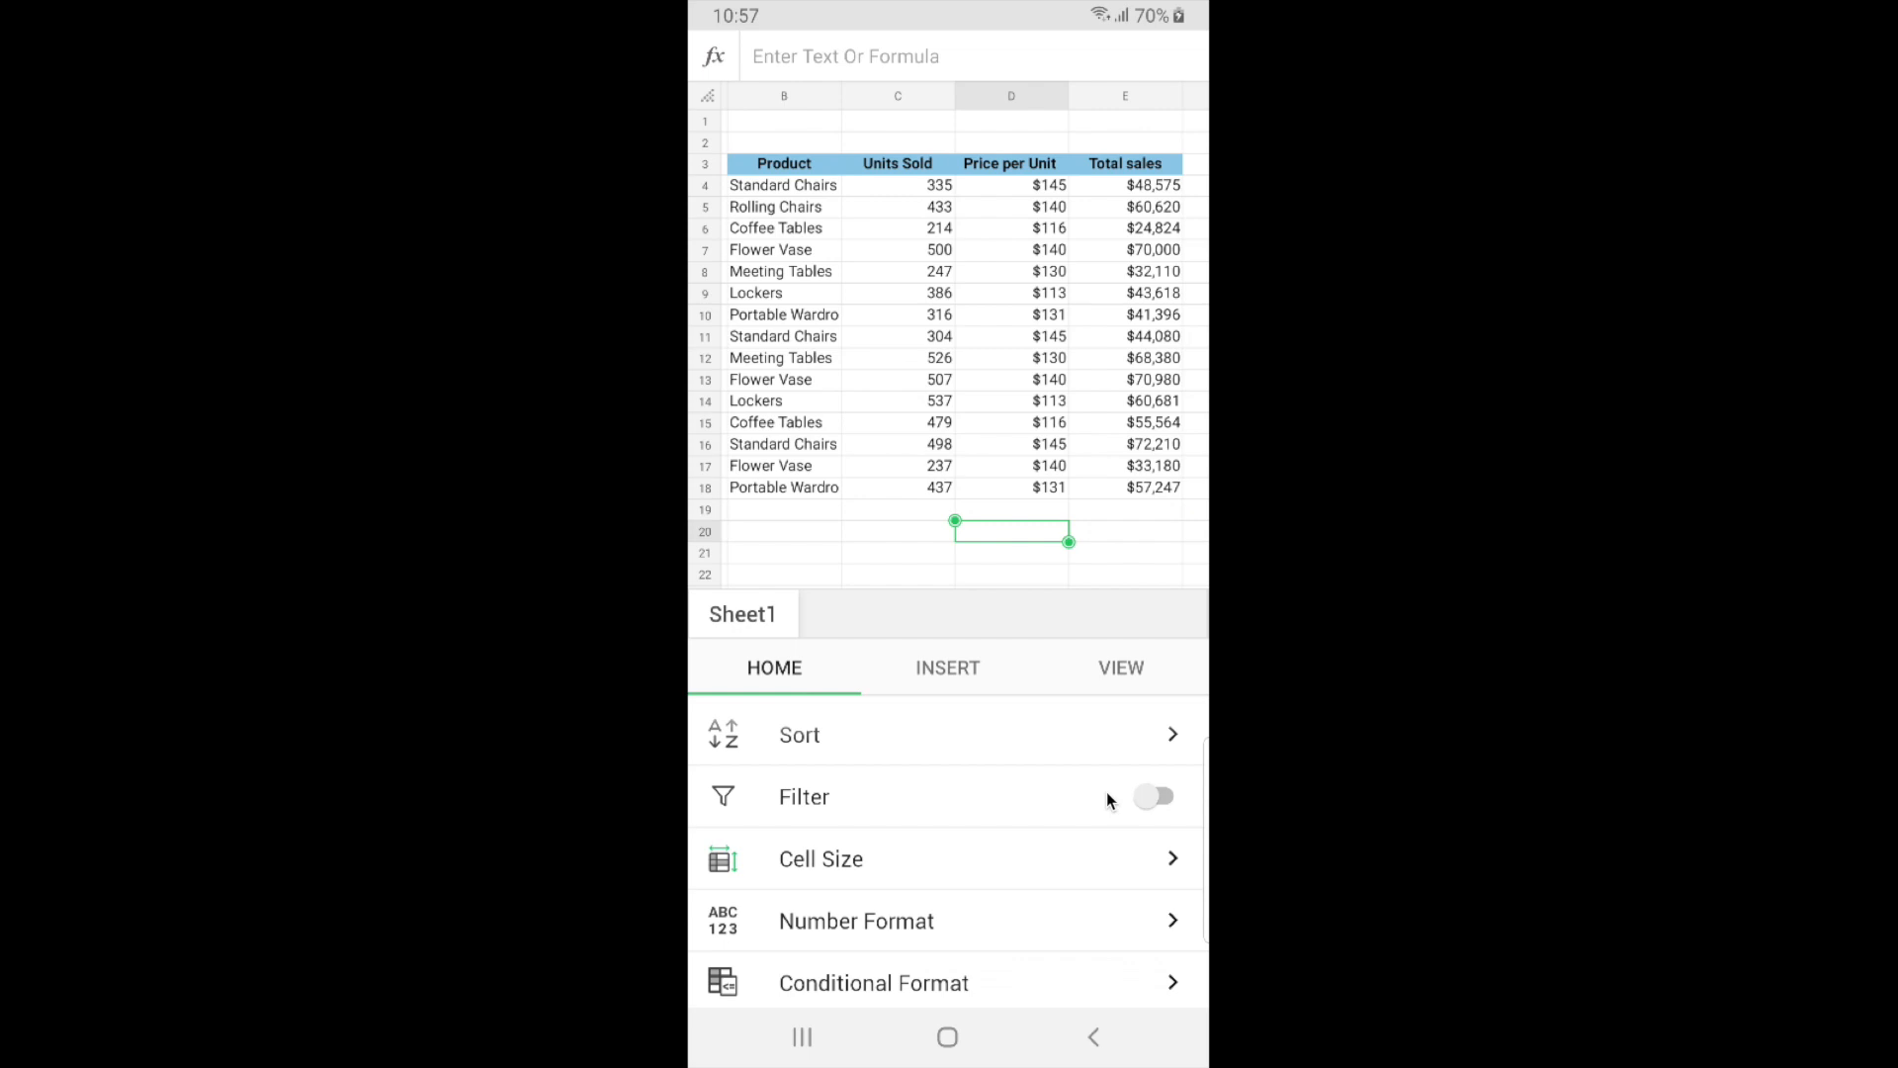
# - Enter the label 'Total Sales' in cell D20 below the table
pyautogui.write('T')
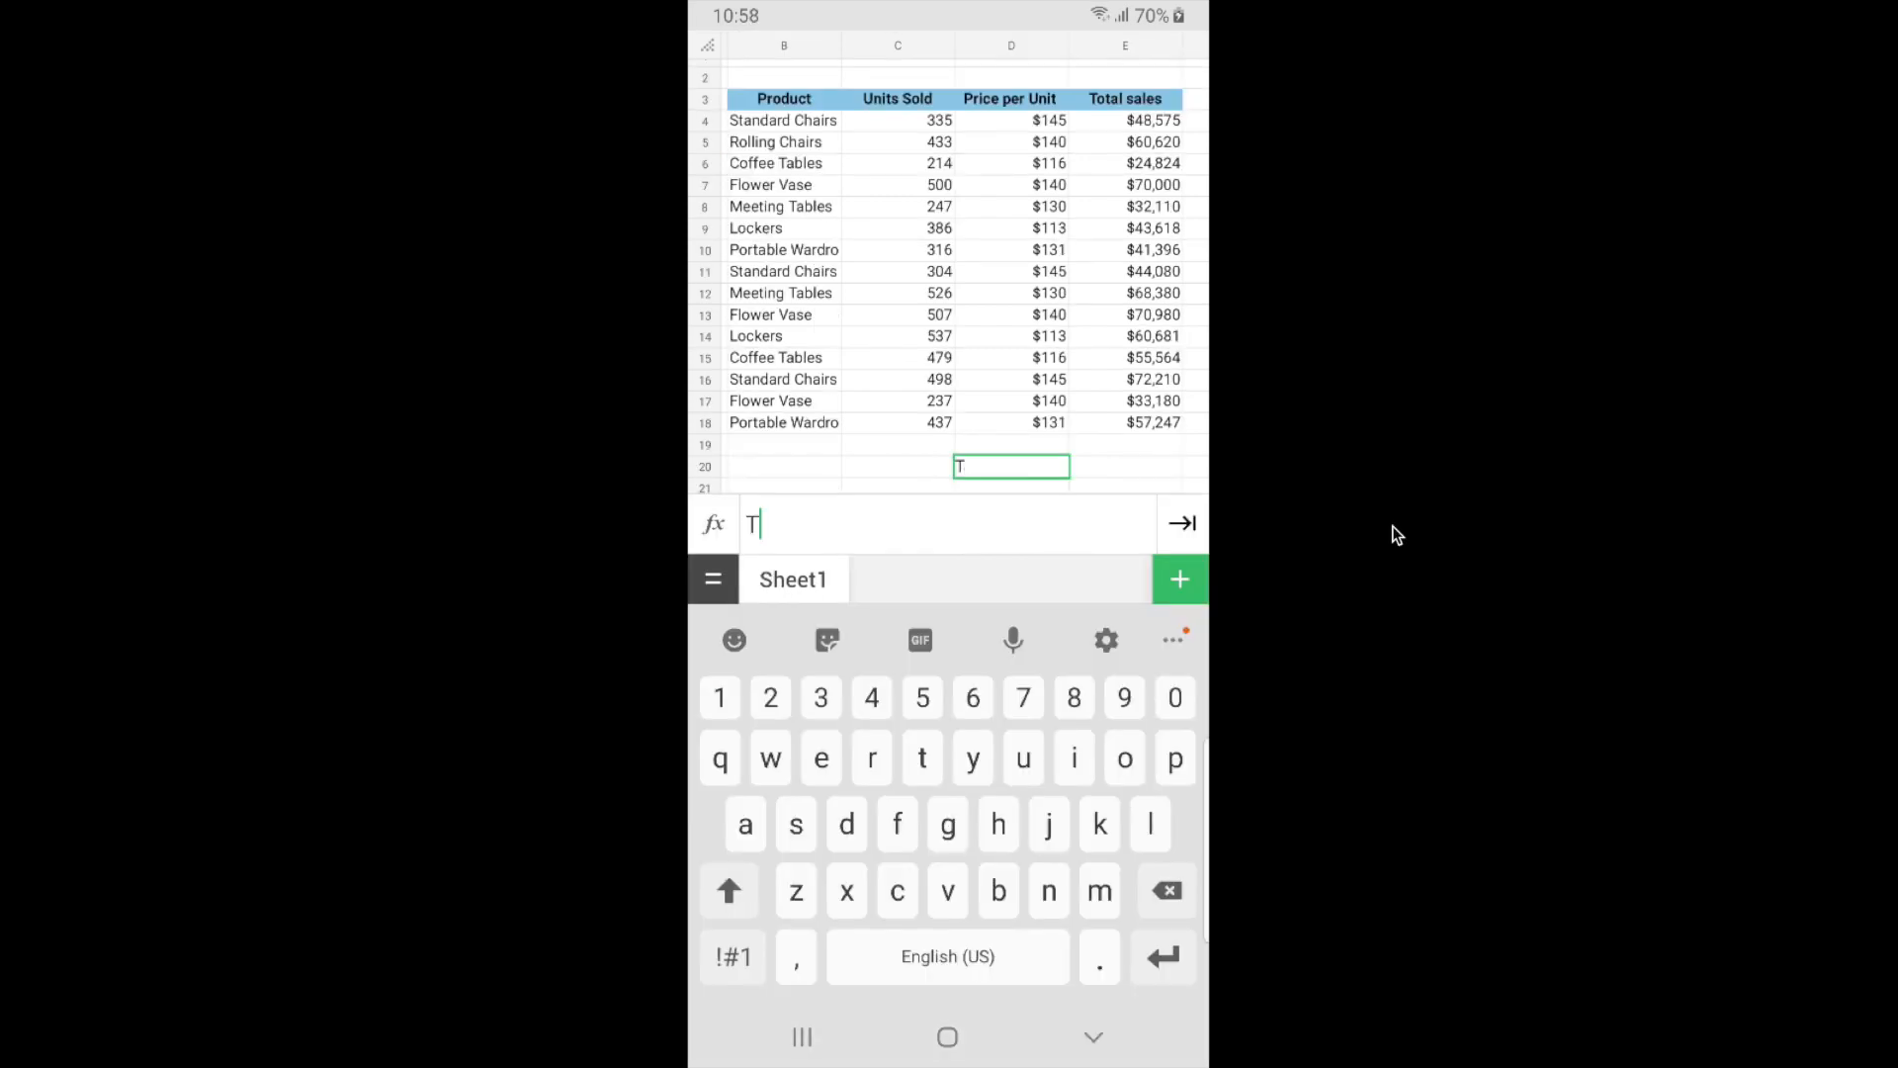
pyautogui.write('otal Sales')
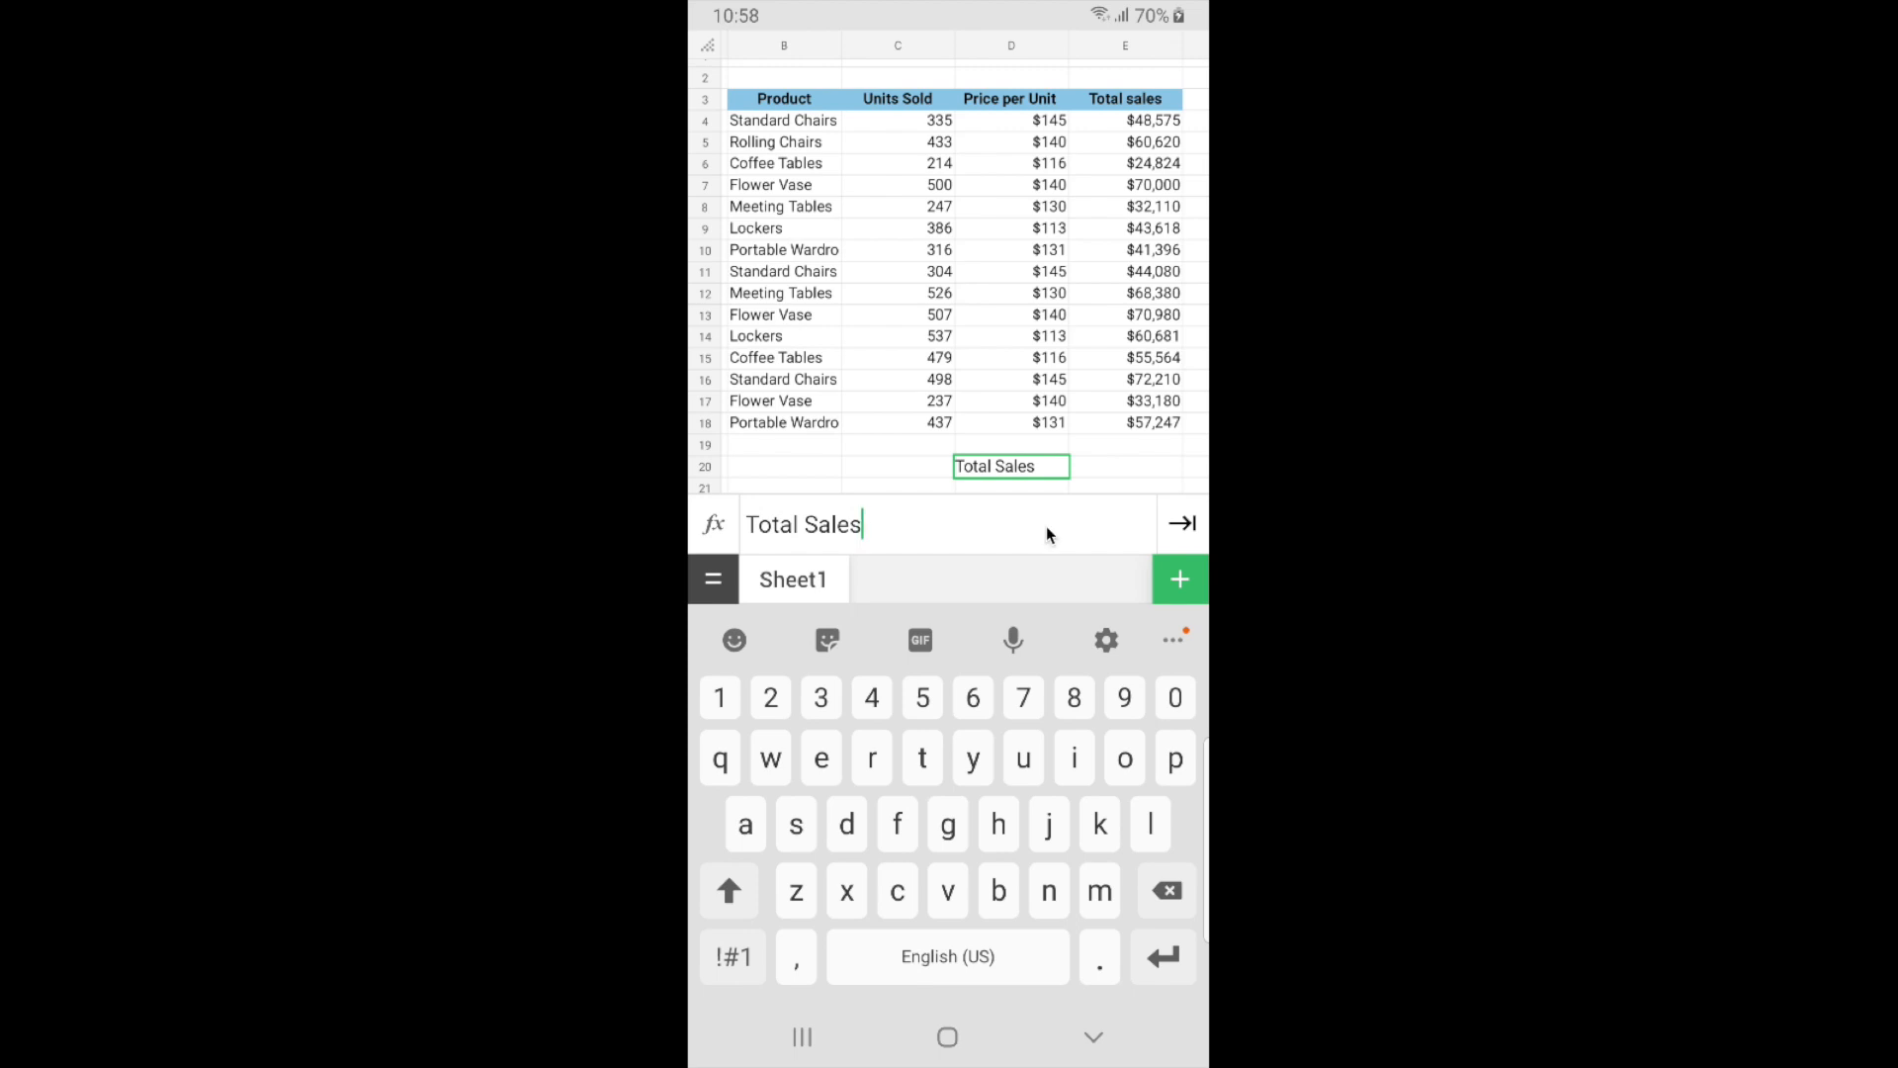
pyautogui.moveTo(1143, 535)
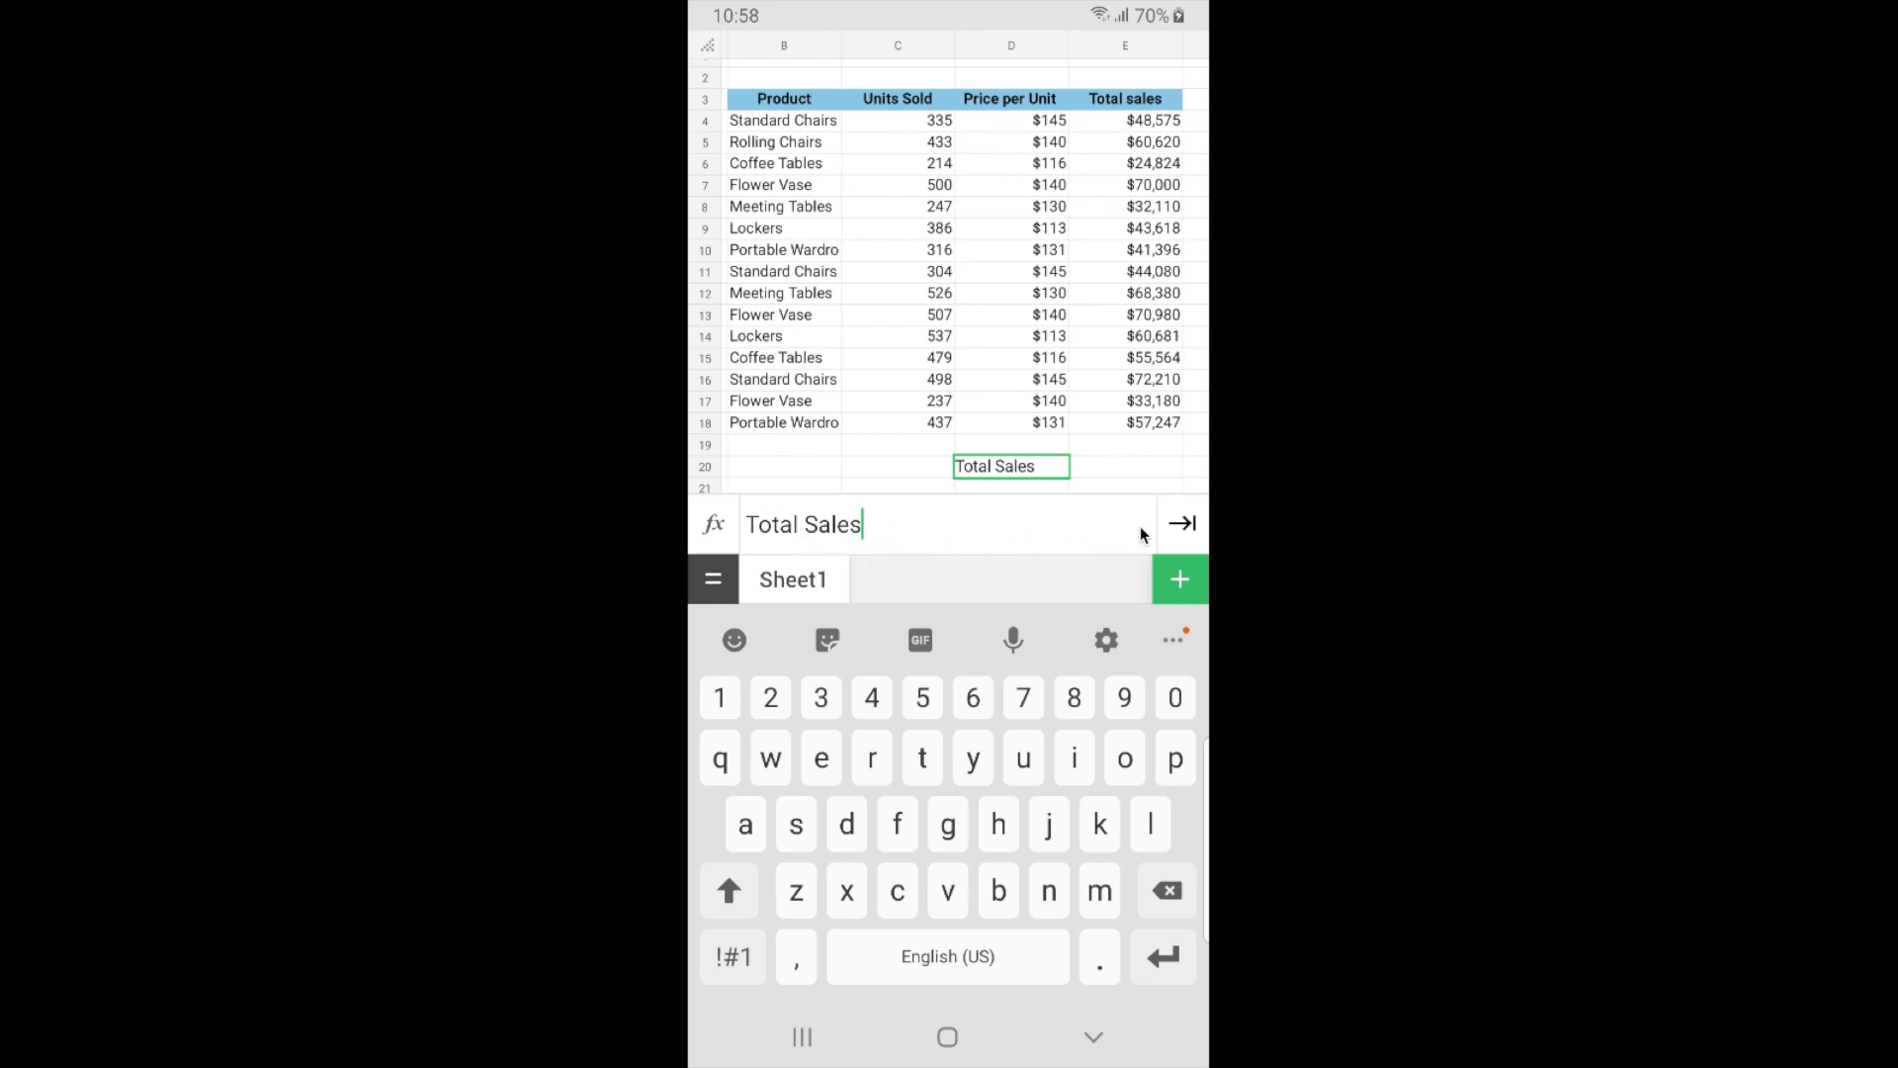
pyautogui.moveTo(1210, 550)
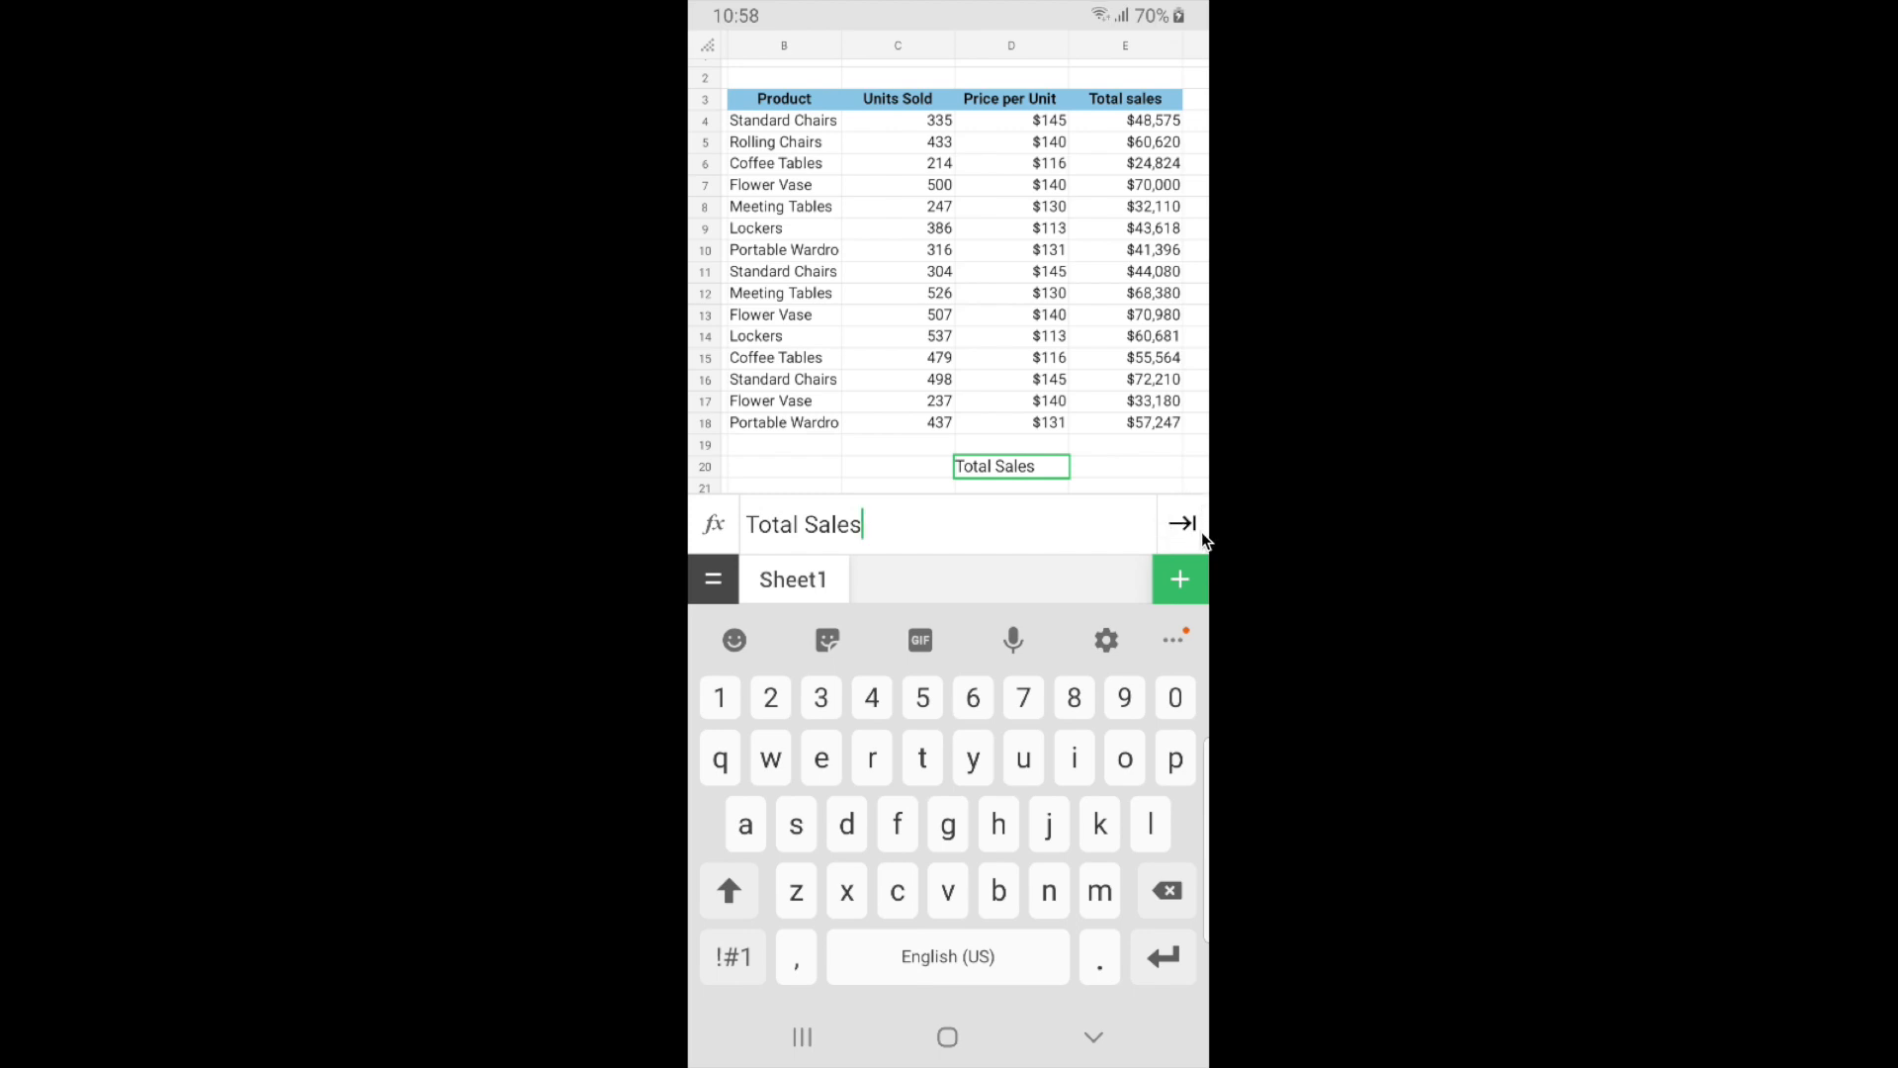
pyautogui.moveTo(1198, 542)
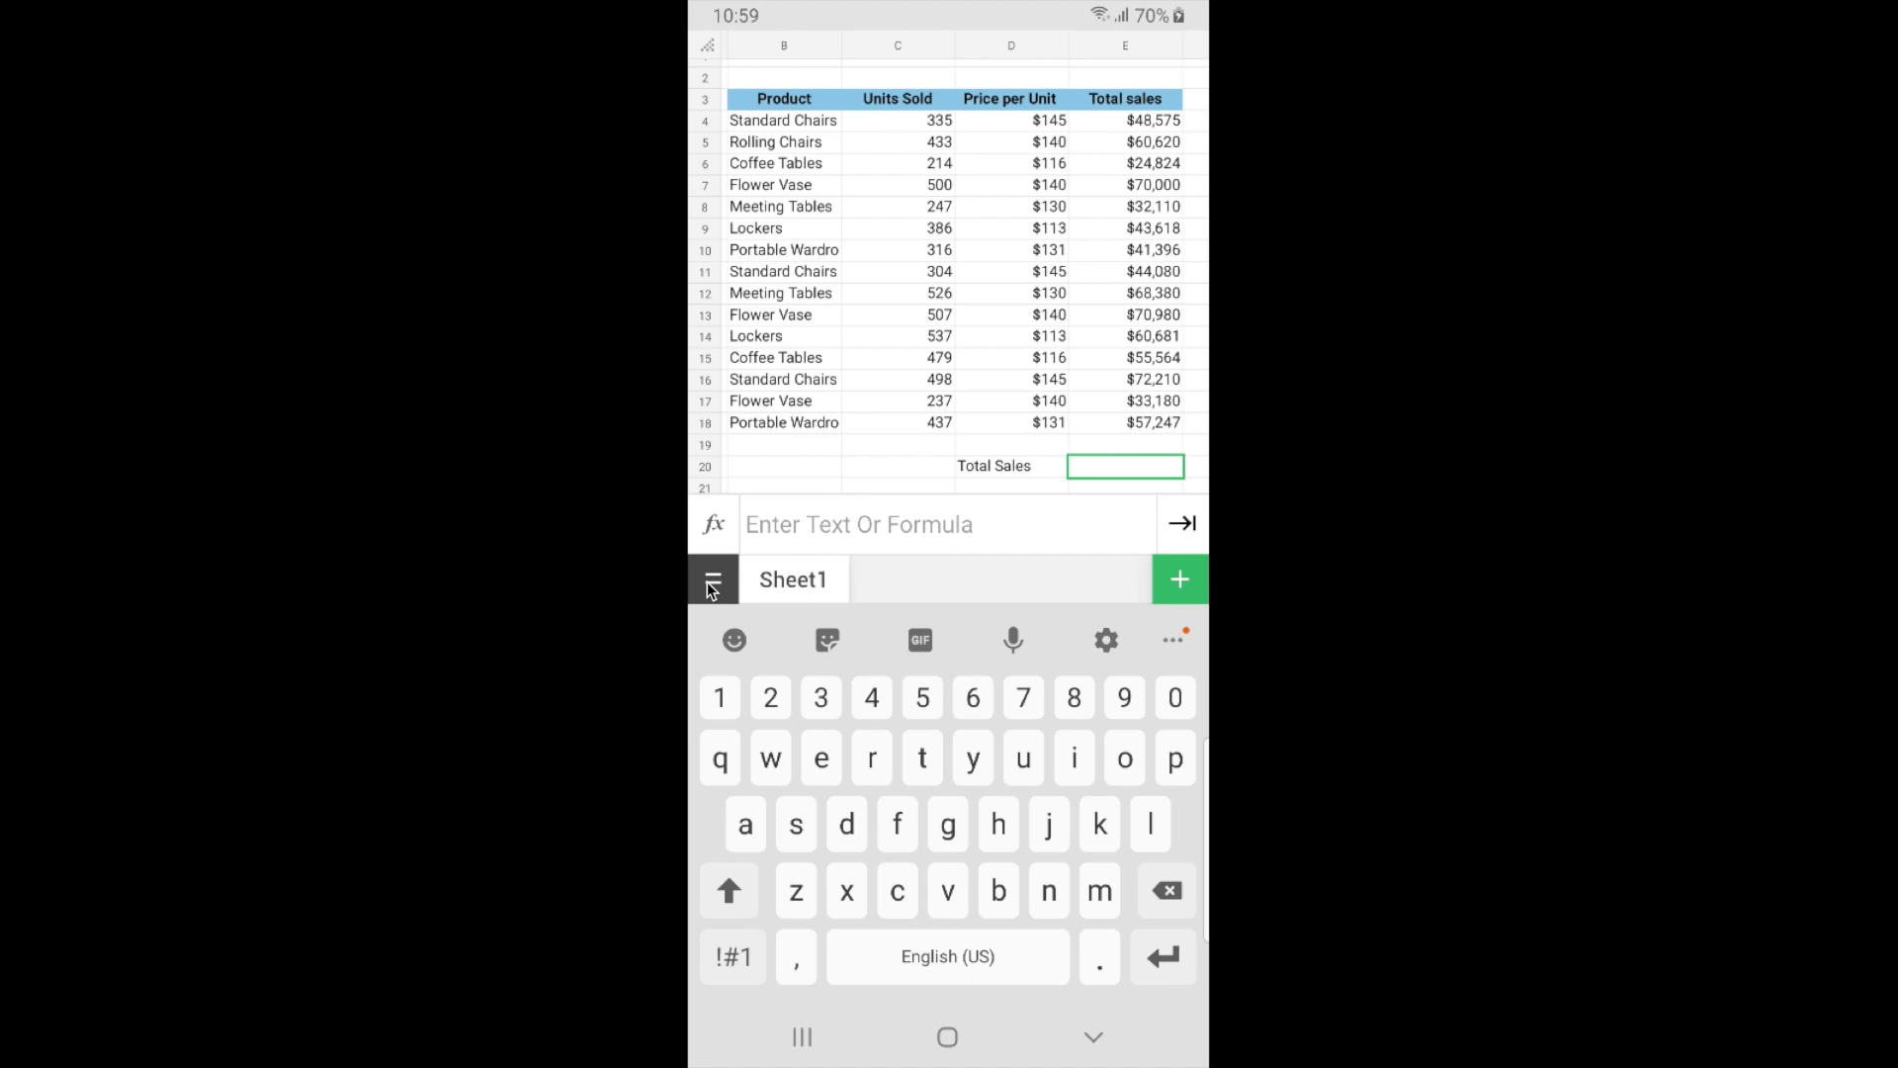
# - Enter =SUM(E4:E18) in E20 to total the sales at $783,465
pyautogui.write('=')
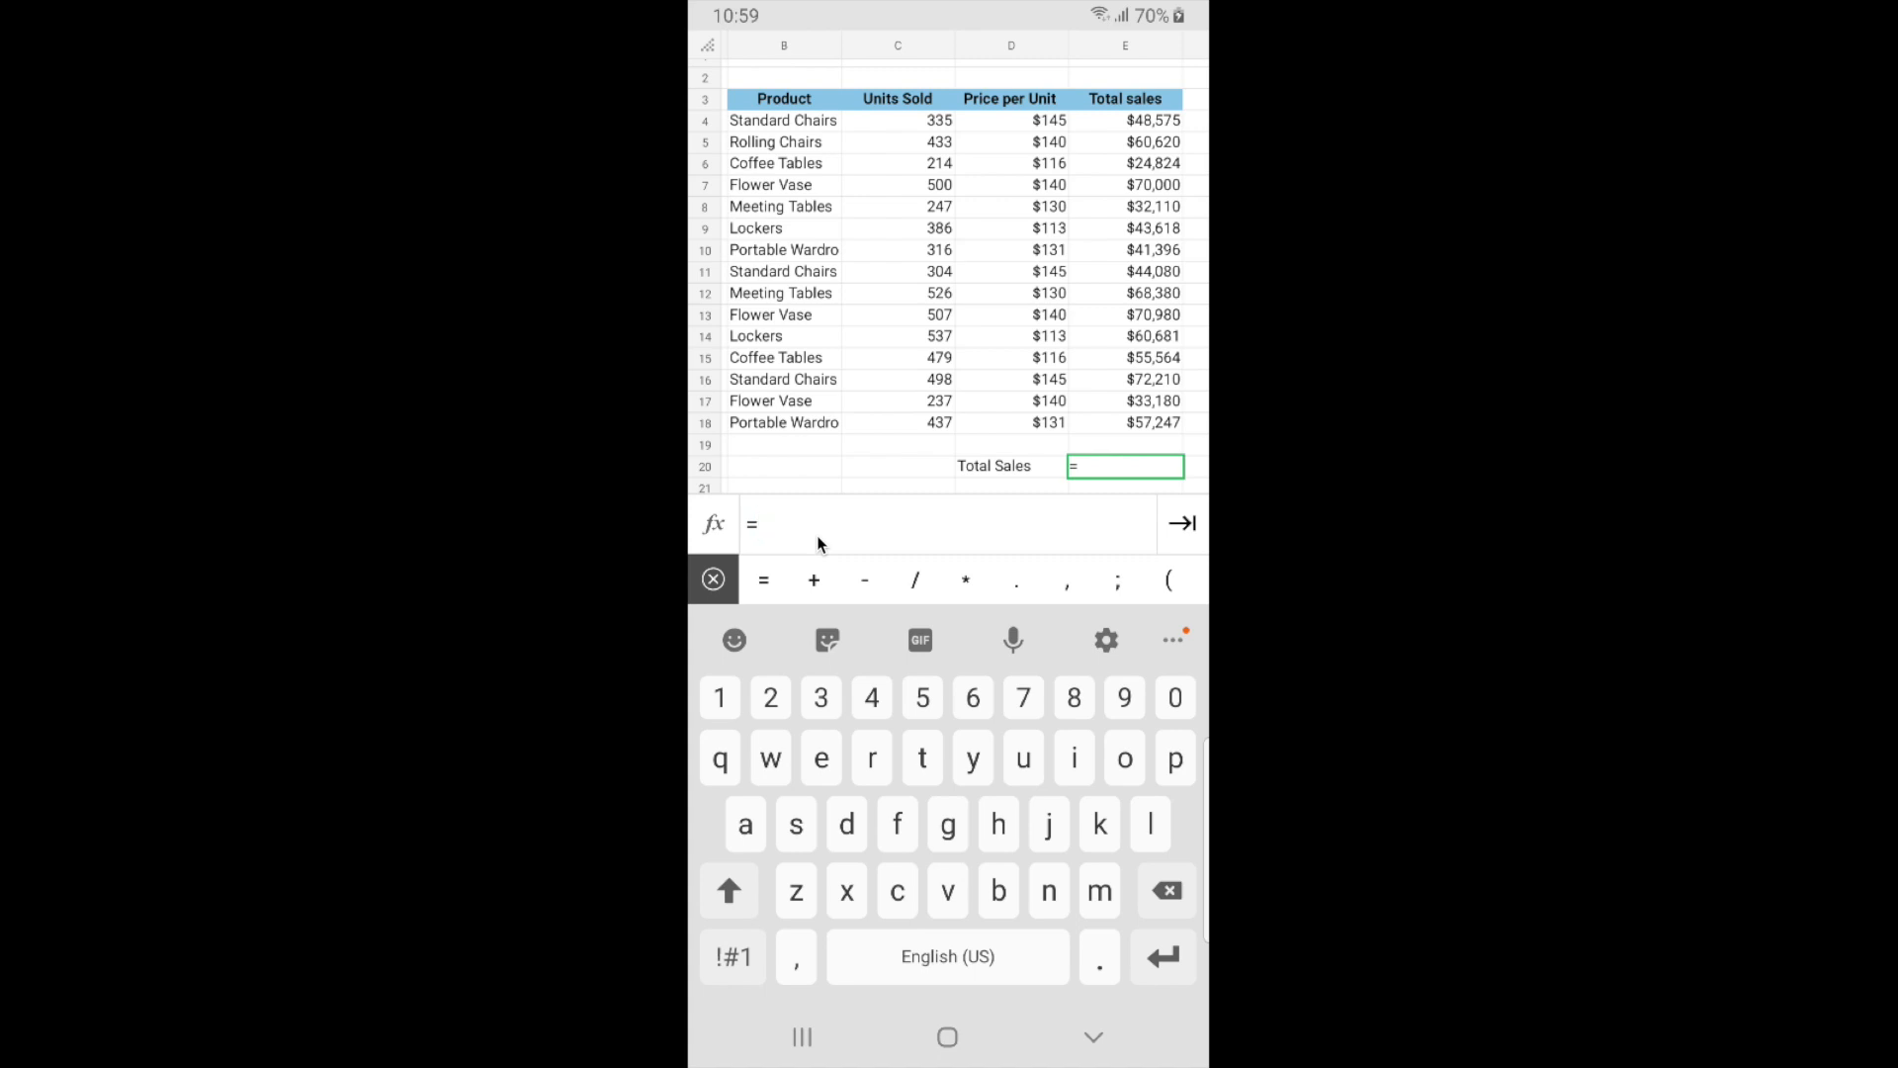
pyautogui.write('s')
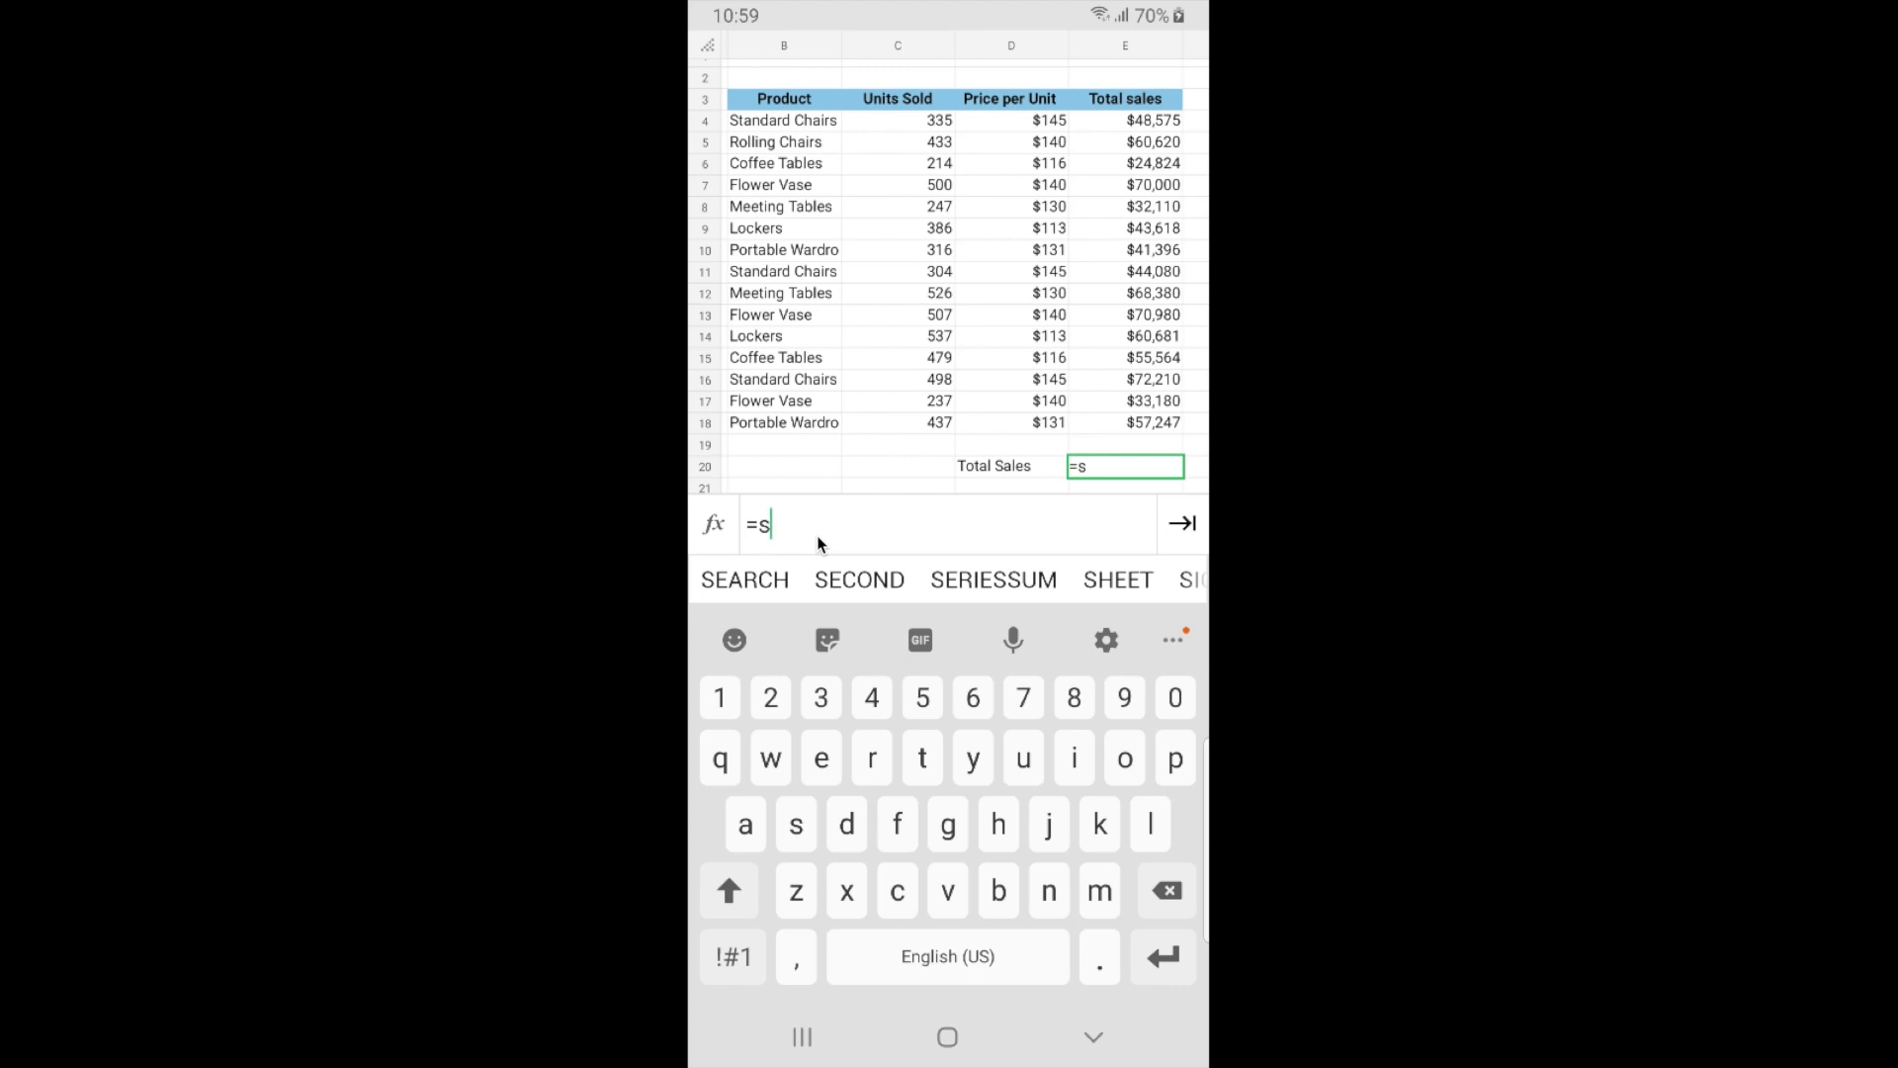
pyautogui.write('u')
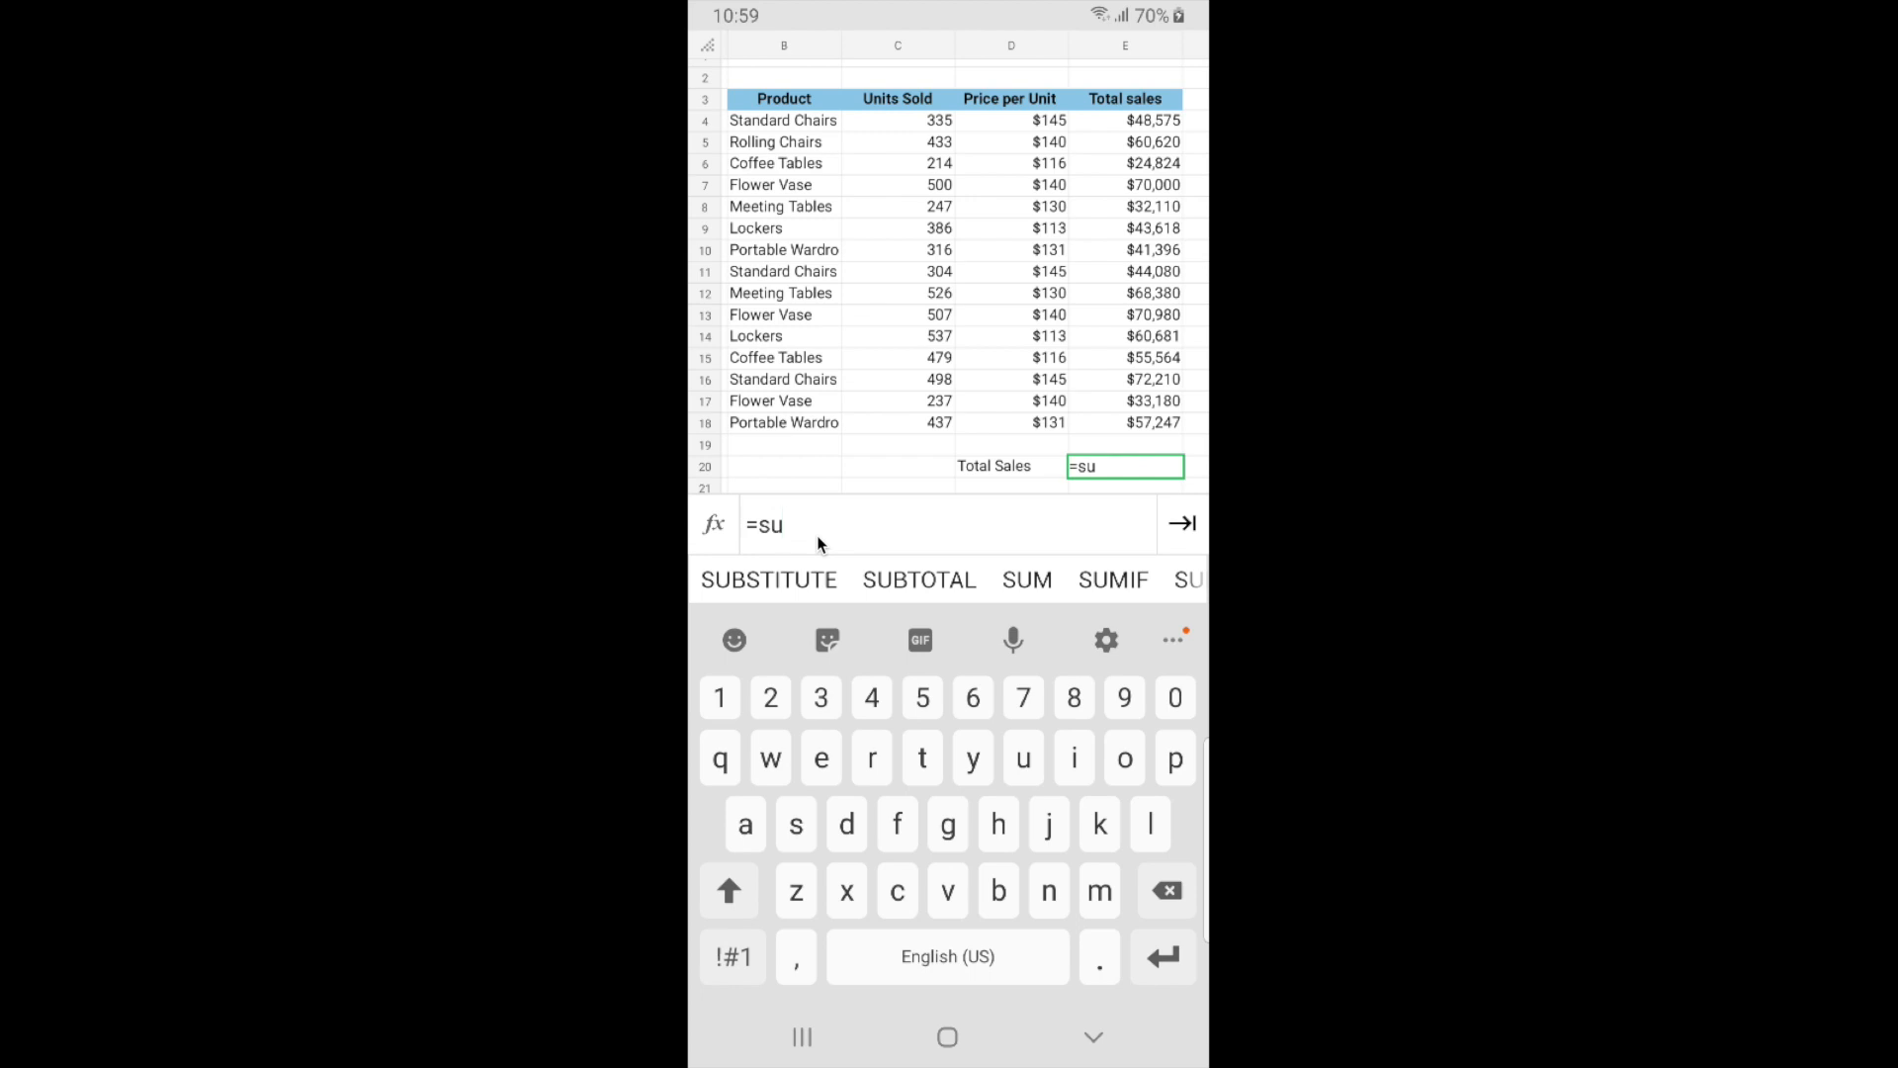
pyautogui.write('m')
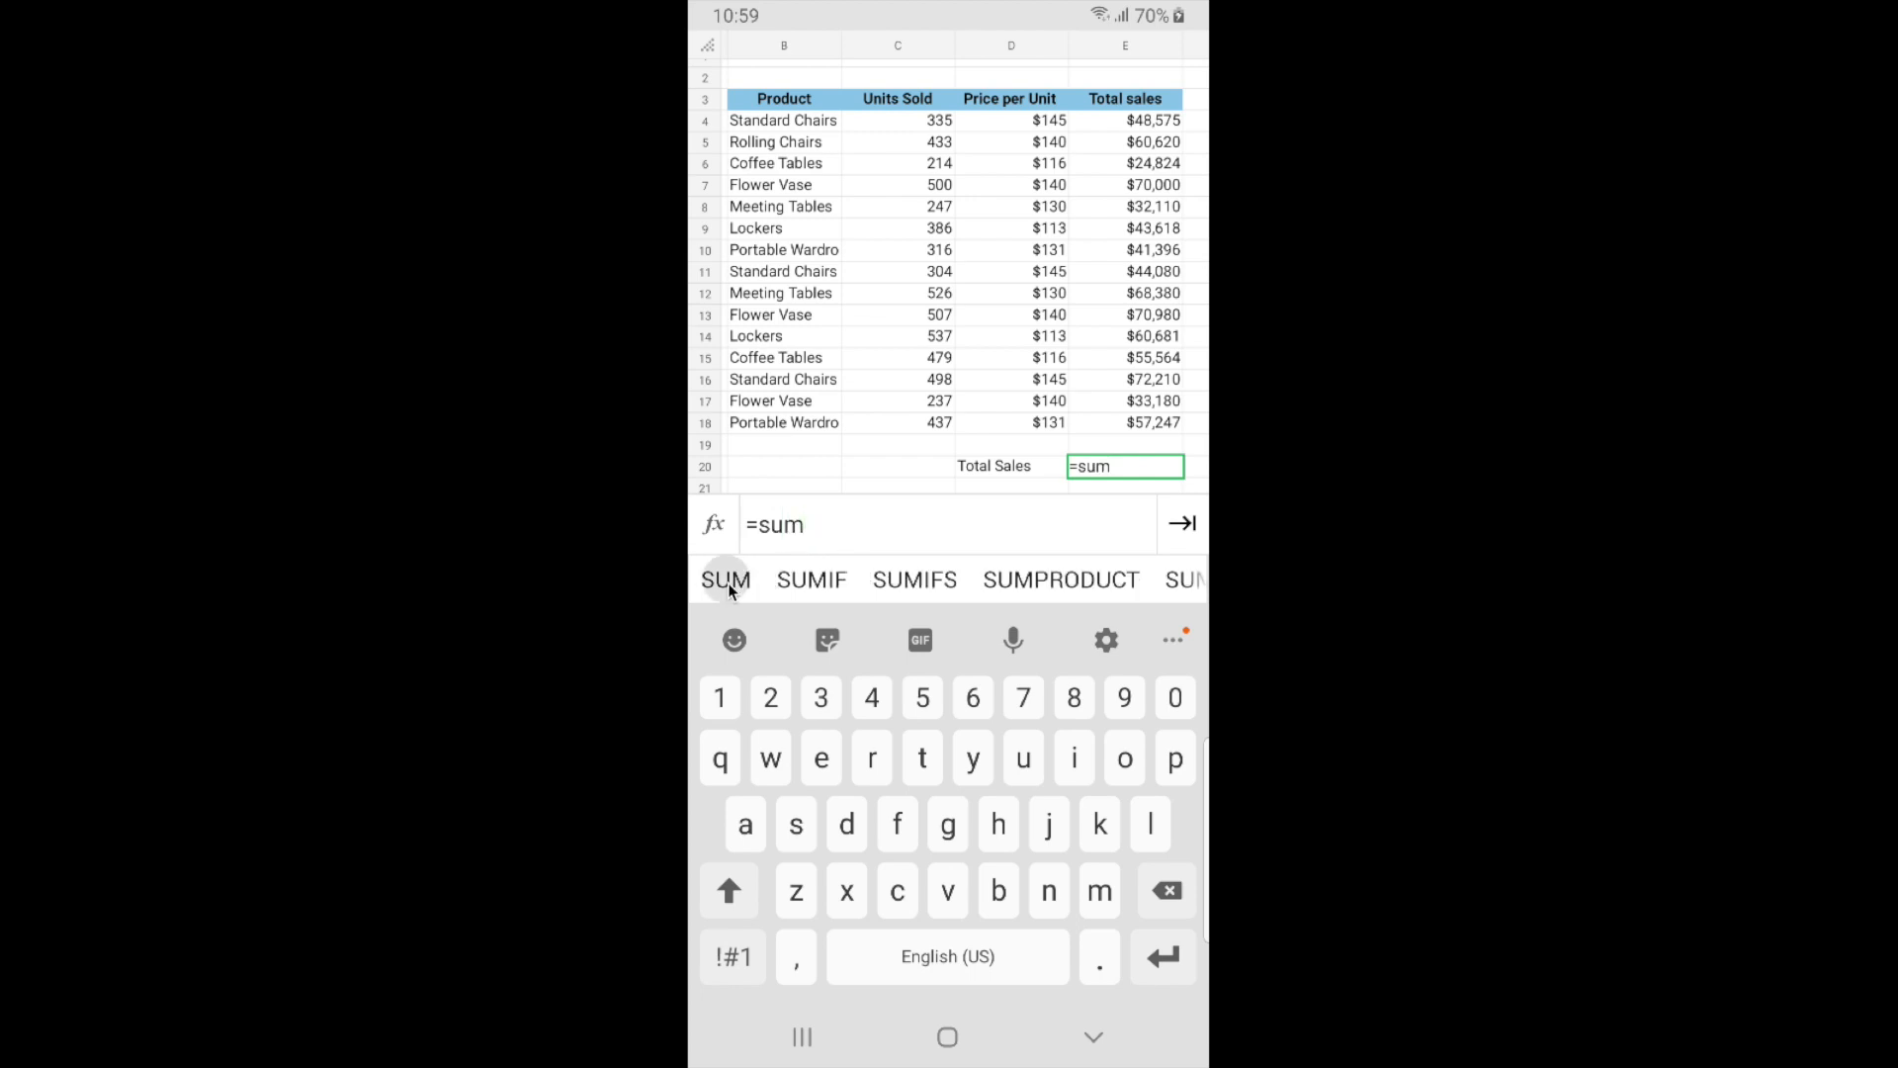
pyautogui.click(725, 579)
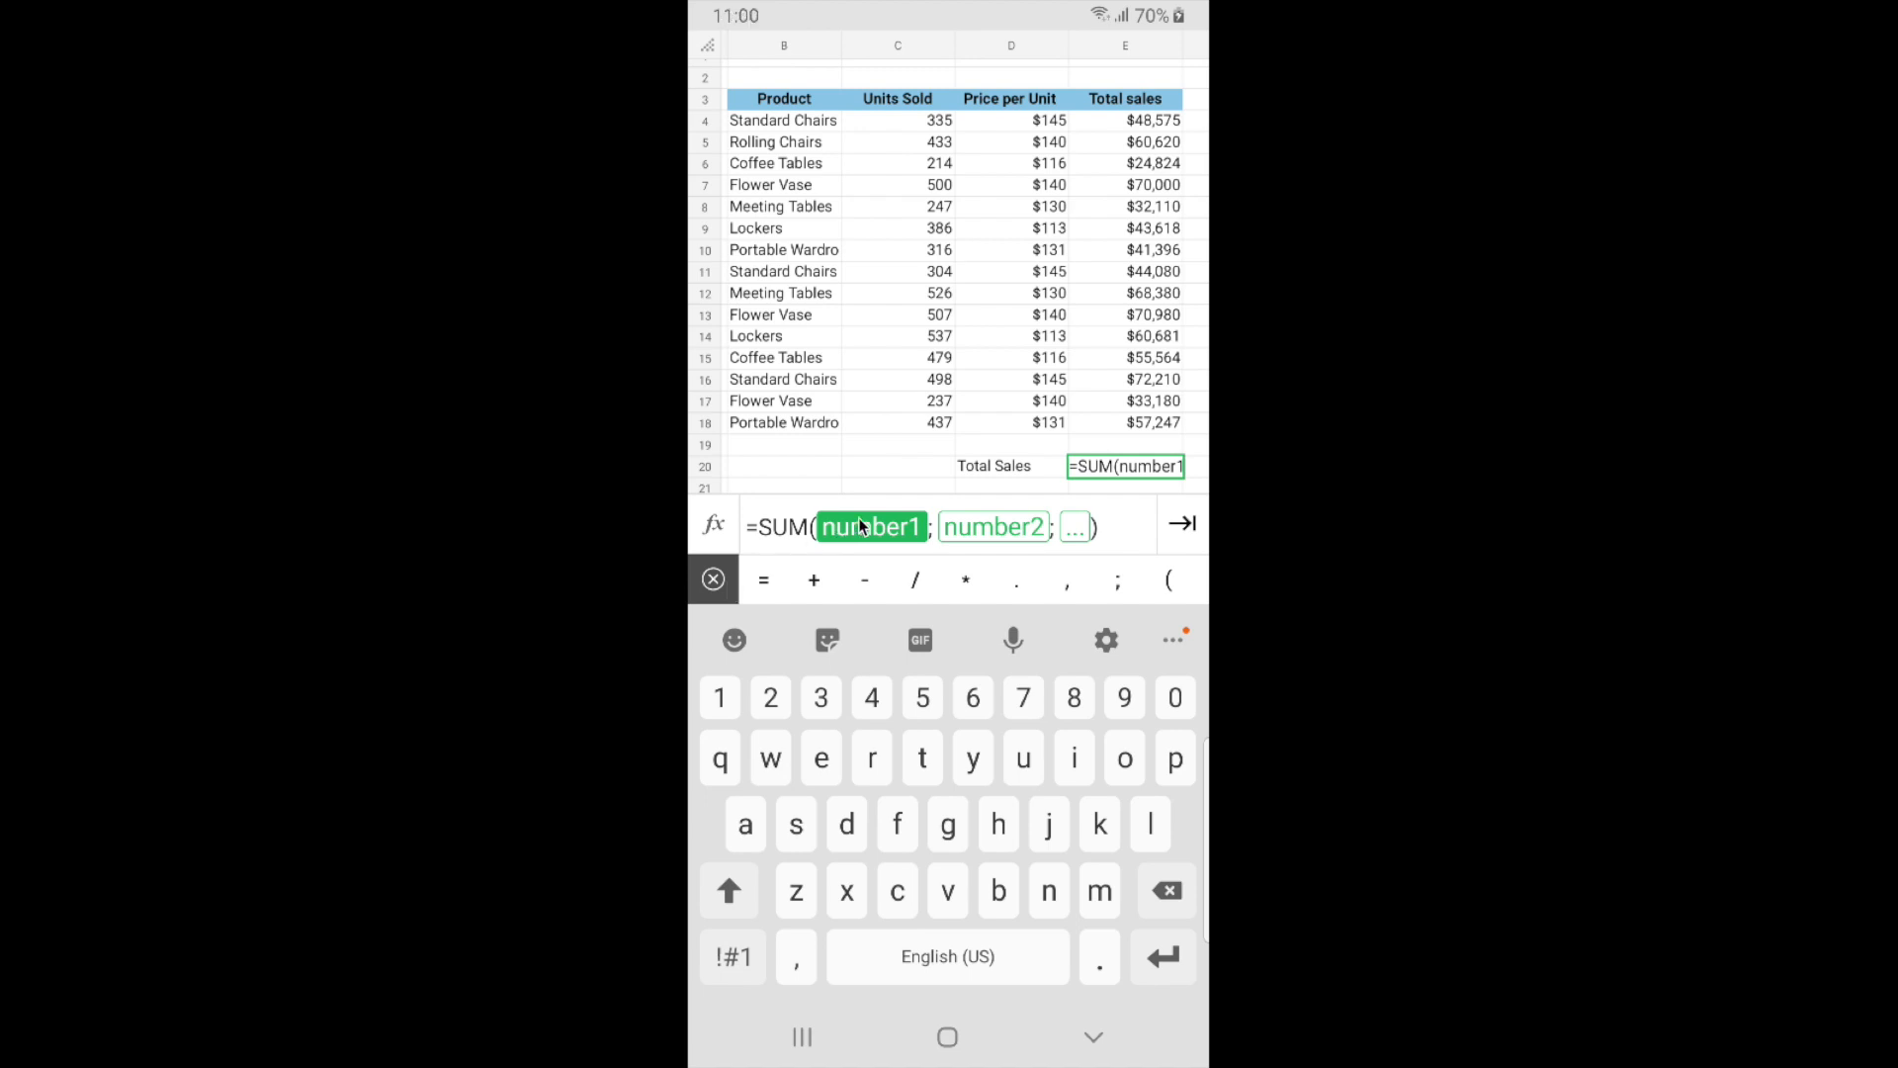
pyautogui.click(1125, 133)
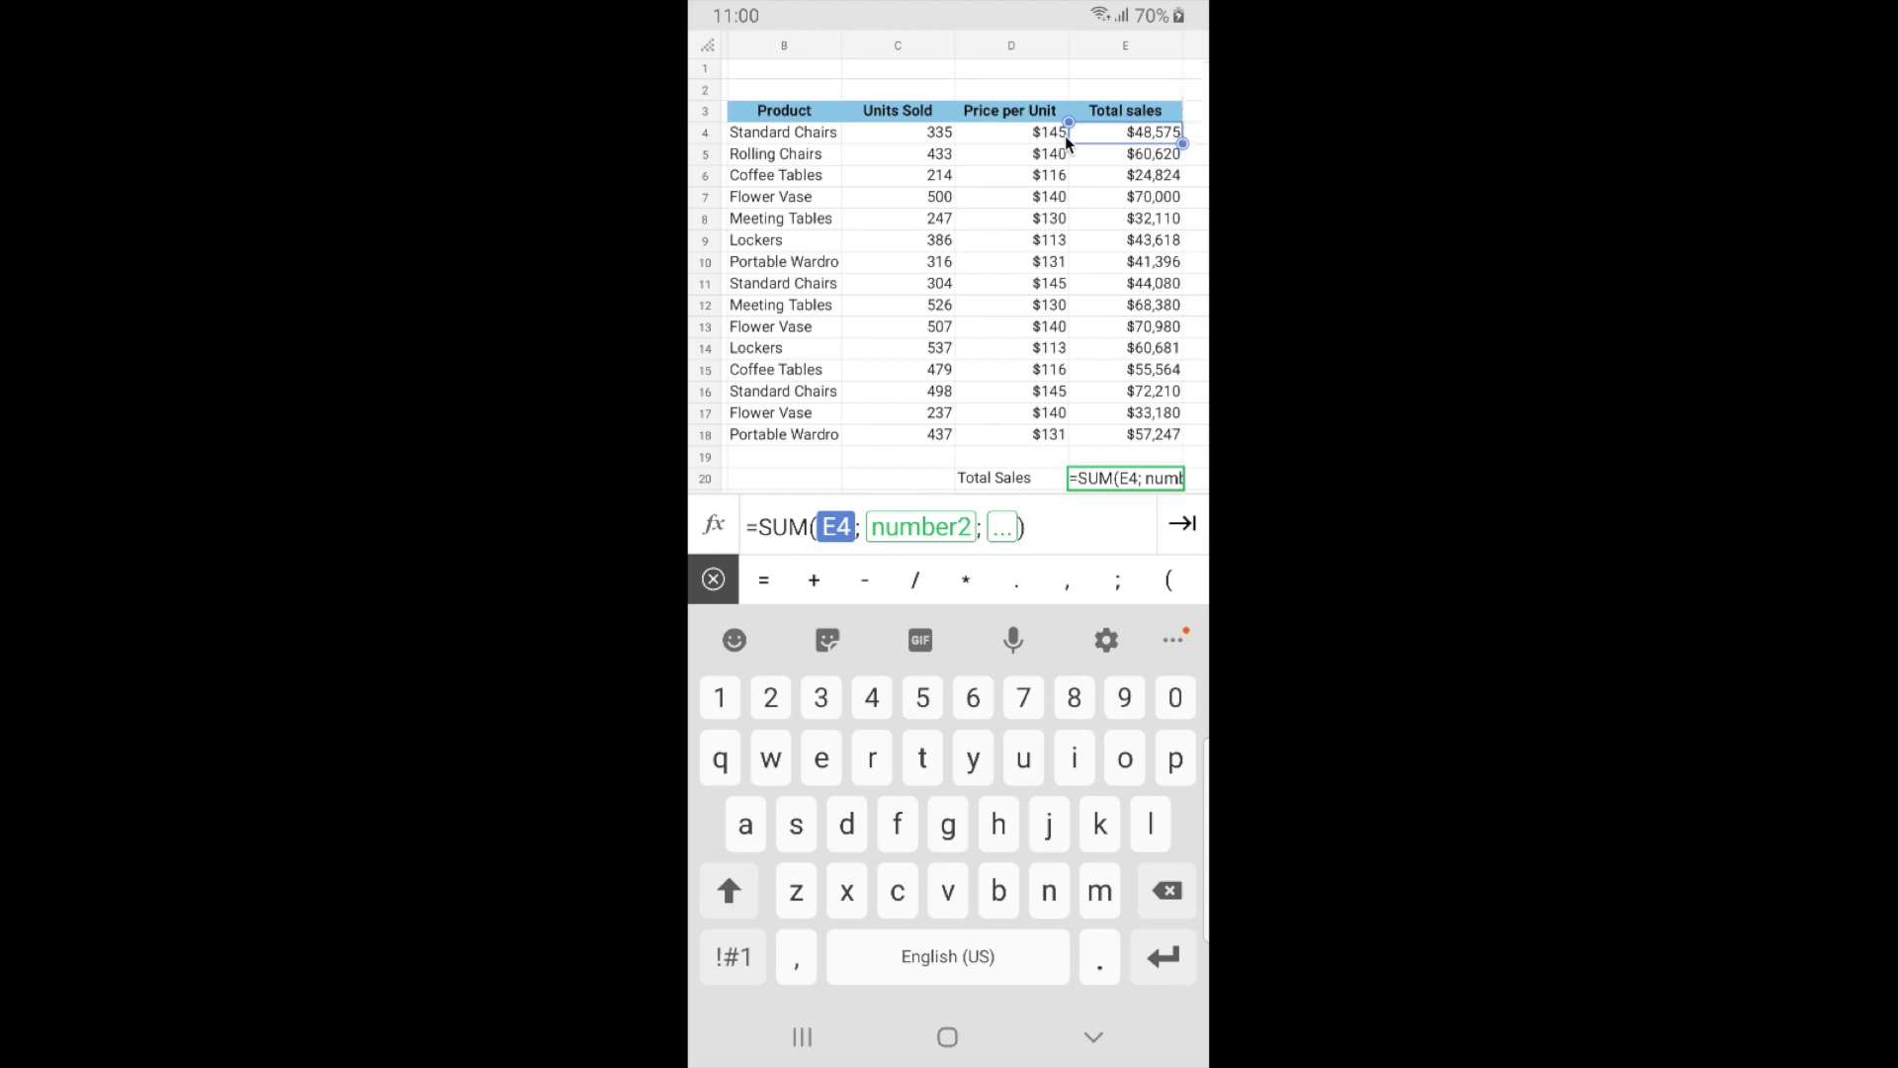
pyautogui.moveTo(1184, 149)
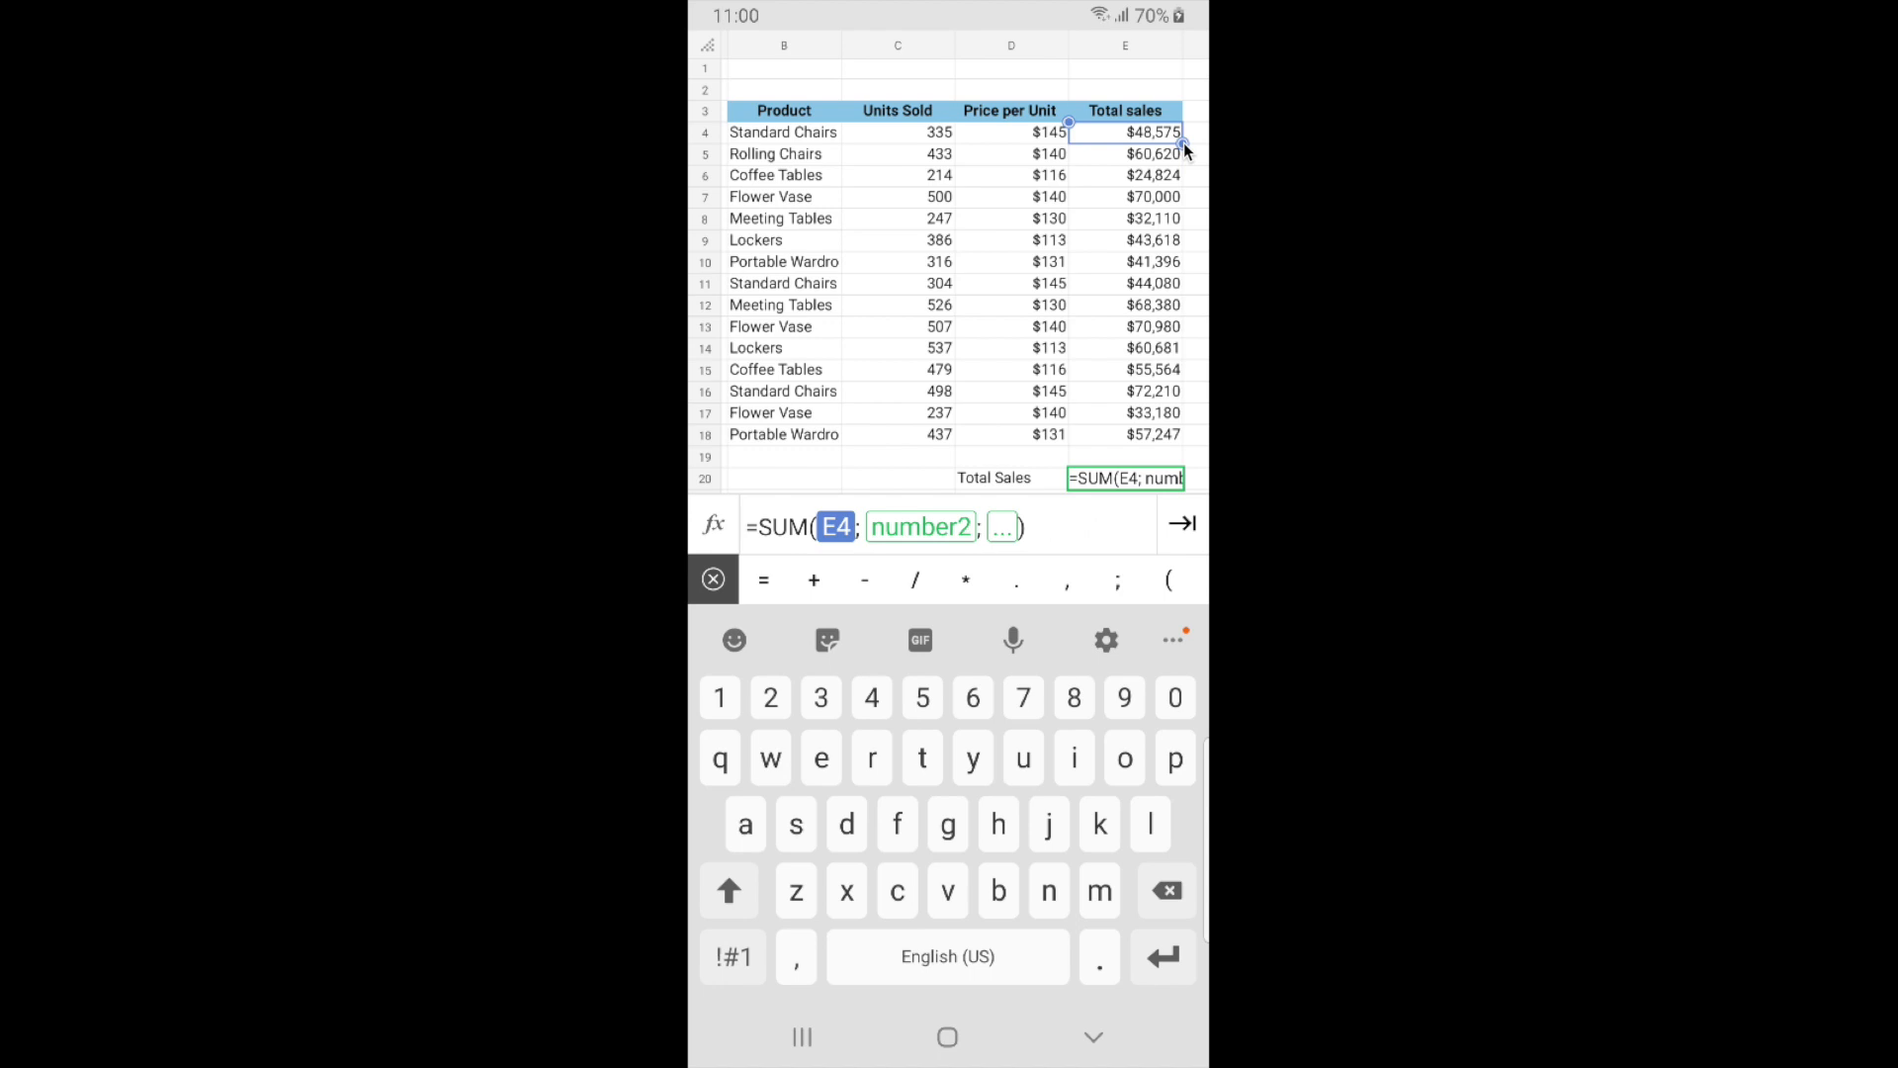
pyautogui.moveTo(1065, 132); pyautogui.dragTo(979, 402)
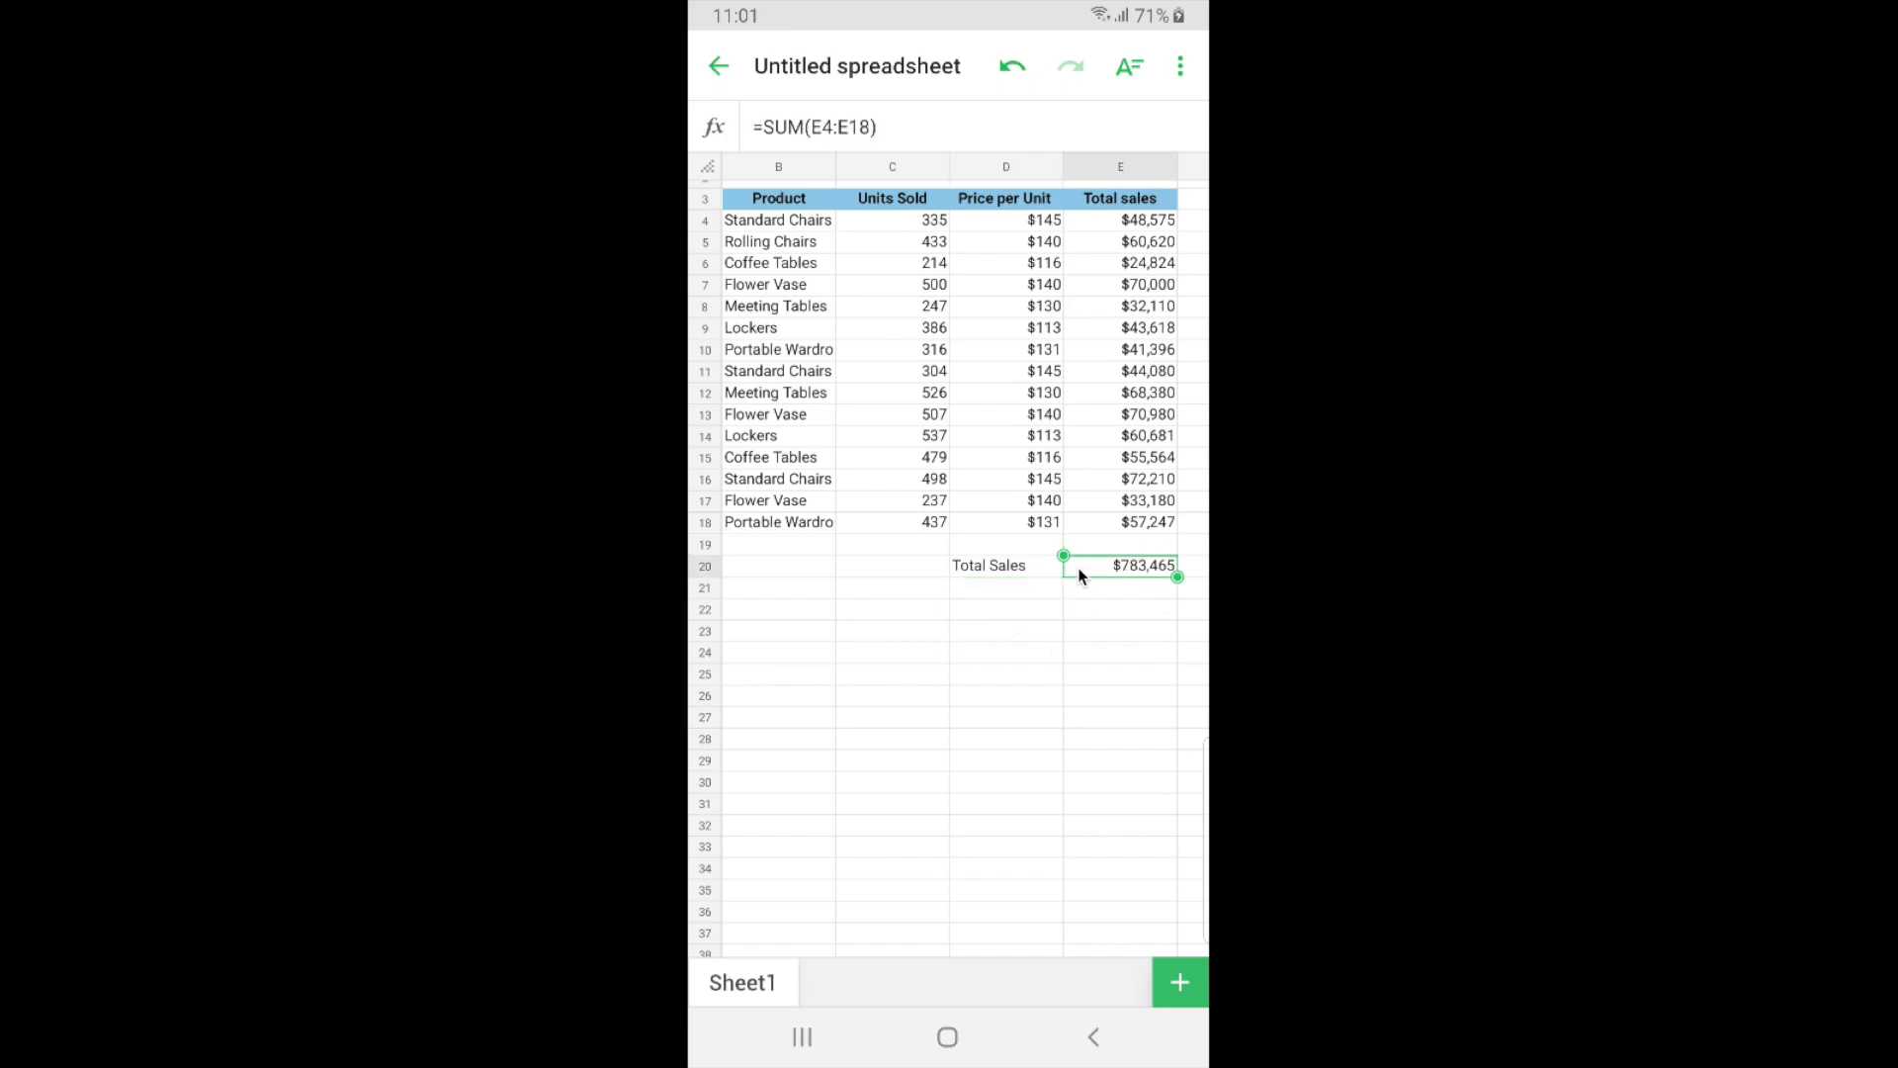
# - Launch Insights by Zia from the overflow menu on the sales table
pyautogui.click(777, 241)
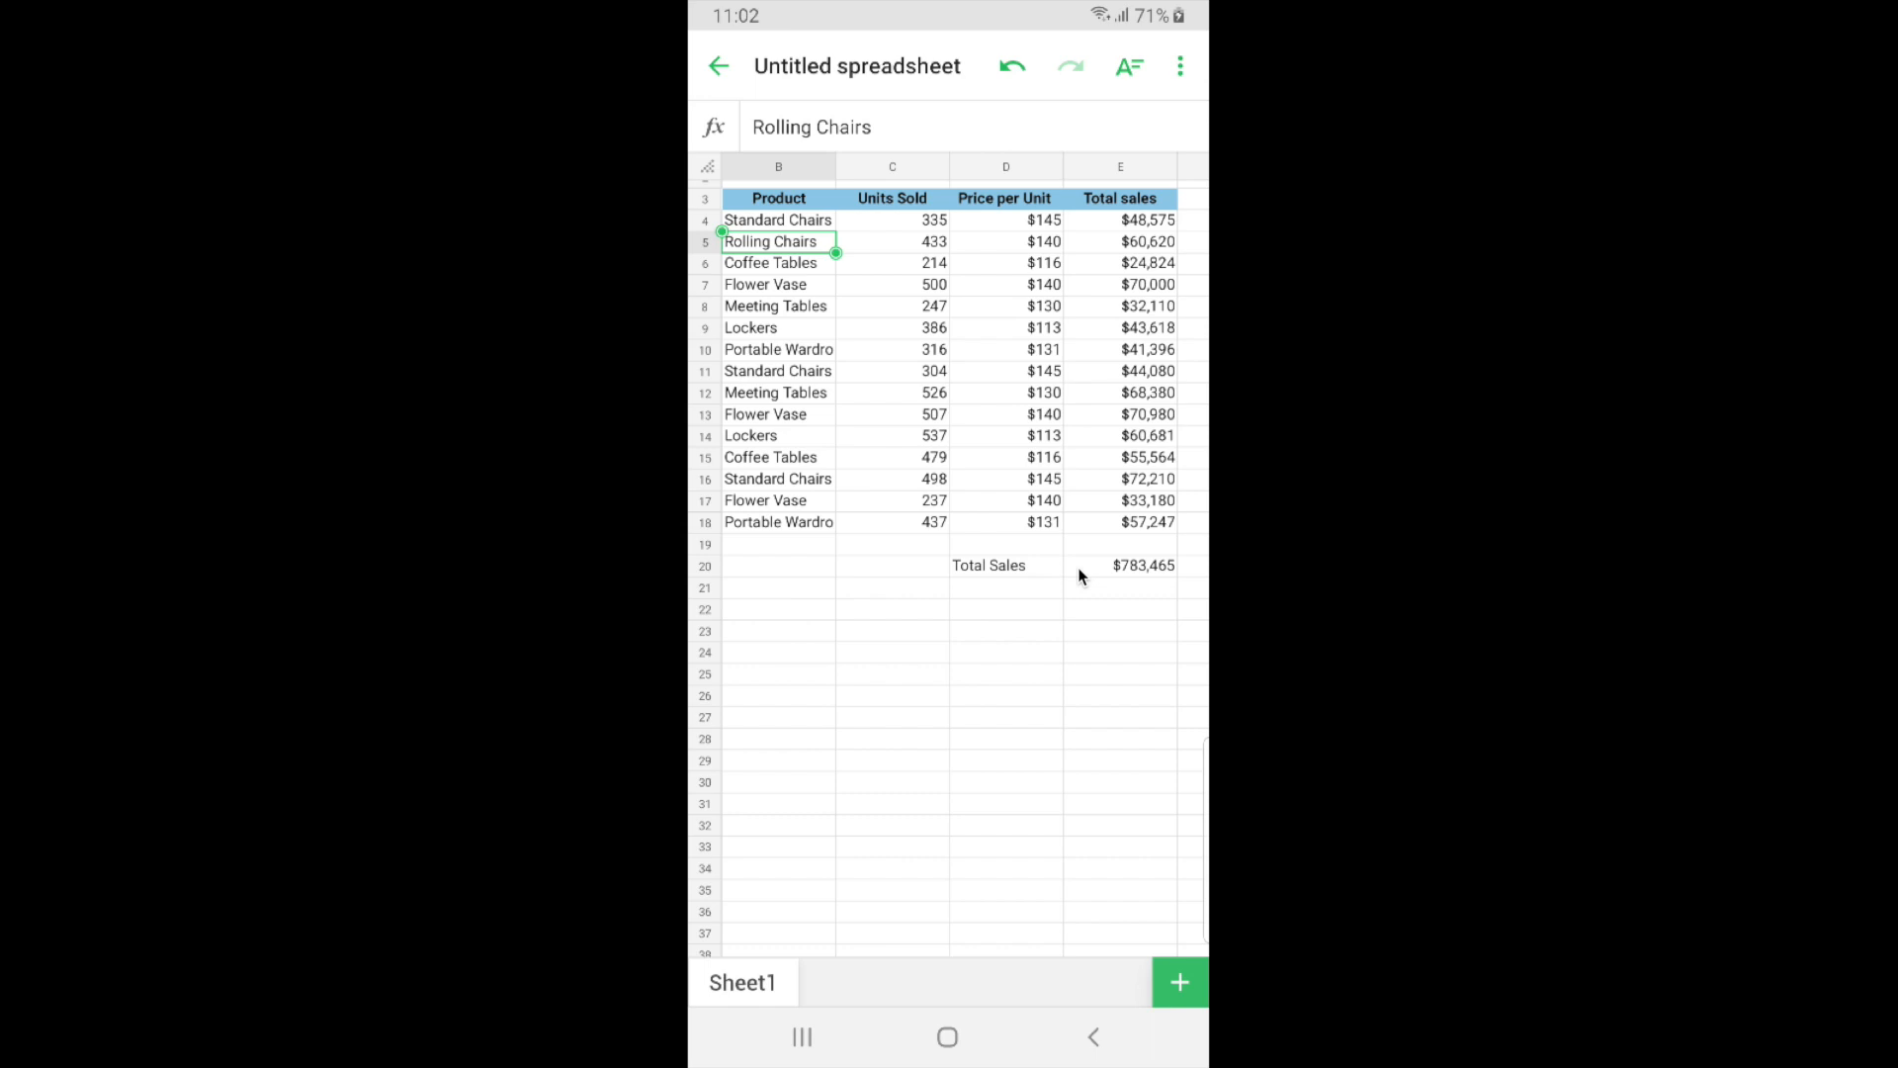
pyautogui.moveTo(1069, 566)
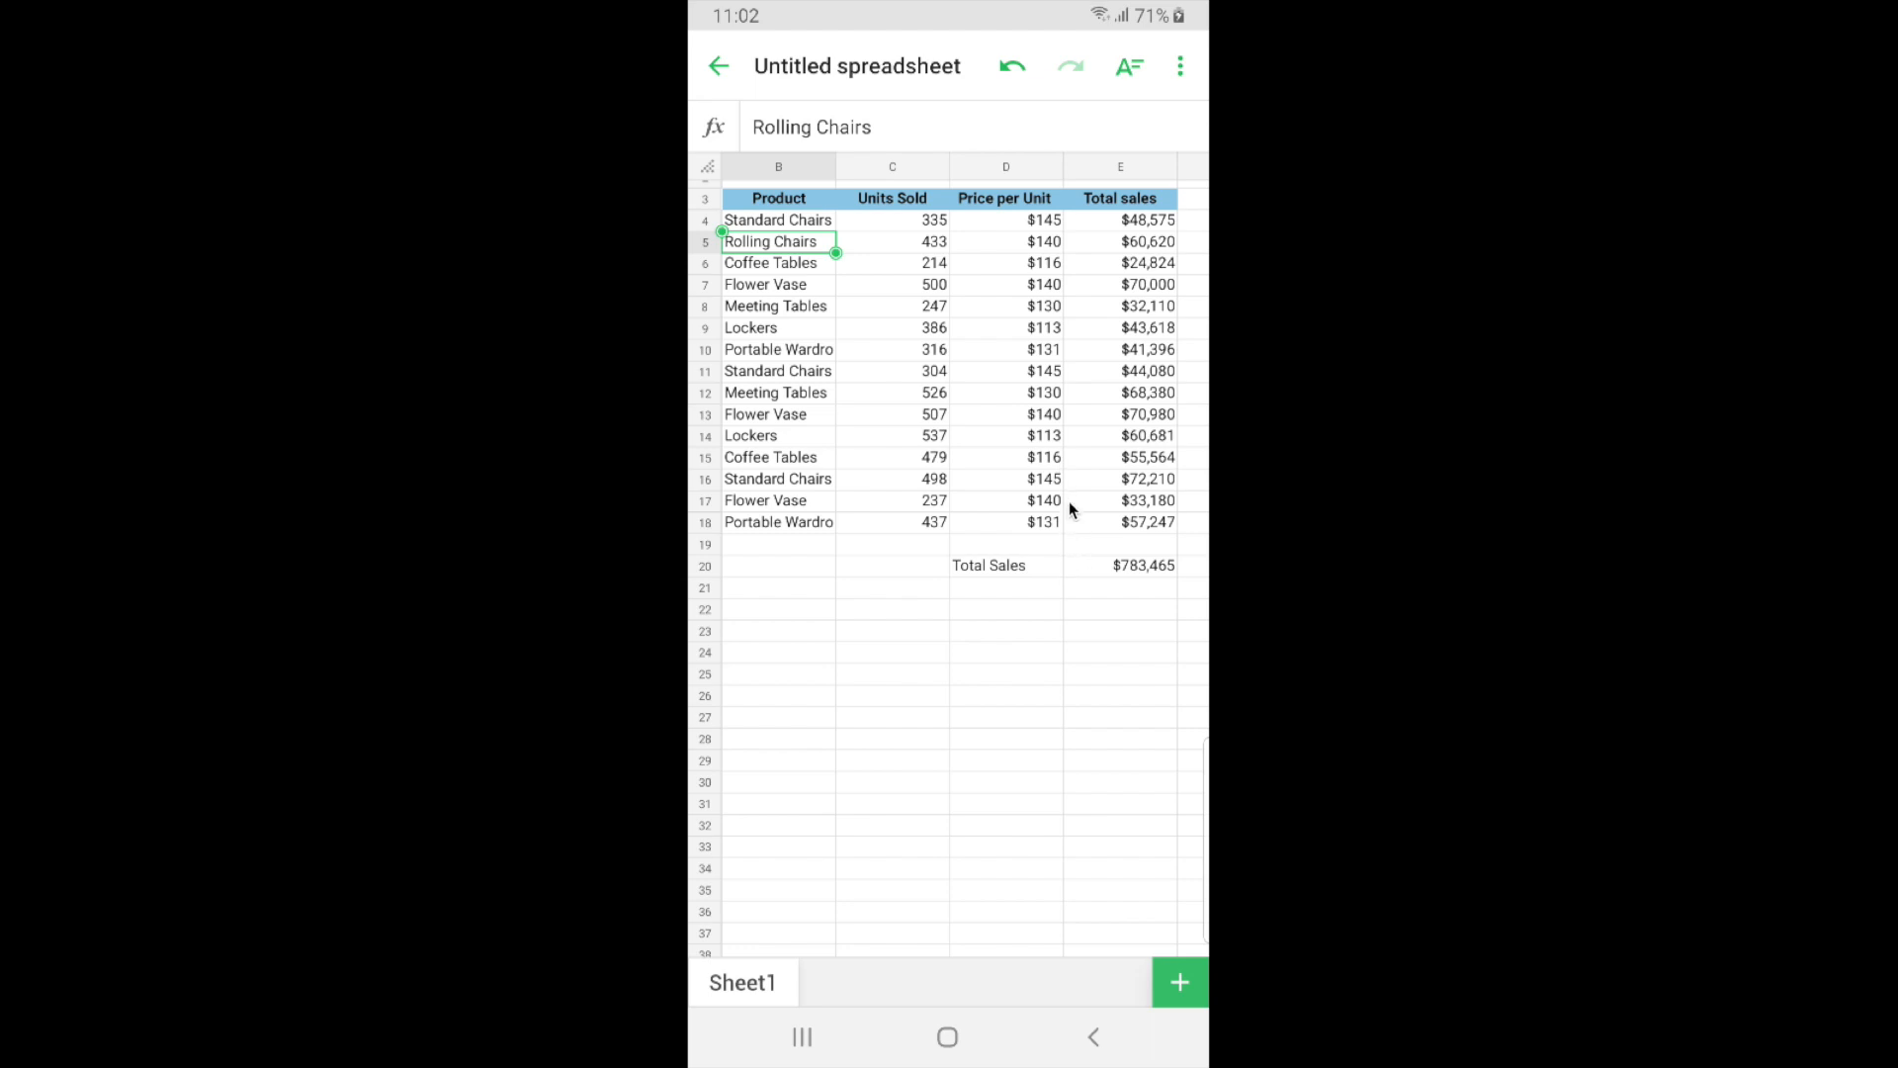
pyautogui.moveTo(1174, 95)
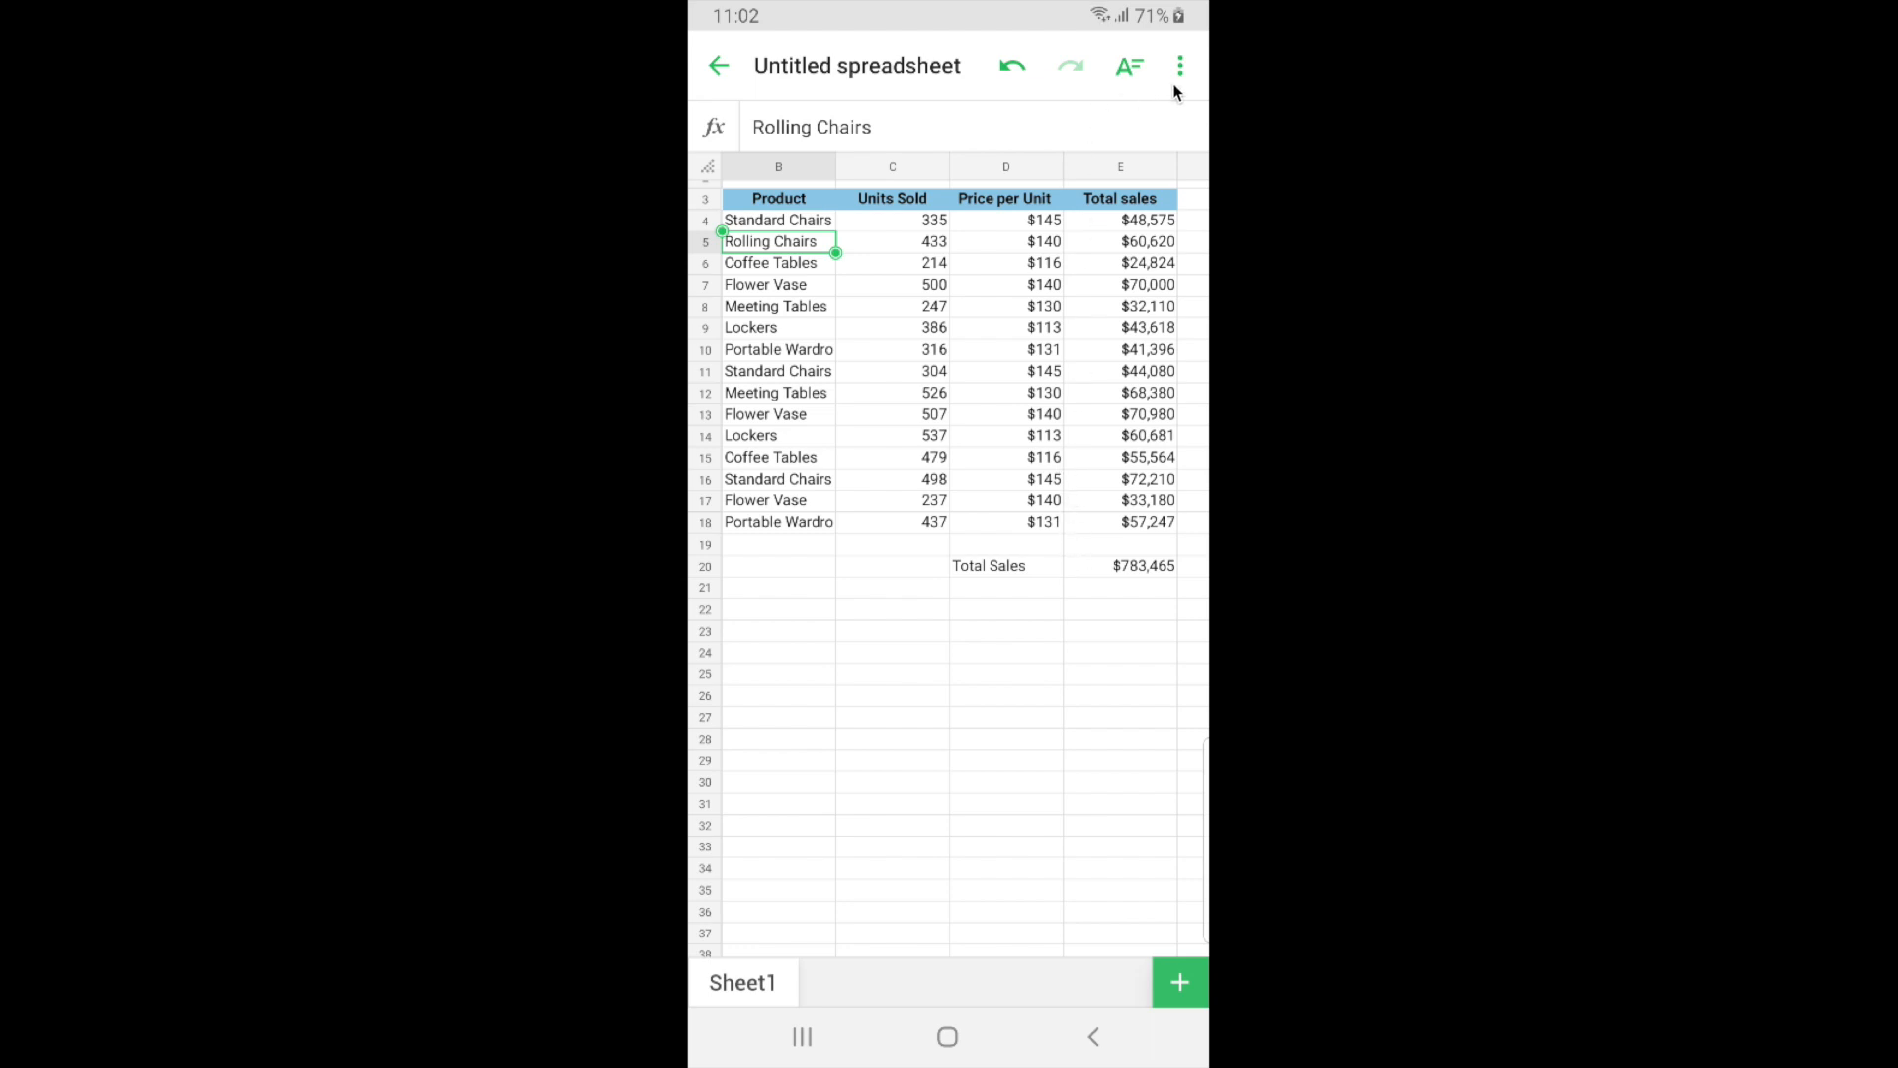
pyautogui.moveTo(1179, 81)
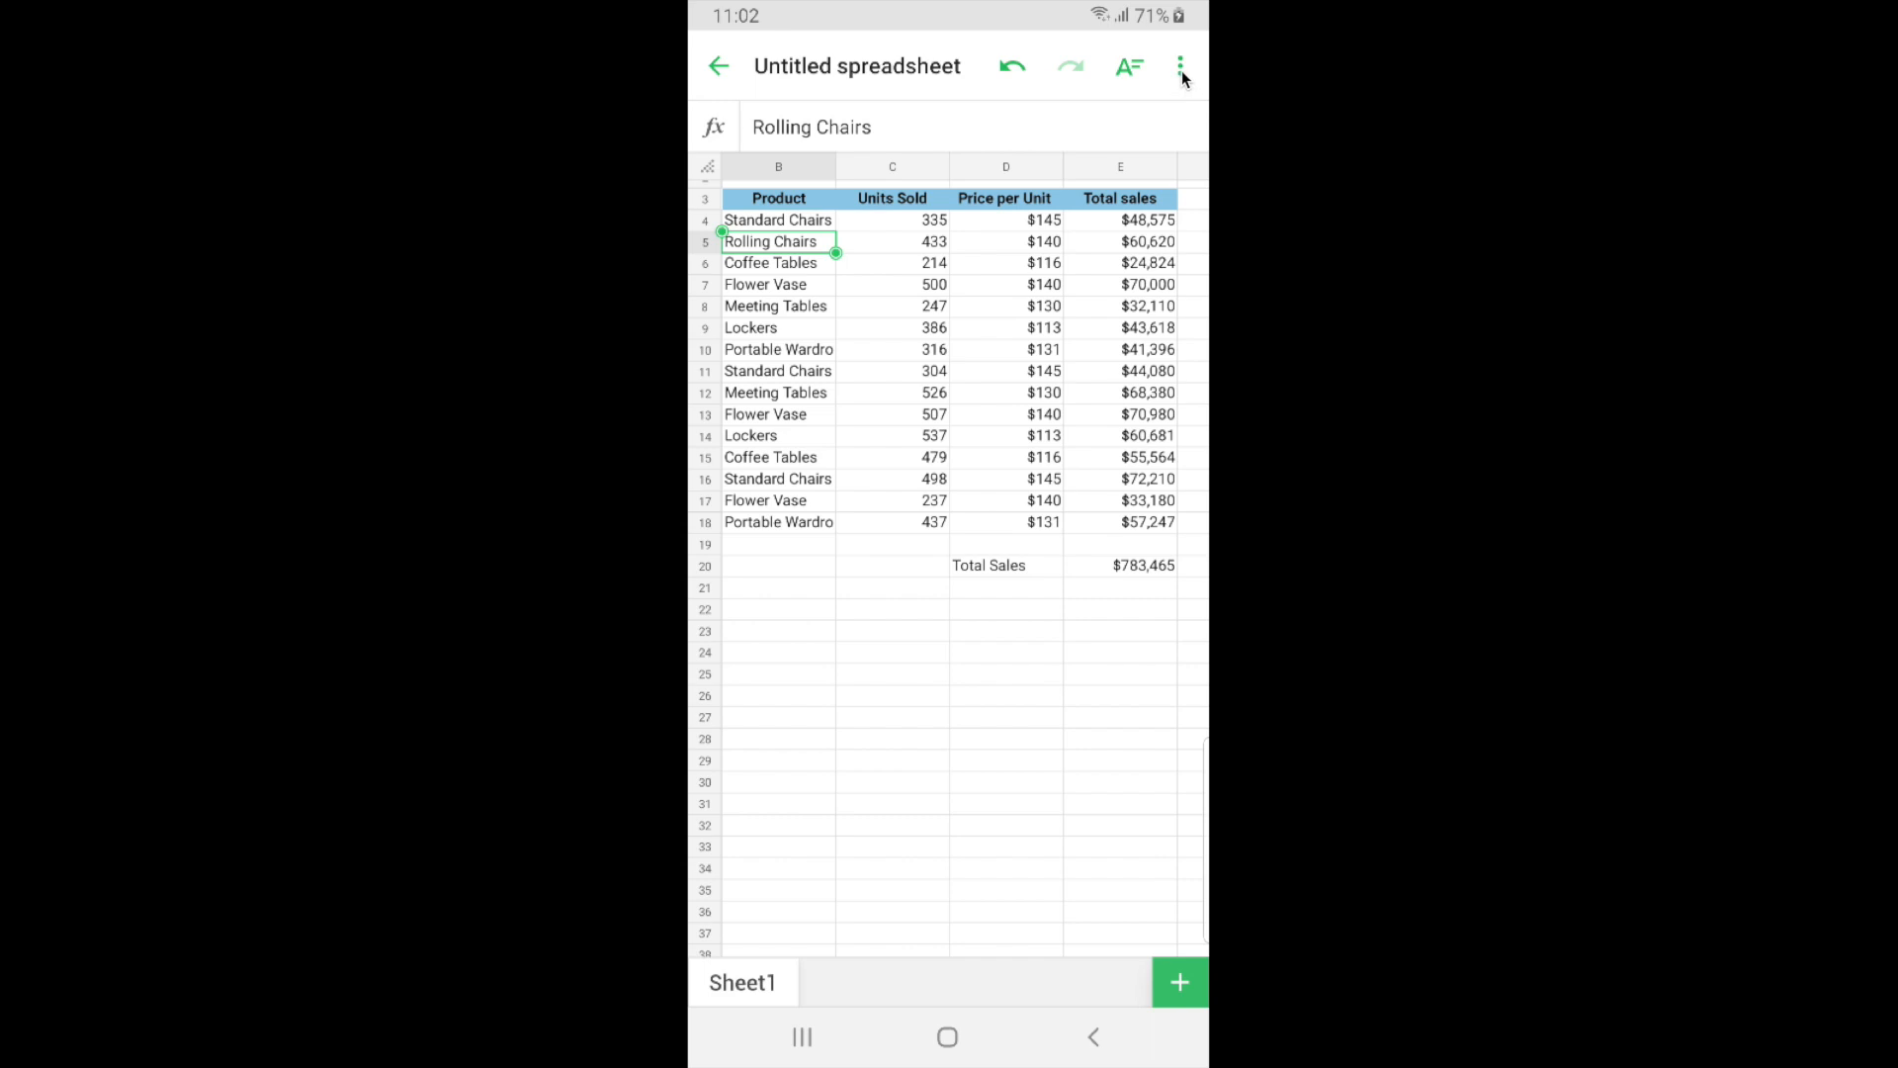
pyautogui.click(1182, 67)
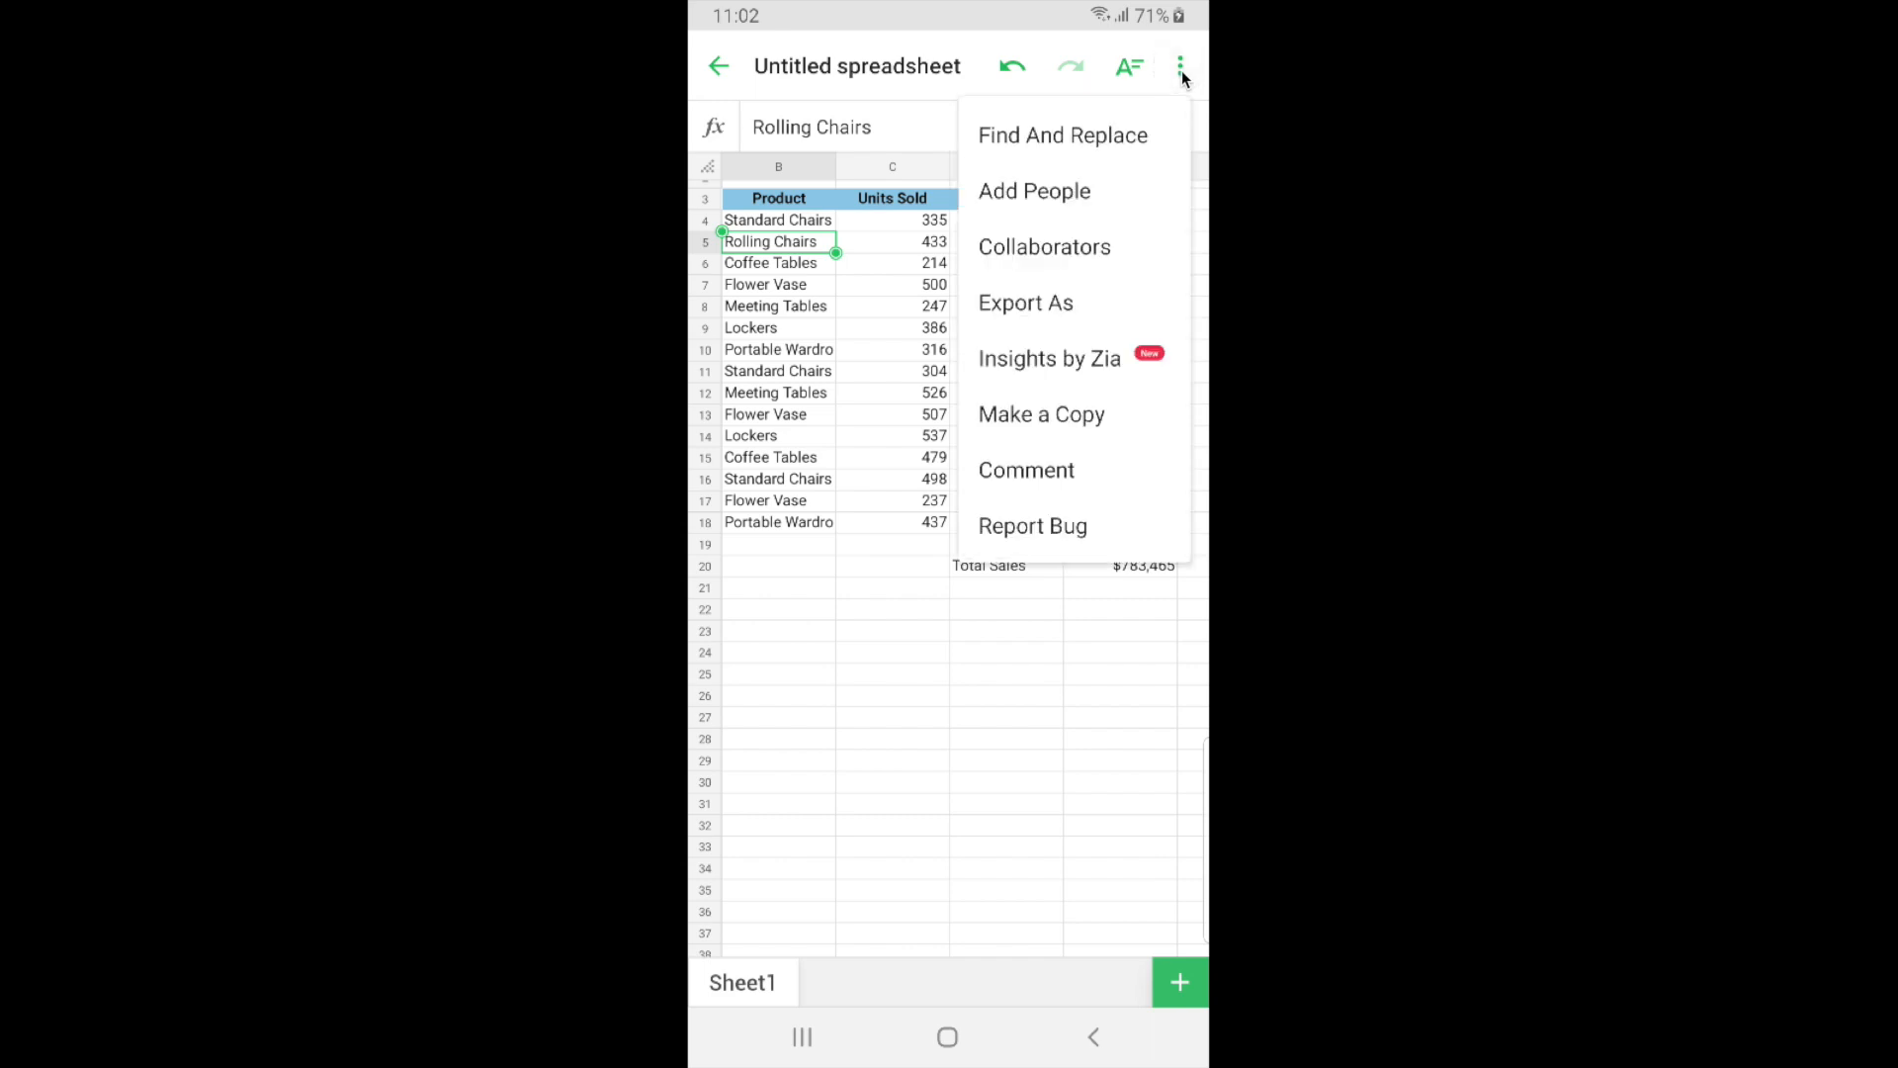
pyautogui.moveTo(1007, 372)
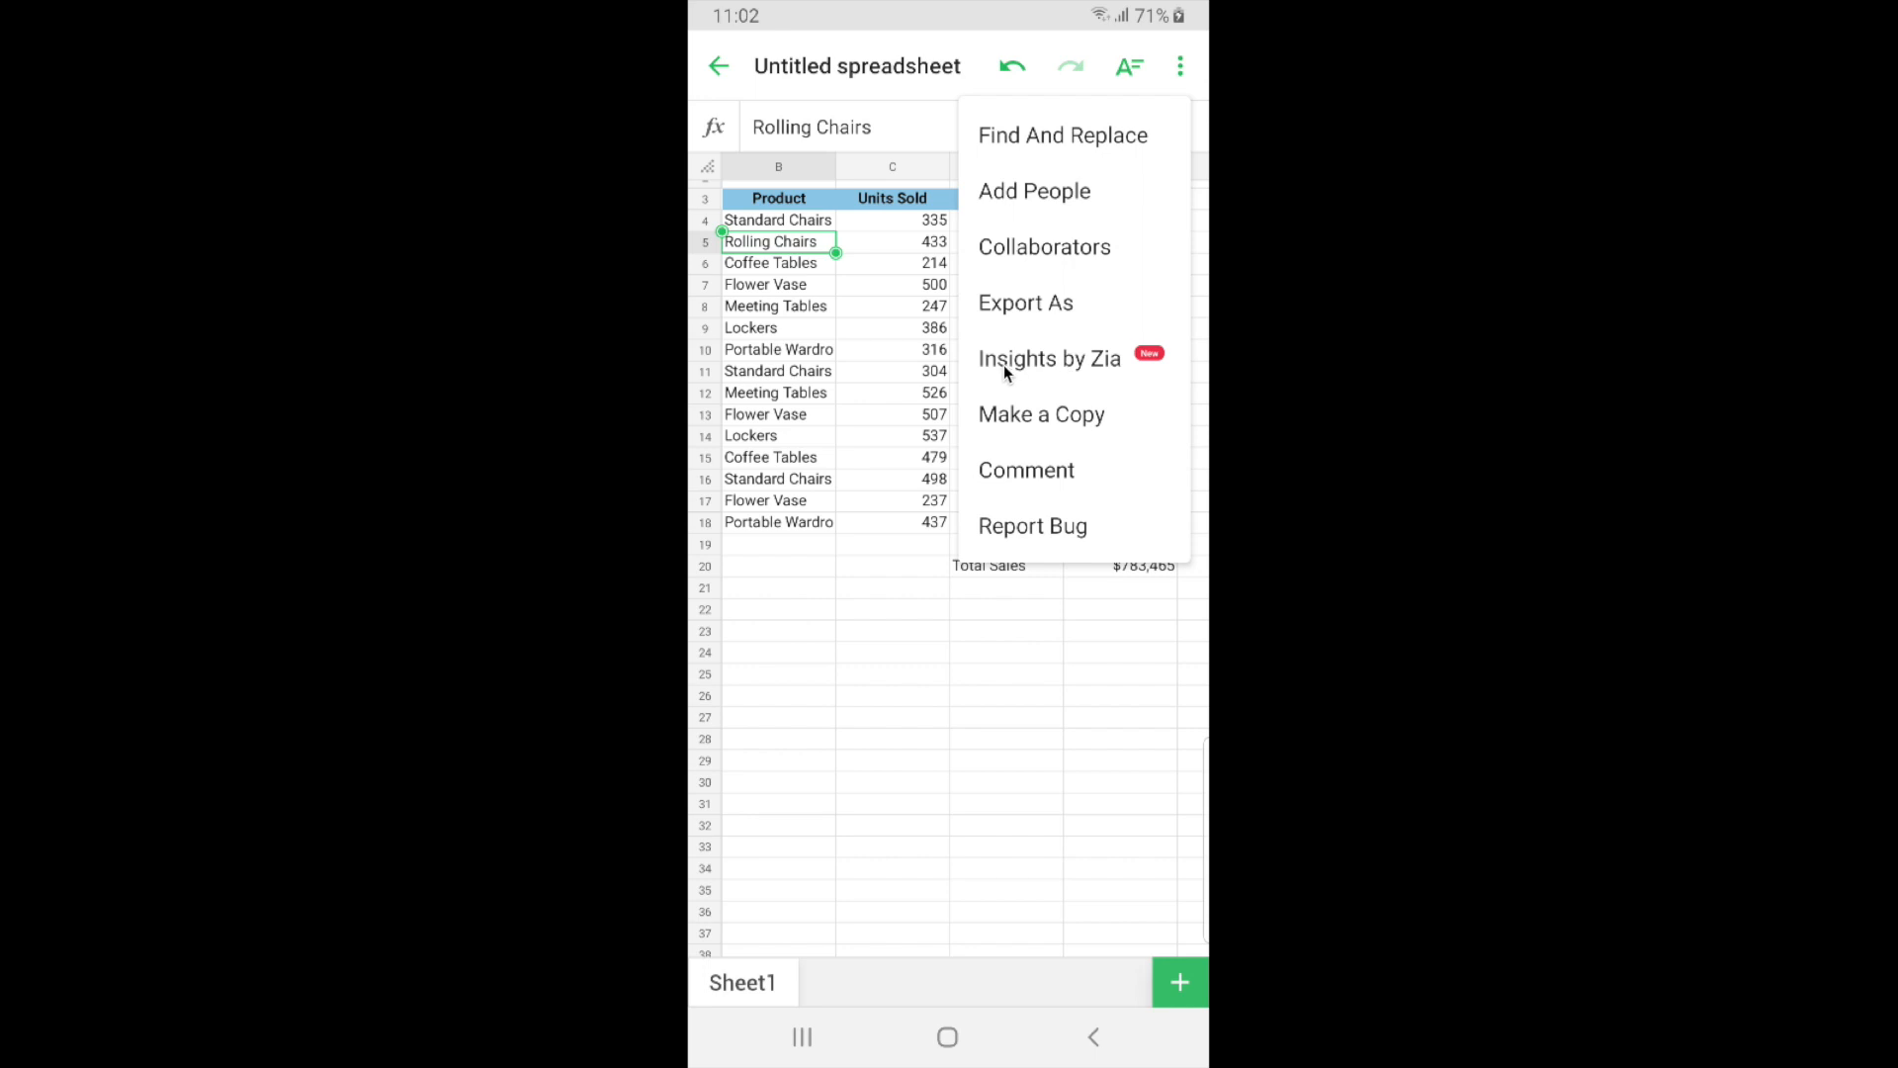
pyautogui.moveTo(1119, 369)
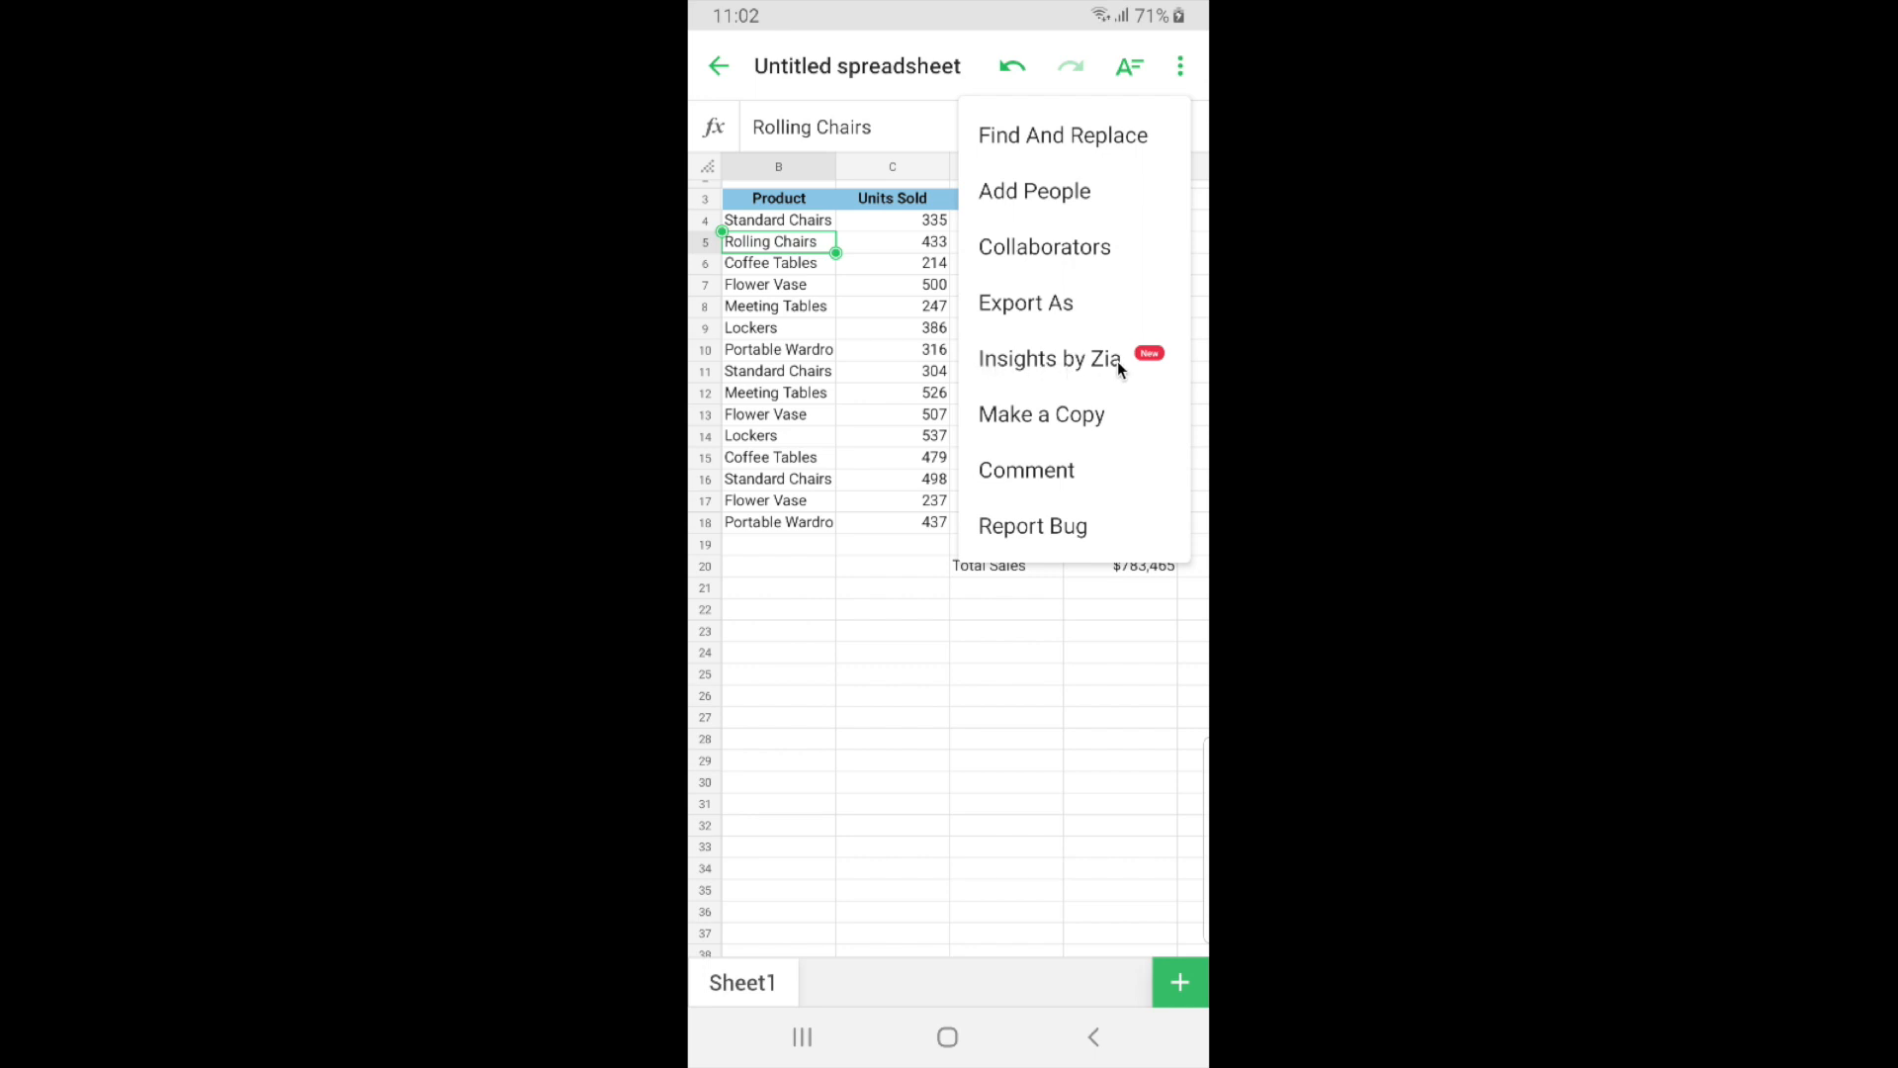
pyautogui.moveTo(1038, 374)
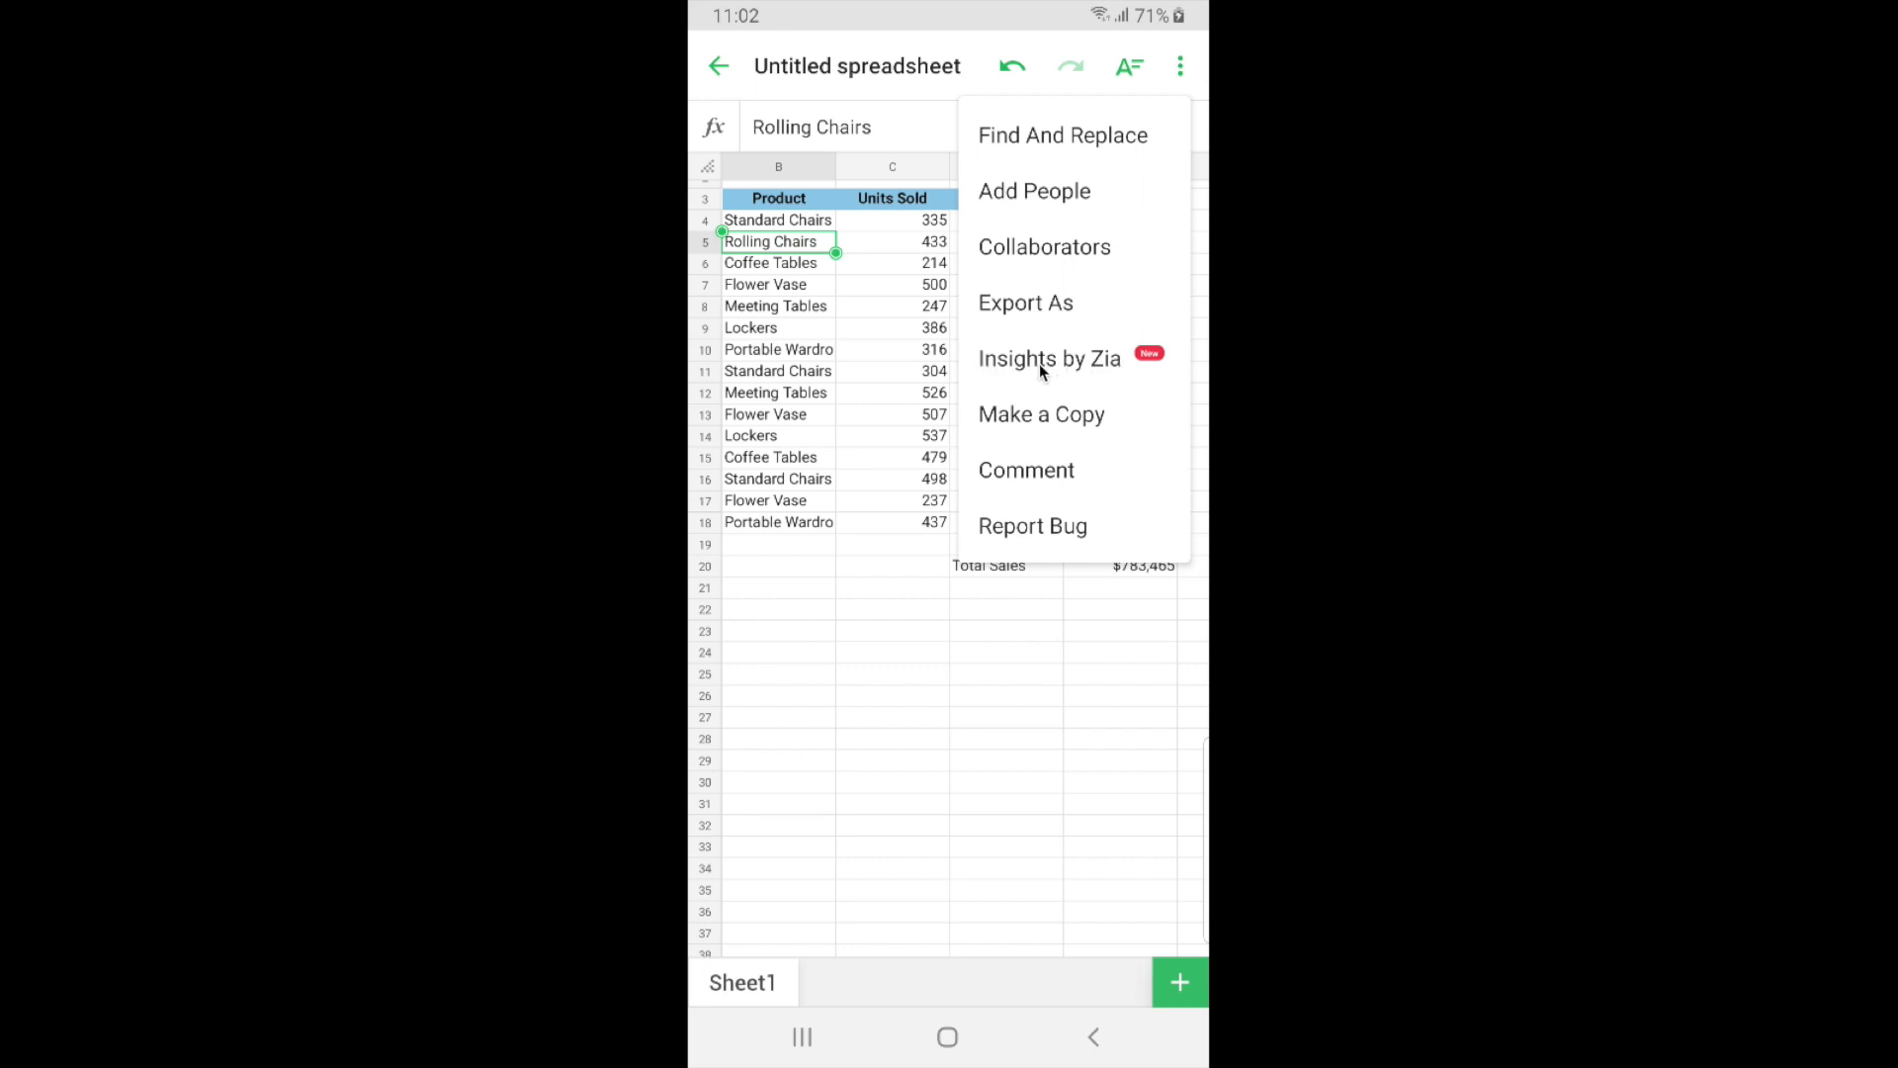
pyautogui.click(1048, 358)
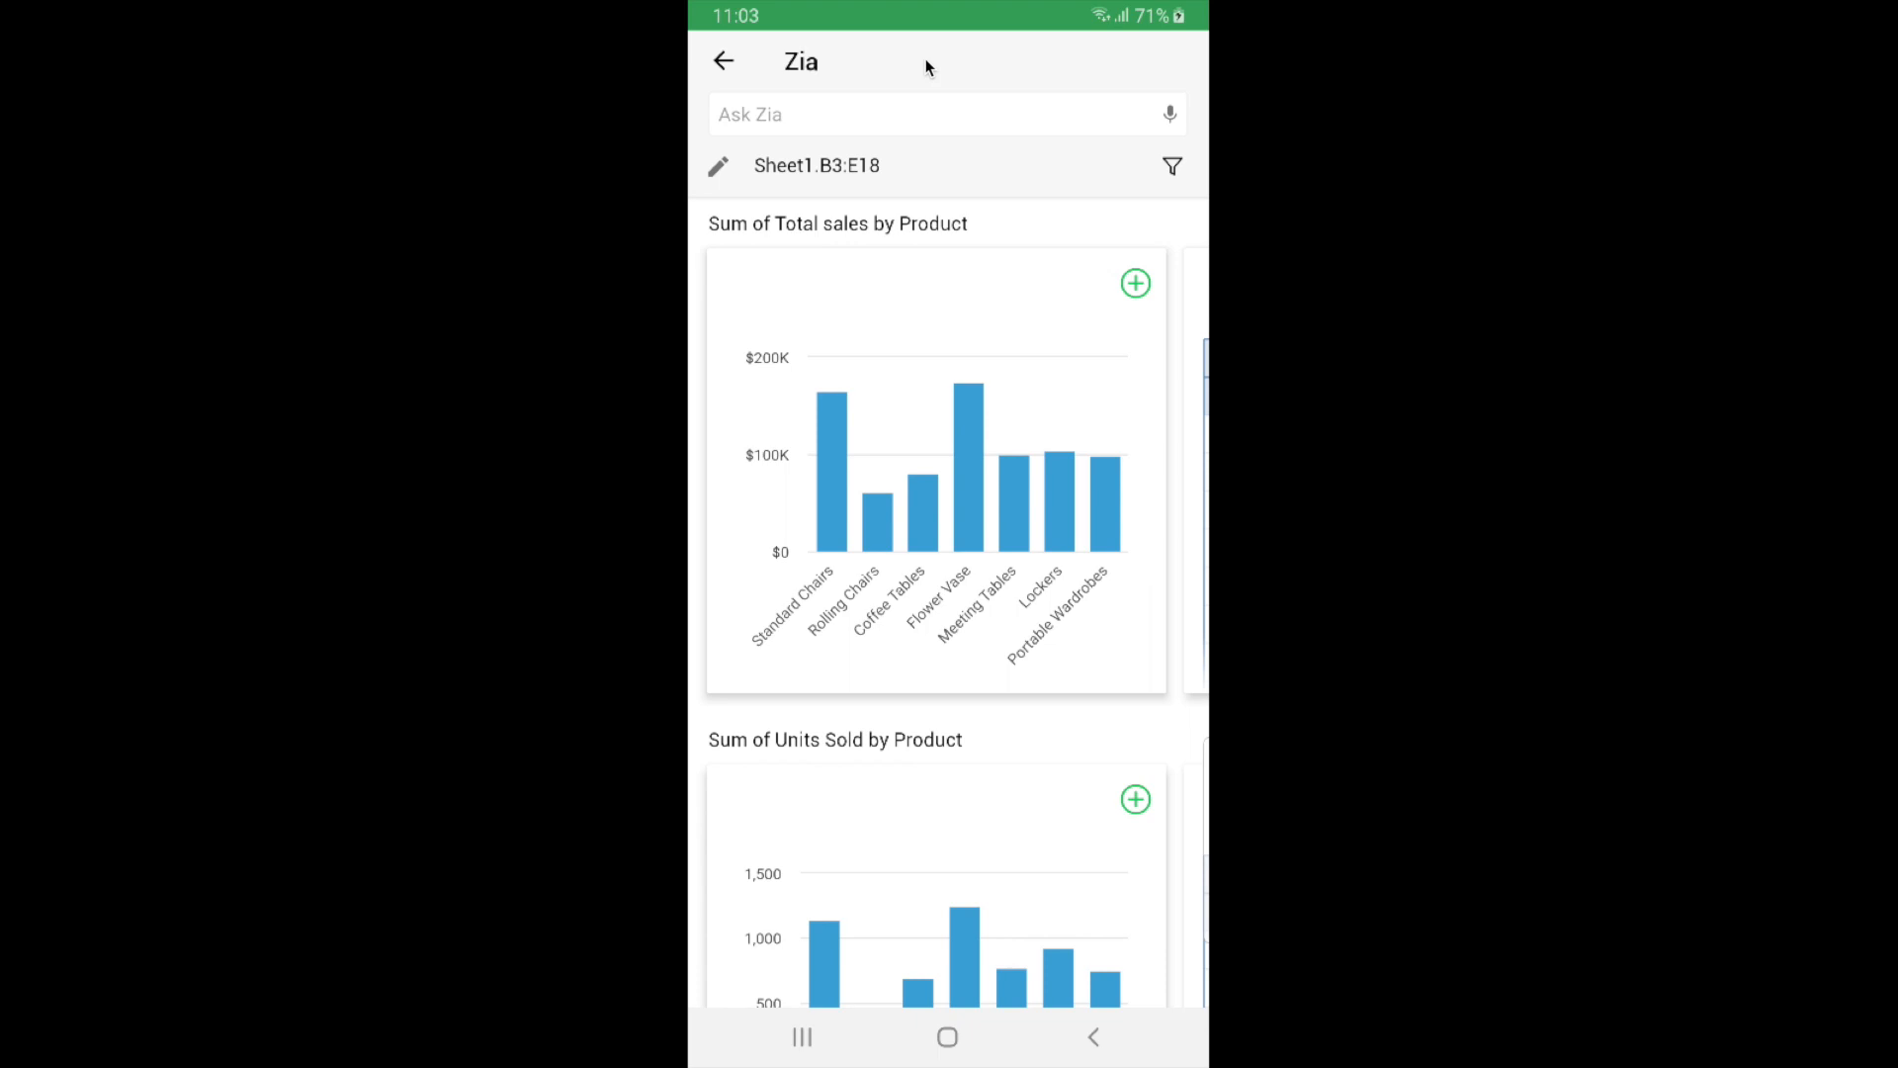
pyautogui.moveTo(963, 323)
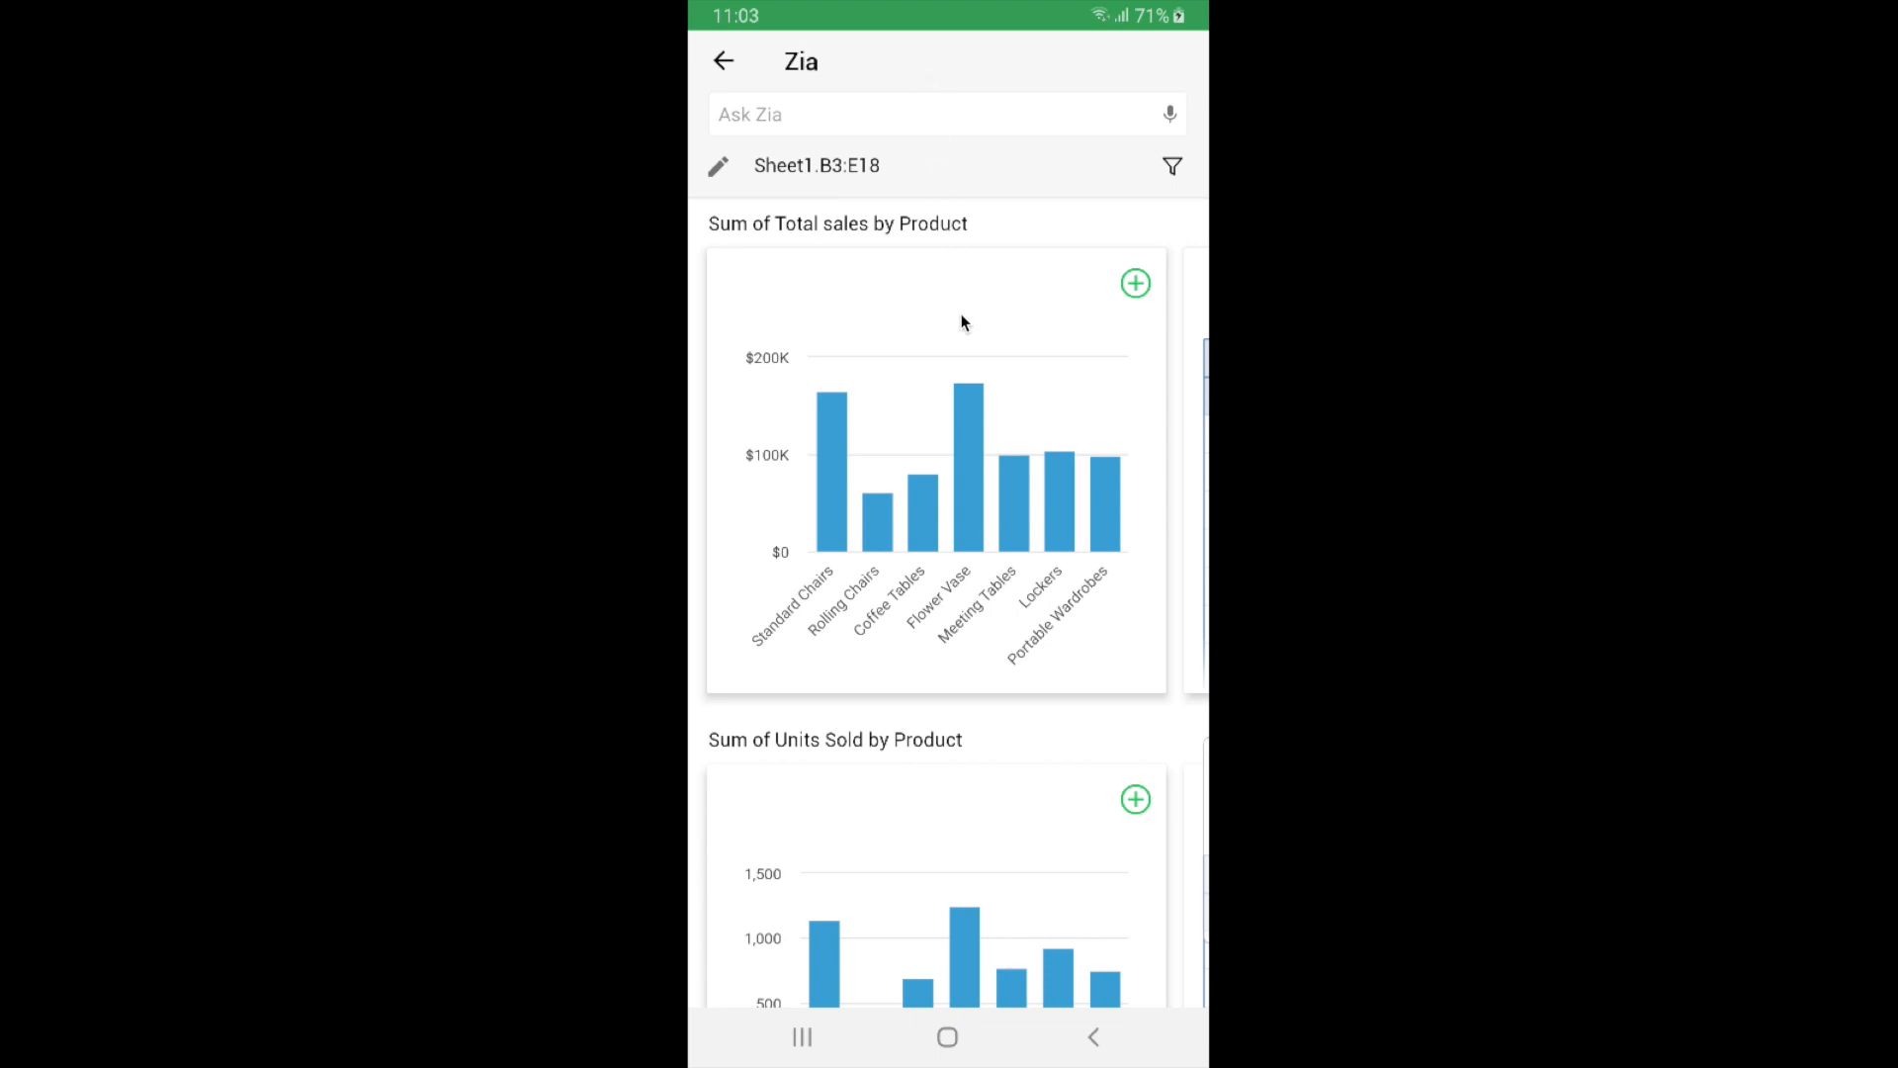
pyautogui.moveTo(876, 352)
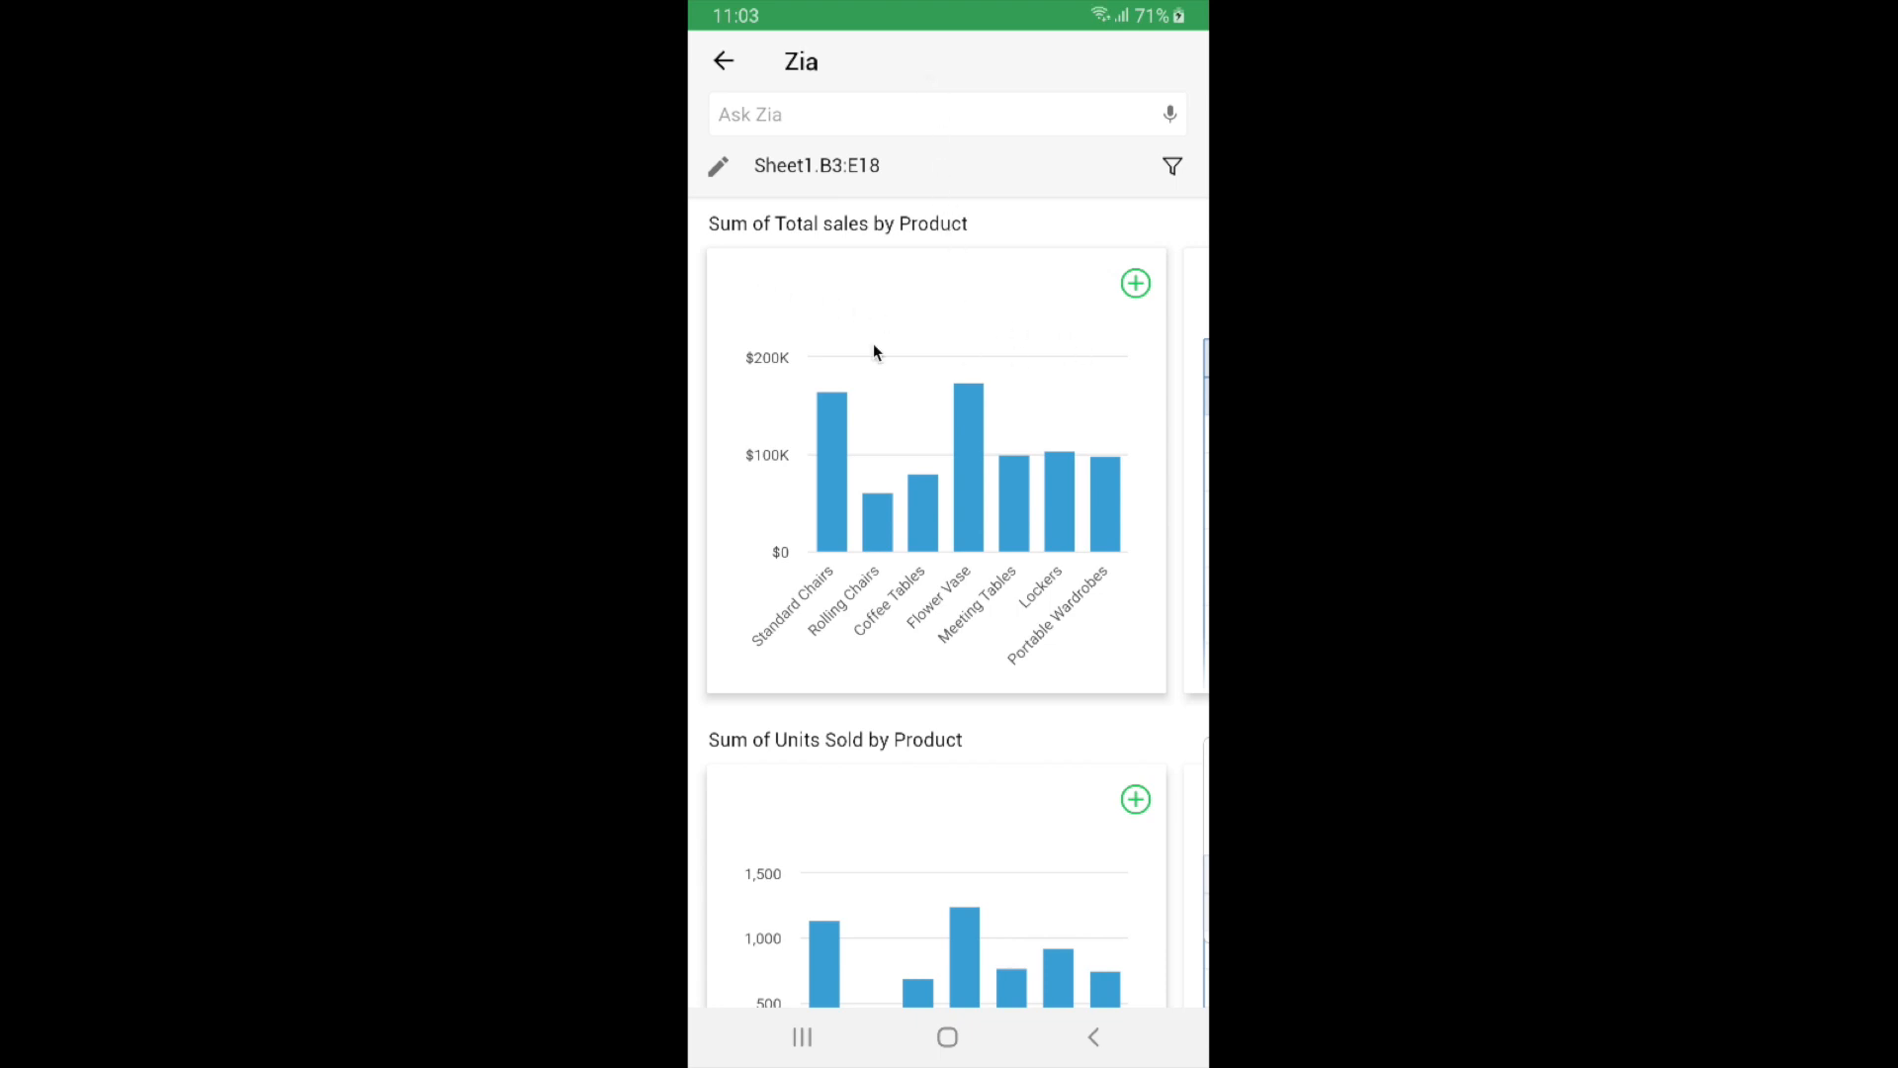
pyautogui.moveTo(931, 261)
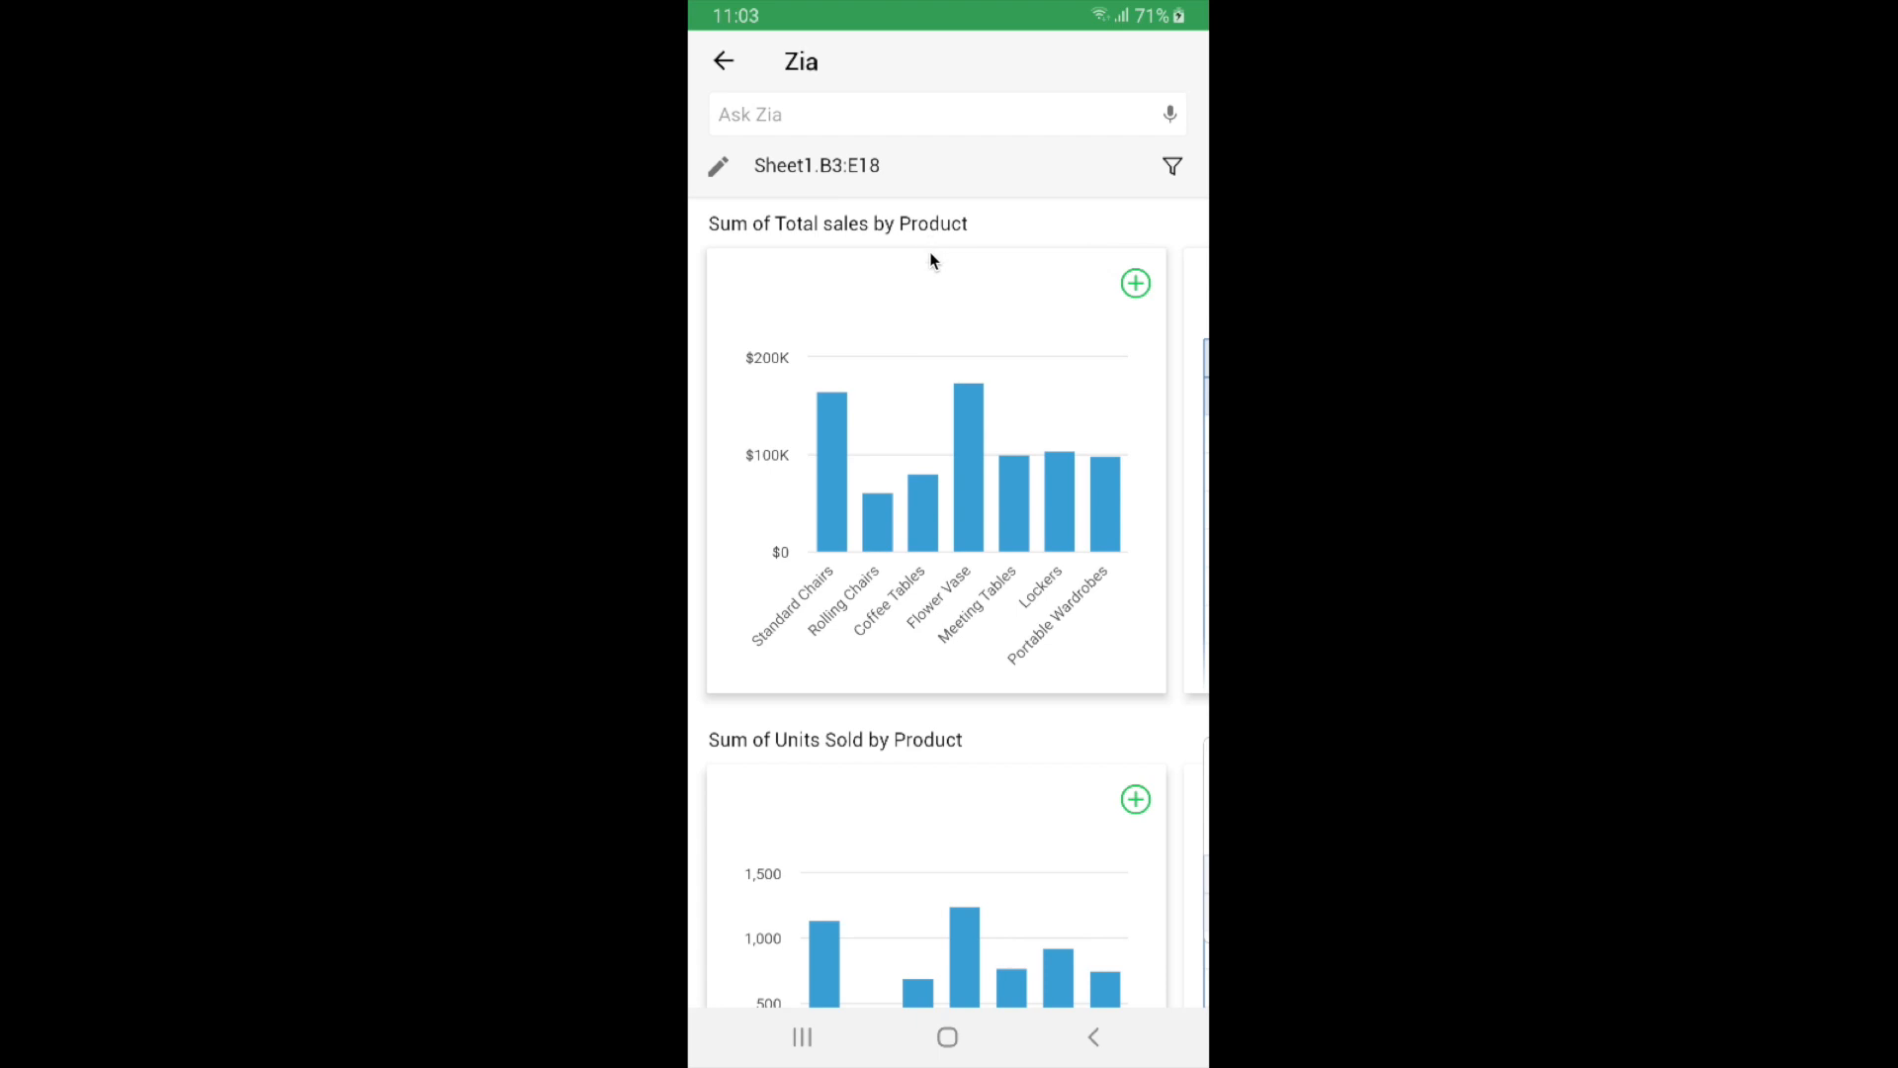
pyautogui.moveTo(844, 592)
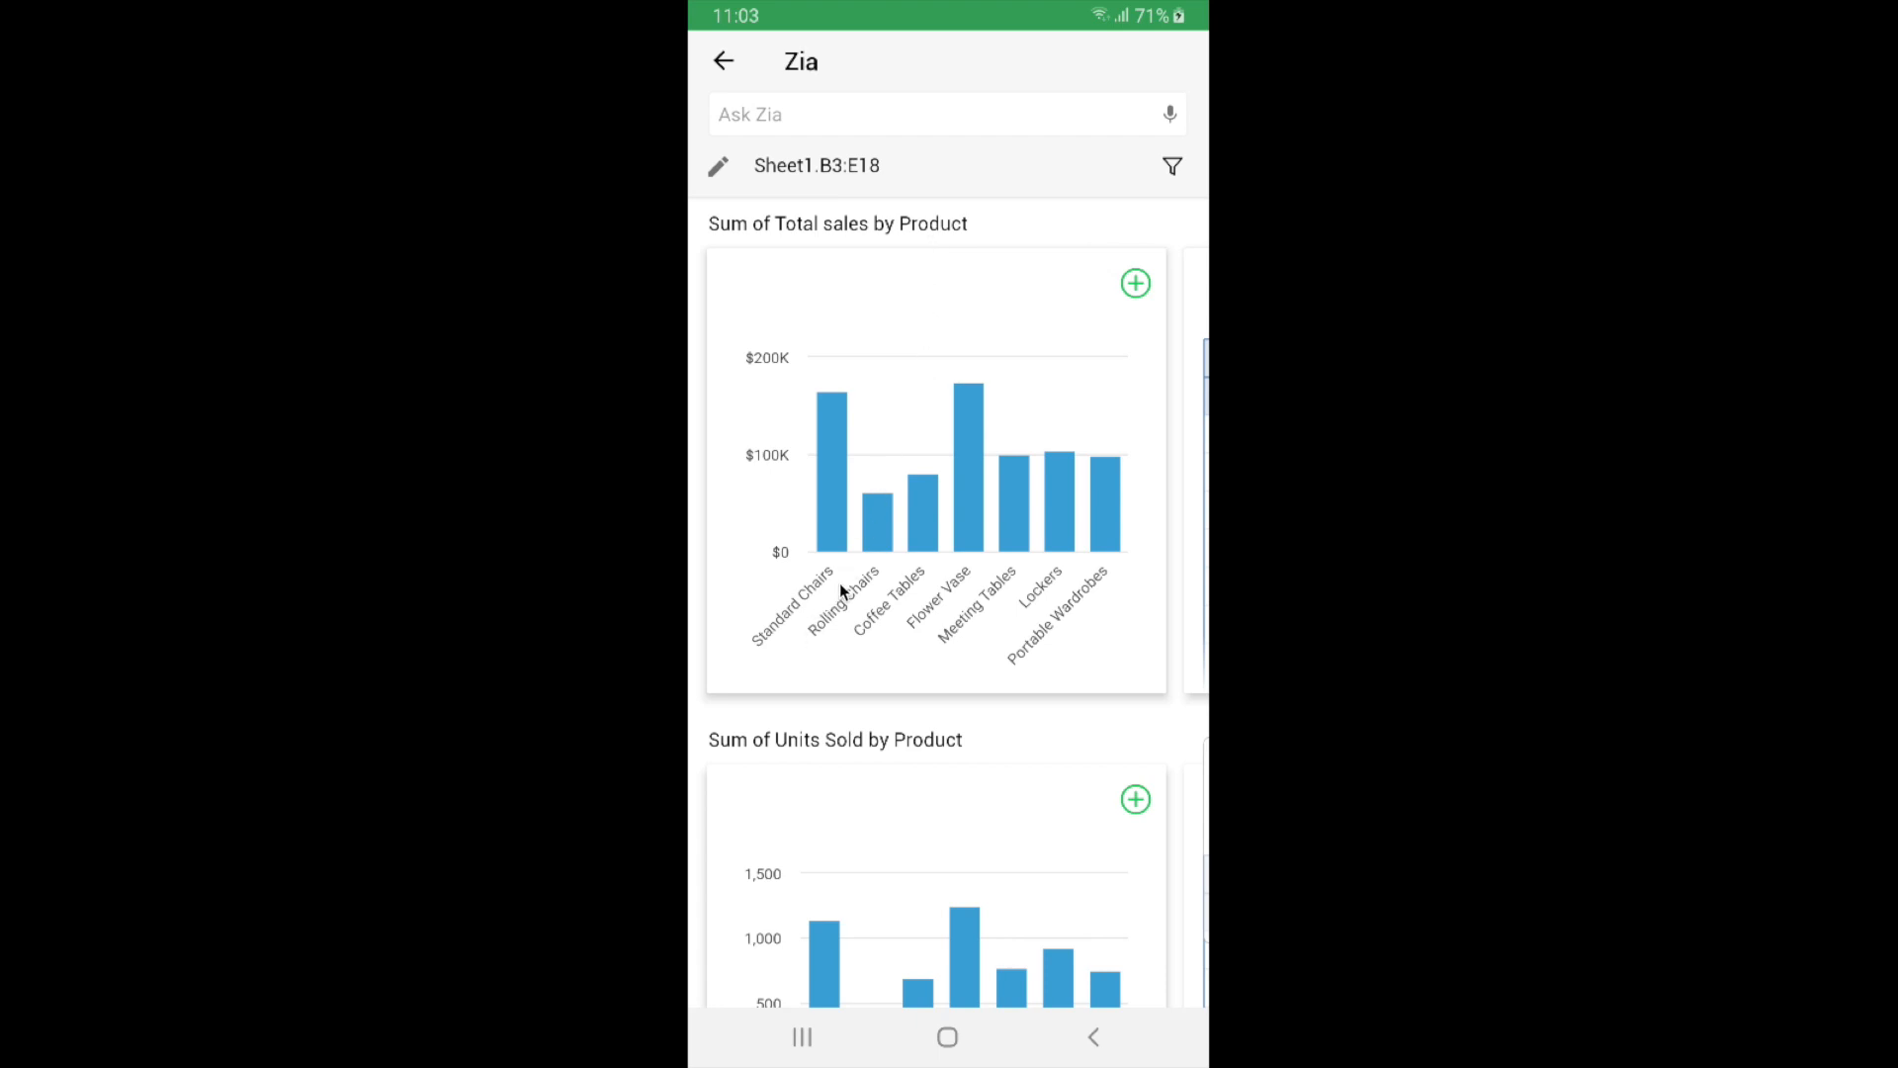
pyautogui.moveTo(992, 650)
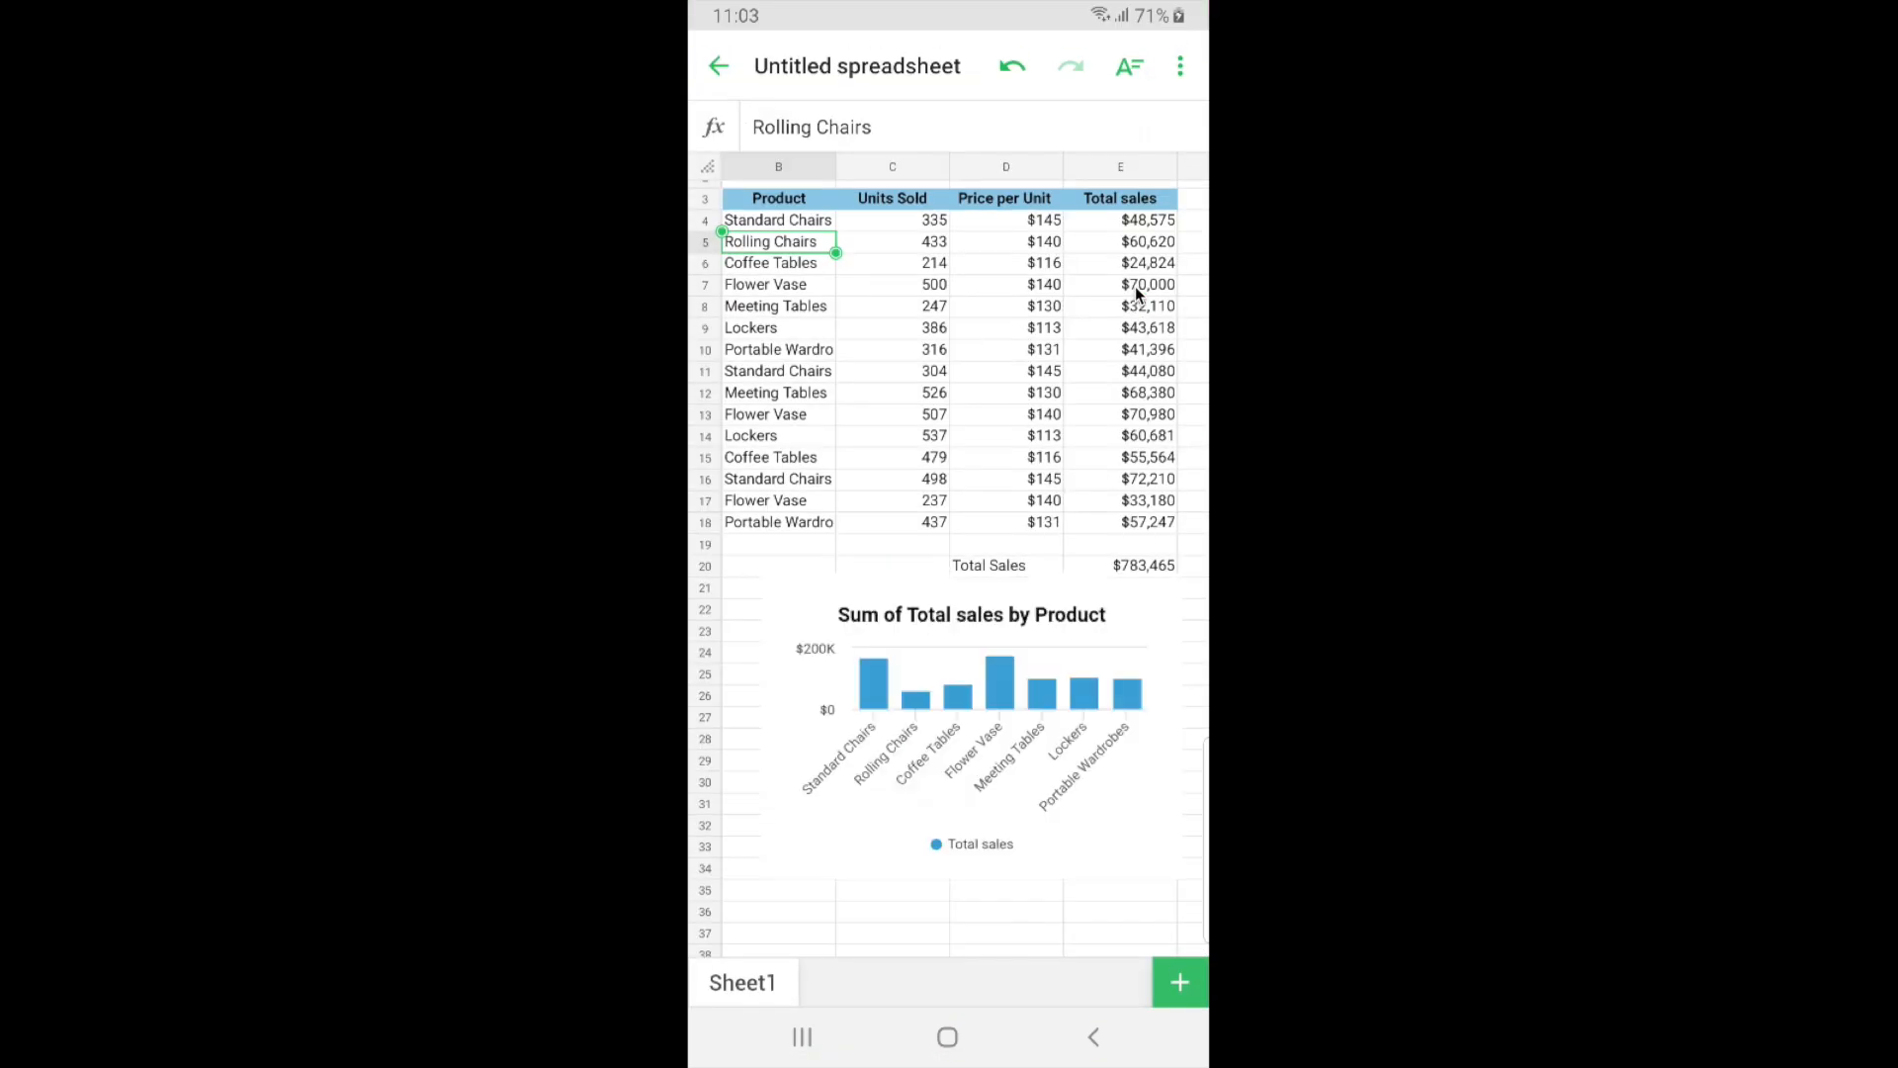
pyautogui.click(969, 713)
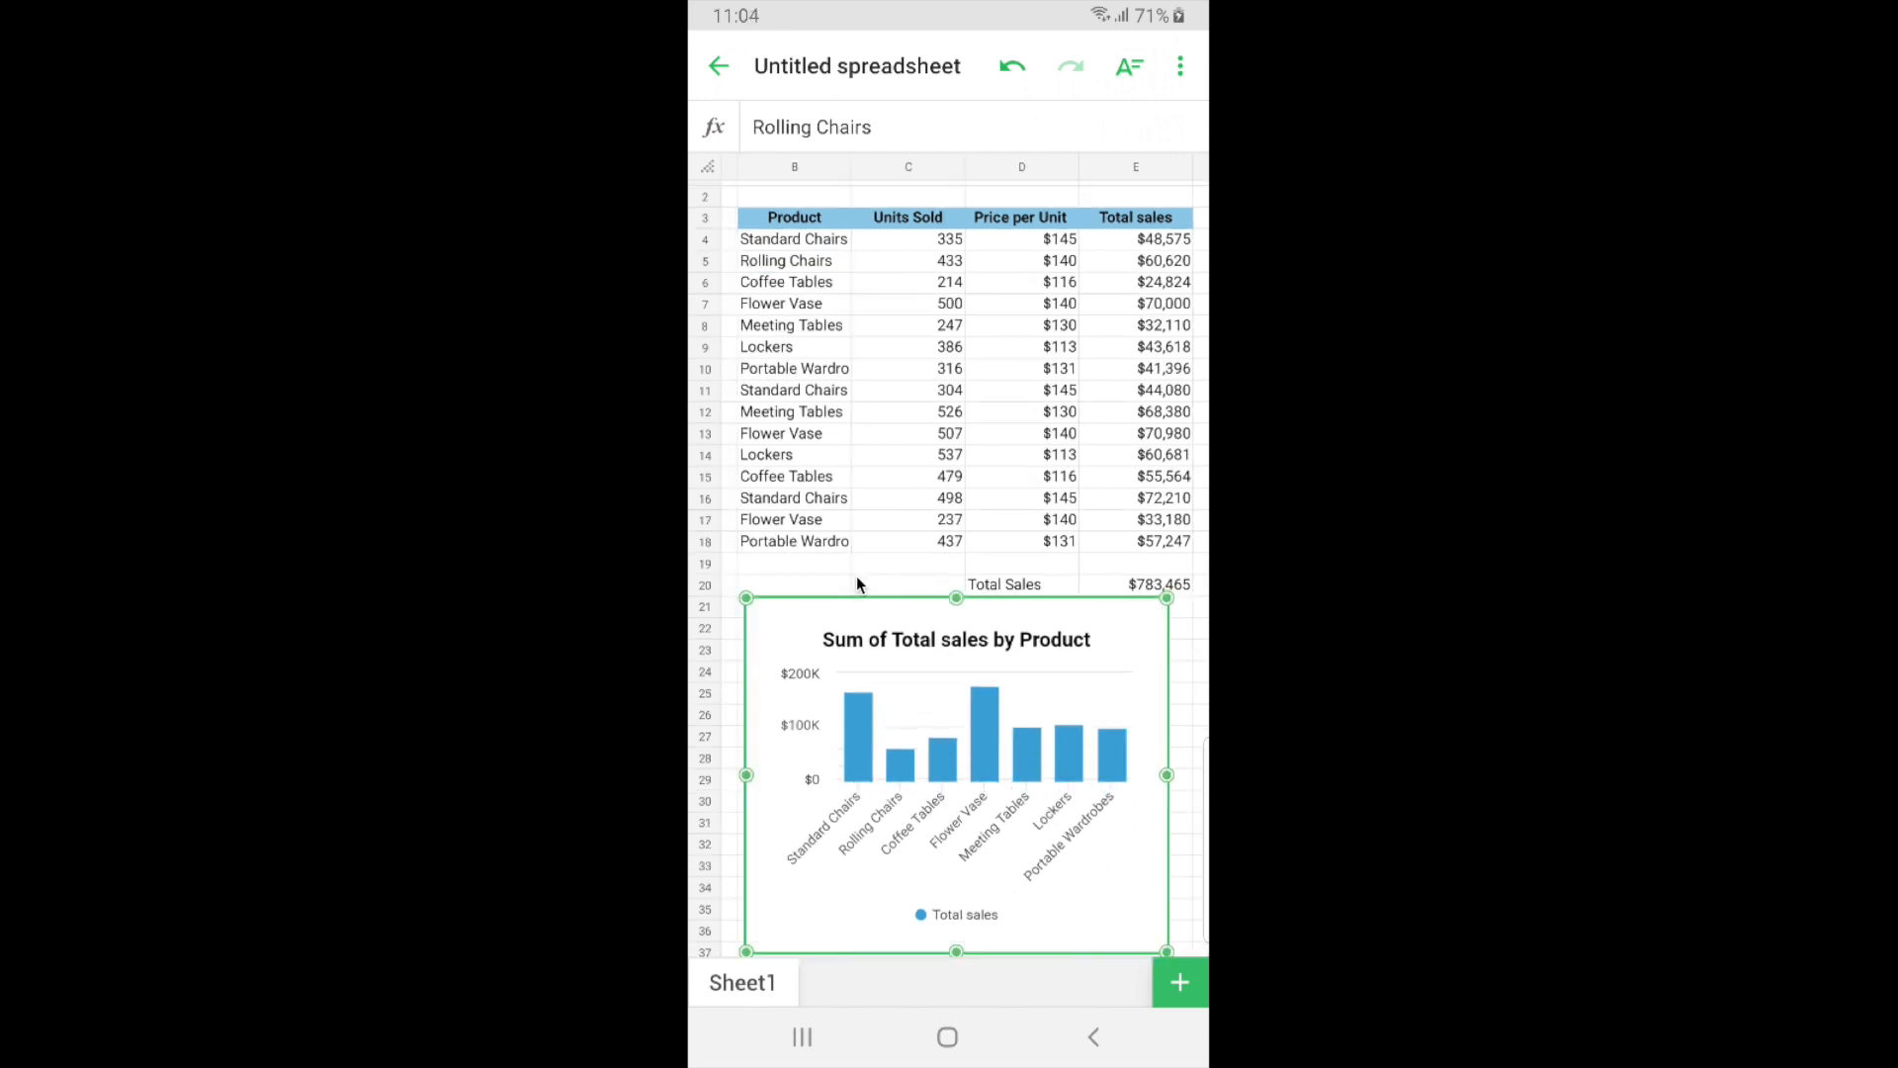
pyautogui.click(949, 542)
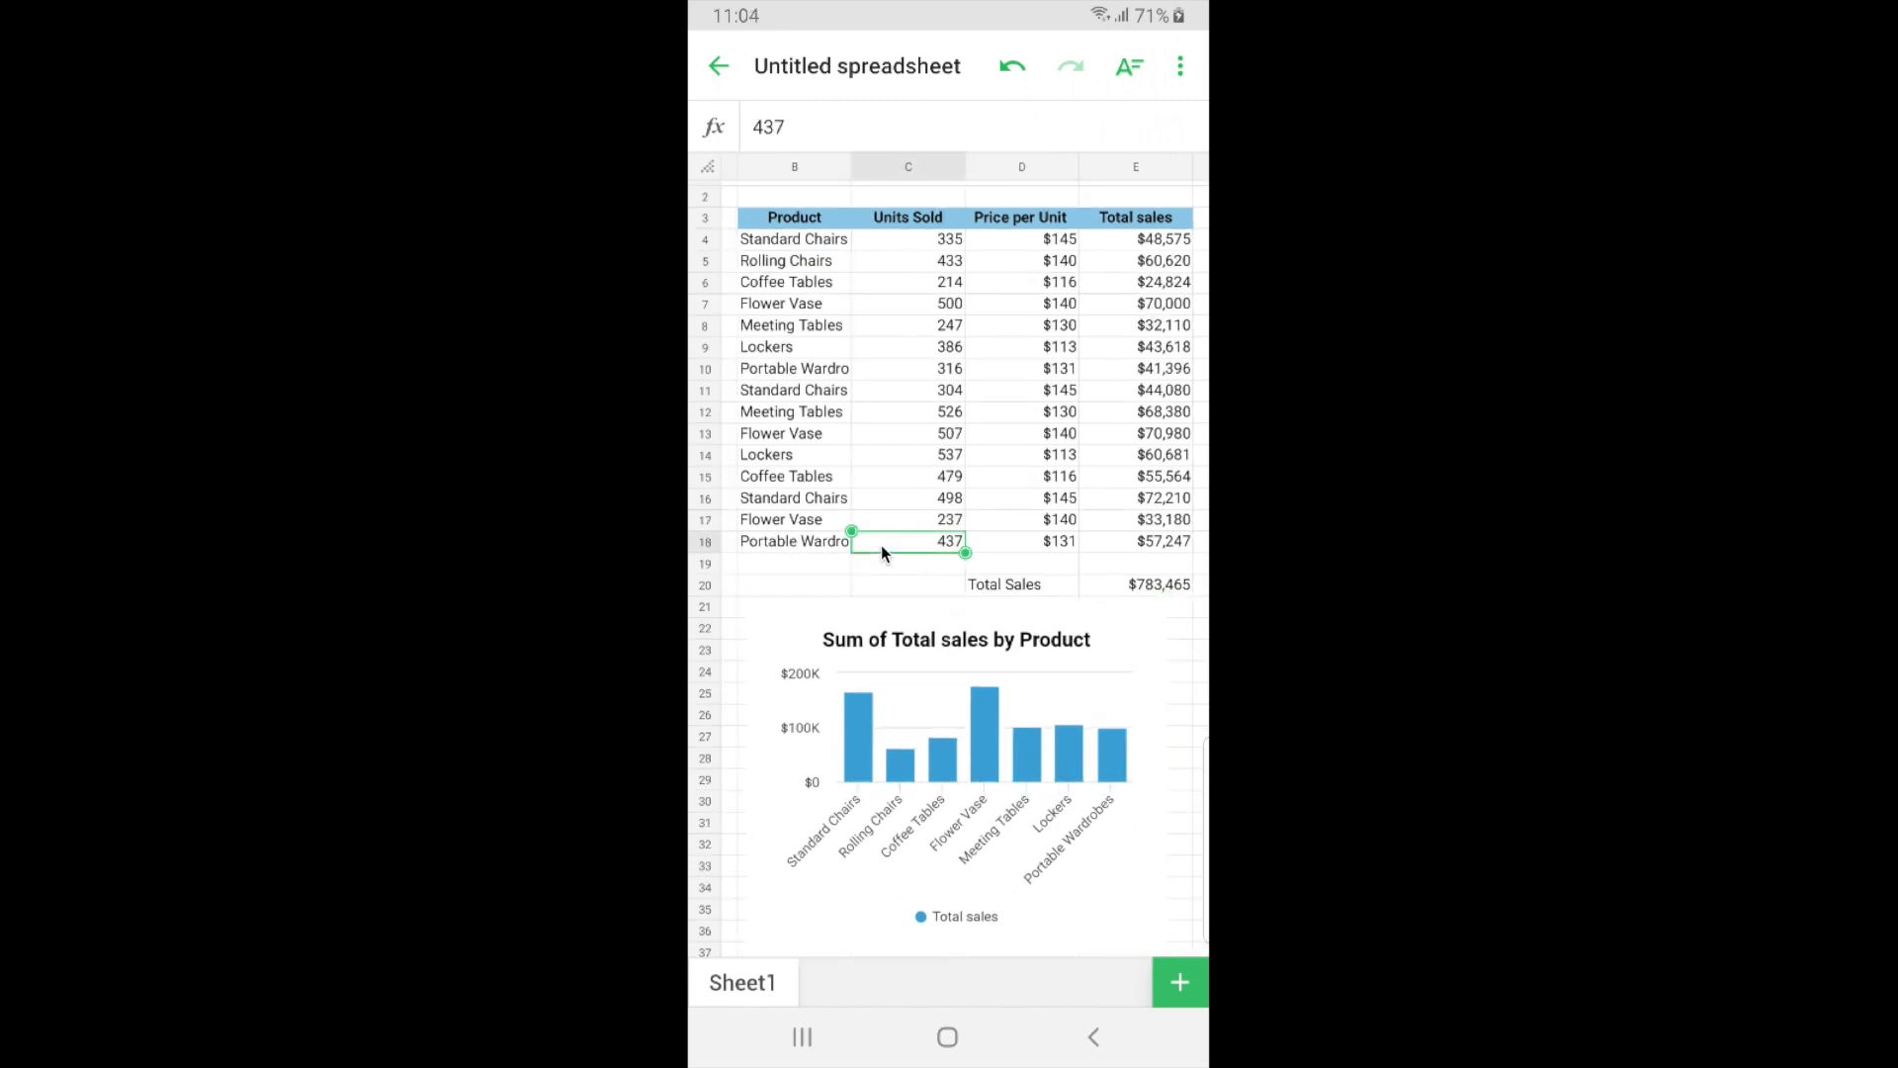
pyautogui.click(793, 283)
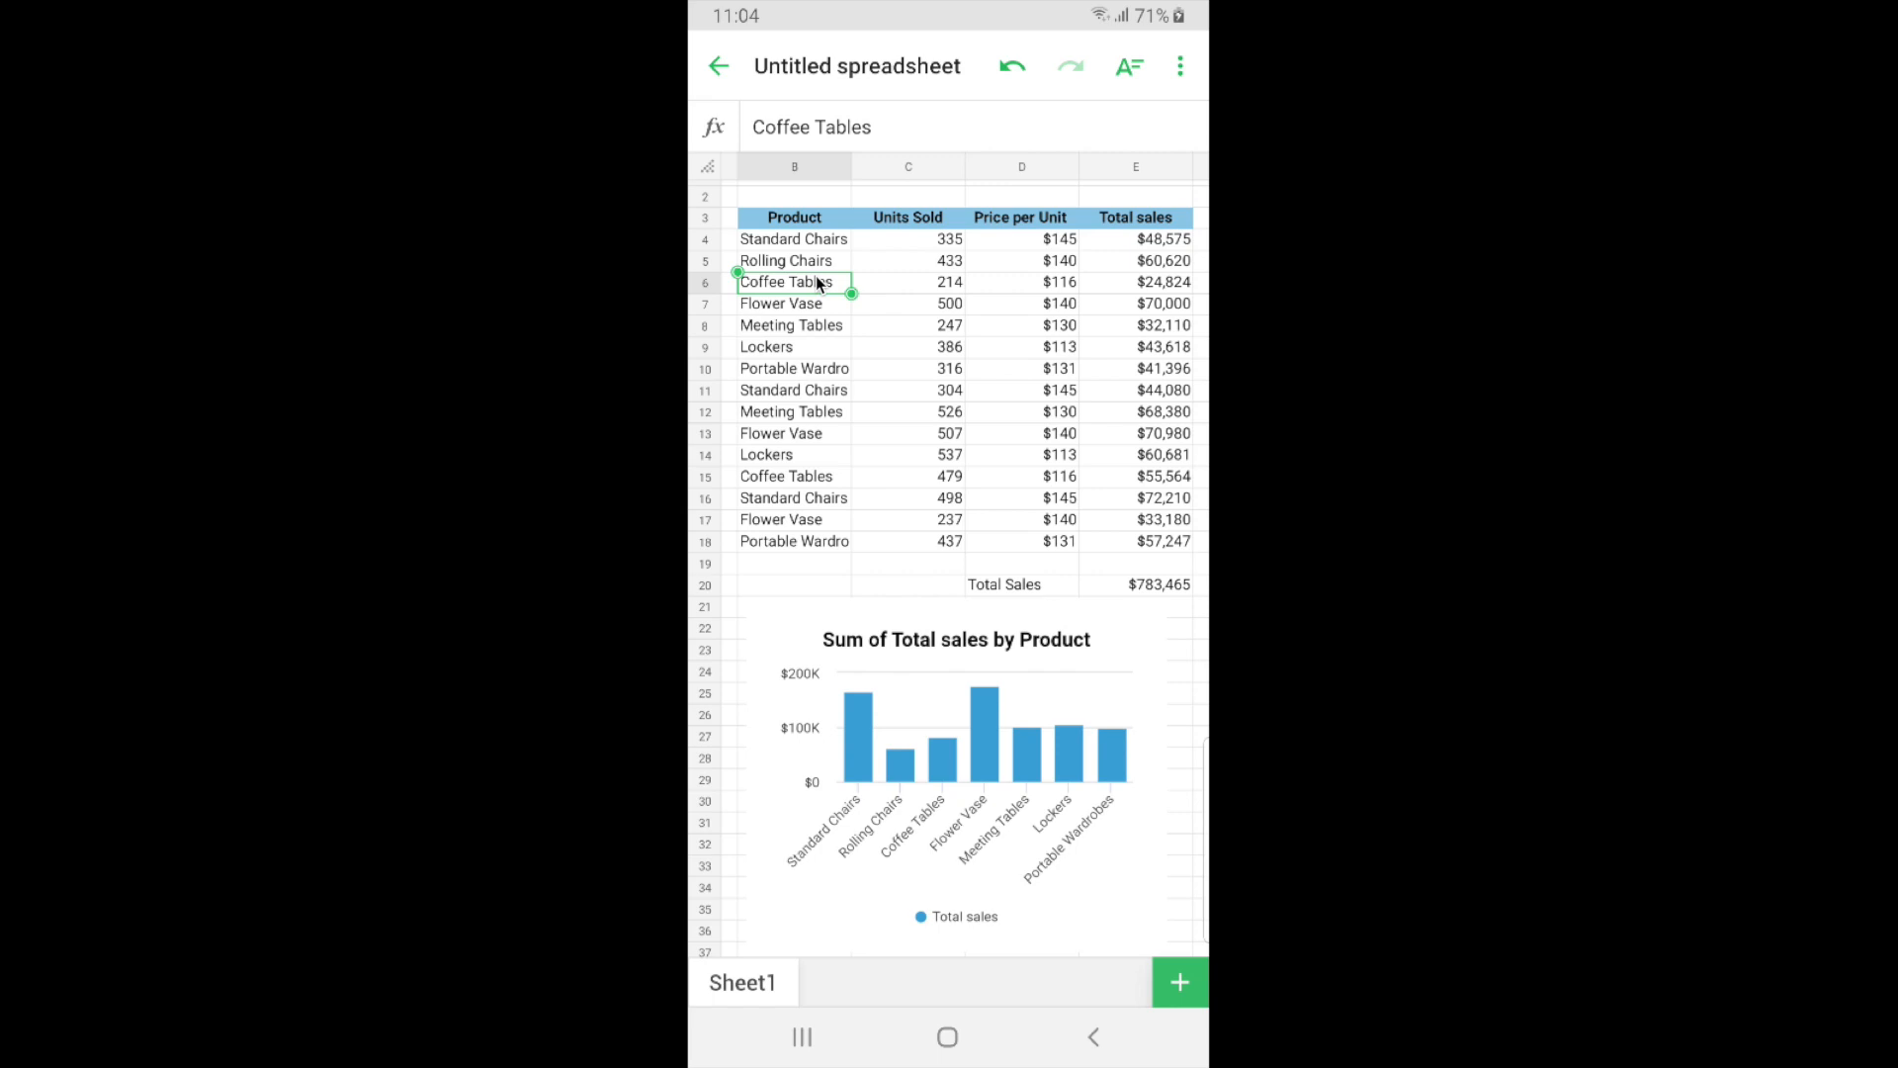
pyautogui.moveTo(958, 283)
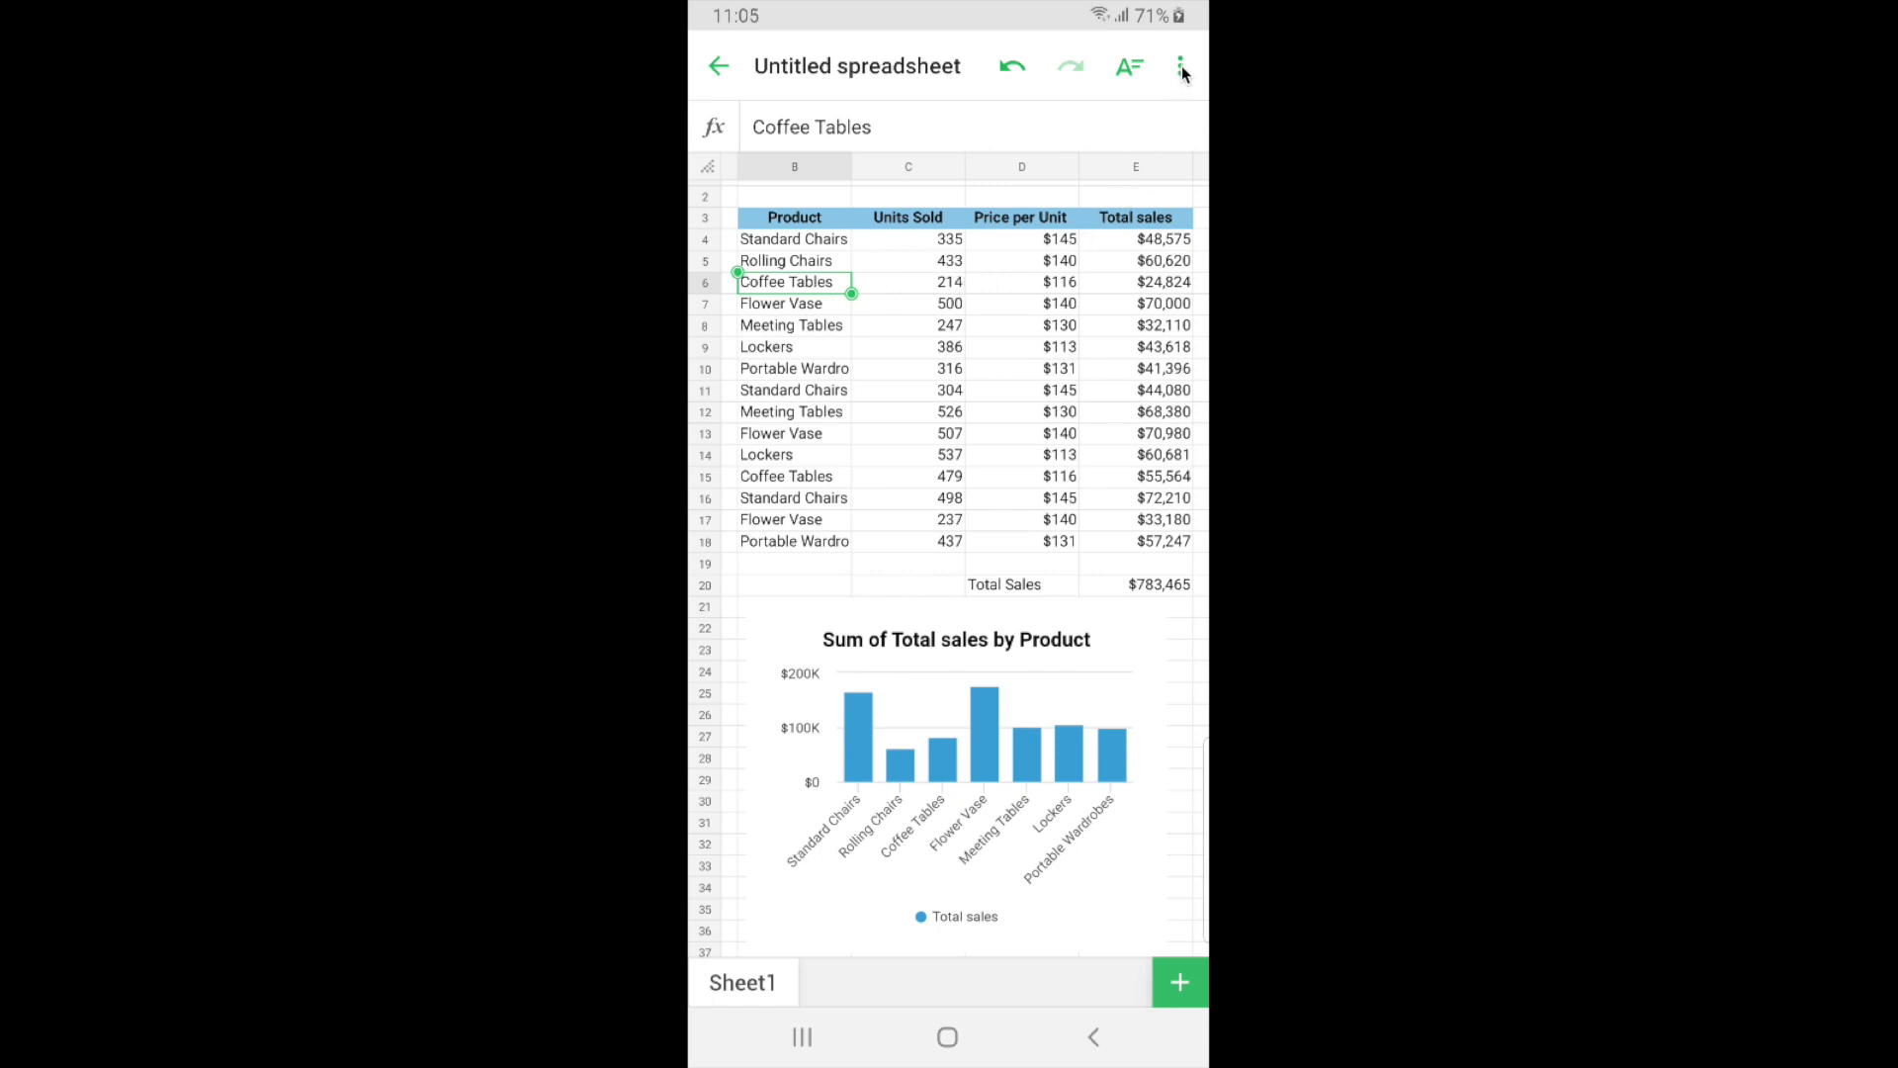
# - Open Add People from the overflow menu to share the spreadsheet
pyautogui.click(1182, 68)
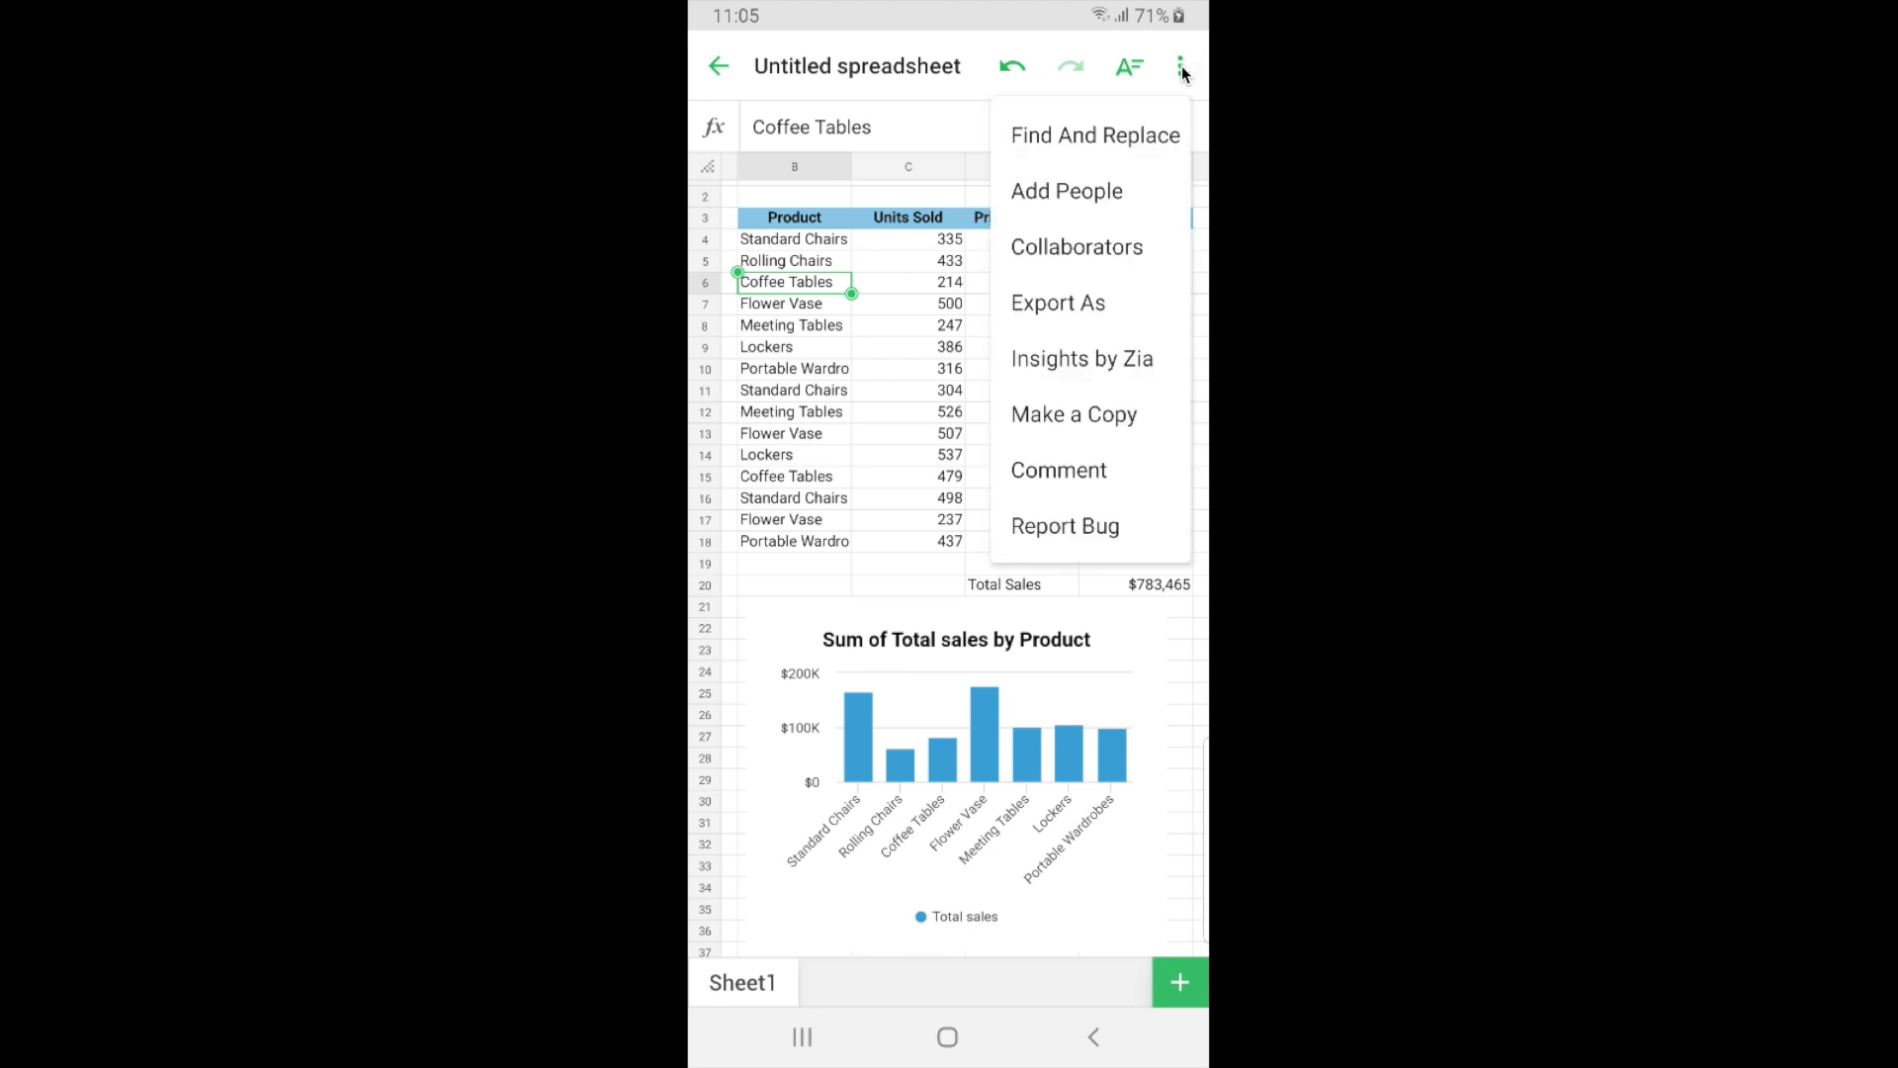
pyautogui.moveTo(999, 217)
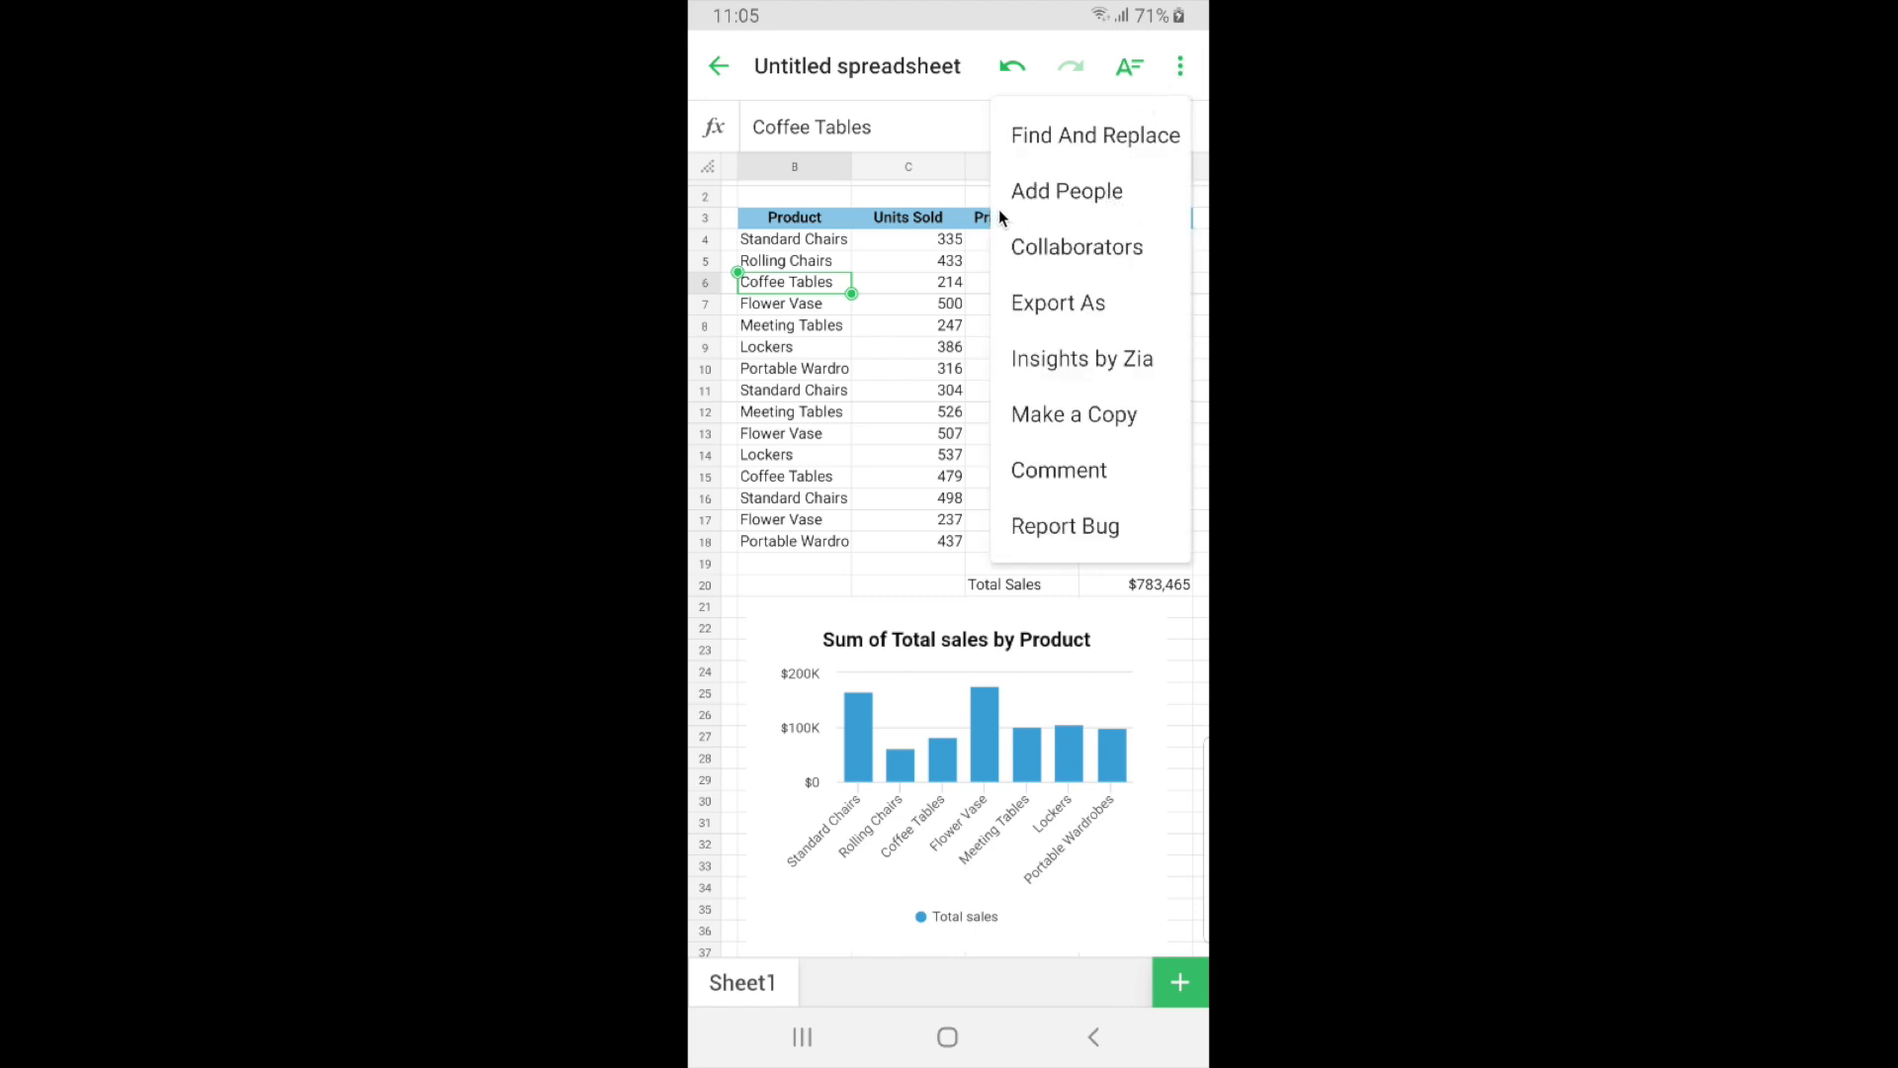
pyautogui.moveTo(1097, 201)
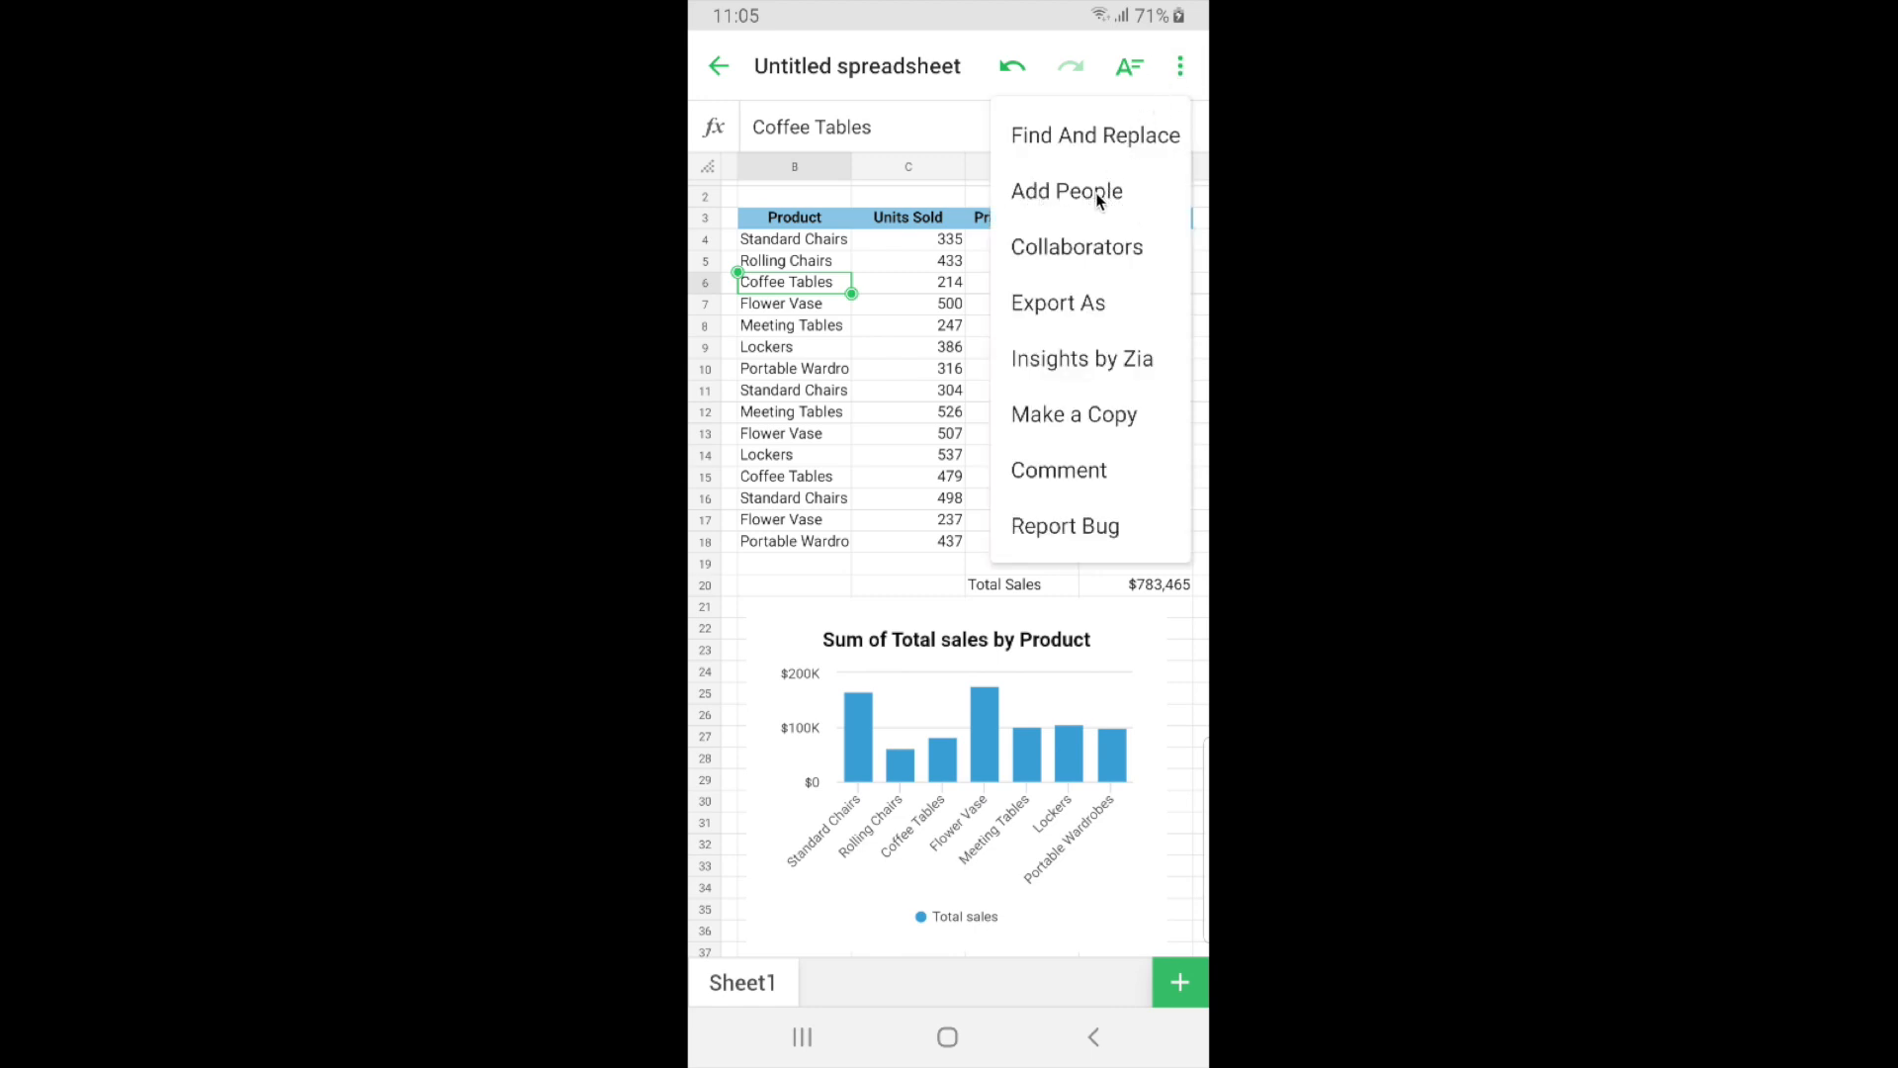
pyautogui.click(1066, 191)
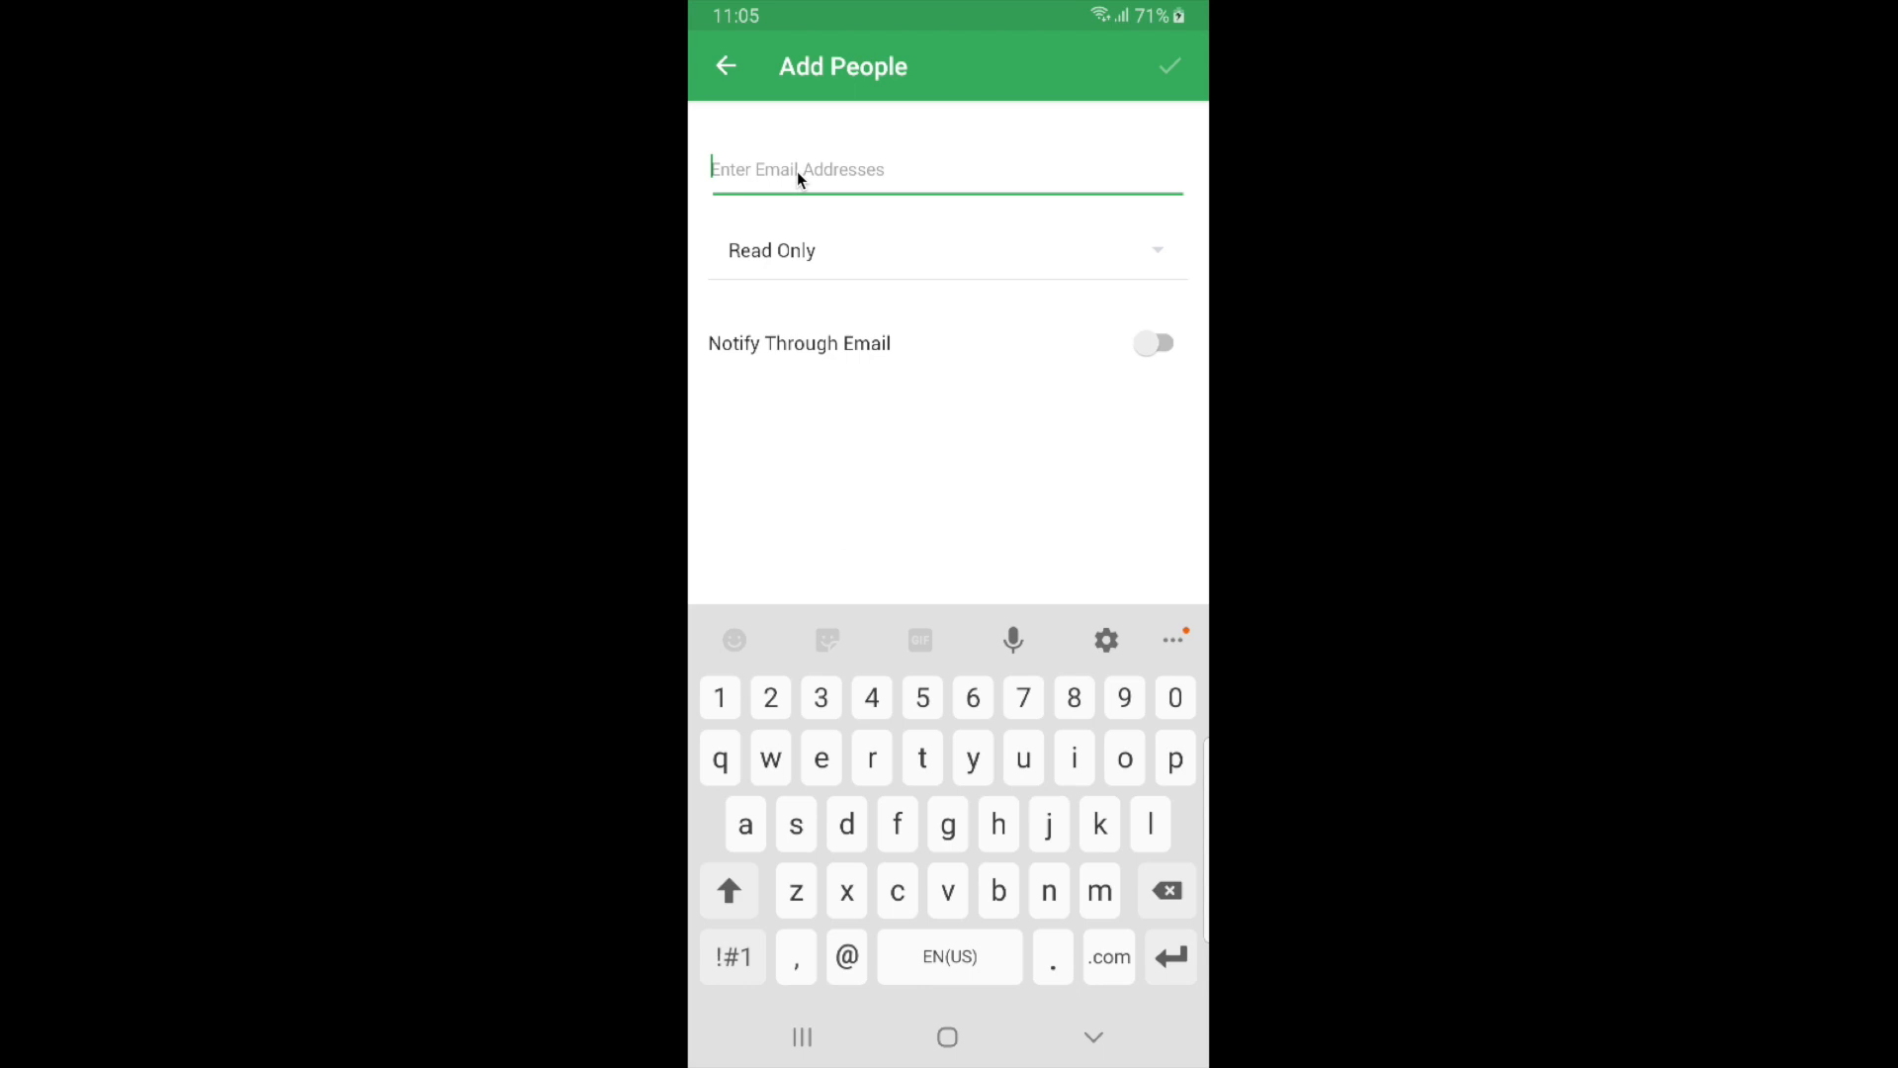
# - Add the colleague as a share recipient by picking the matching contact suggestion
pyautogui.write('ca')
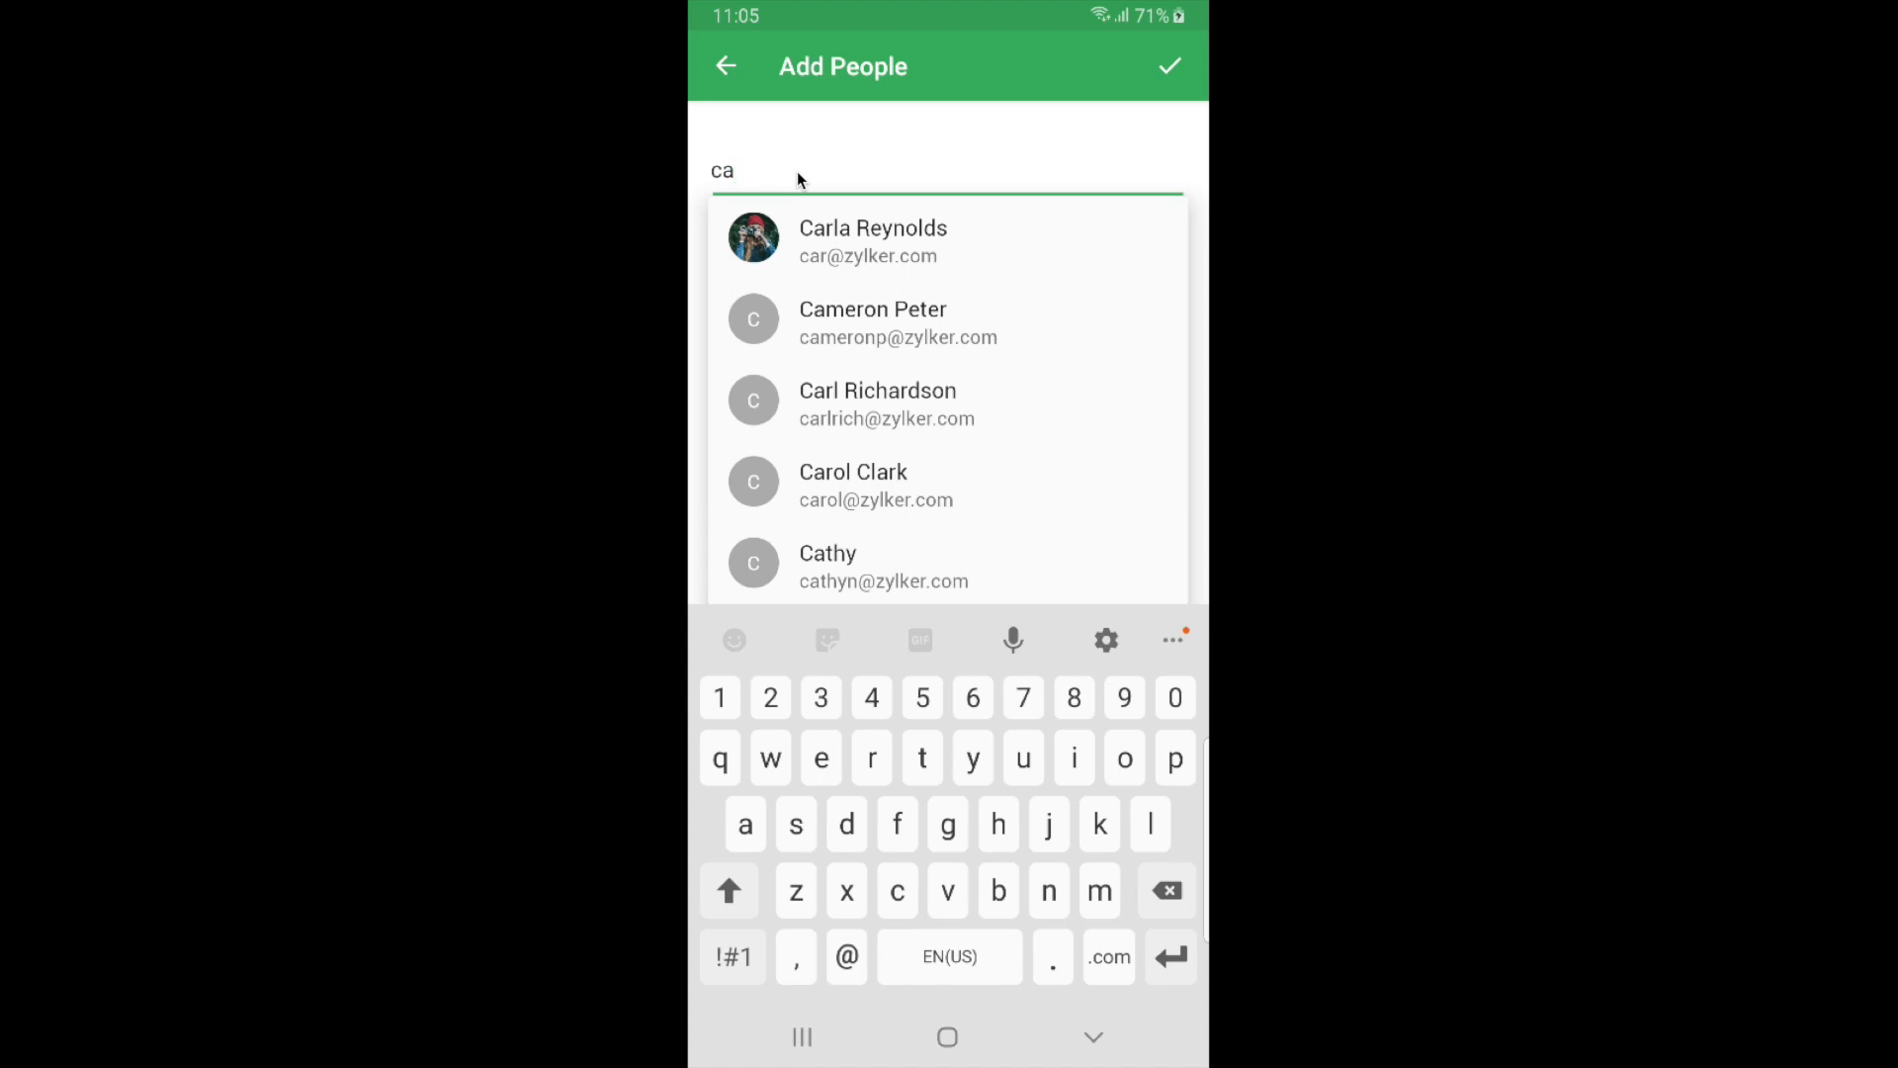
pyautogui.write('r@')
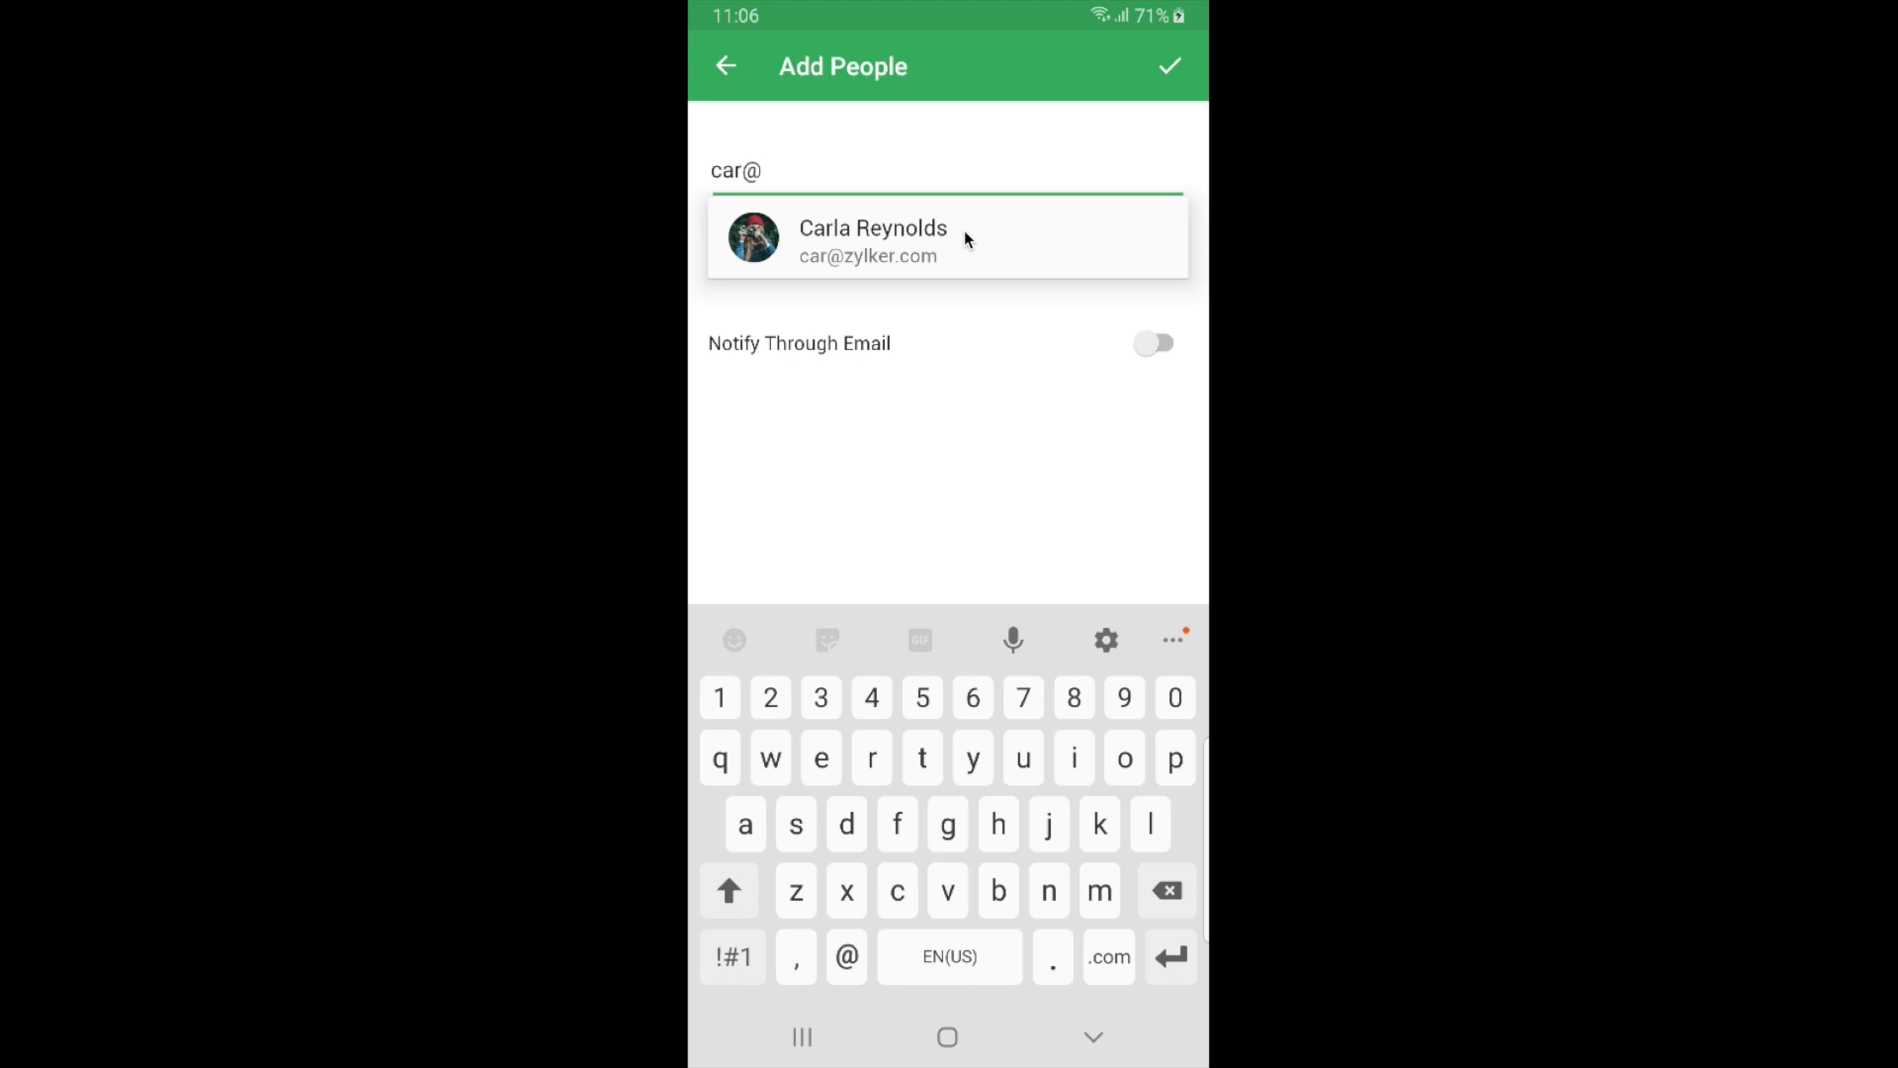
pyautogui.click(872, 240)
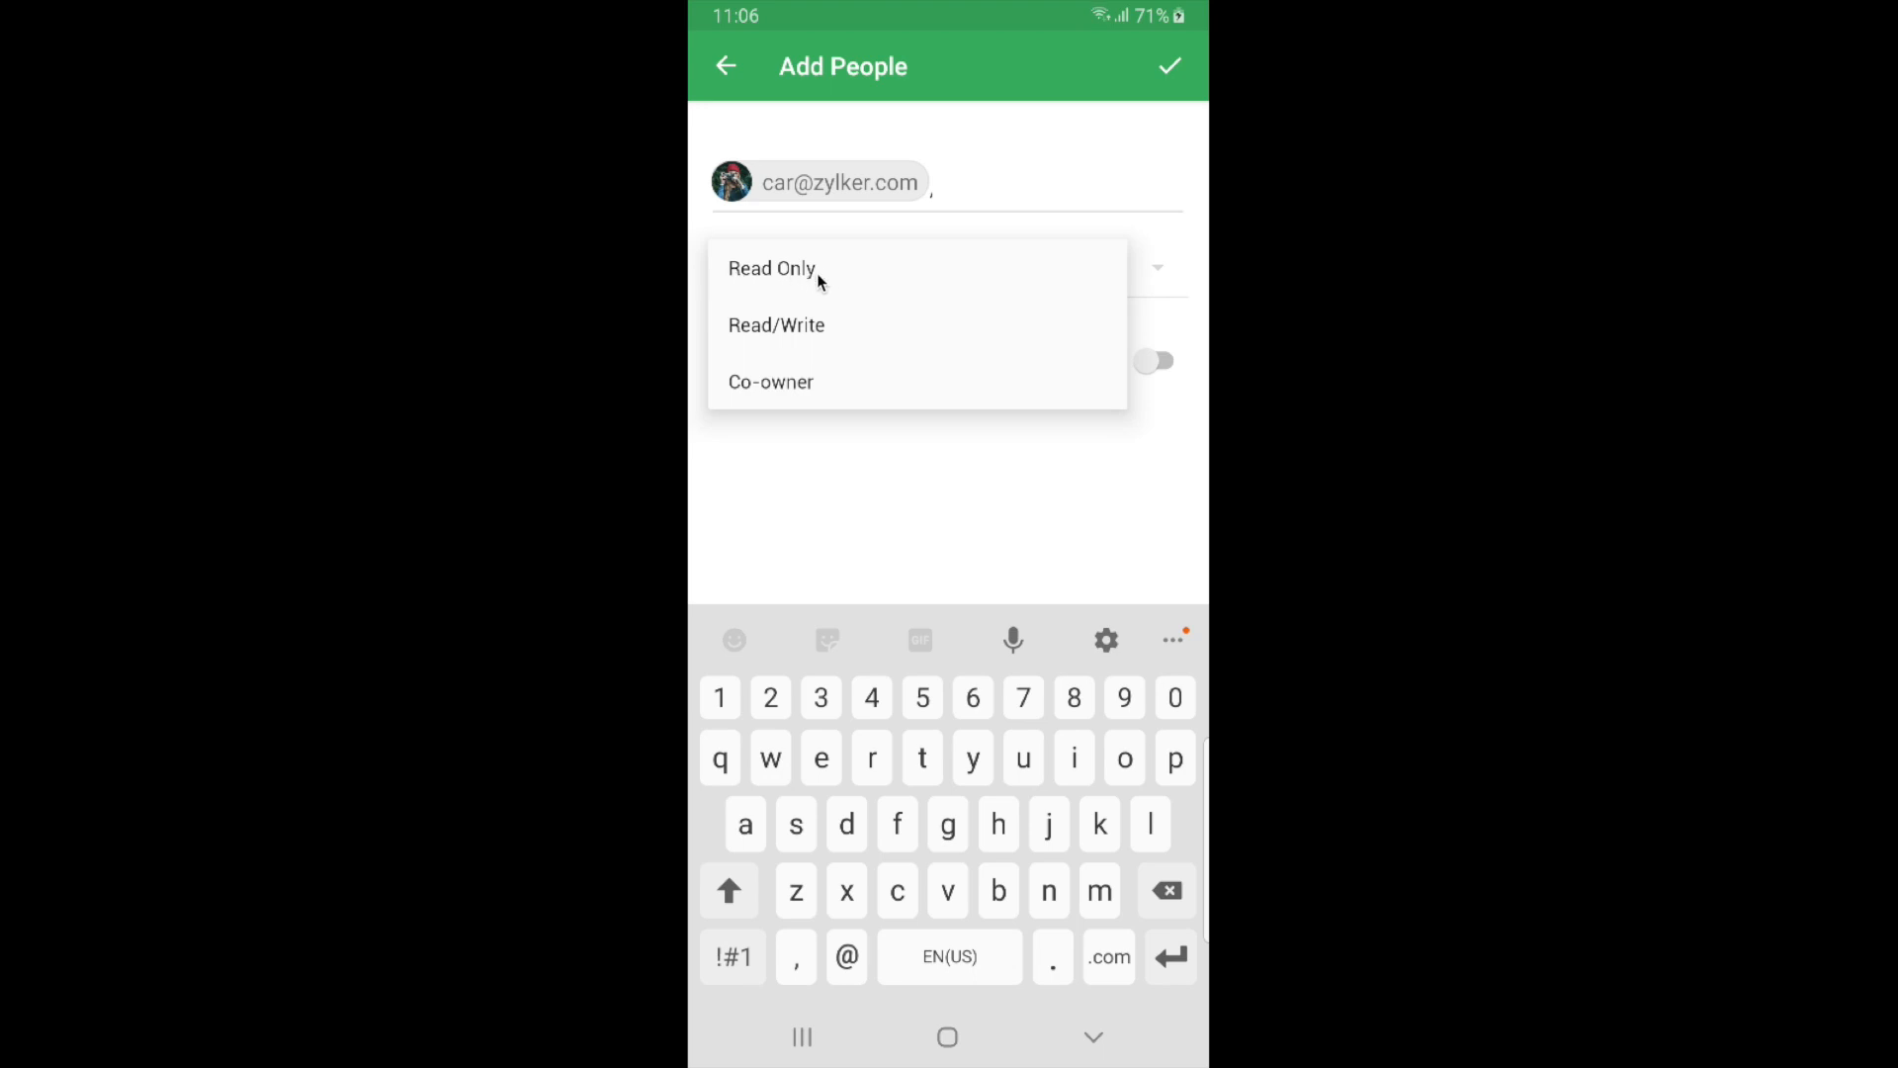
pyautogui.moveTo(741, 348)
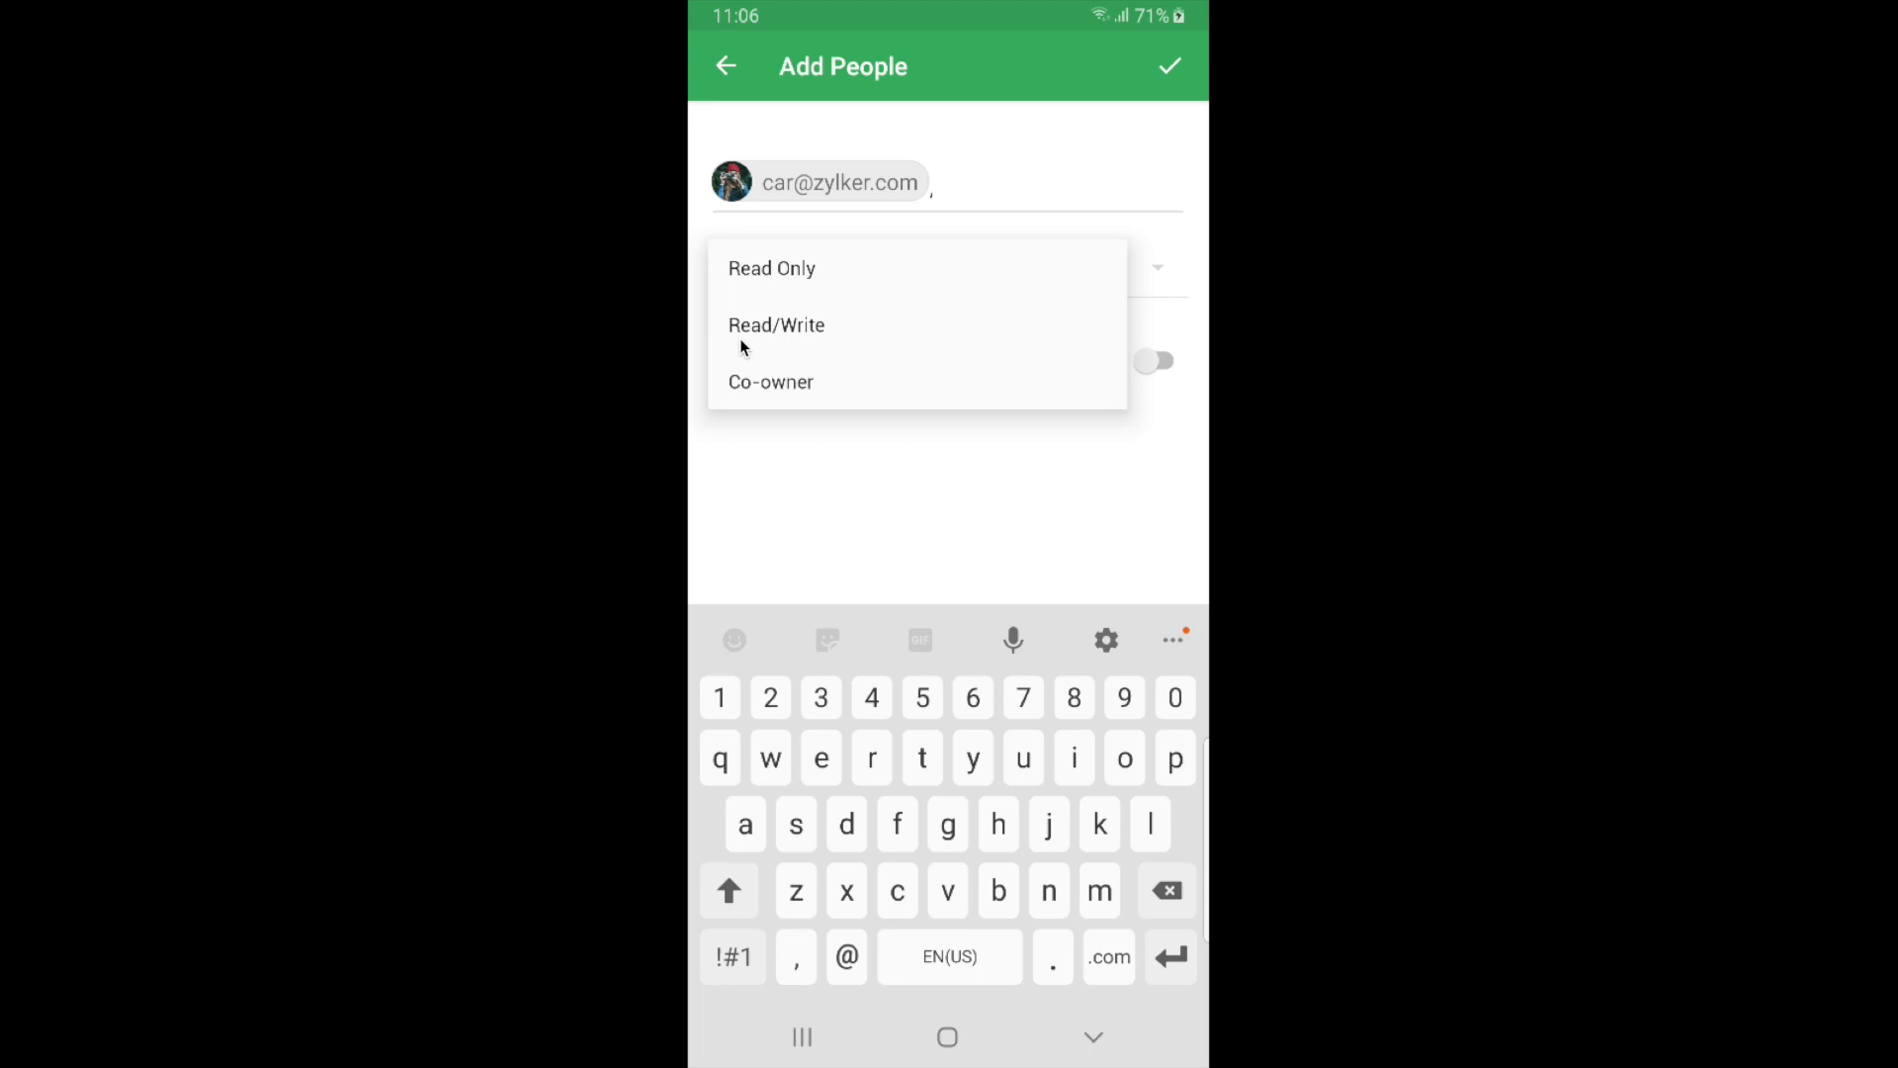
pyautogui.moveTo(826, 346)
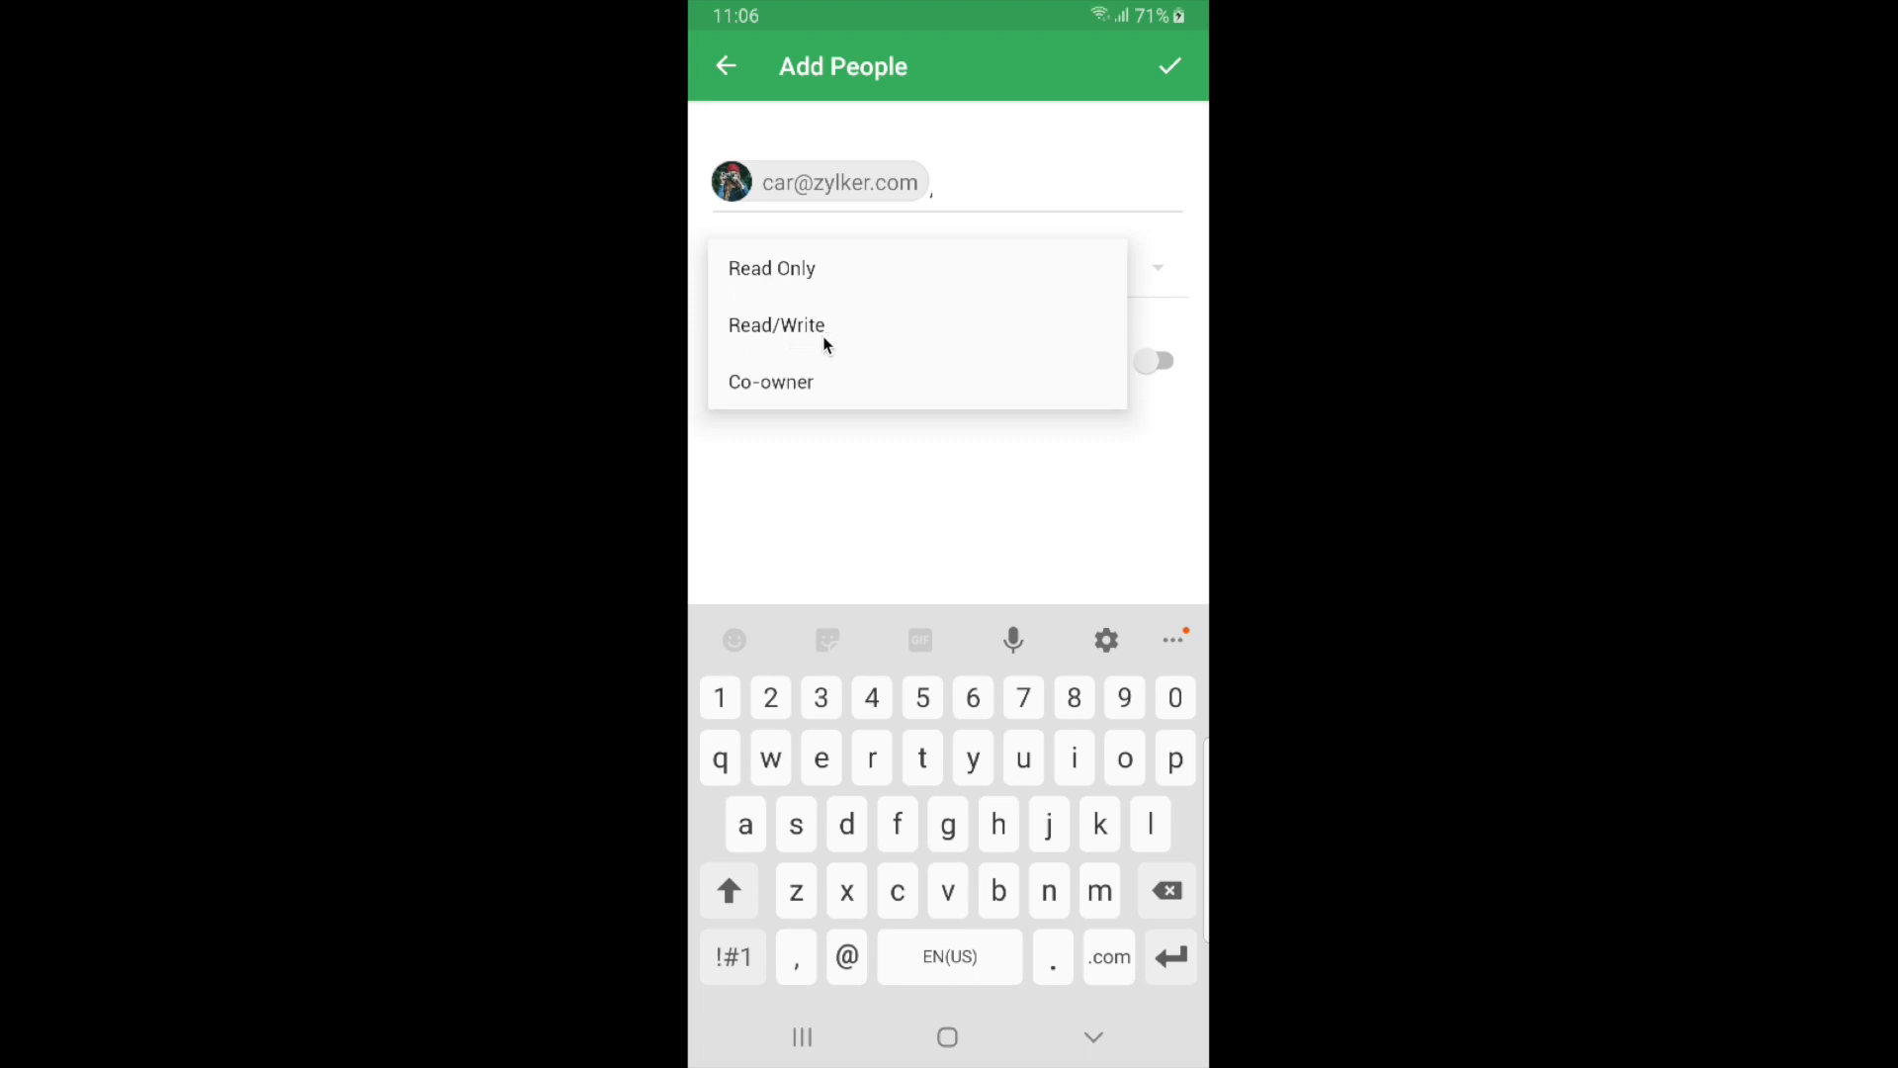
pyautogui.moveTo(828, 391)
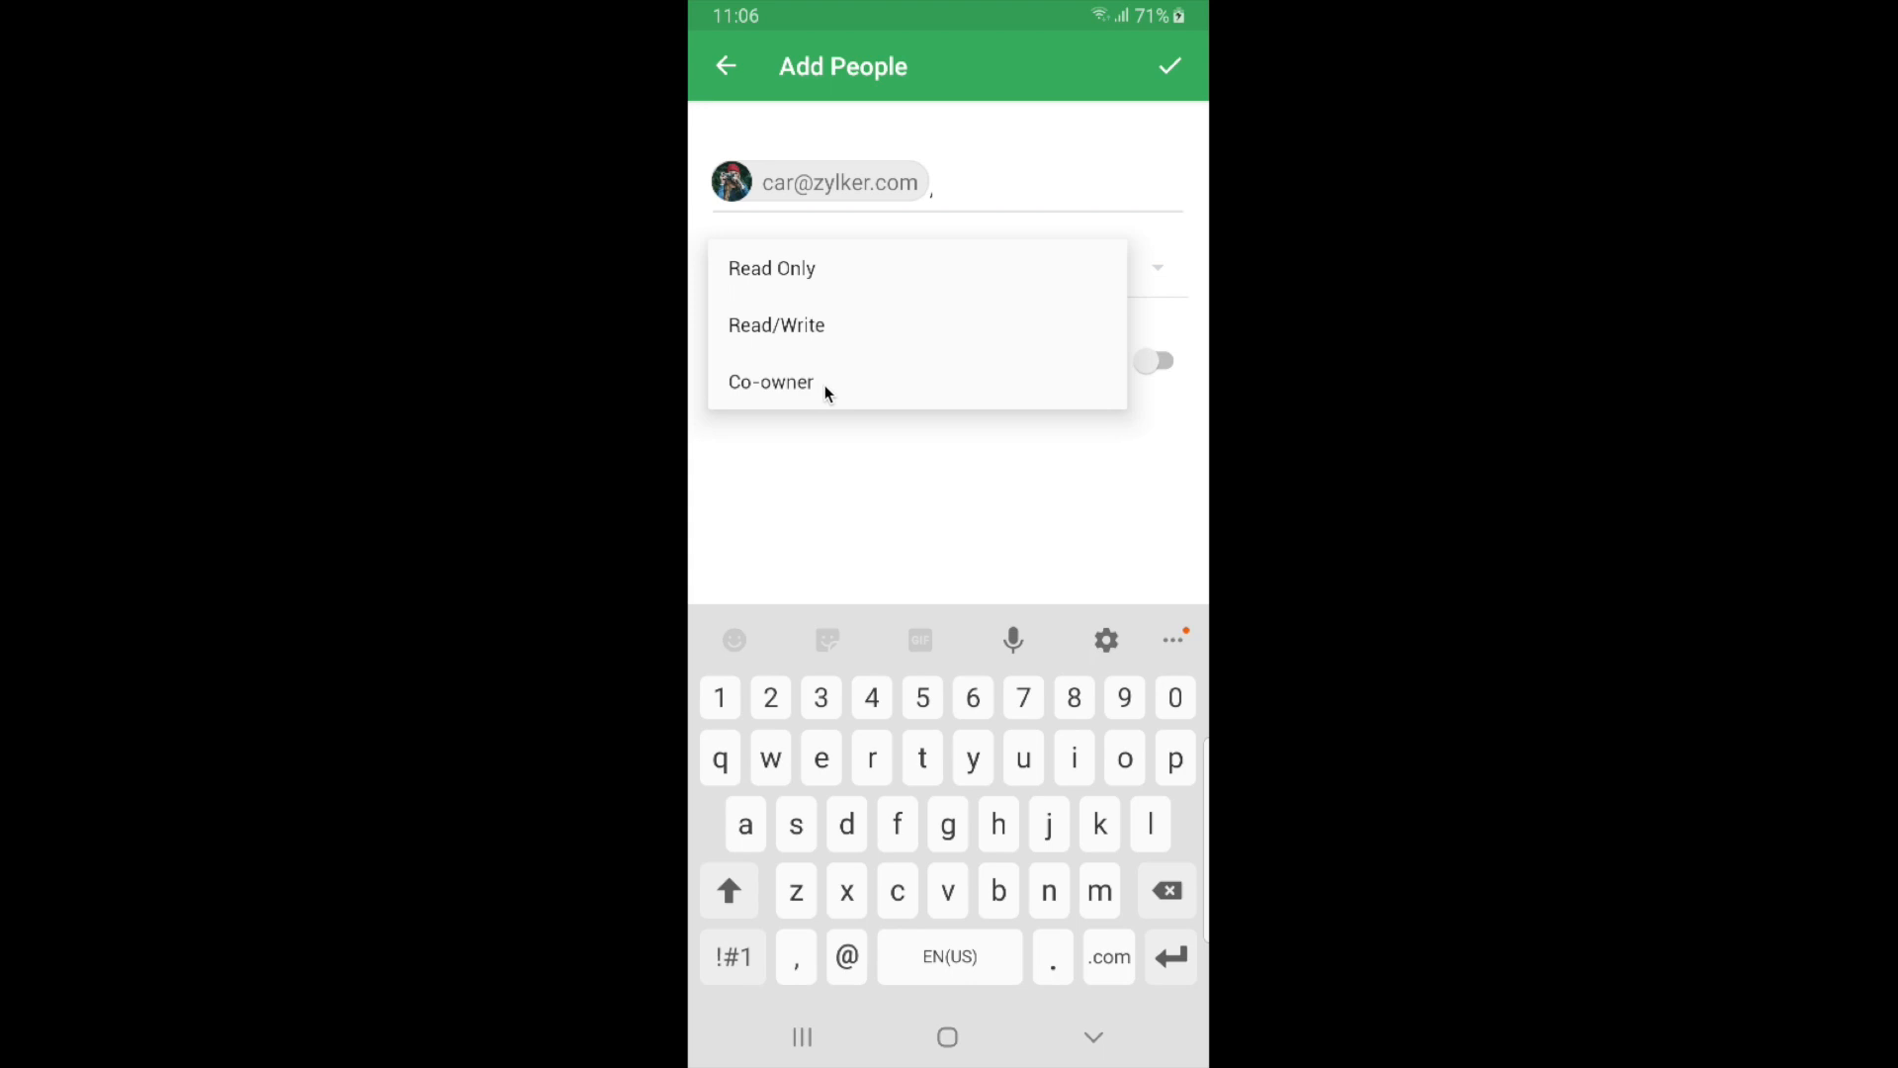
# - Set the colleague's permission to Read Only and switch on email notification
pyautogui.click(773, 267)
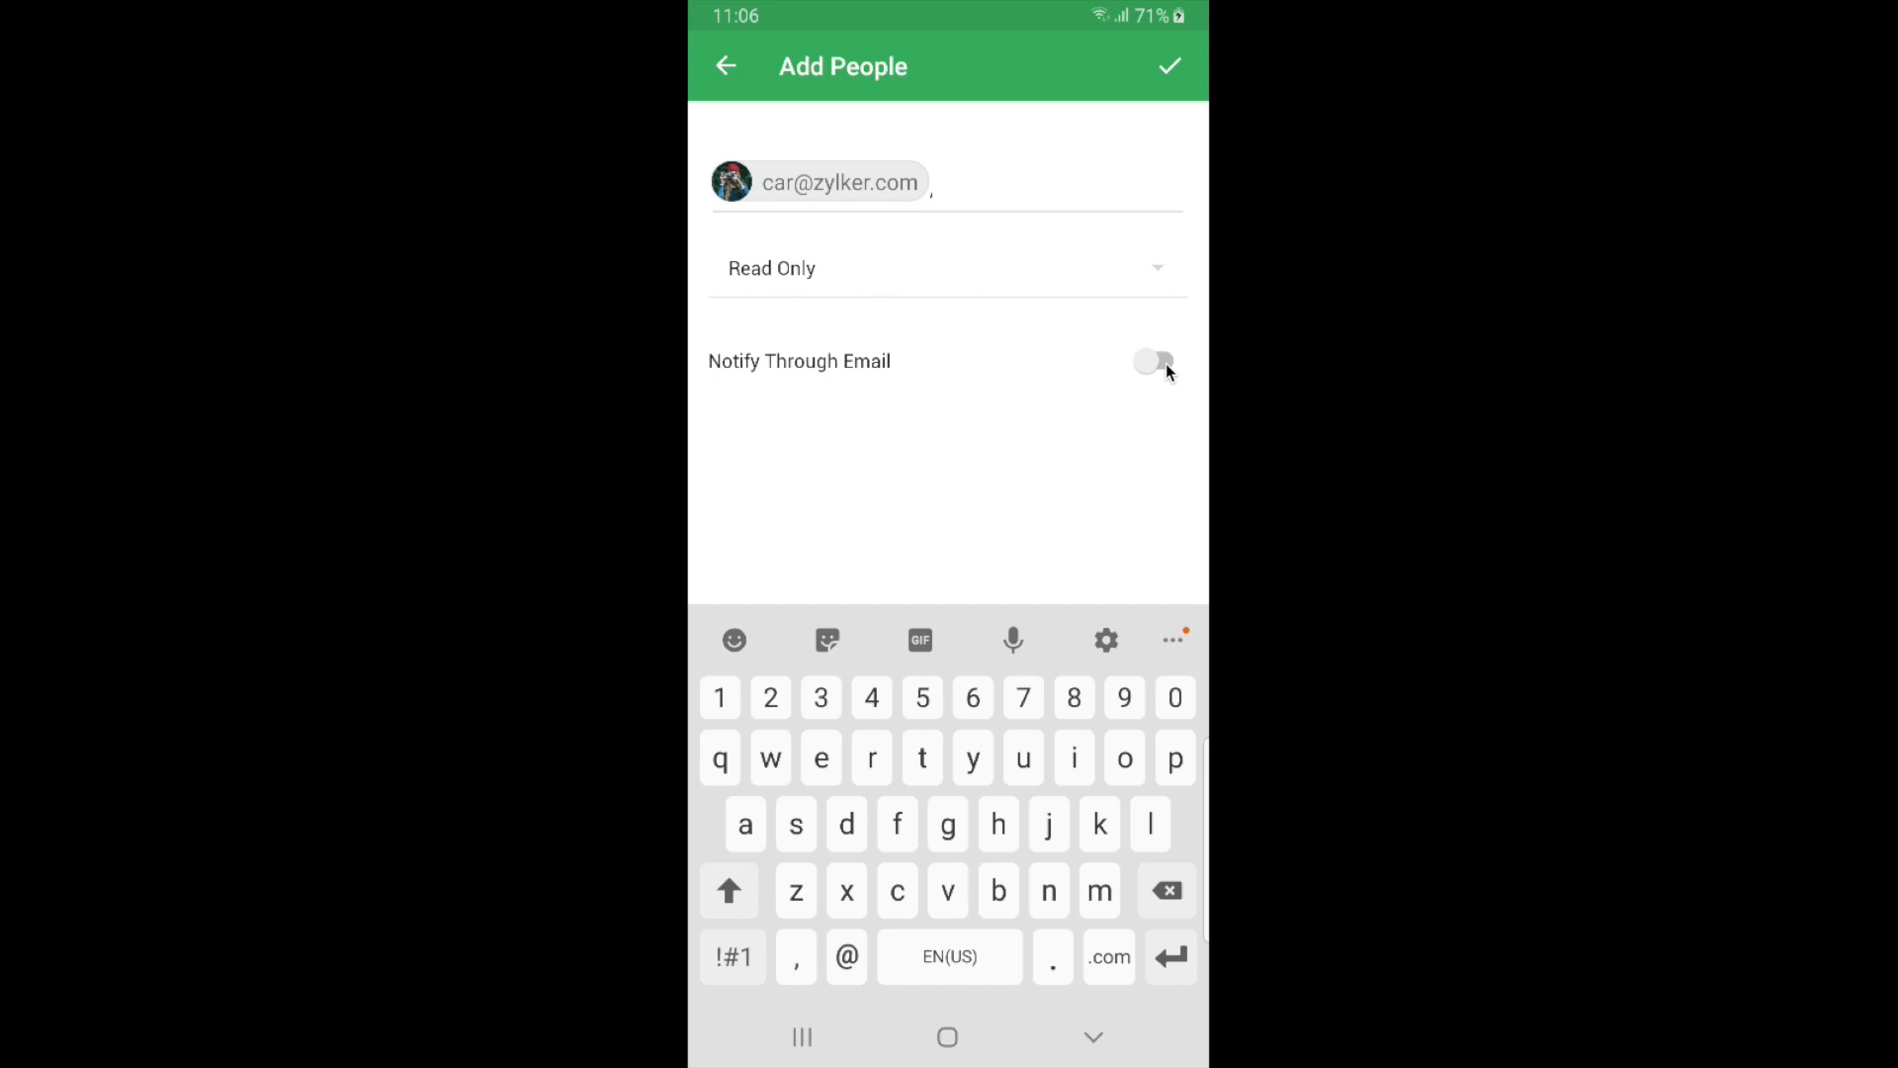
pyautogui.click(1153, 359)
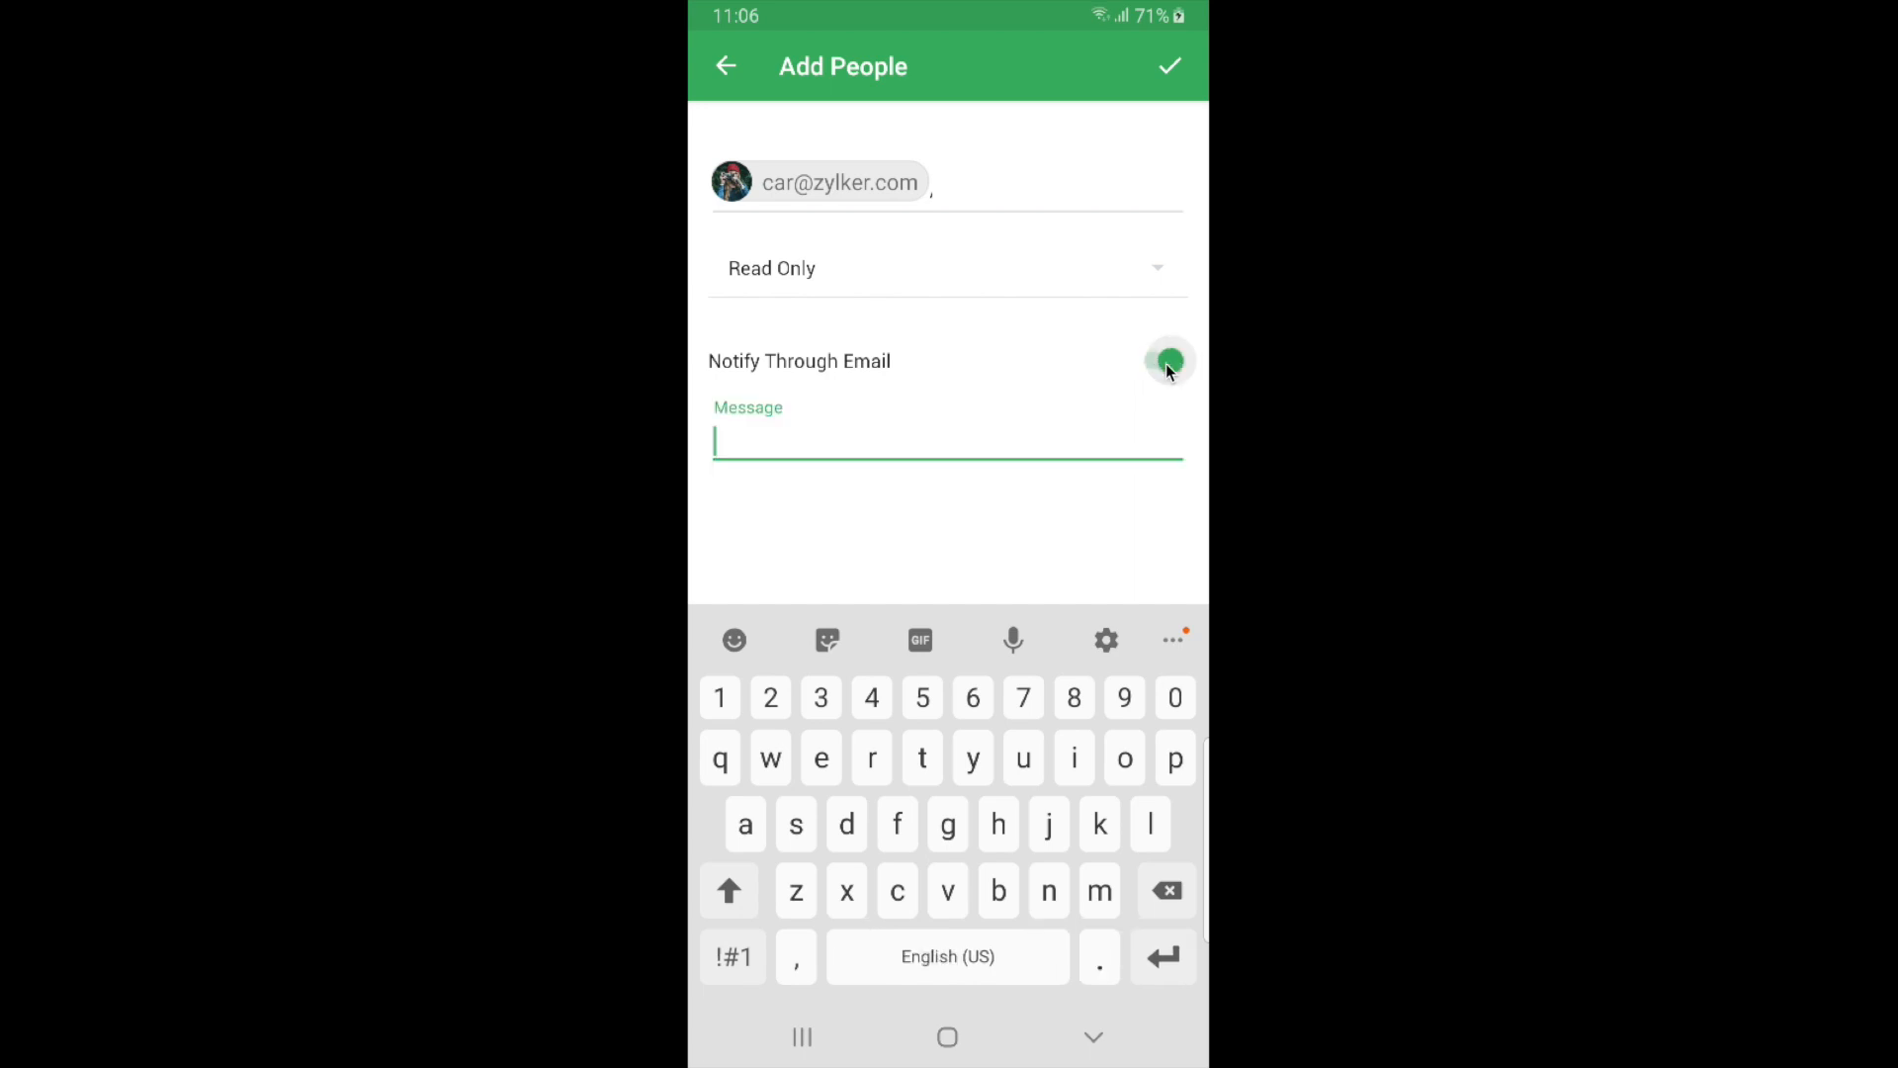
# - Turn email notification back off and share the sheet read-only with the colleague
pyautogui.click(1160, 359)
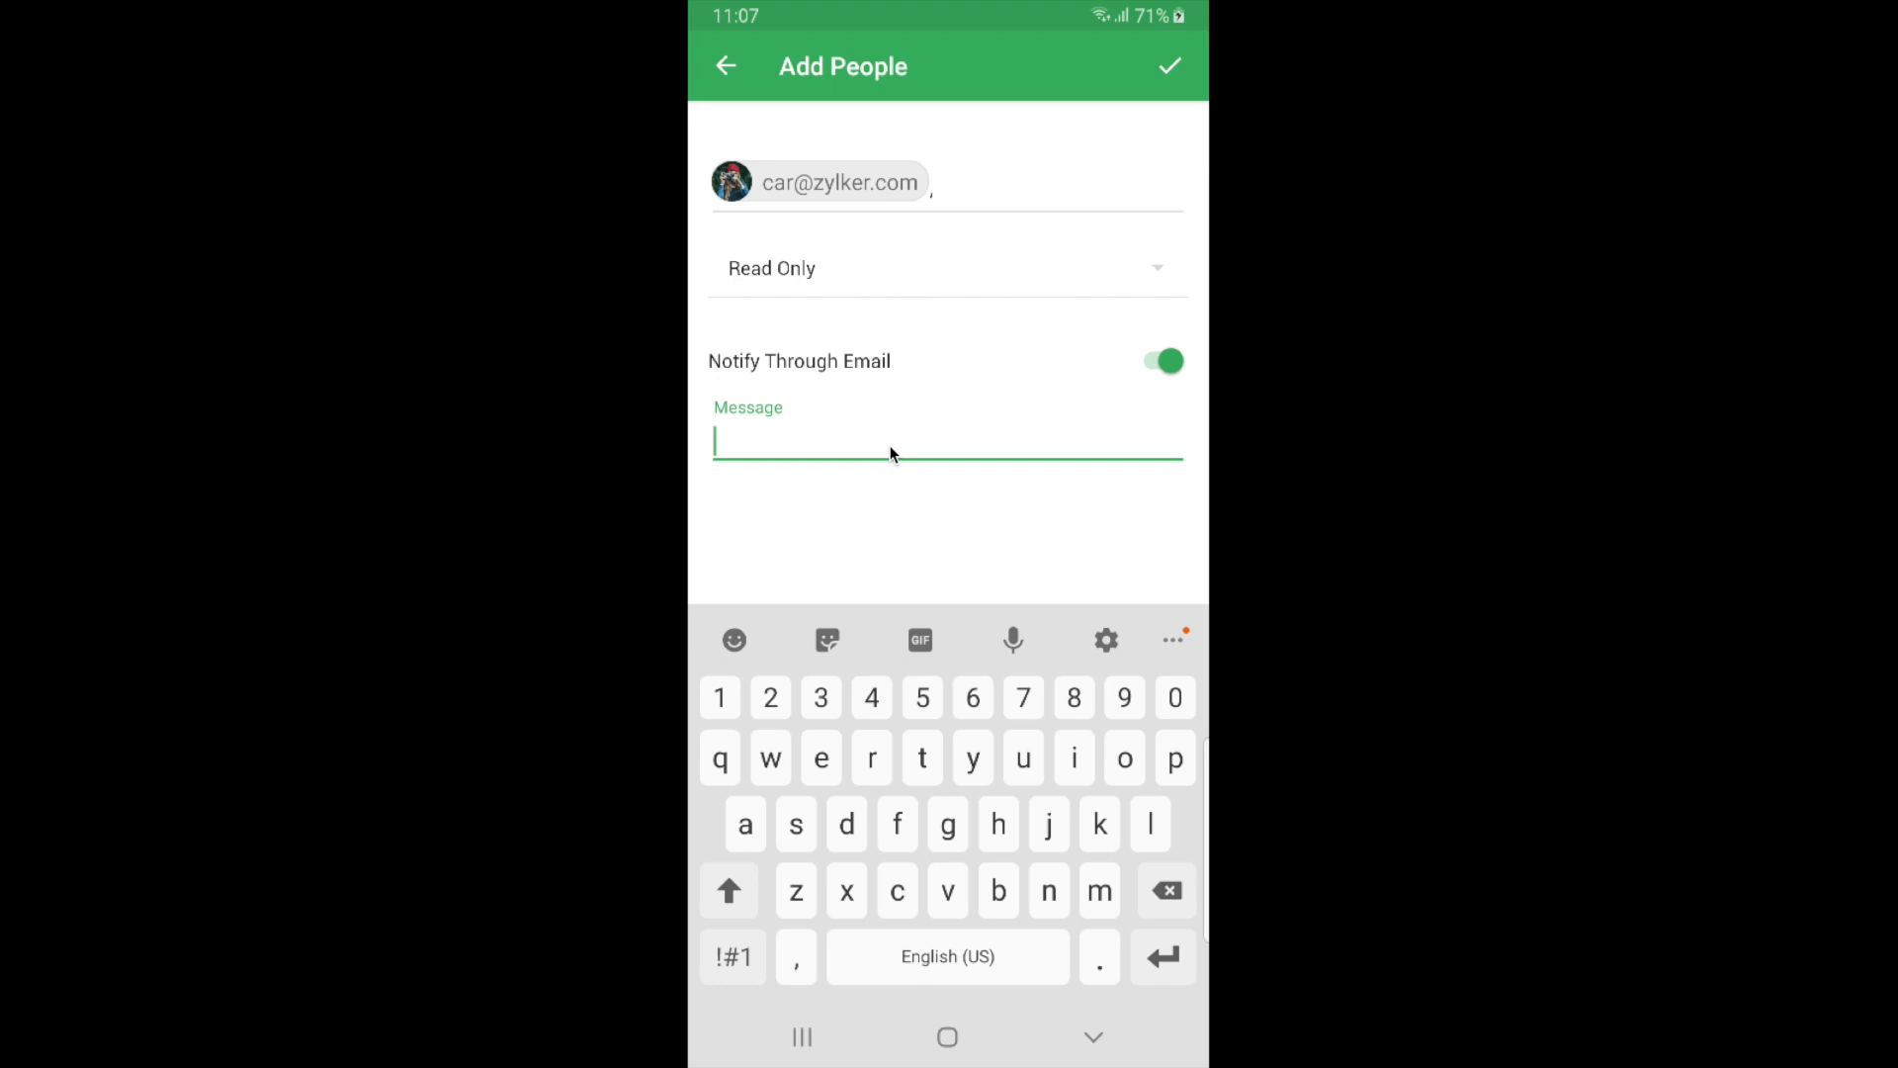
pyautogui.moveTo(1077, 443)
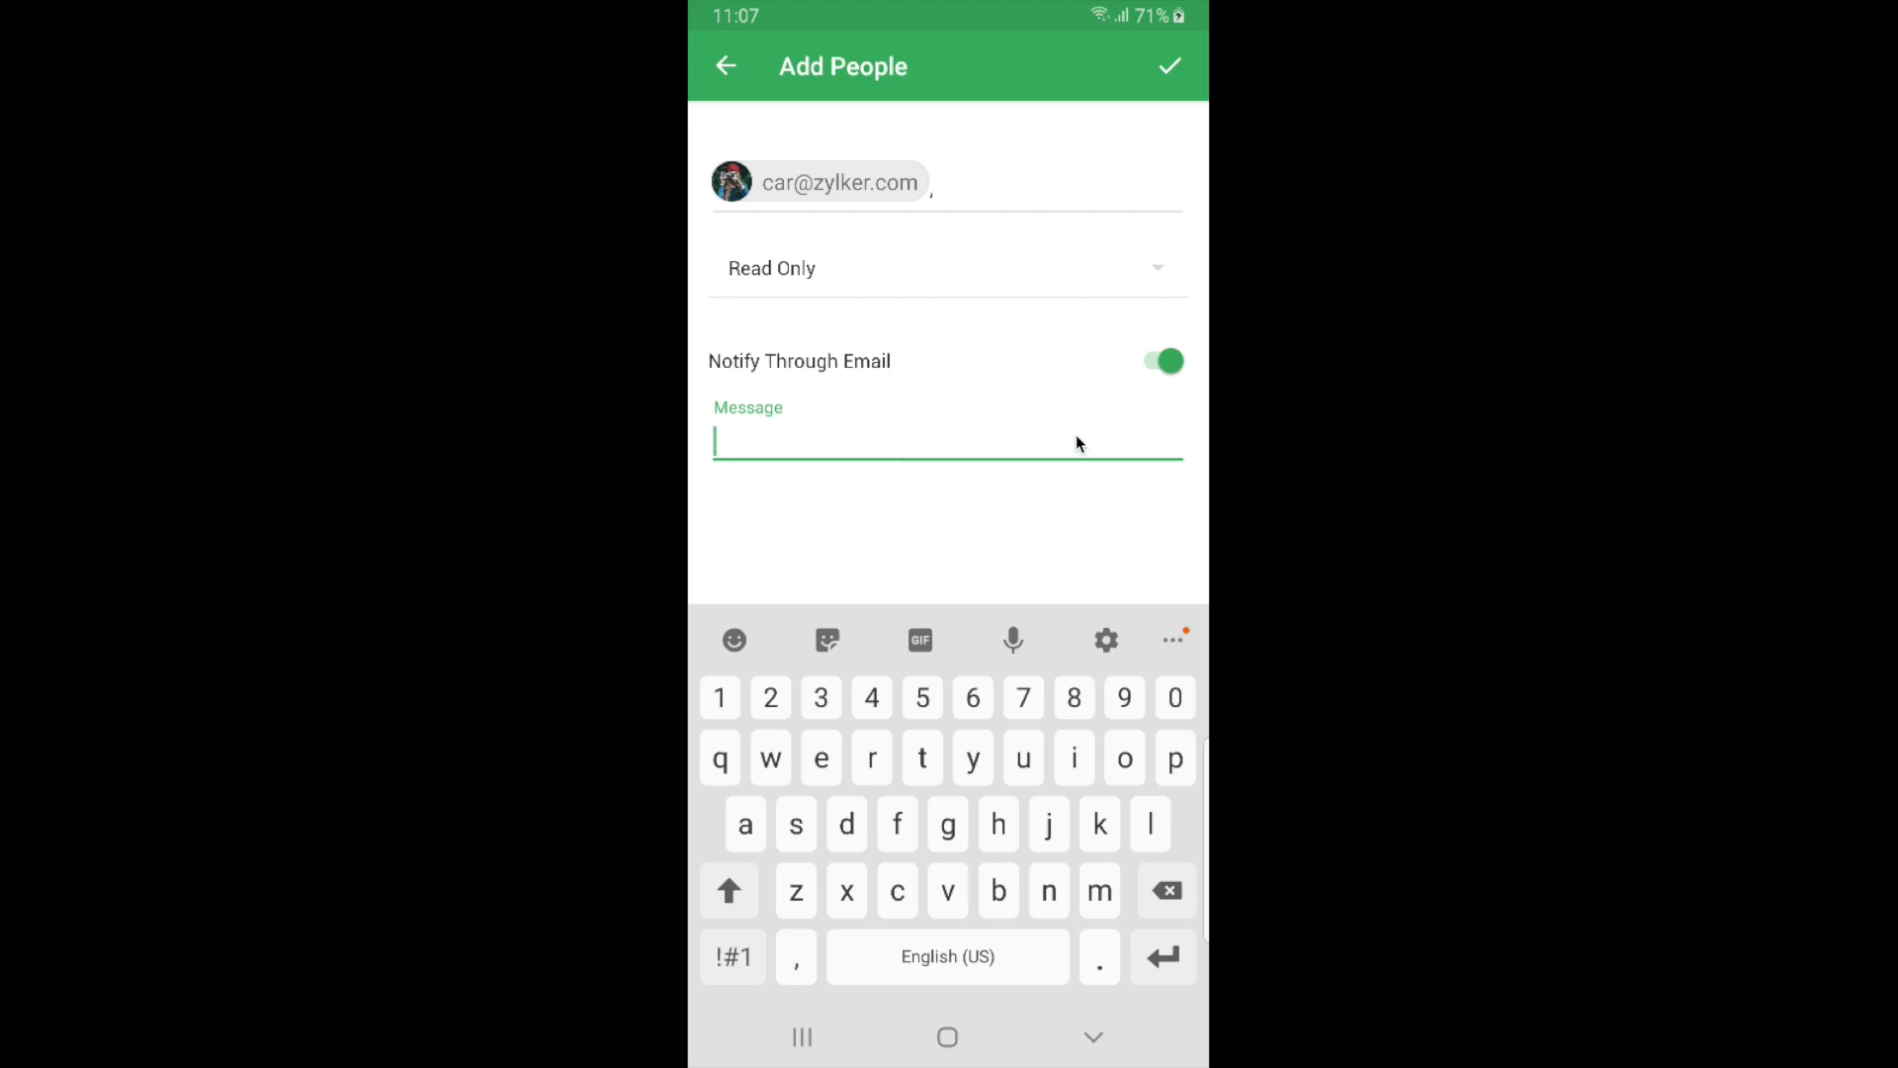
pyautogui.click(1158, 360)
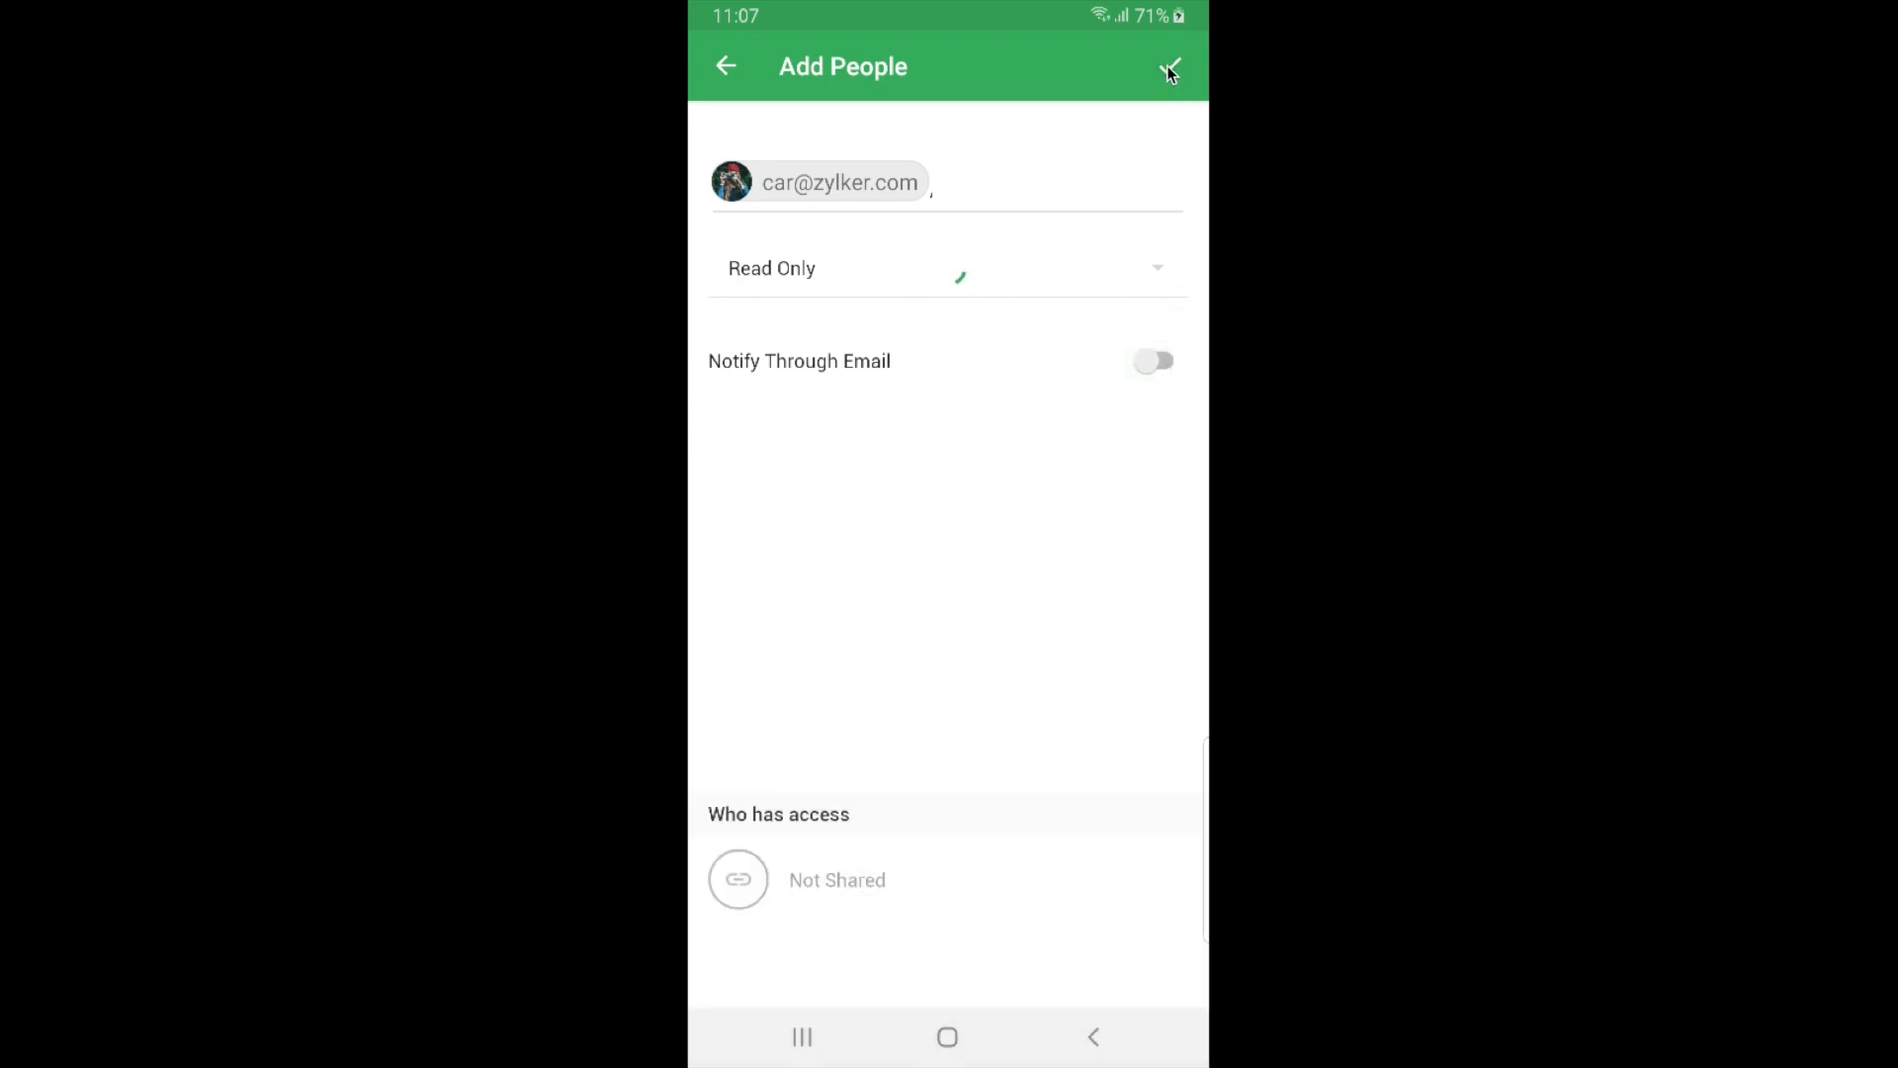
pyautogui.click(1168, 67)
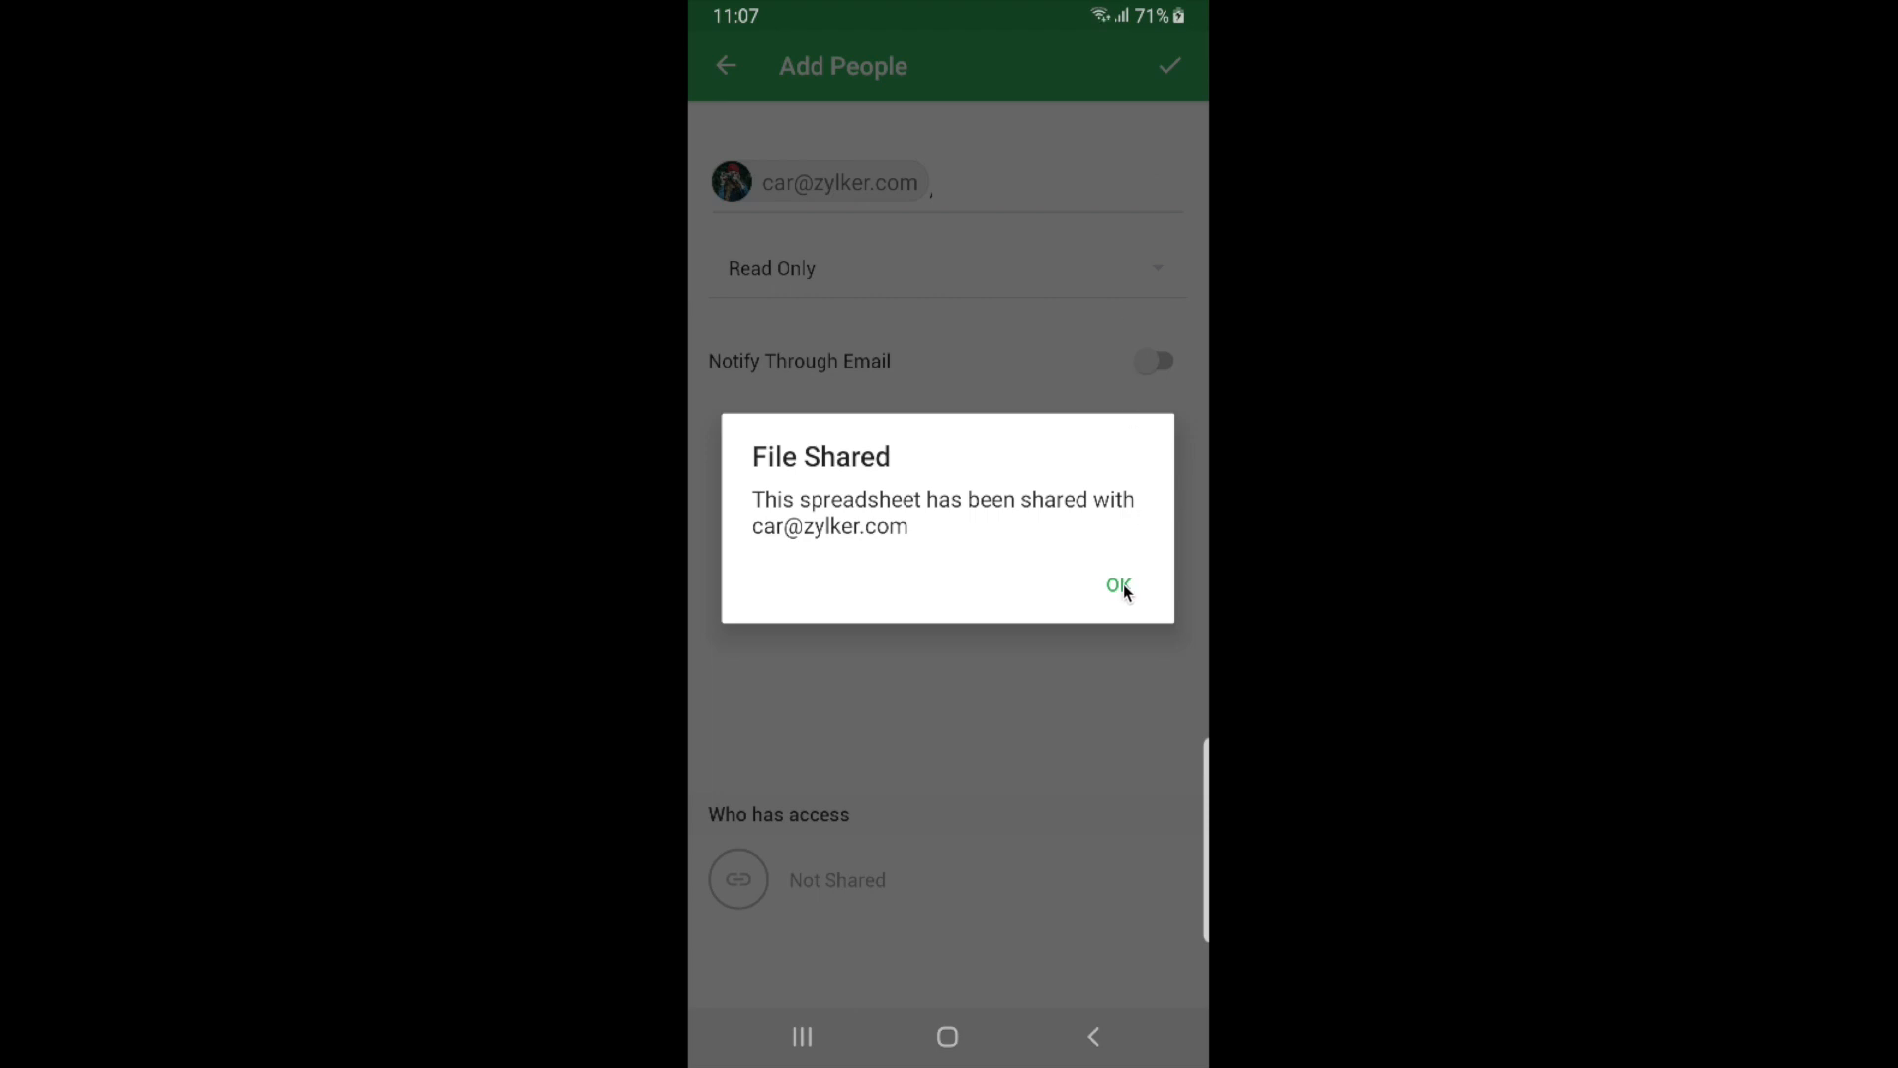
# - Dismiss the File Shared confirmation with OK, returning to the sales sheet
pyautogui.click(1115, 586)
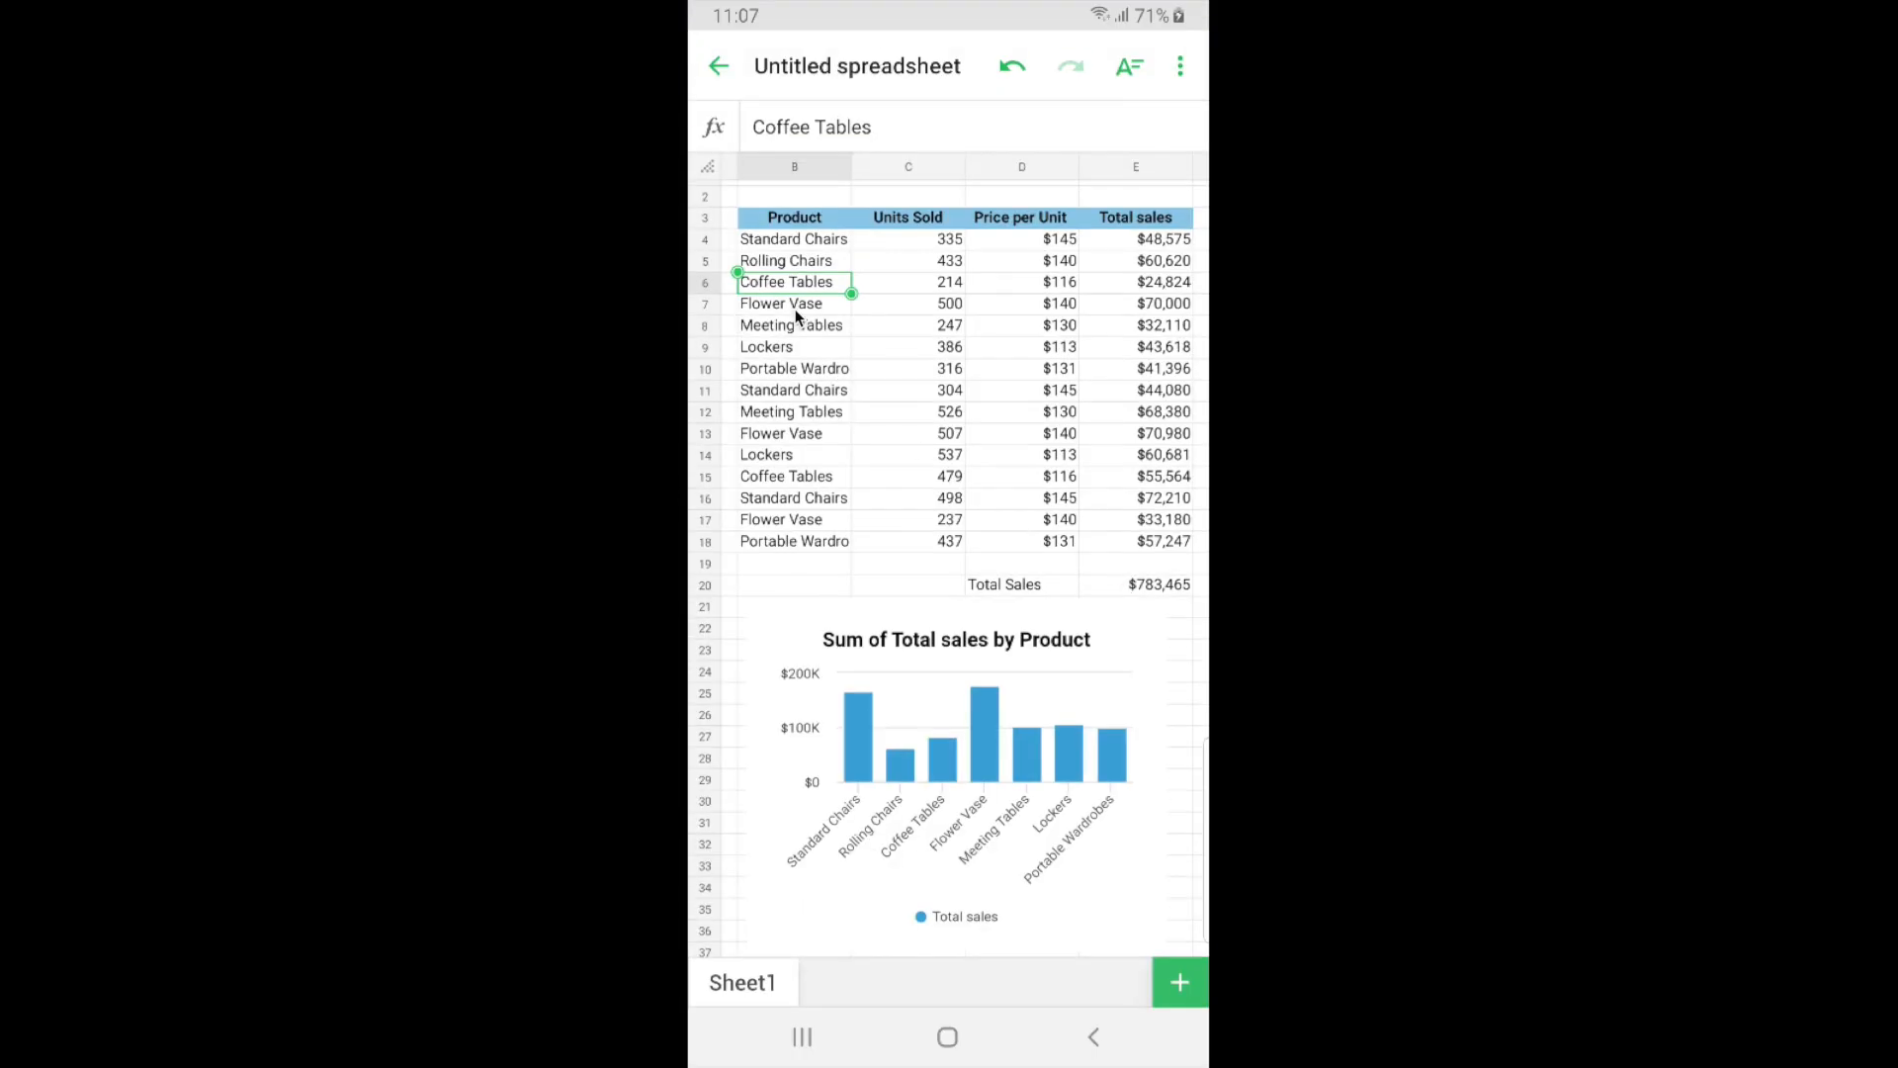